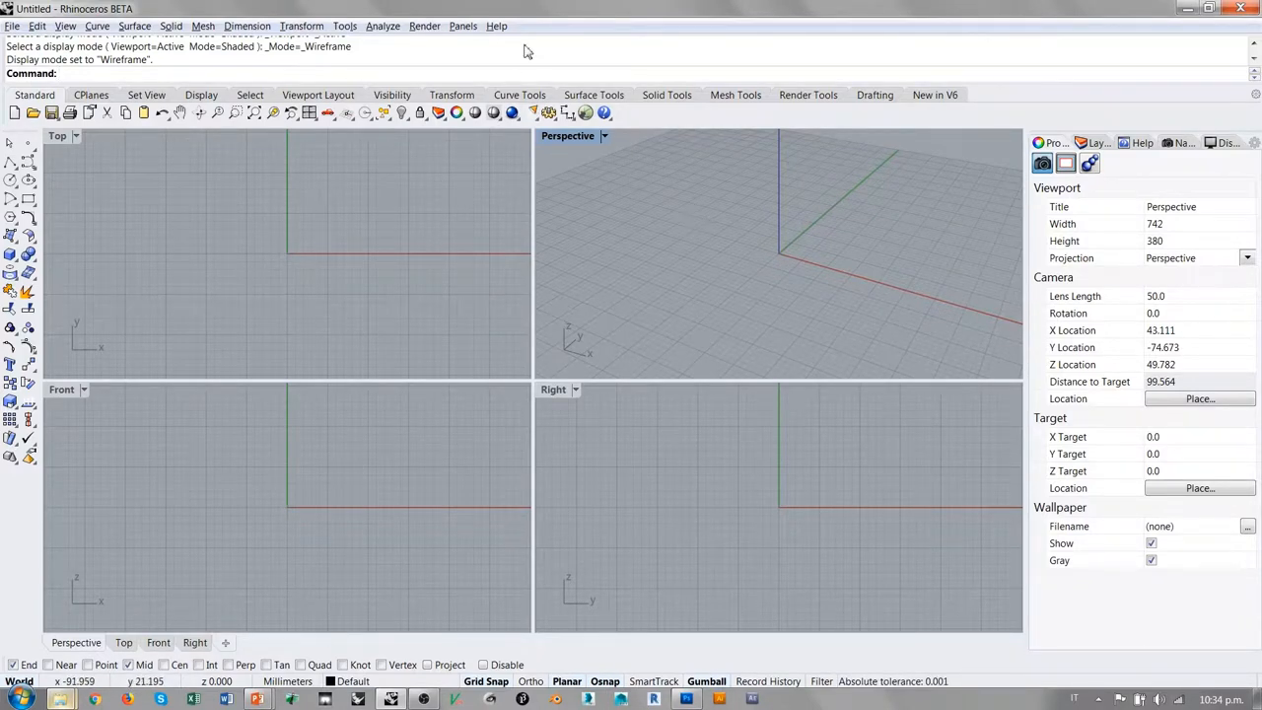
mouse_move(625, 206)
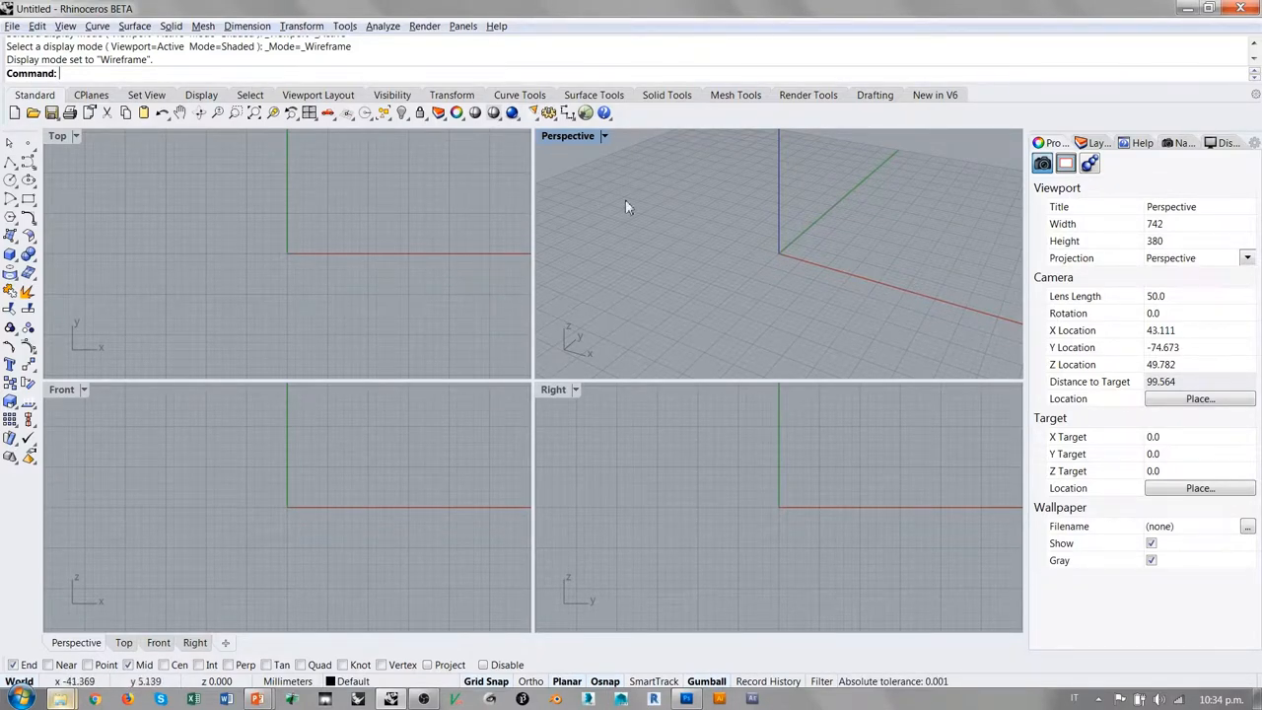
mouse_move(710, 232)
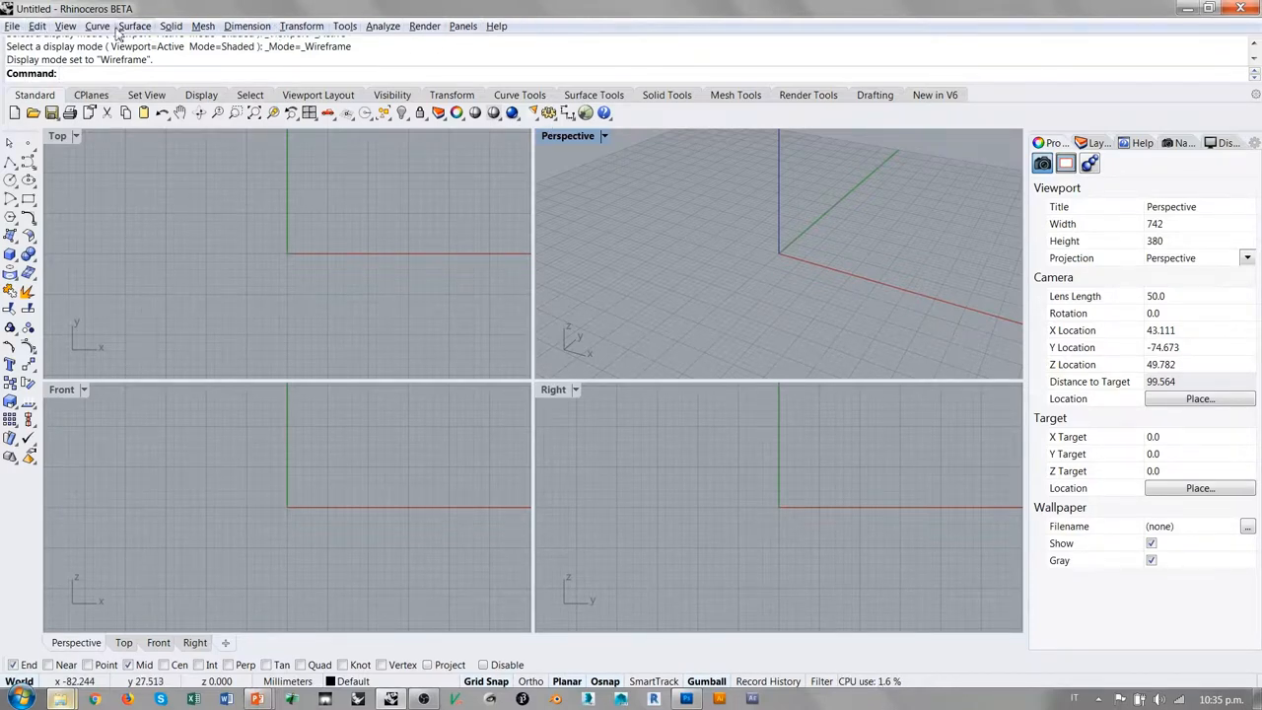
mouse_move(535, 41)
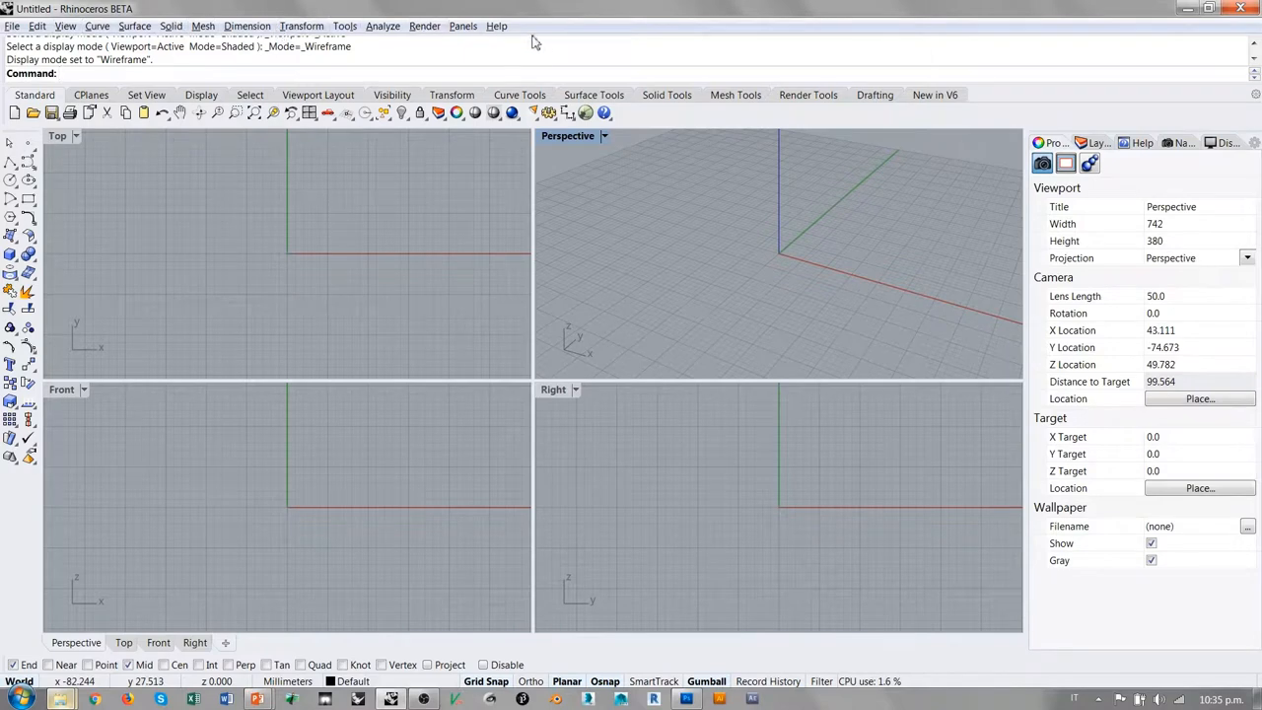
mouse_move(758, 112)
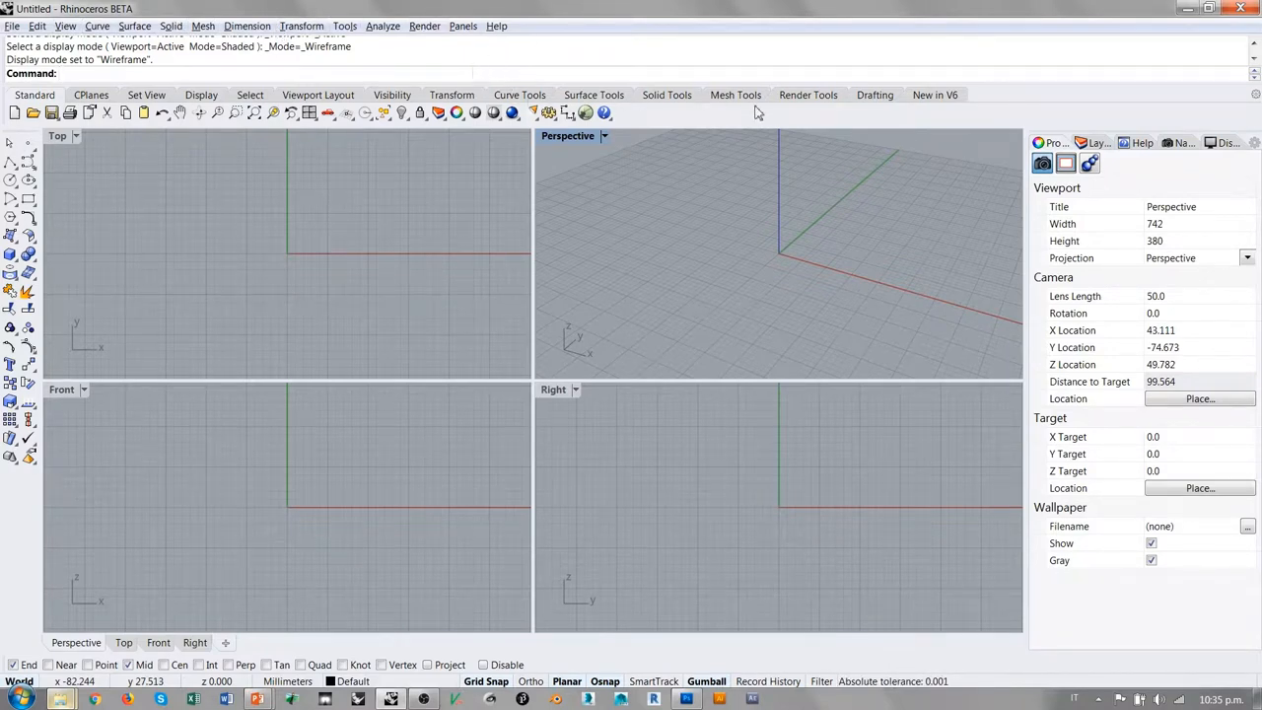
mouse_move(347, 211)
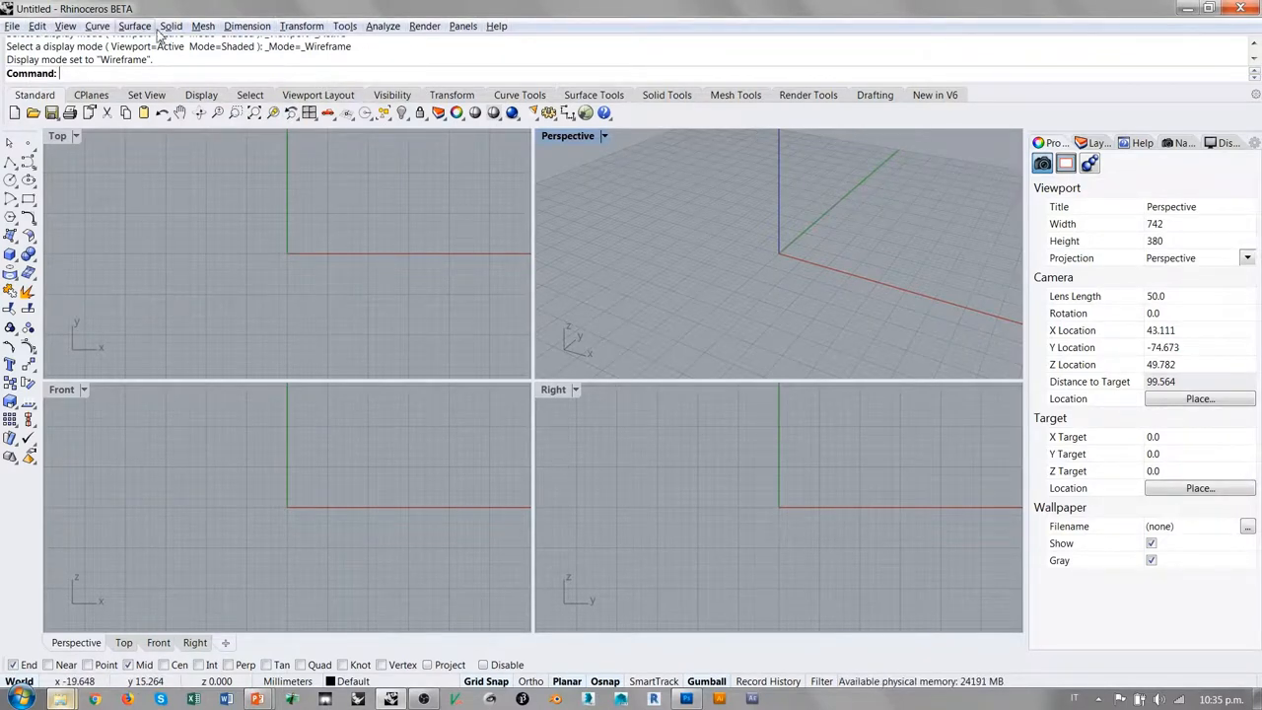
mouse_move(247, 26)
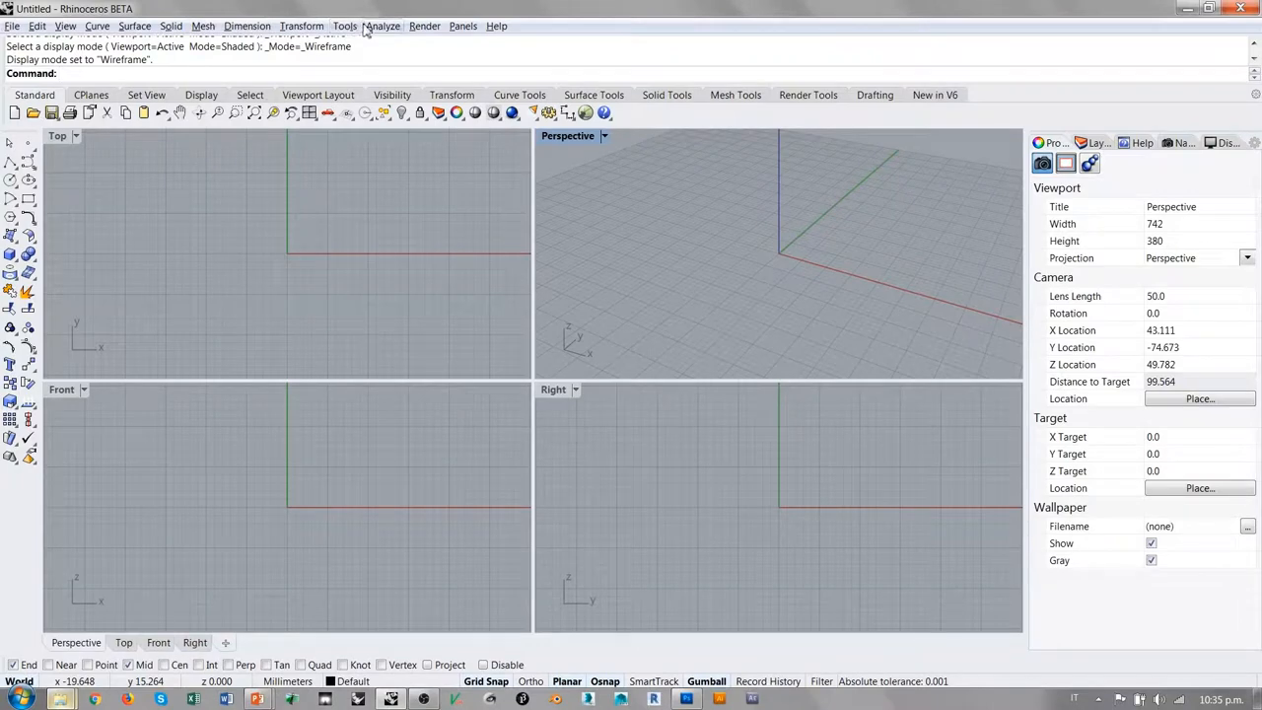
mouse_move(467, 69)
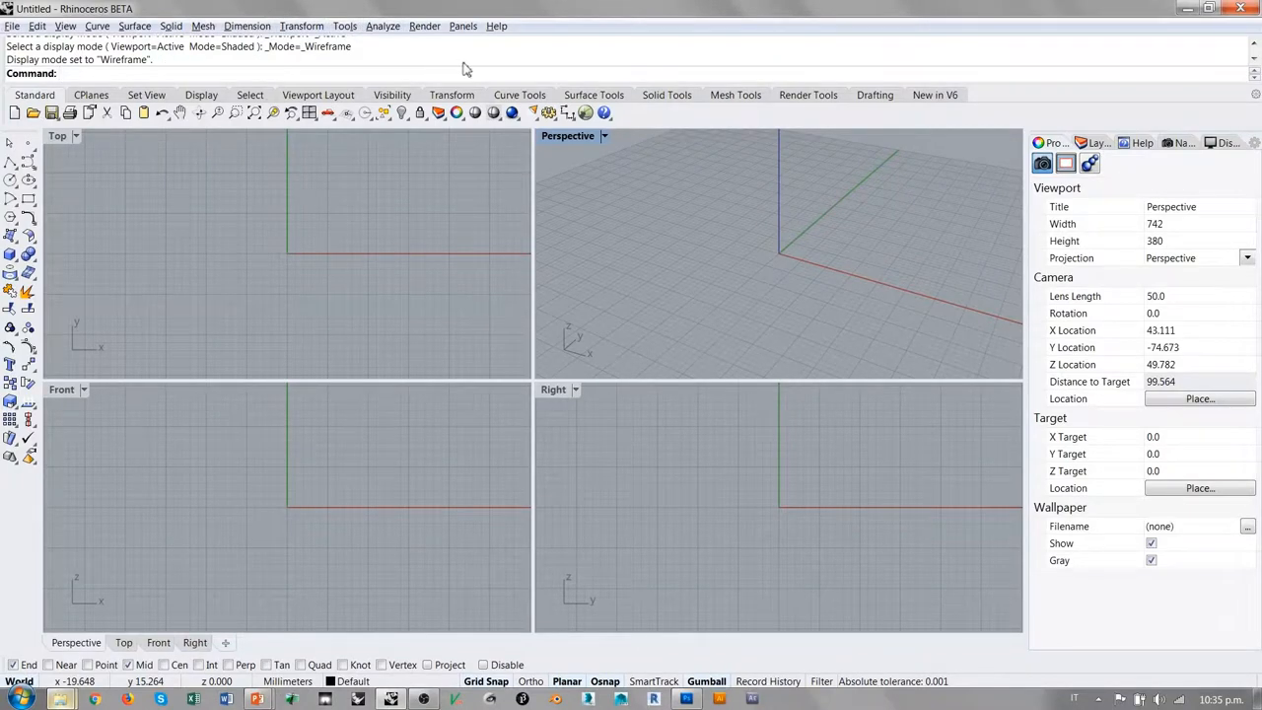
mouse_move(642, 106)
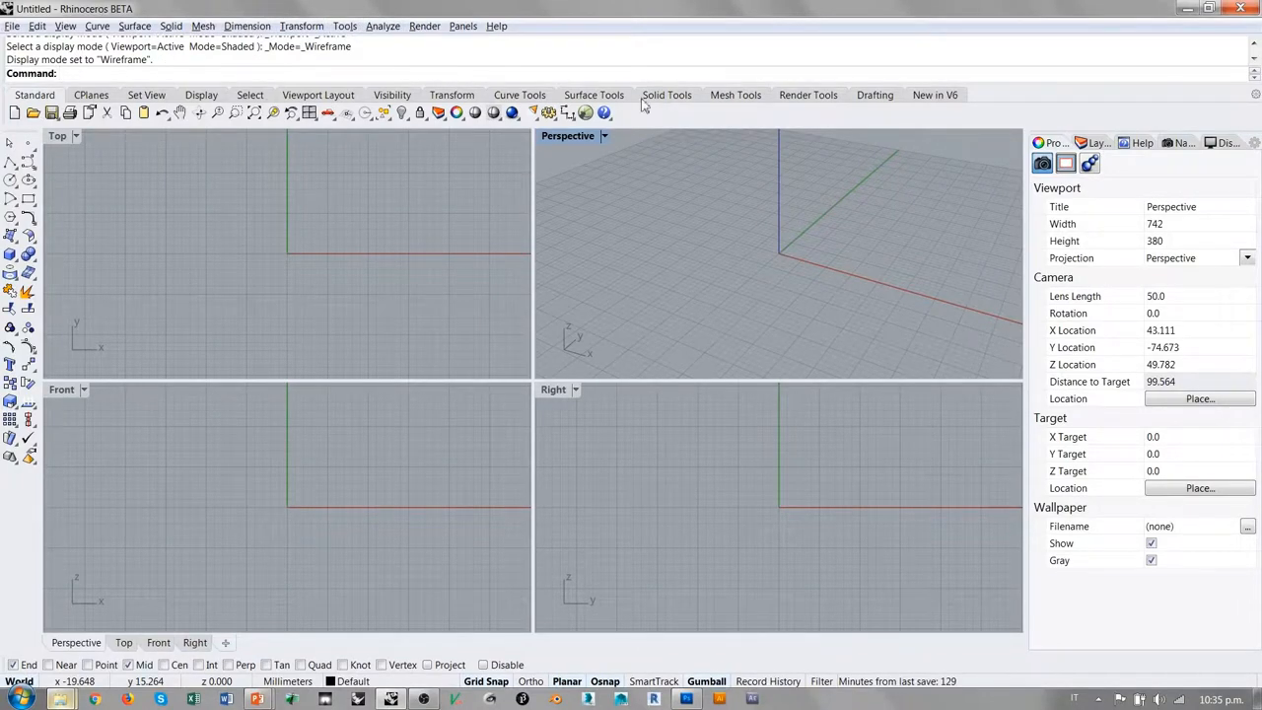
mouse_move(645, 188)
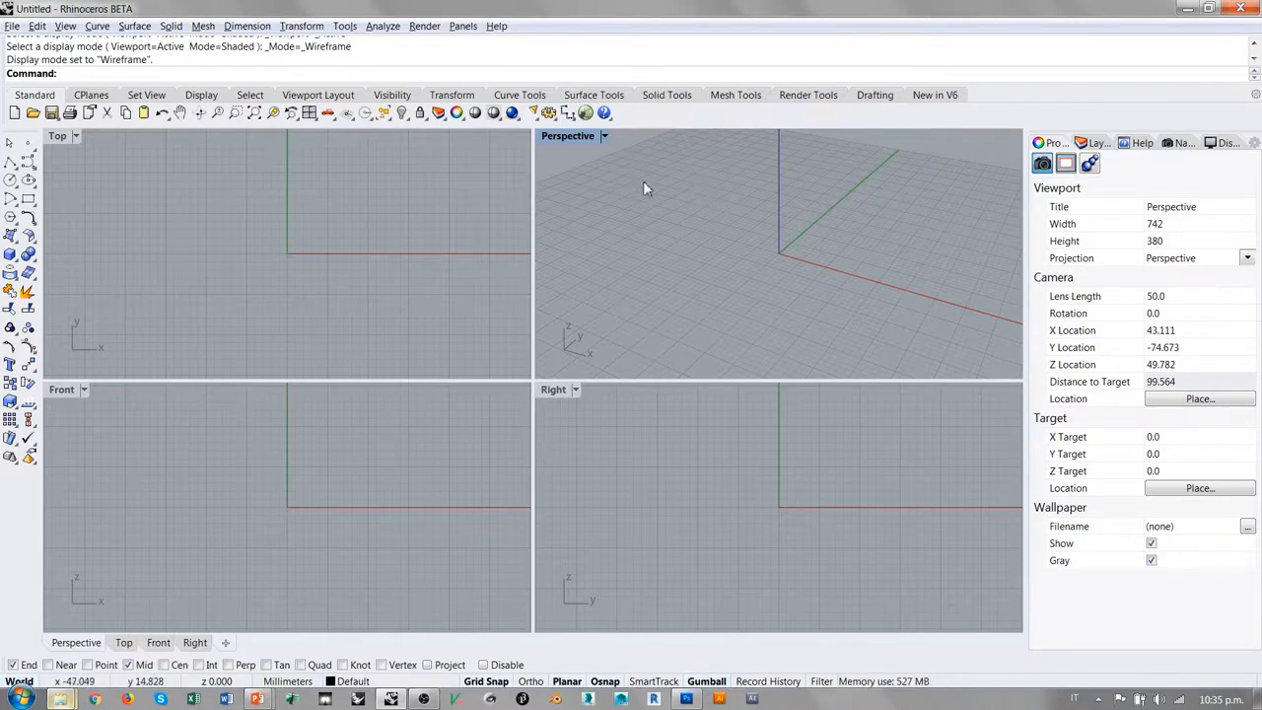
mouse_move(735, 163)
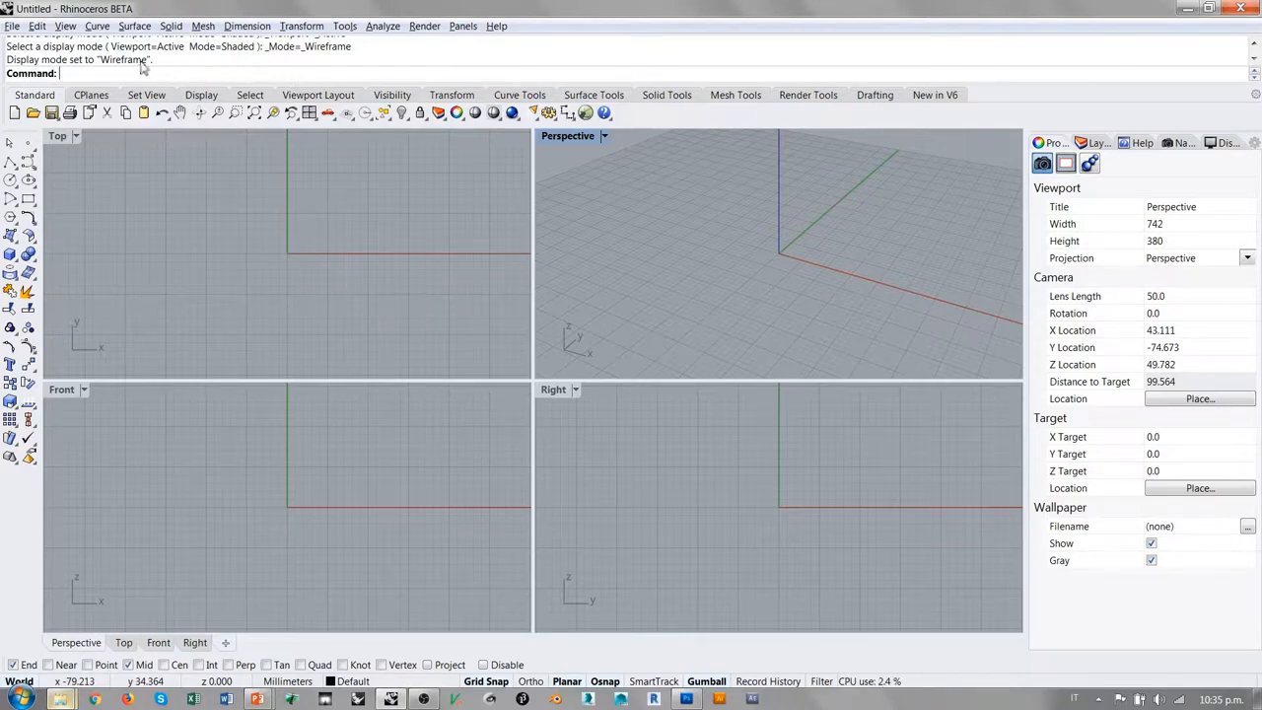
mouse_move(202, 76)
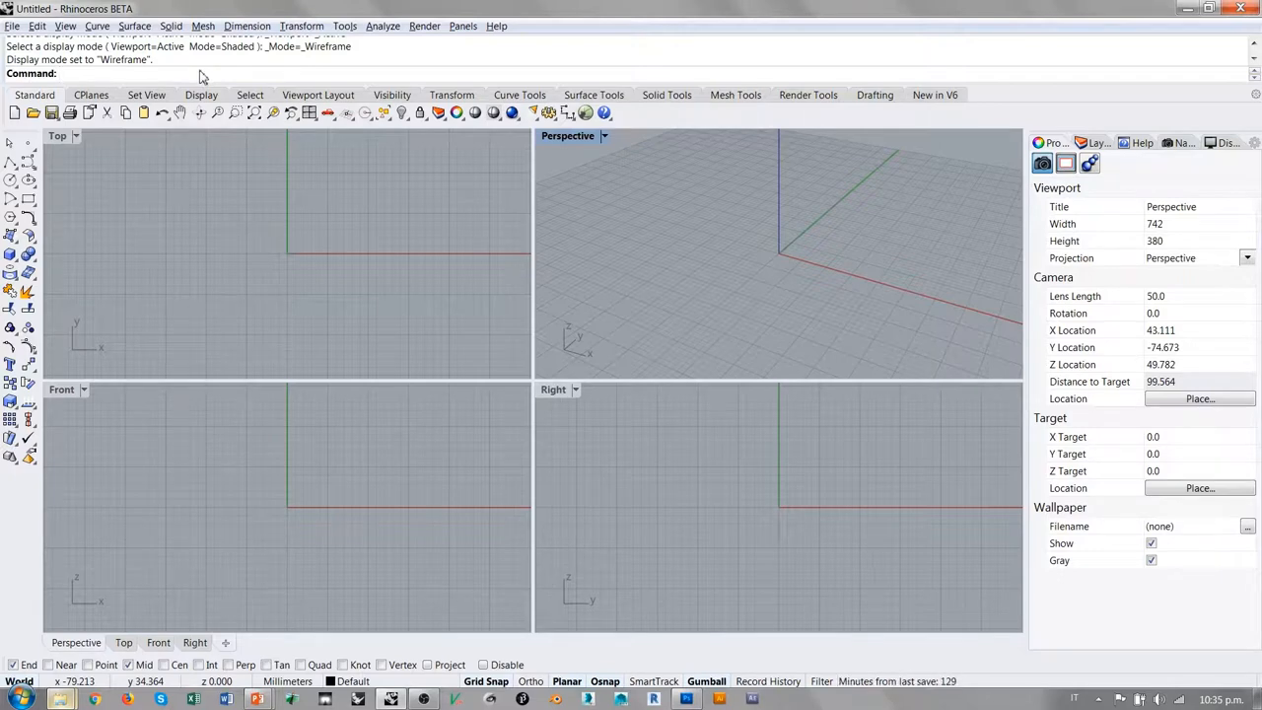
mouse_move(138, 78)
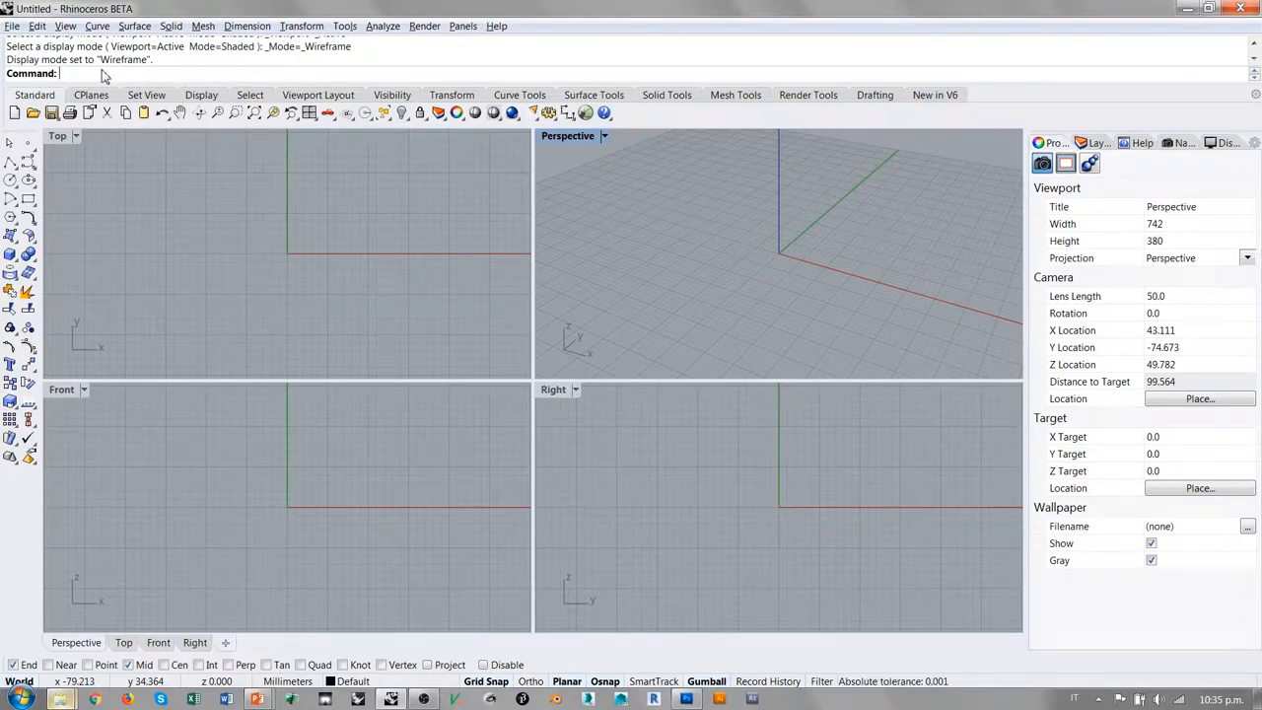
mouse_move(108, 67)
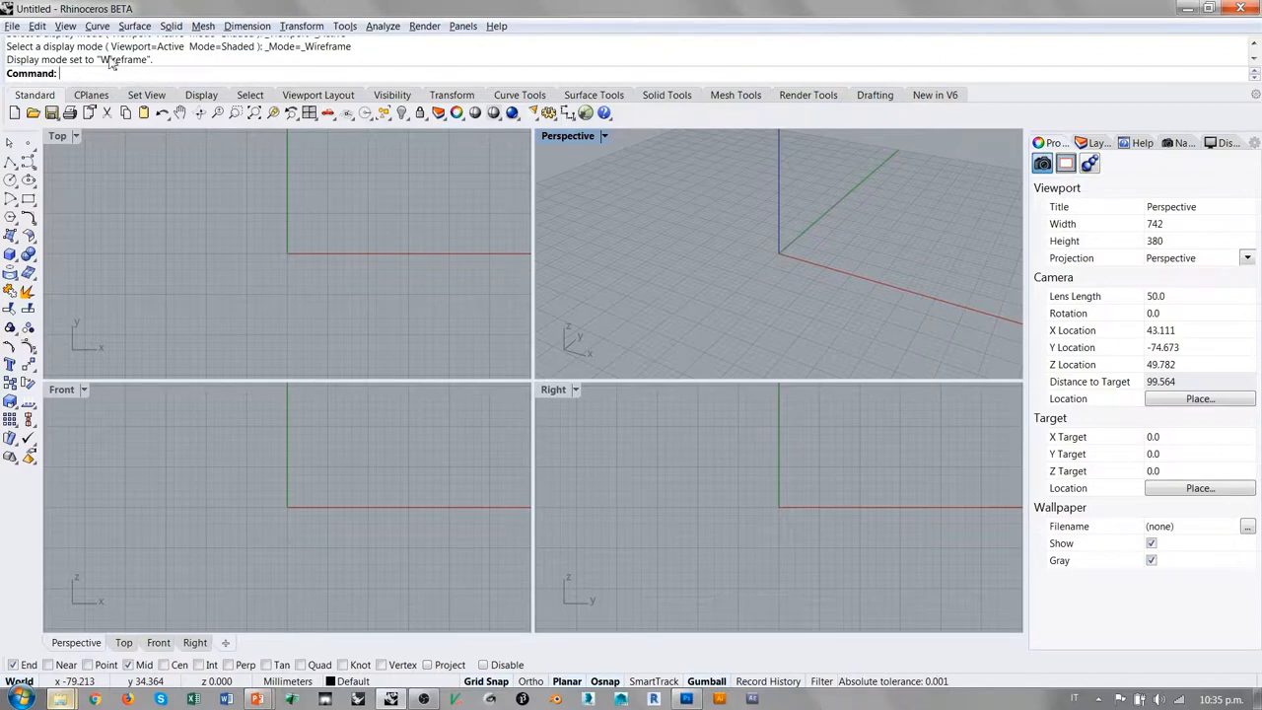
mouse_move(176, 78)
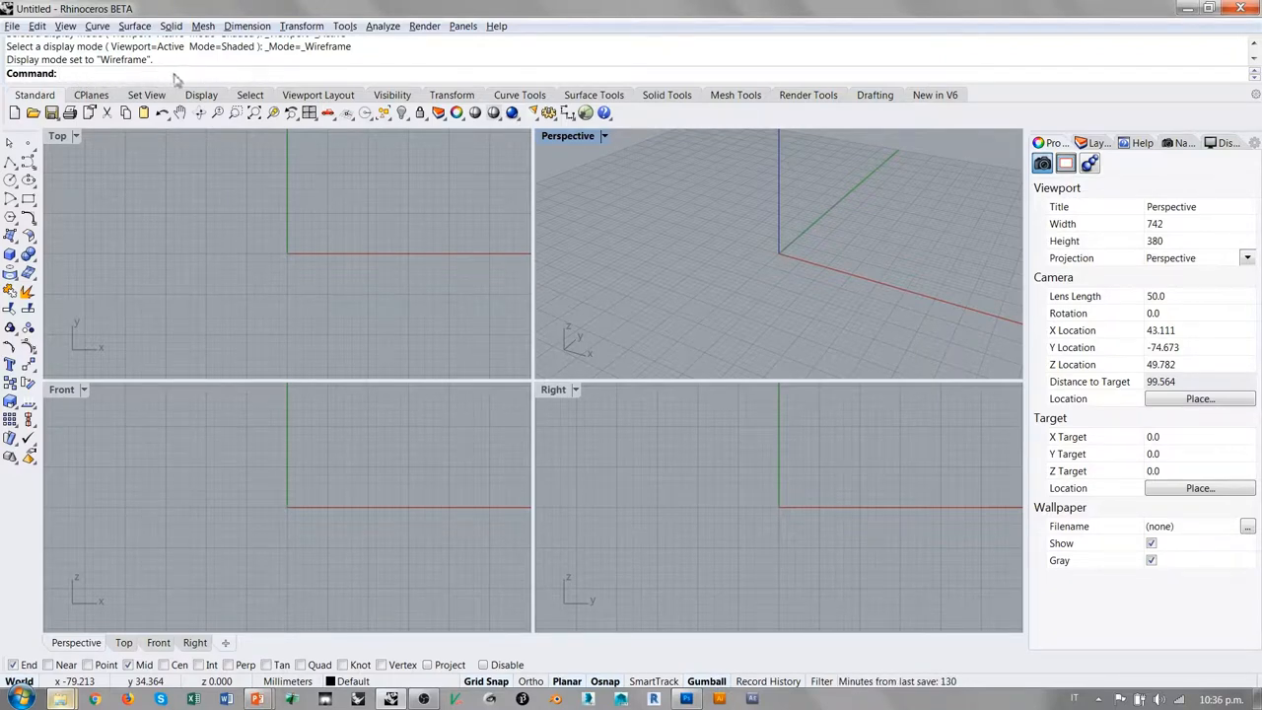
mouse_move(86, 82)
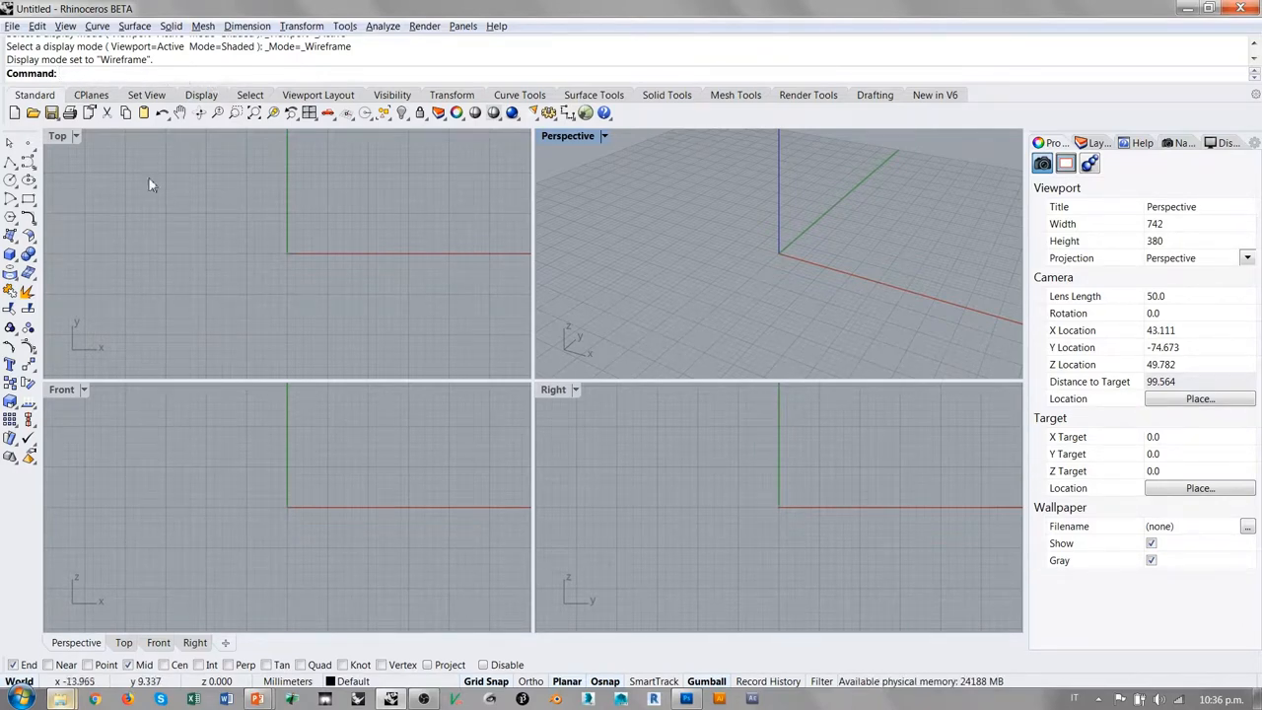
mouse_move(20, 97)
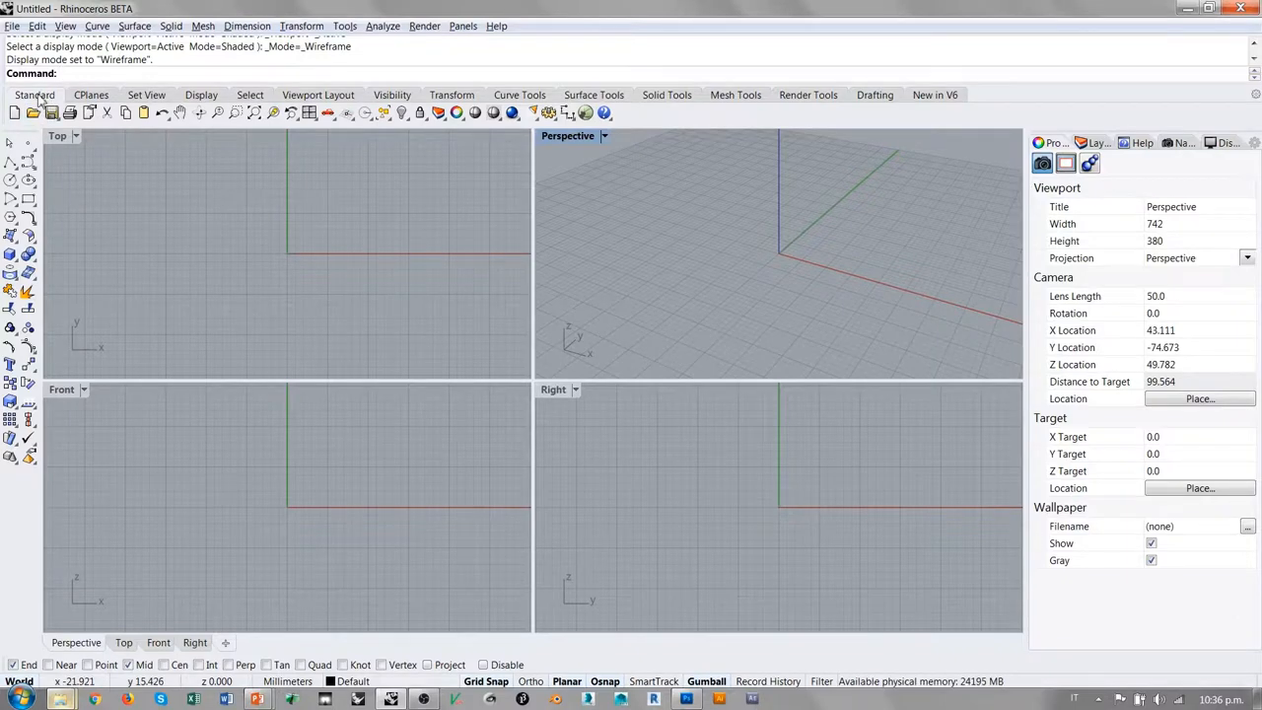
mouse_move(37, 160)
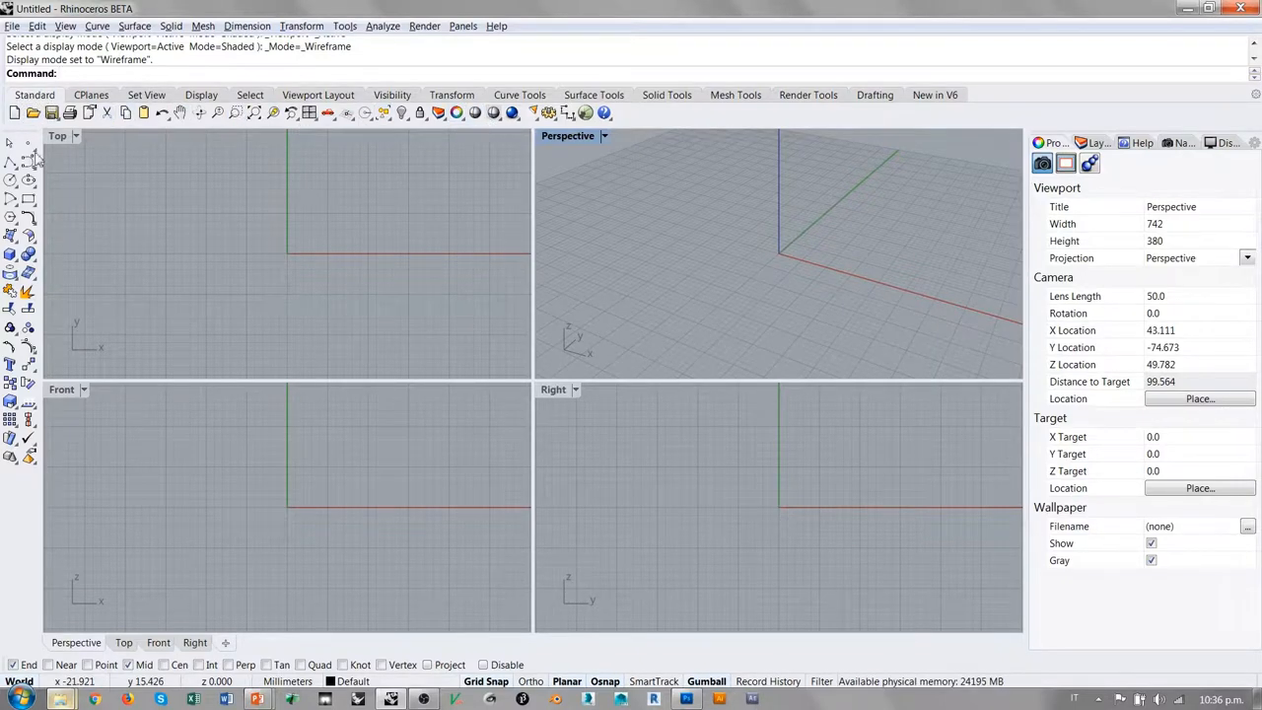
mouse_move(135, 178)
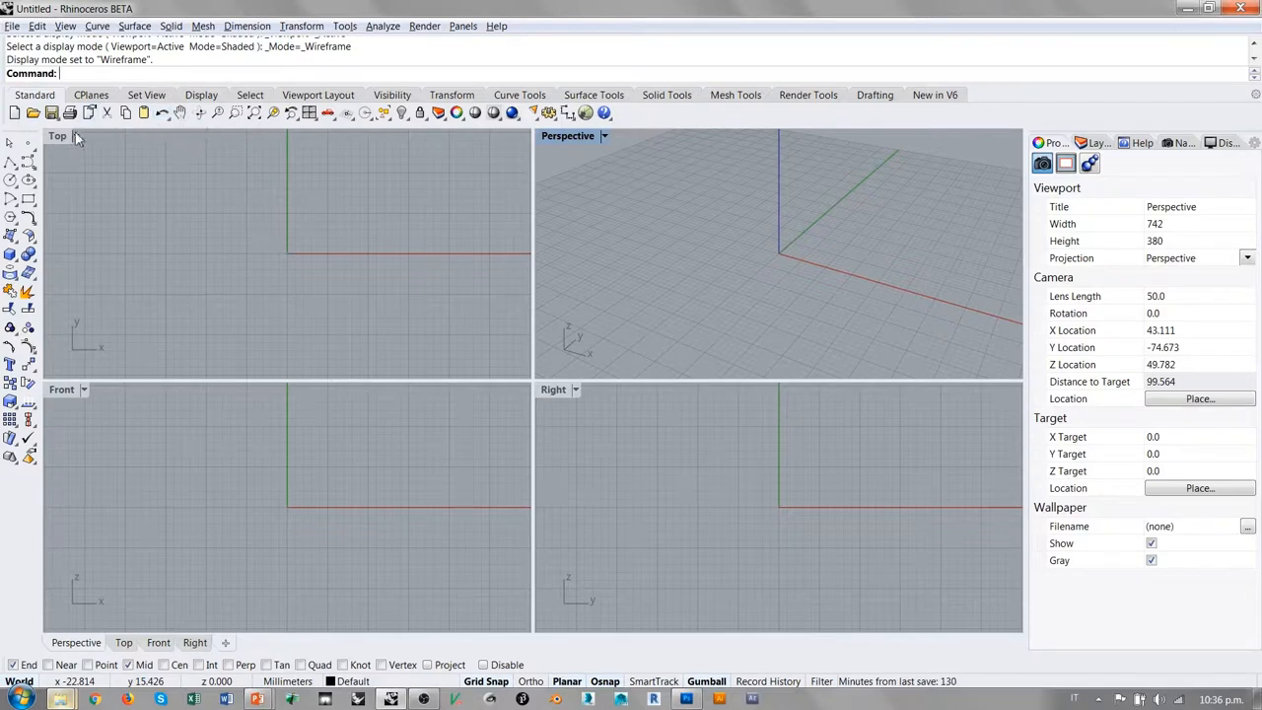
mouse_move(413, 151)
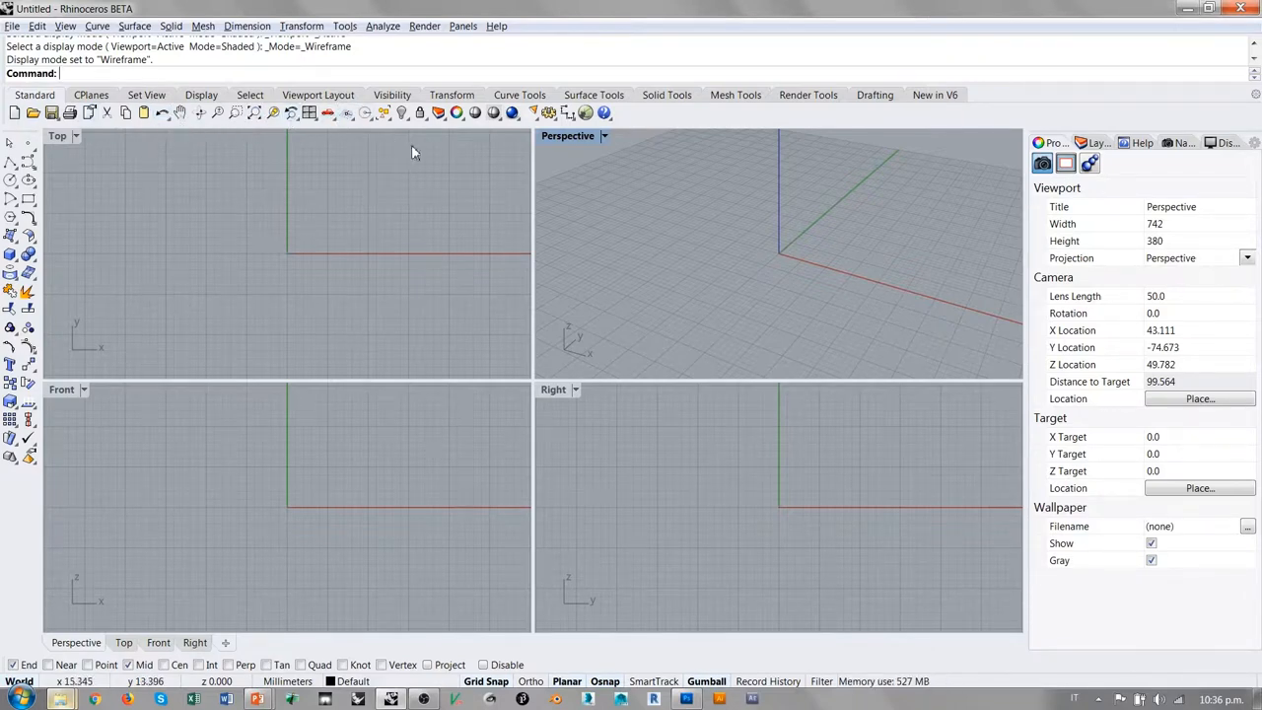
mouse_move(374, 141)
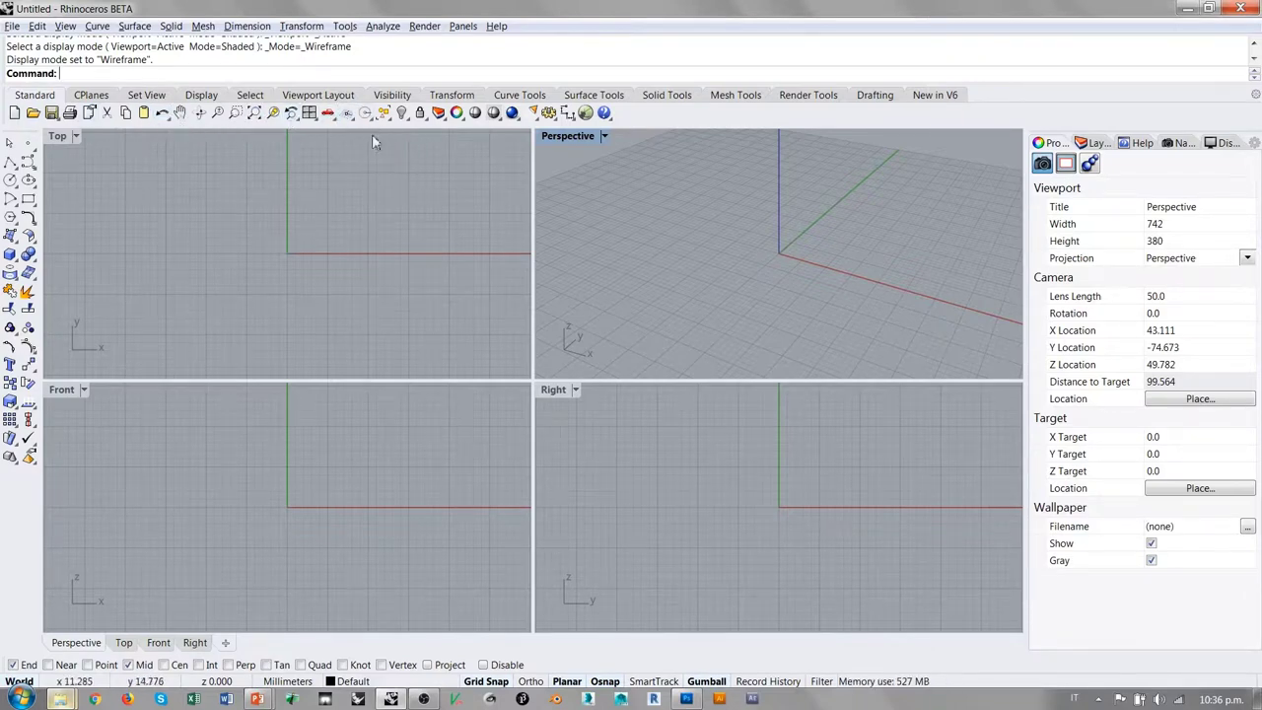
mouse_move(313, 176)
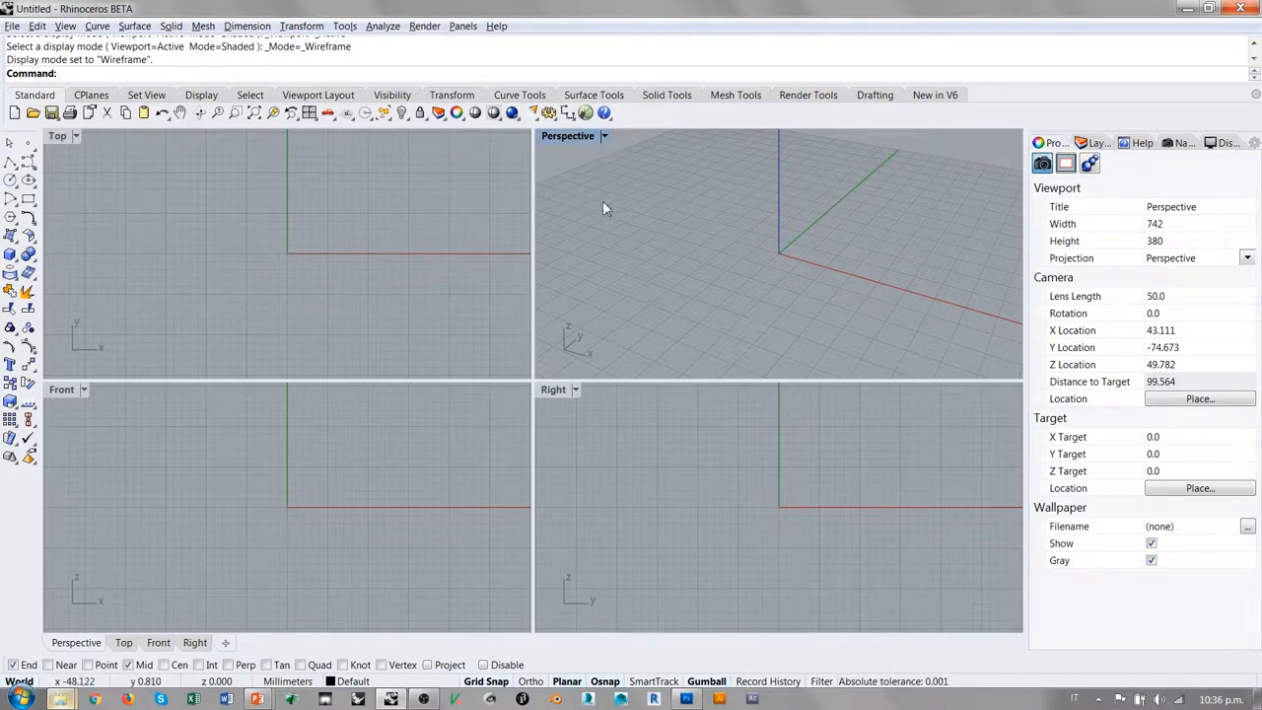
mouse_move(584, 112)
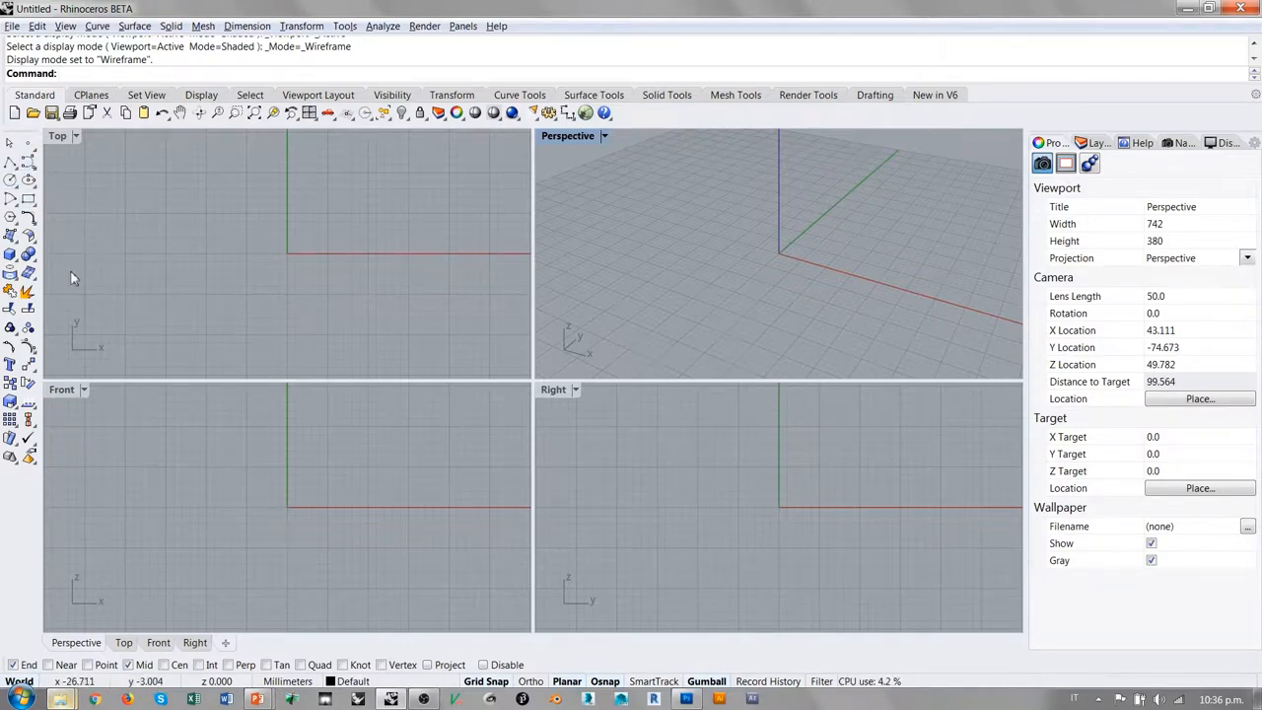
mouse_move(78, 170)
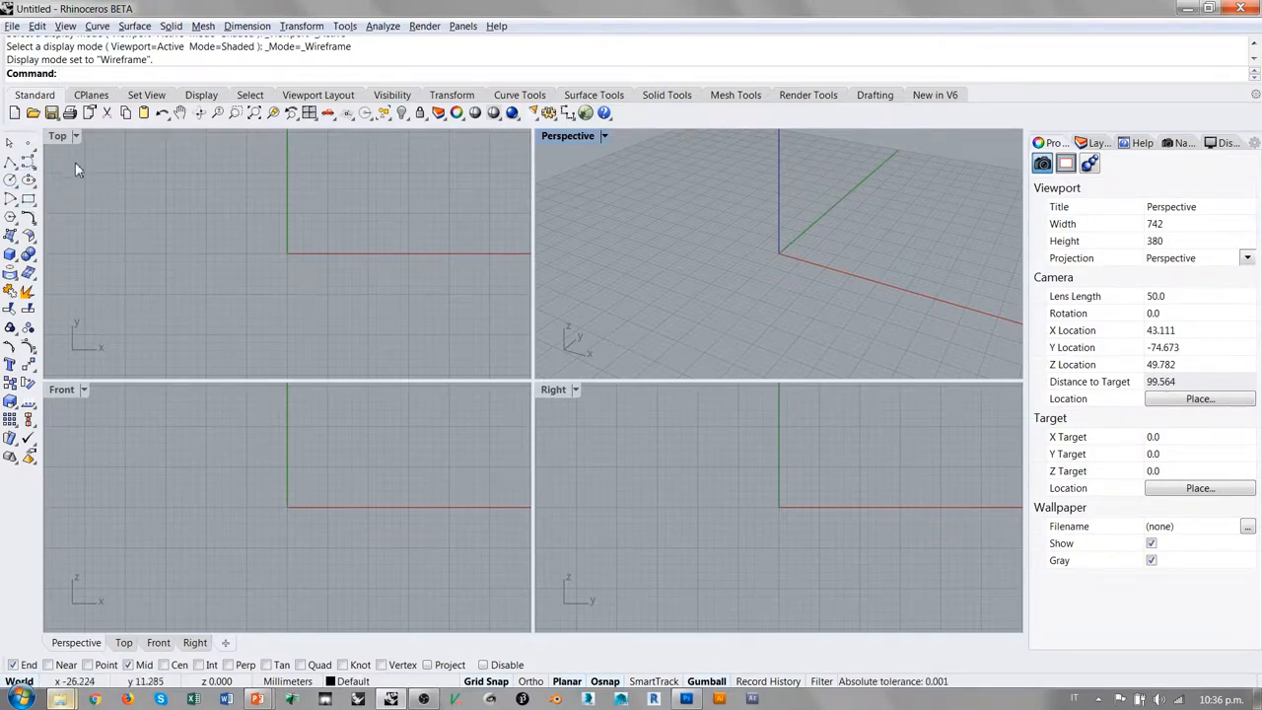
mouse_move(126, 173)
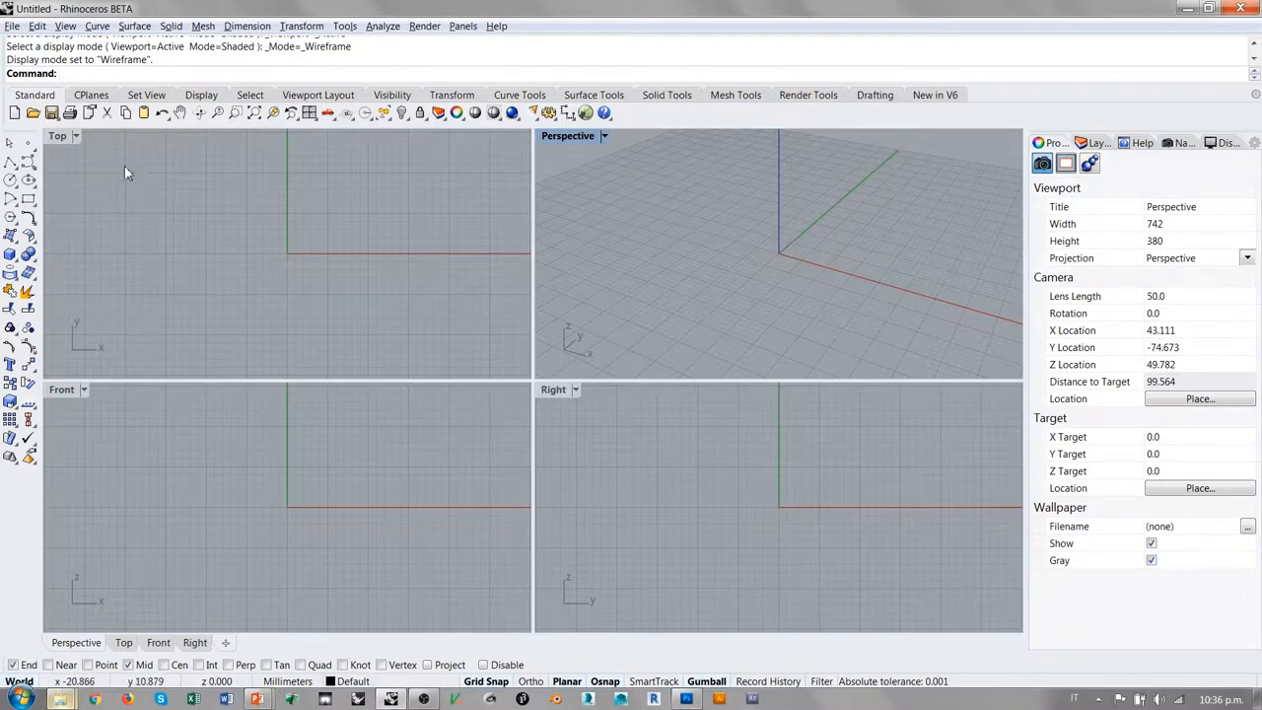
mouse_move(15, 162)
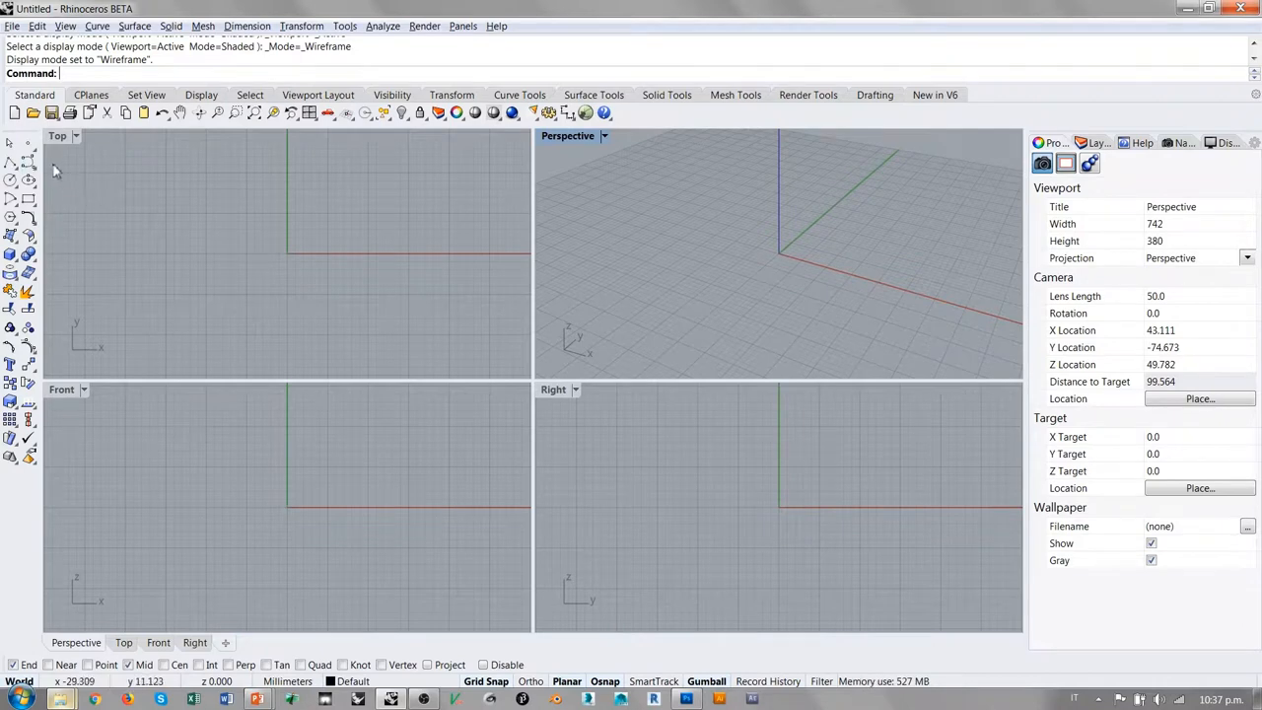
mouse_move(98, 238)
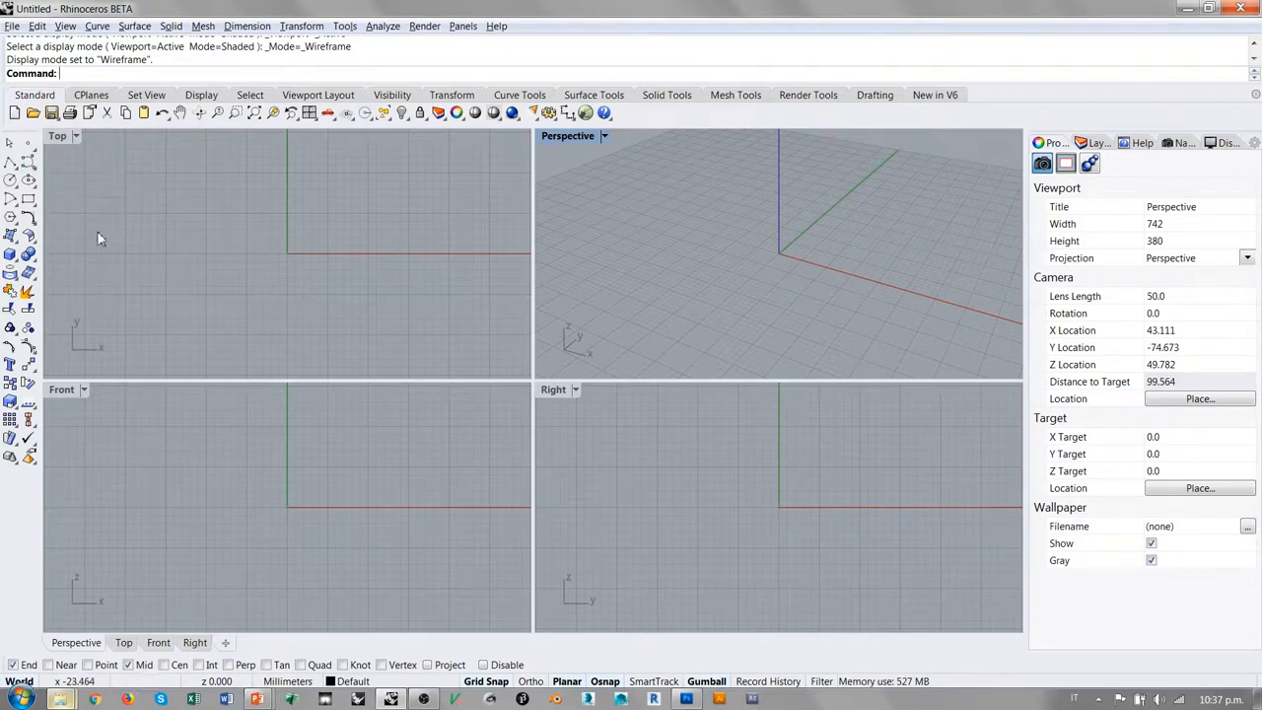
mouse_move(71, 294)
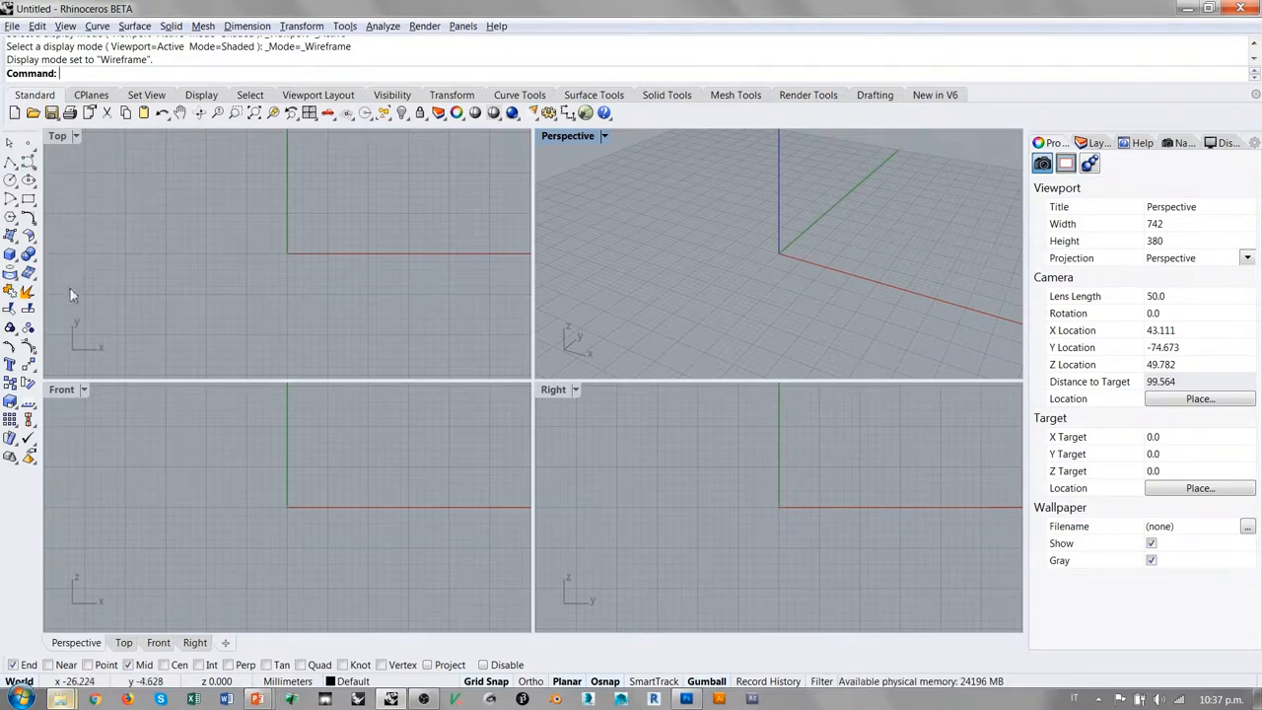
mouse_move(355, 271)
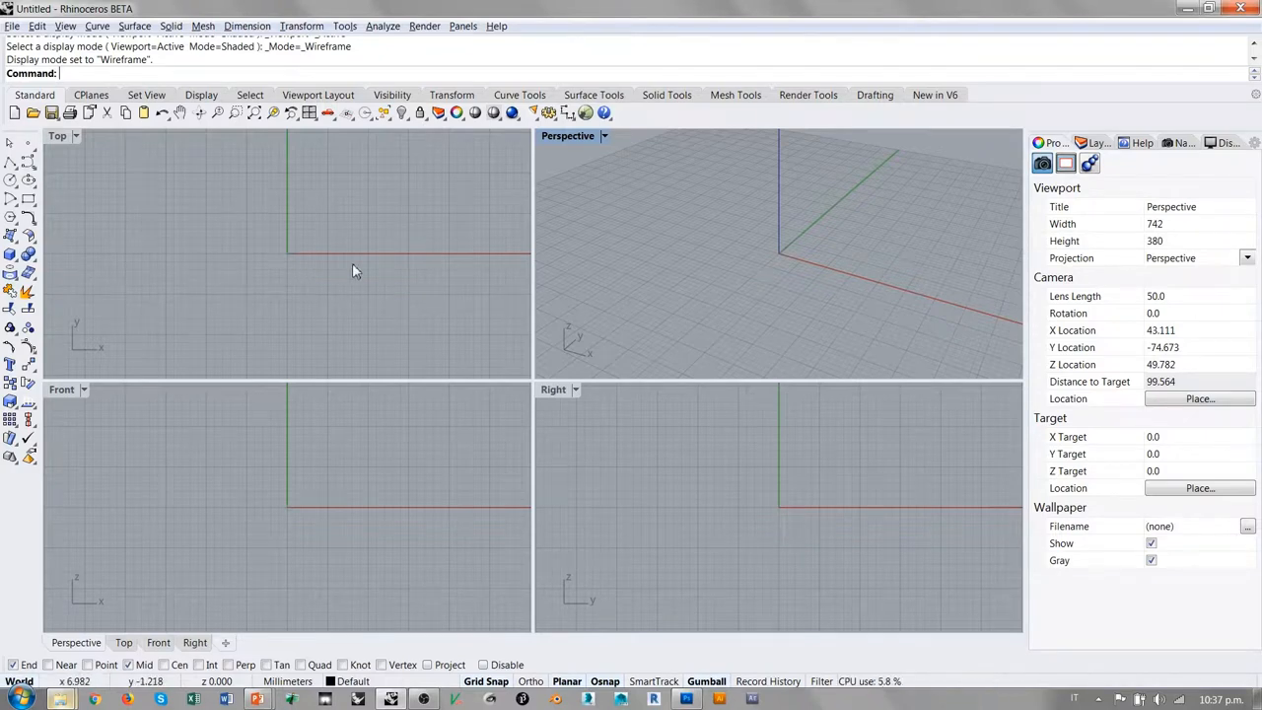
mouse_move(308, 264)
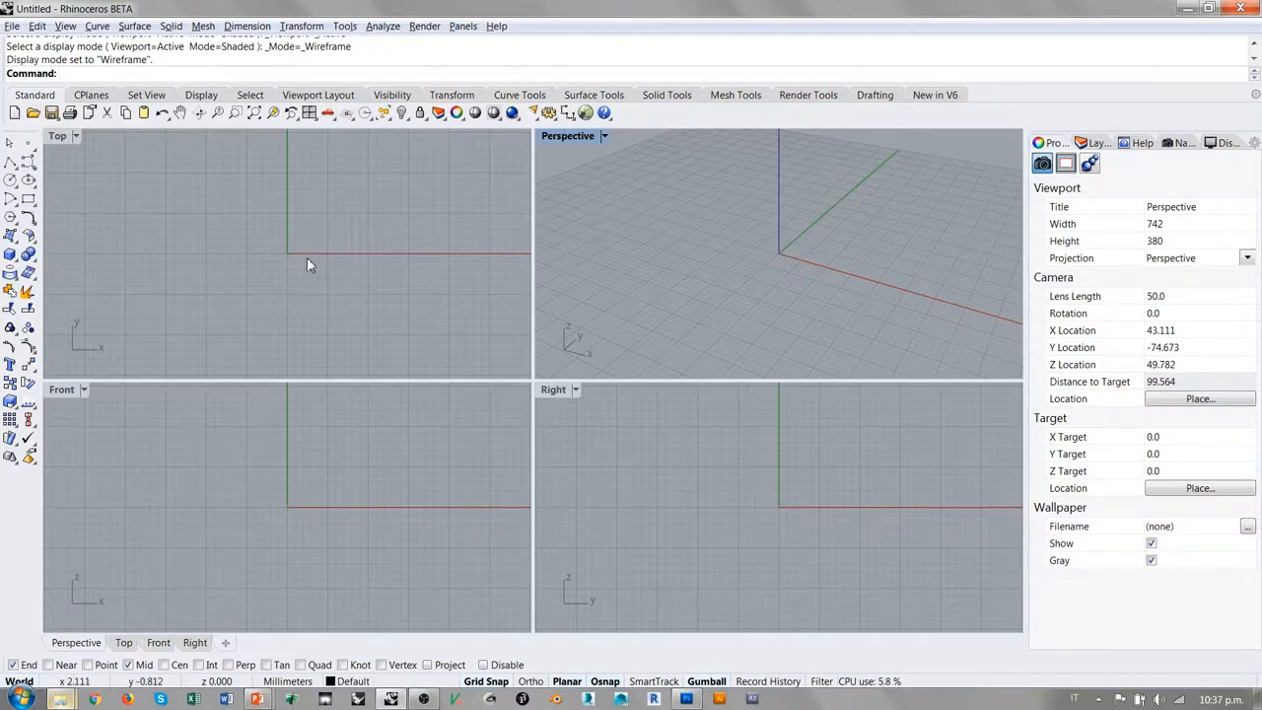
mouse_move(312, 293)
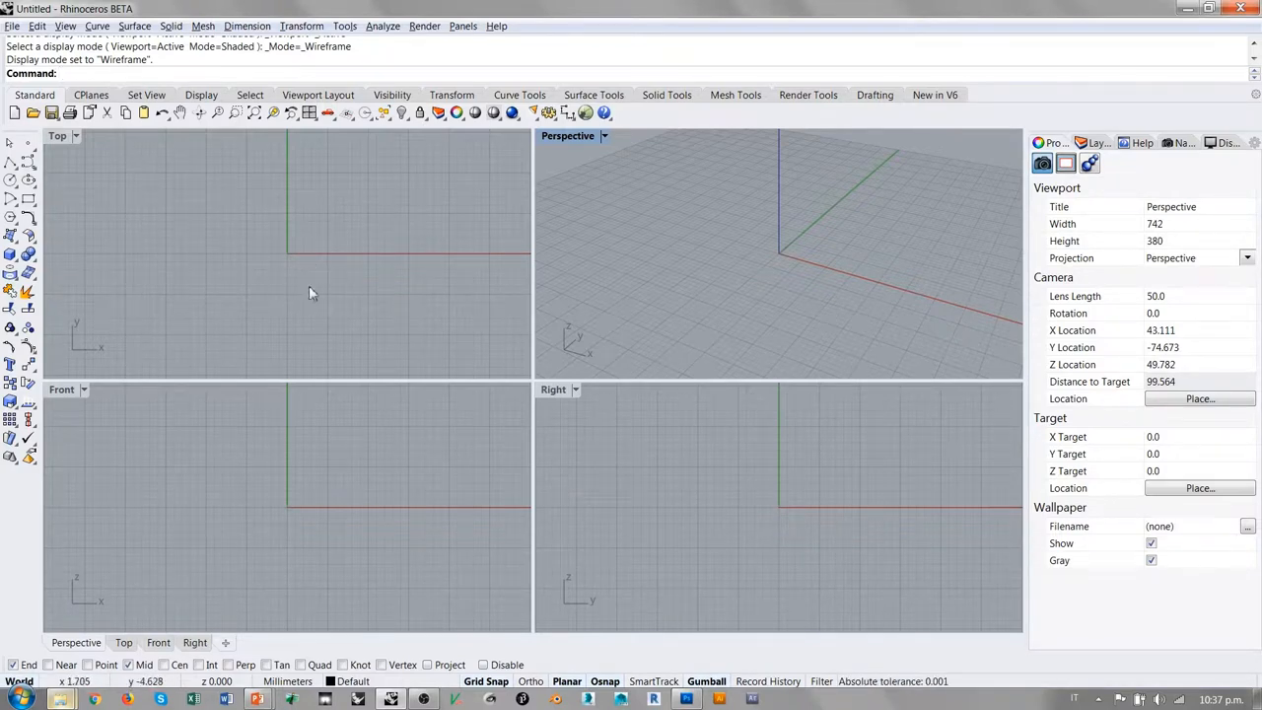
mouse_move(301, 260)
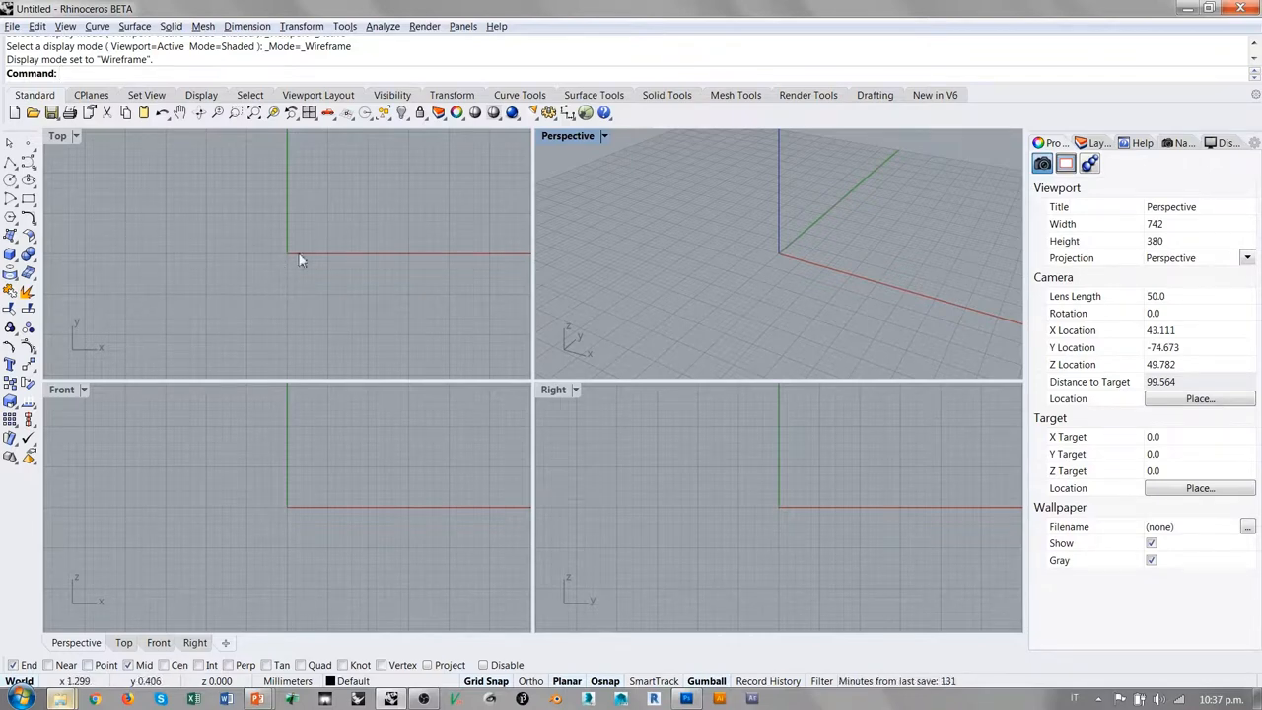
mouse_move(145, 248)
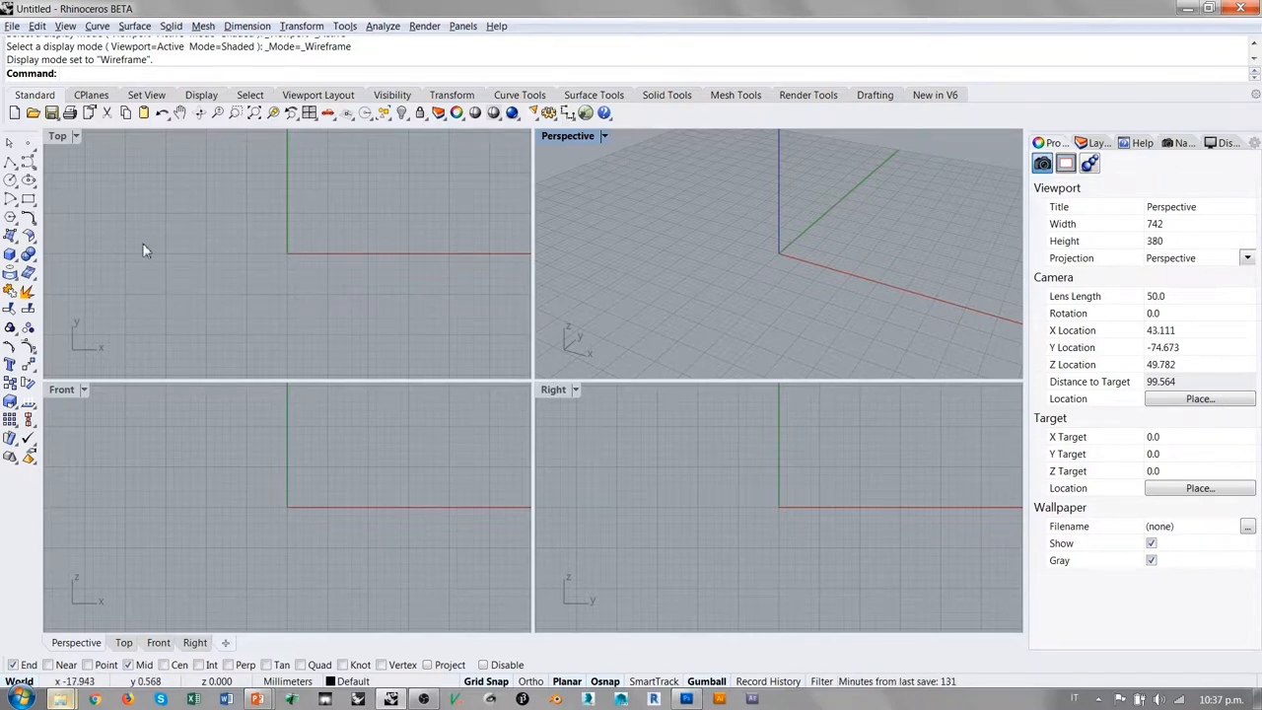
mouse_move(193, 299)
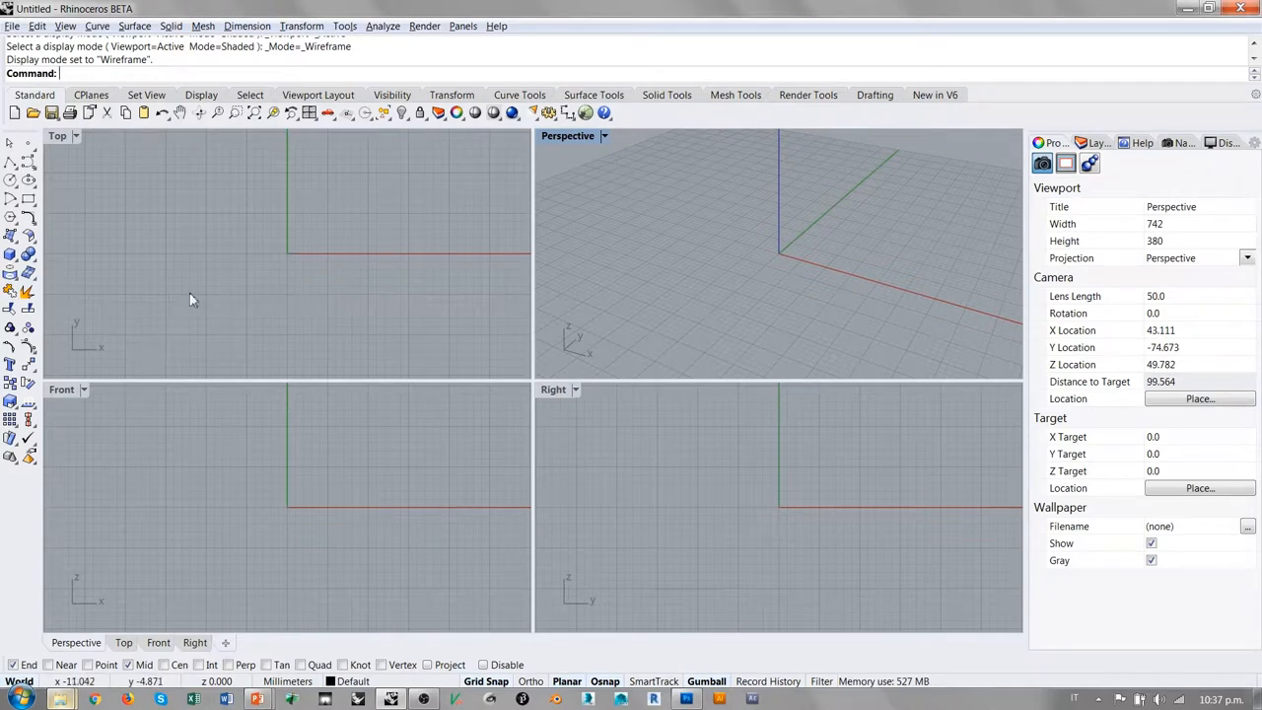
mouse_move(77, 360)
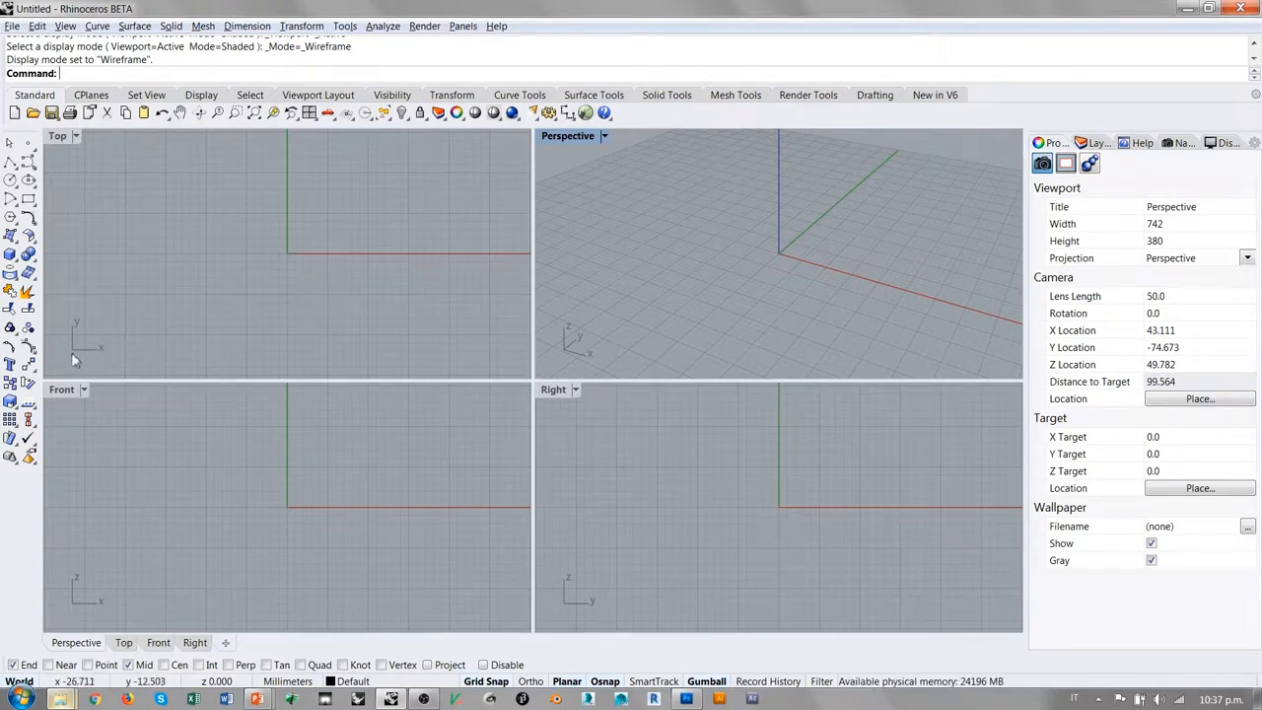
mouse_move(194, 260)
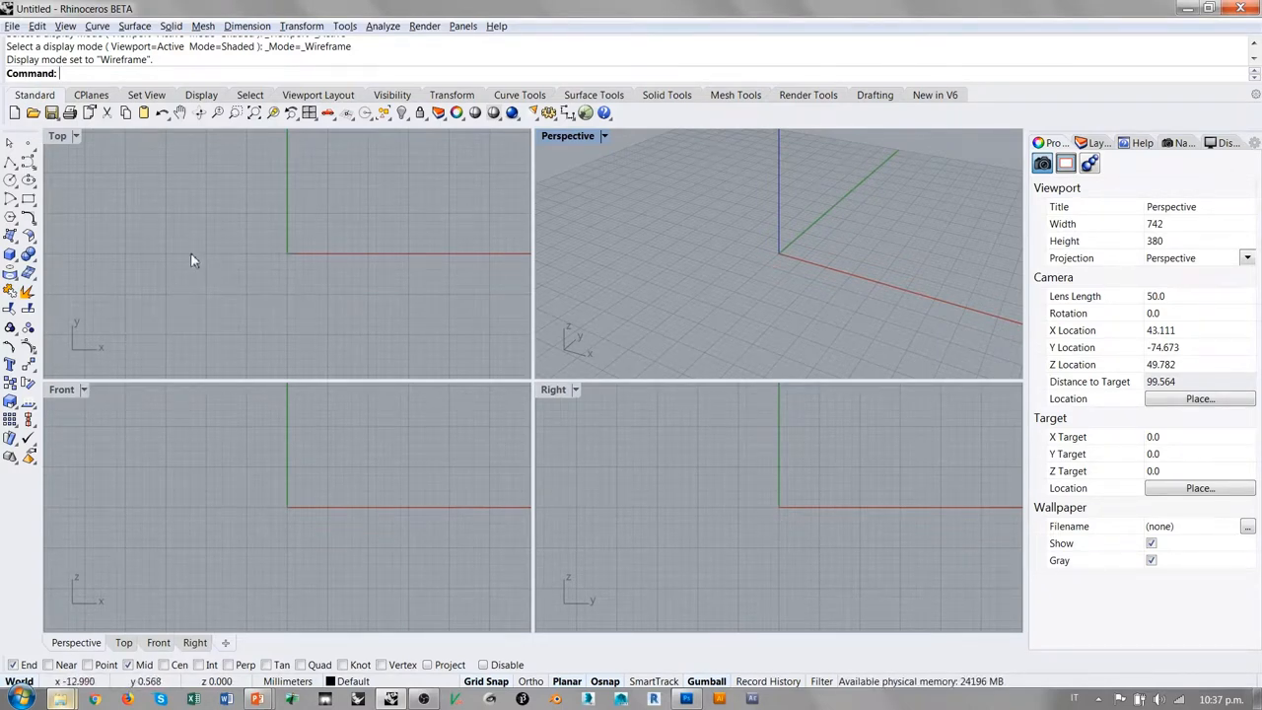
mouse_move(16, 476)
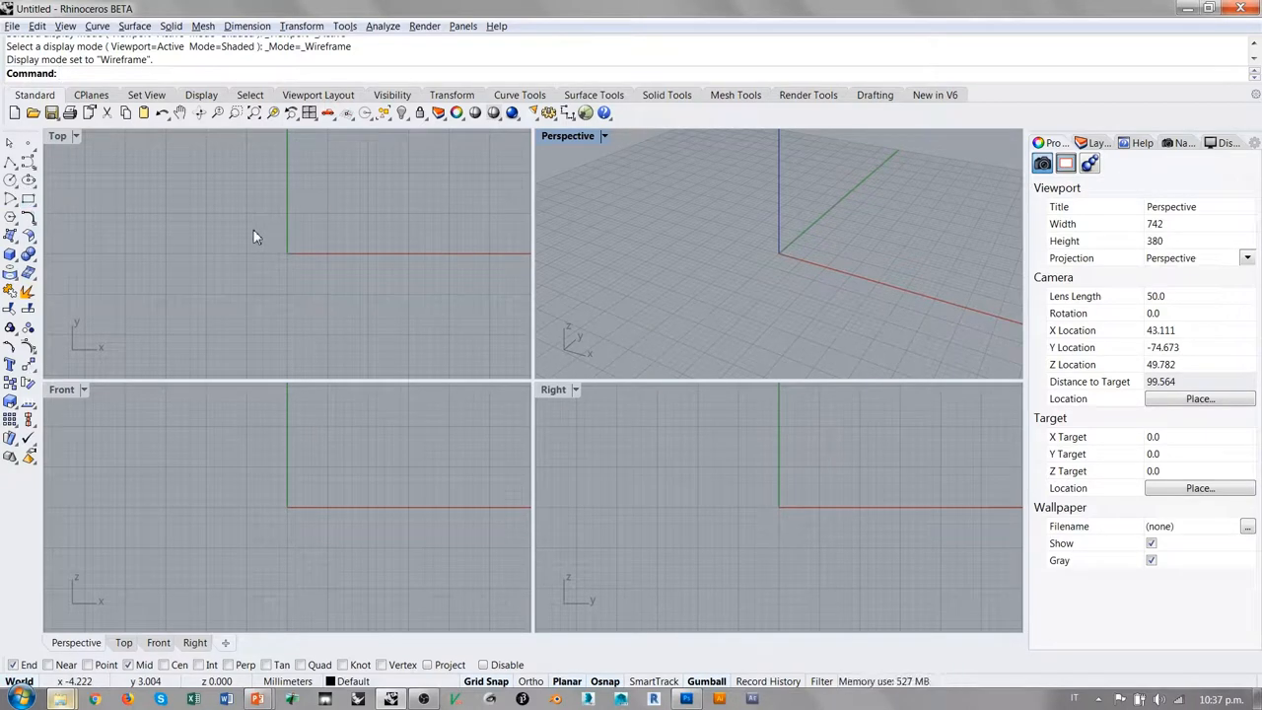
mouse_move(74, 106)
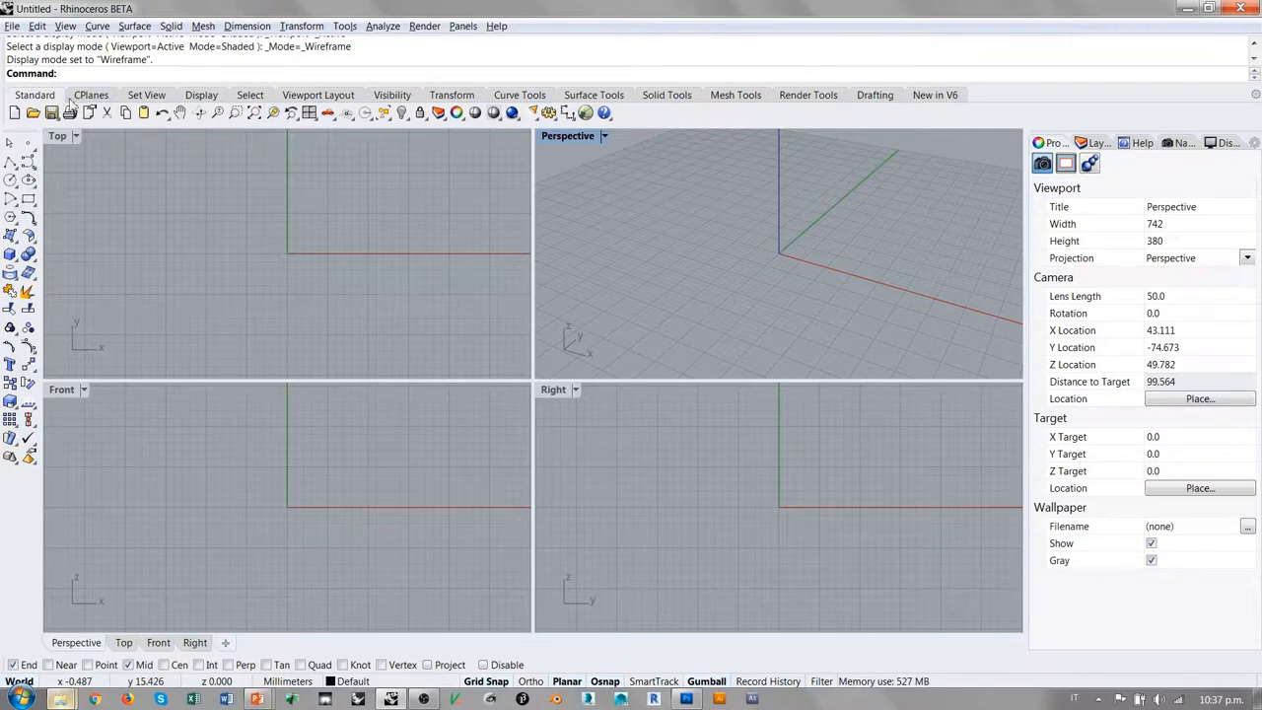
mouse_move(665, 99)
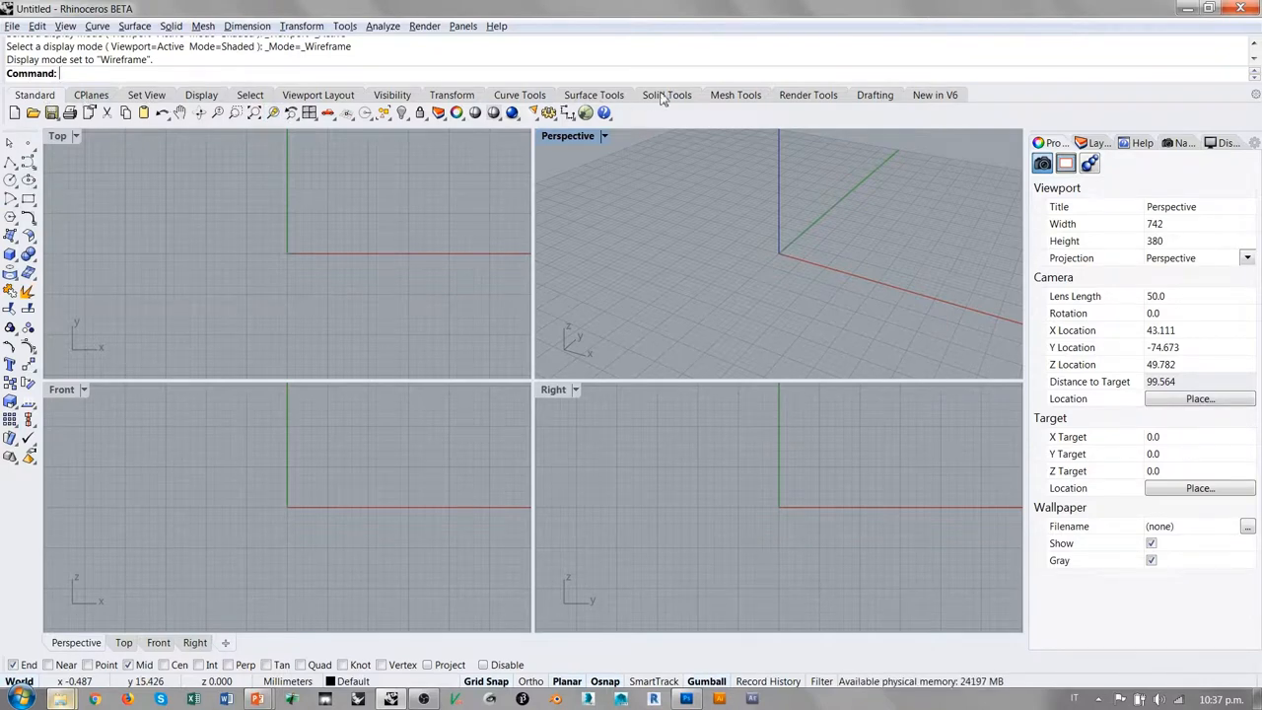
mouse_move(278, 153)
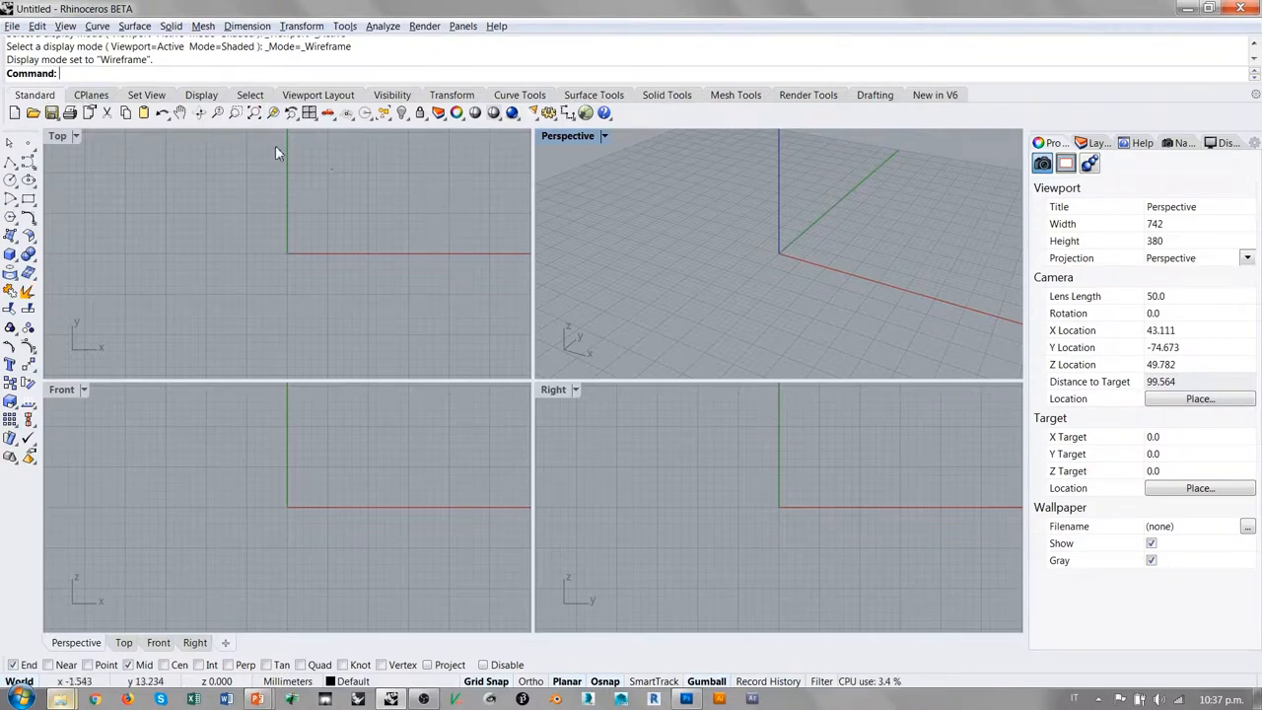
mouse_move(279, 160)
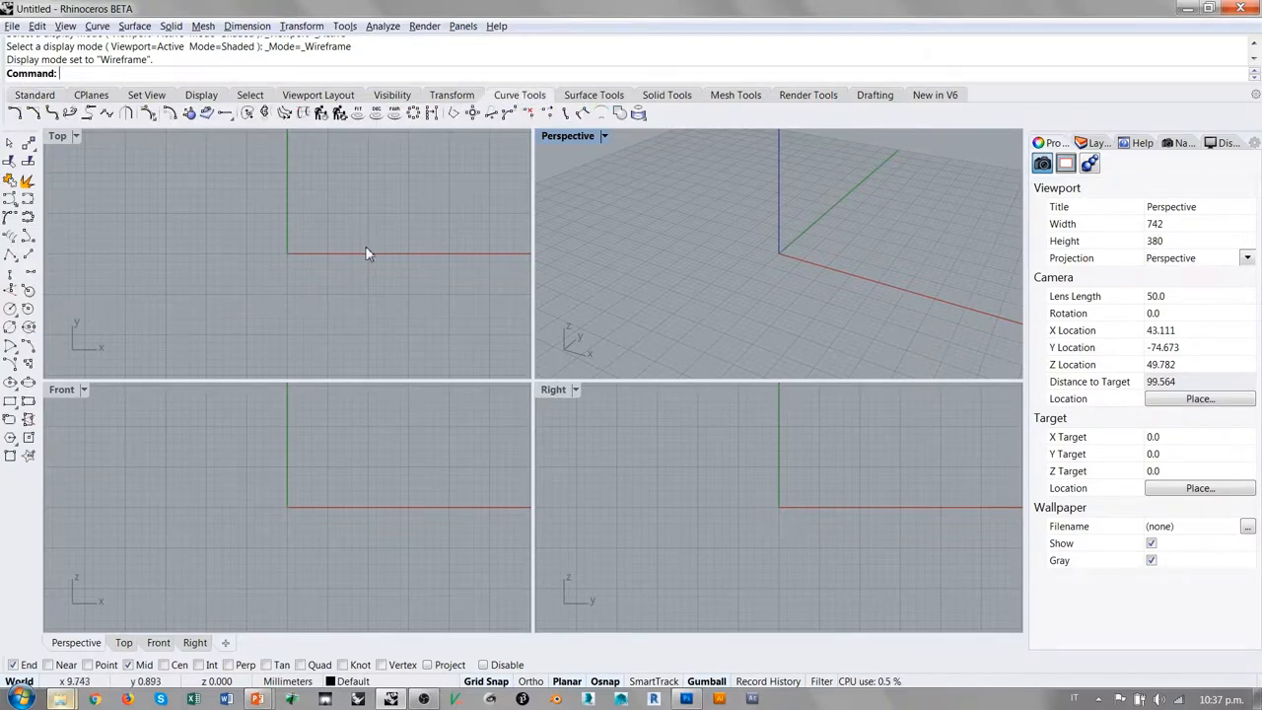
mouse_move(72, 362)
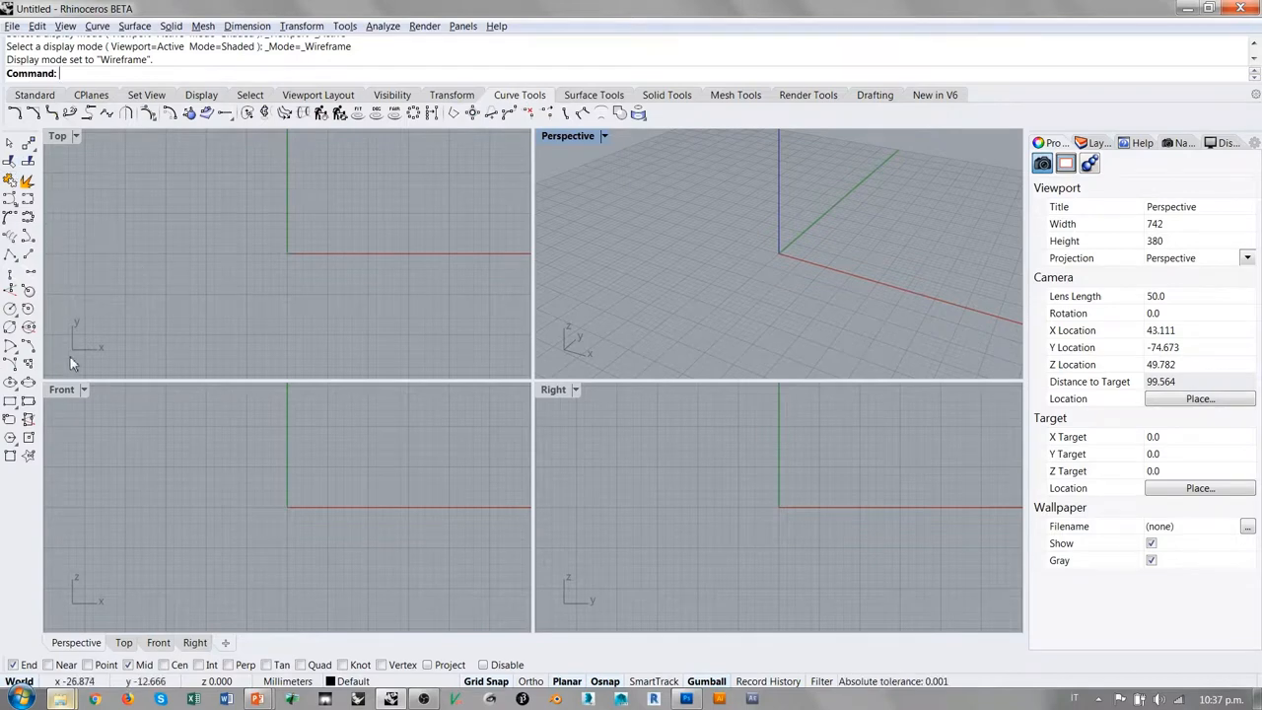
mouse_move(111, 277)
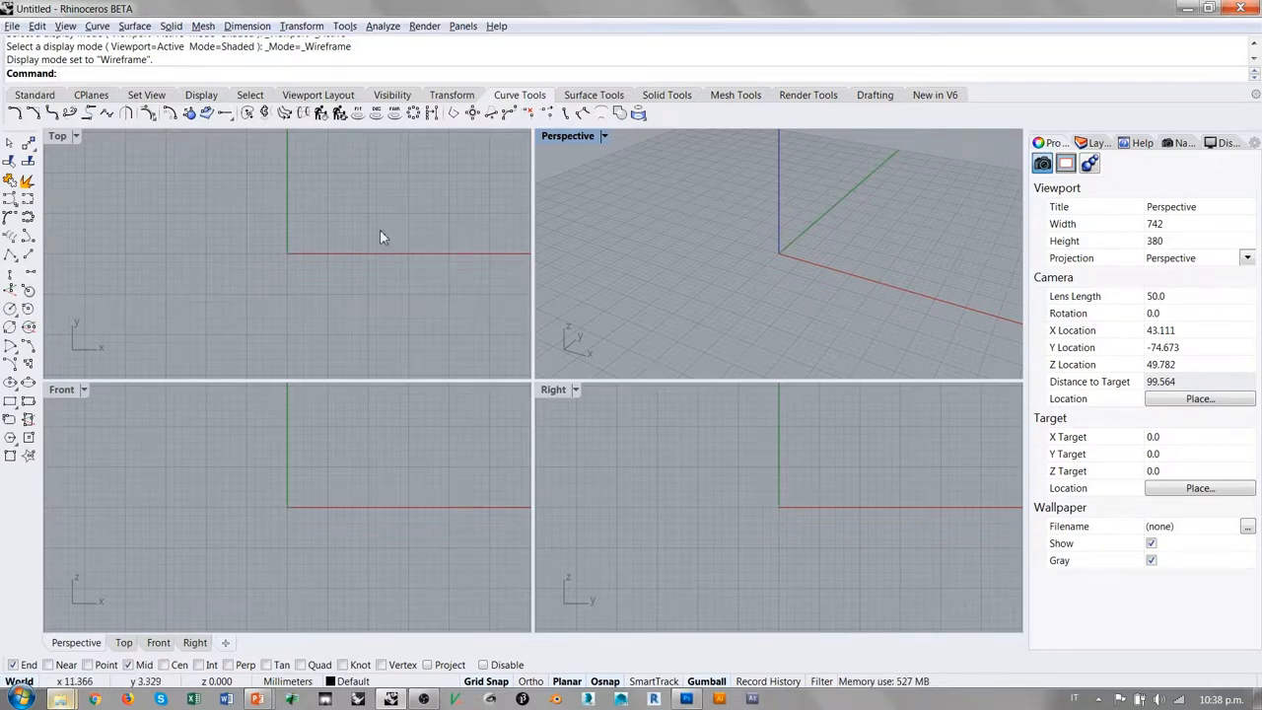
Step: Show the Trim command's help page and scroll down through it
click(594, 95)
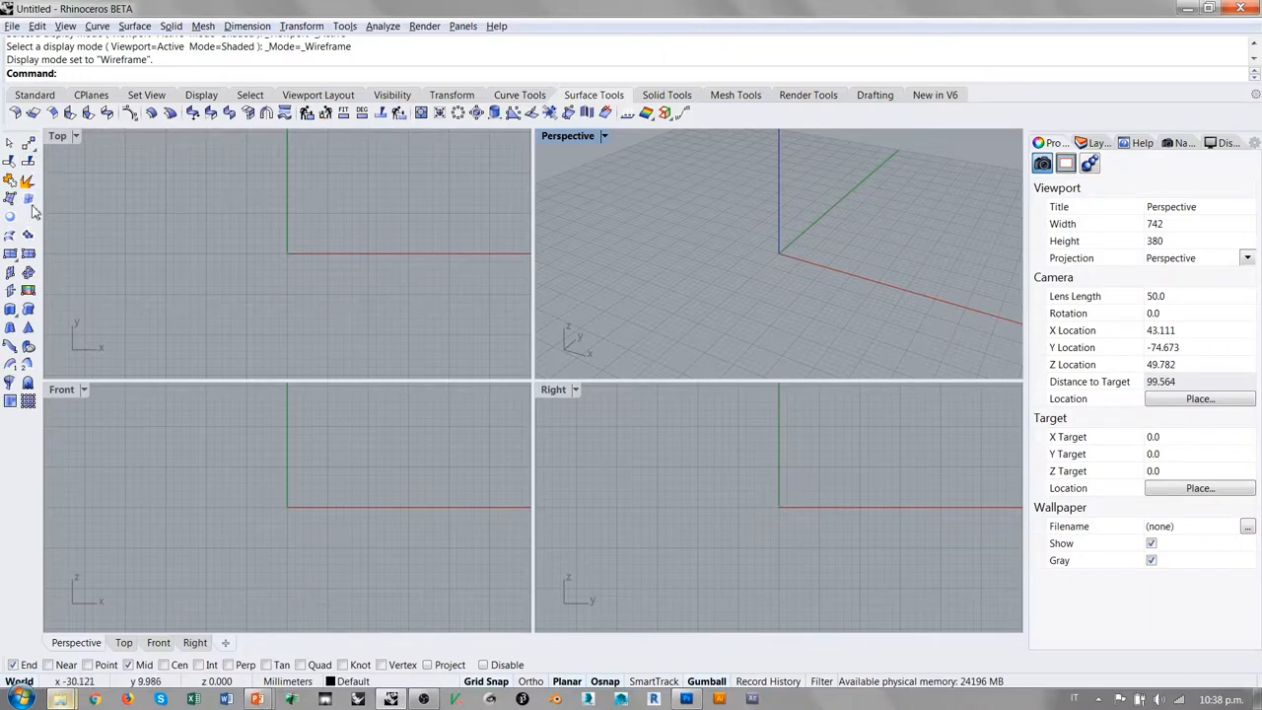
mouse_move(66, 299)
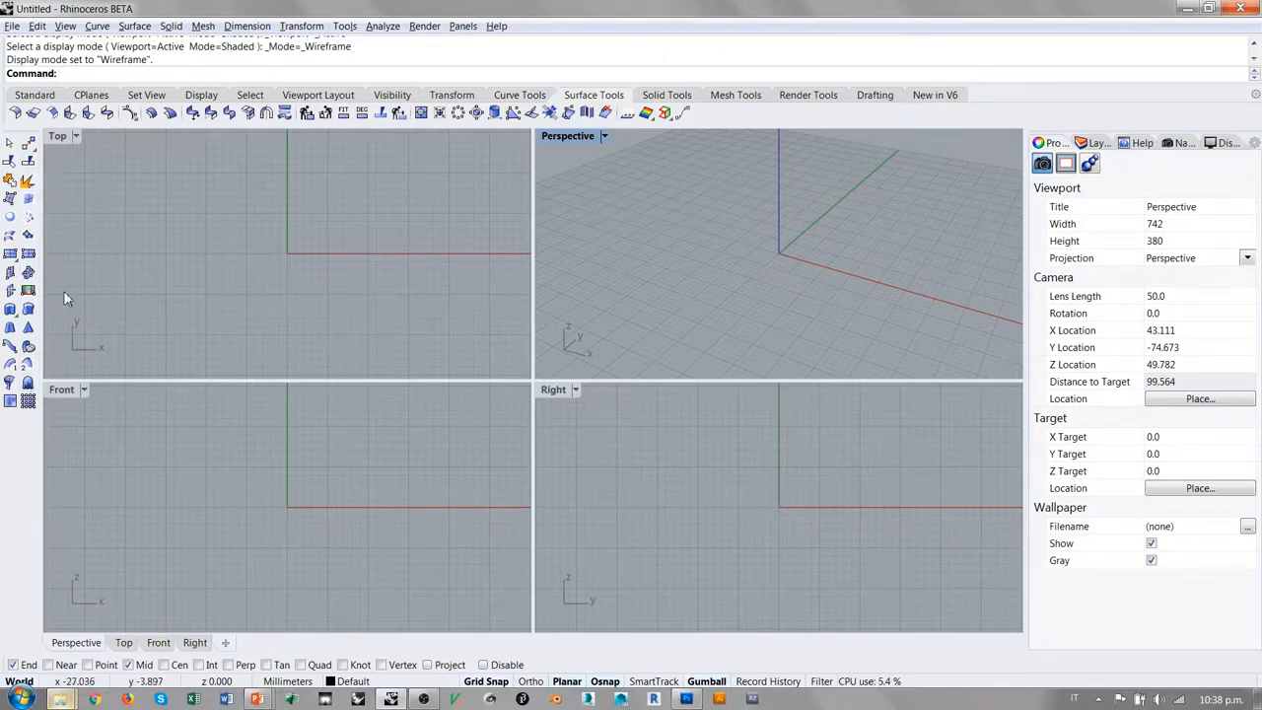
mouse_move(177, 162)
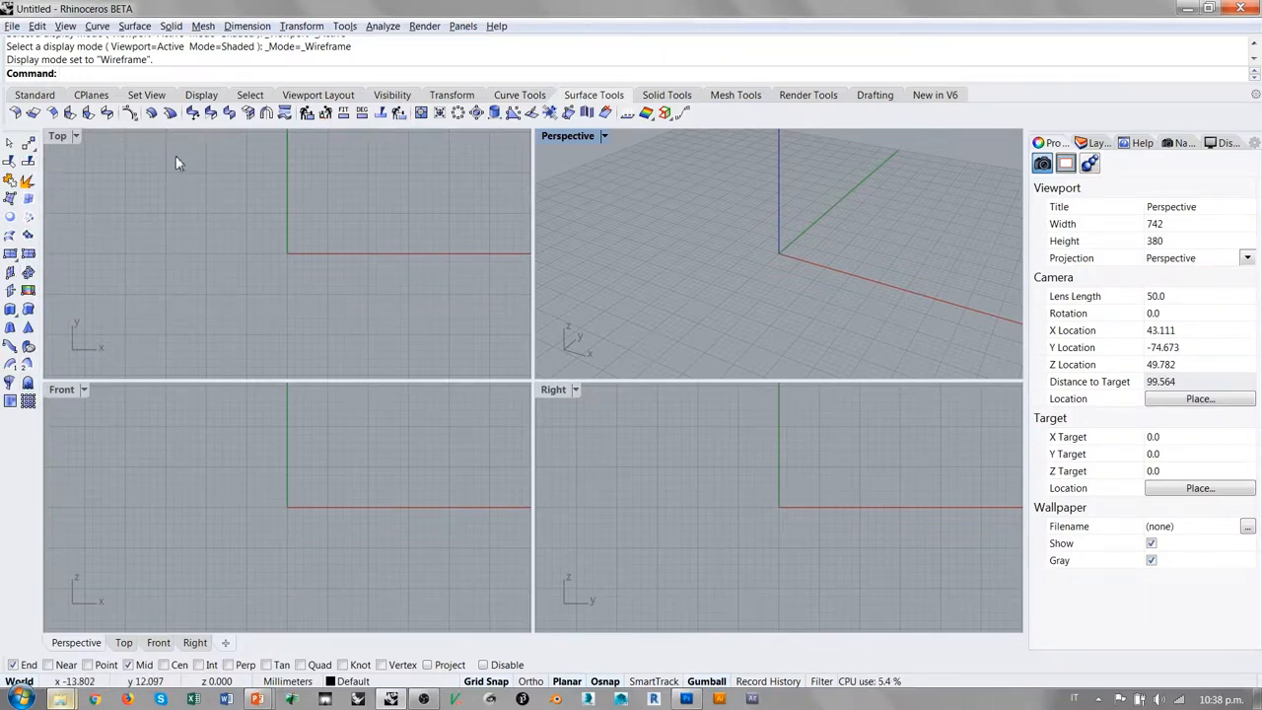
mouse_move(641, 227)
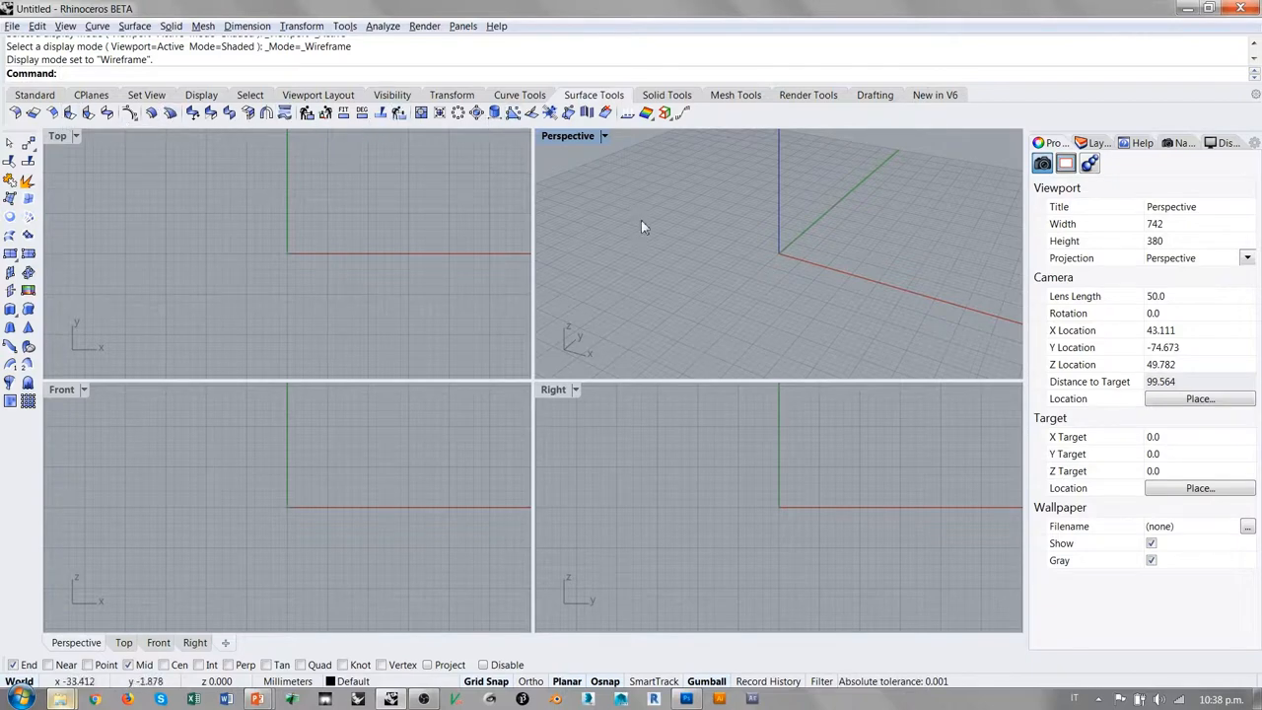
mouse_move(567, 164)
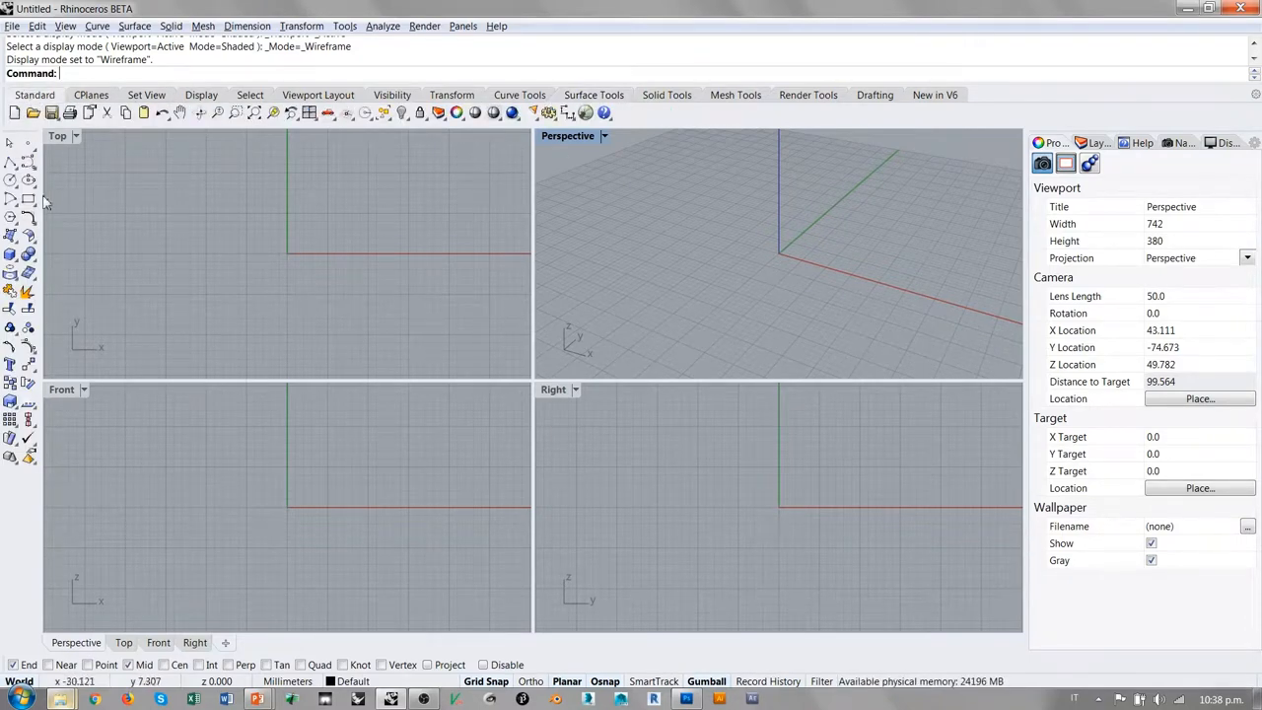
mouse_move(315, 193)
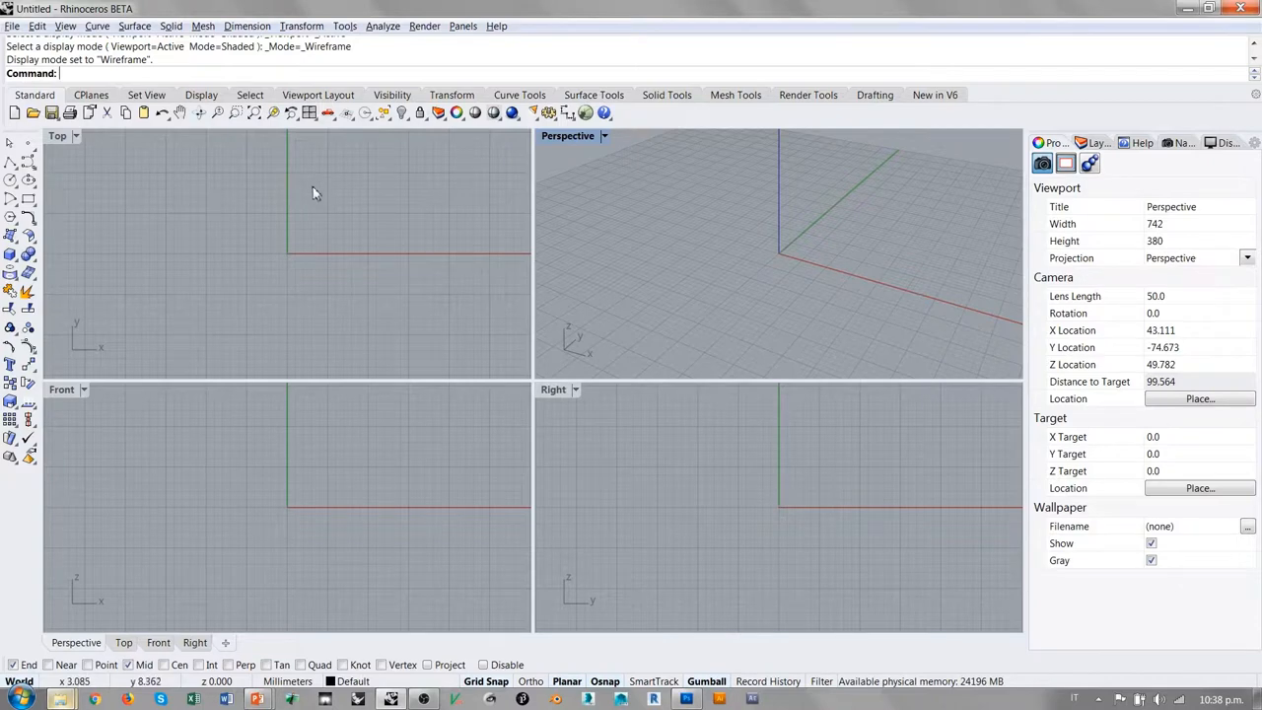
mouse_move(54, 194)
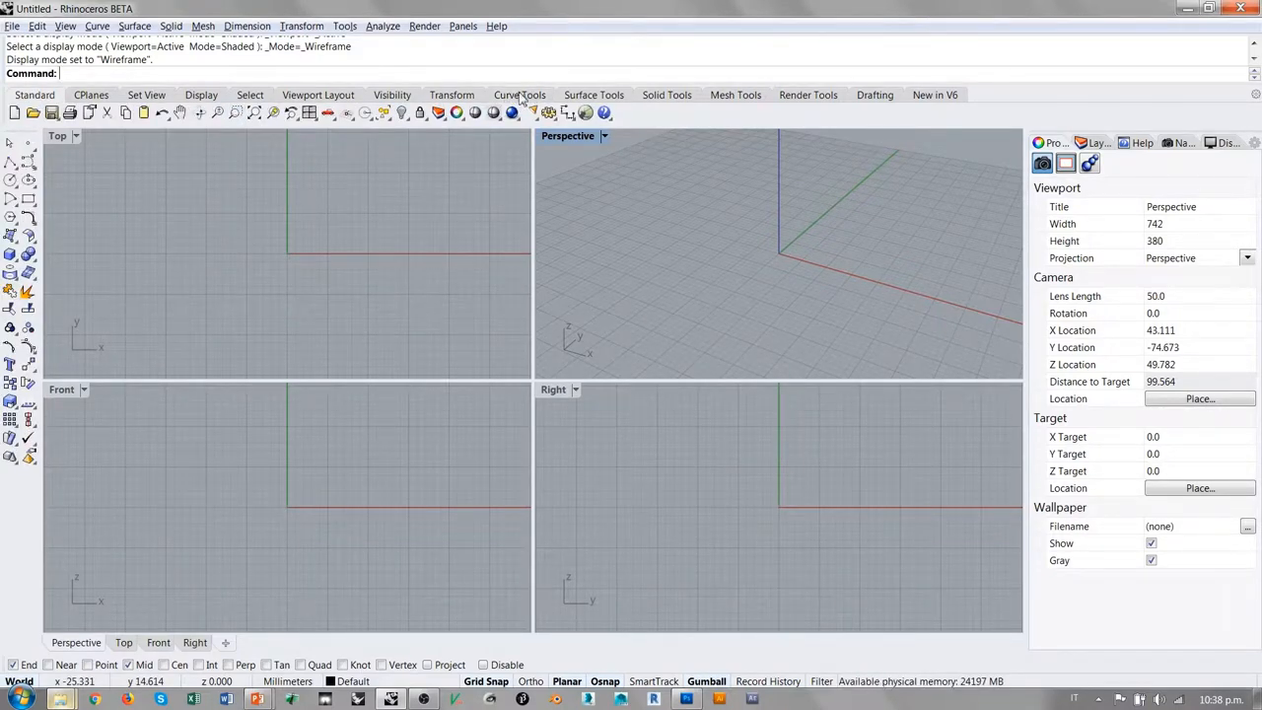
mouse_move(99, 191)
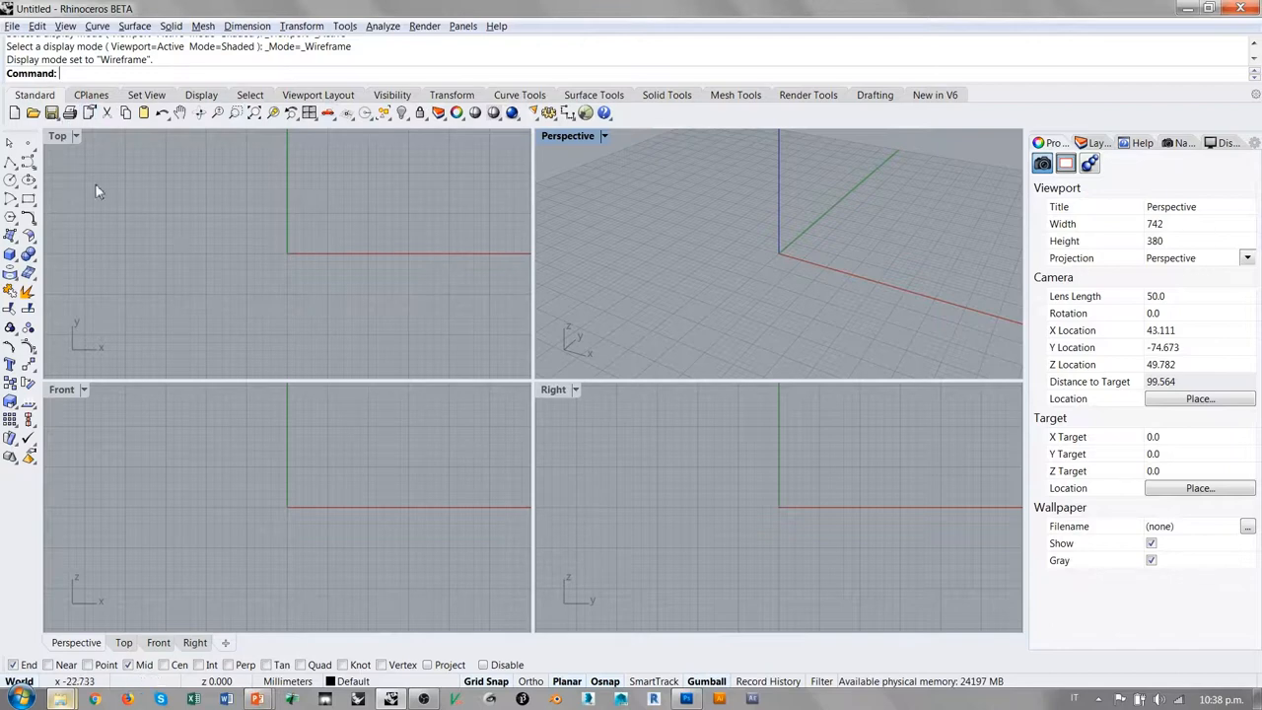
mouse_move(429, 195)
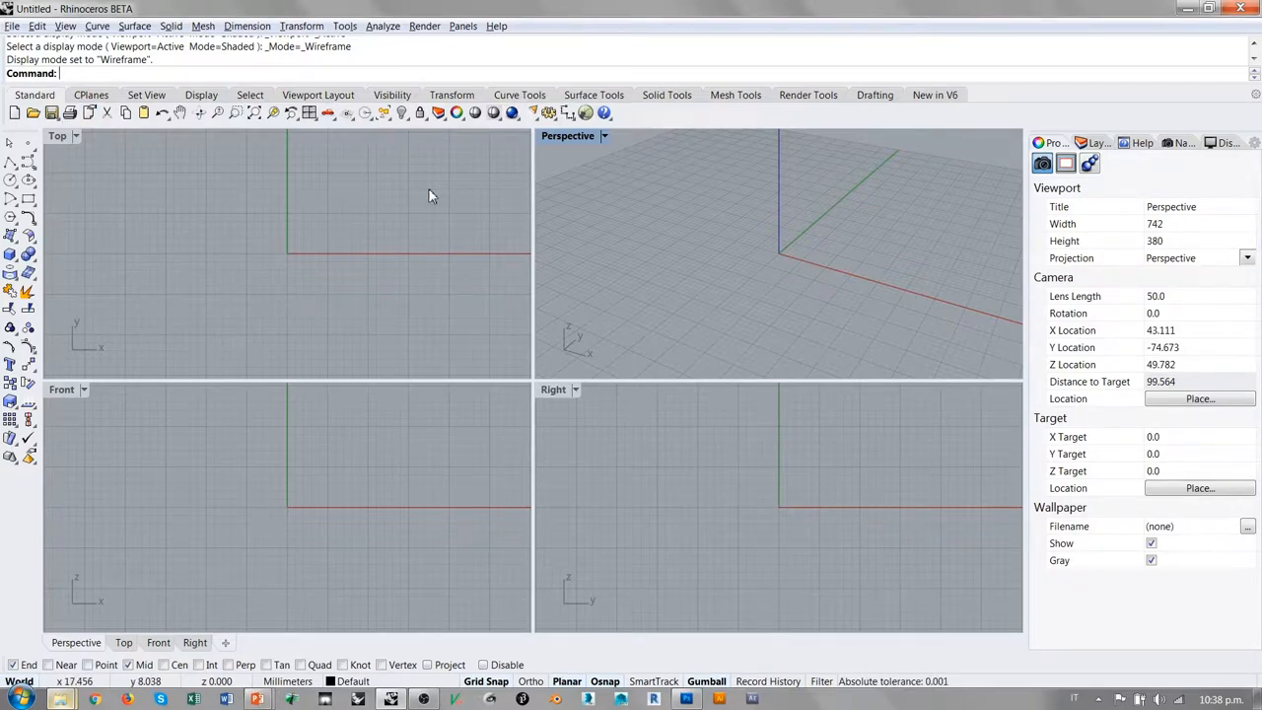
mouse_move(454, 197)
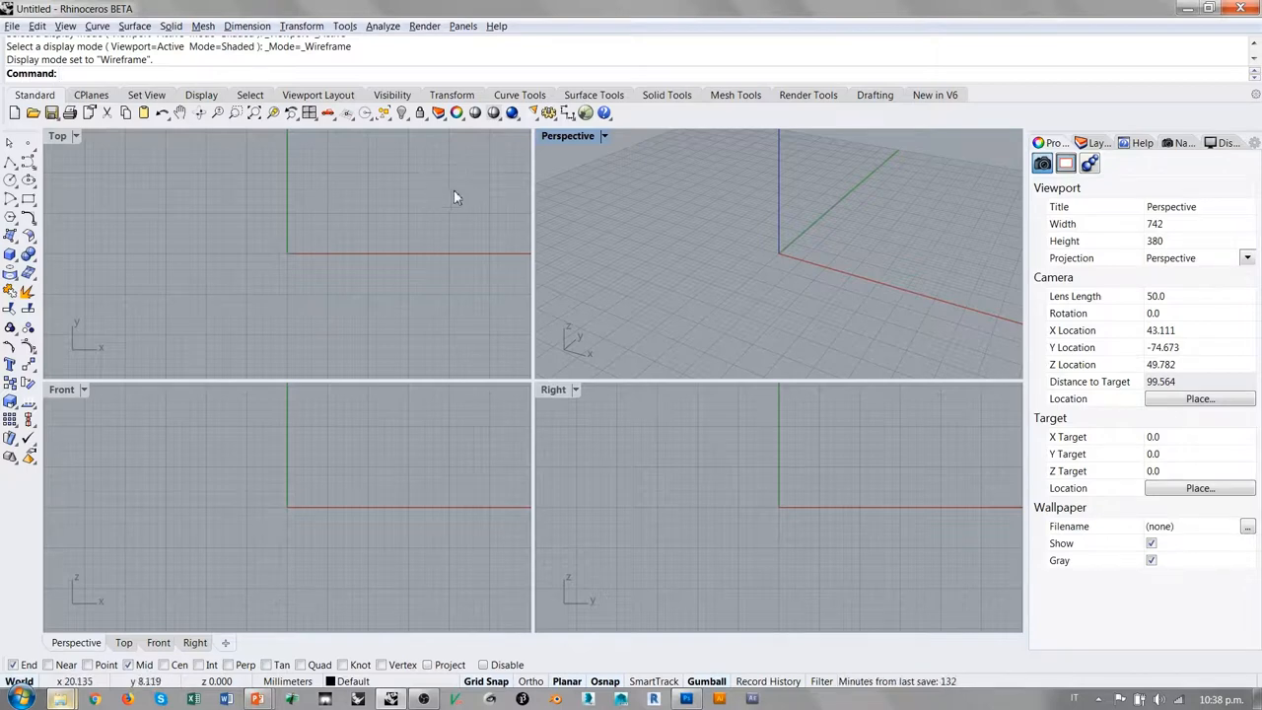
mouse_move(1093, 309)
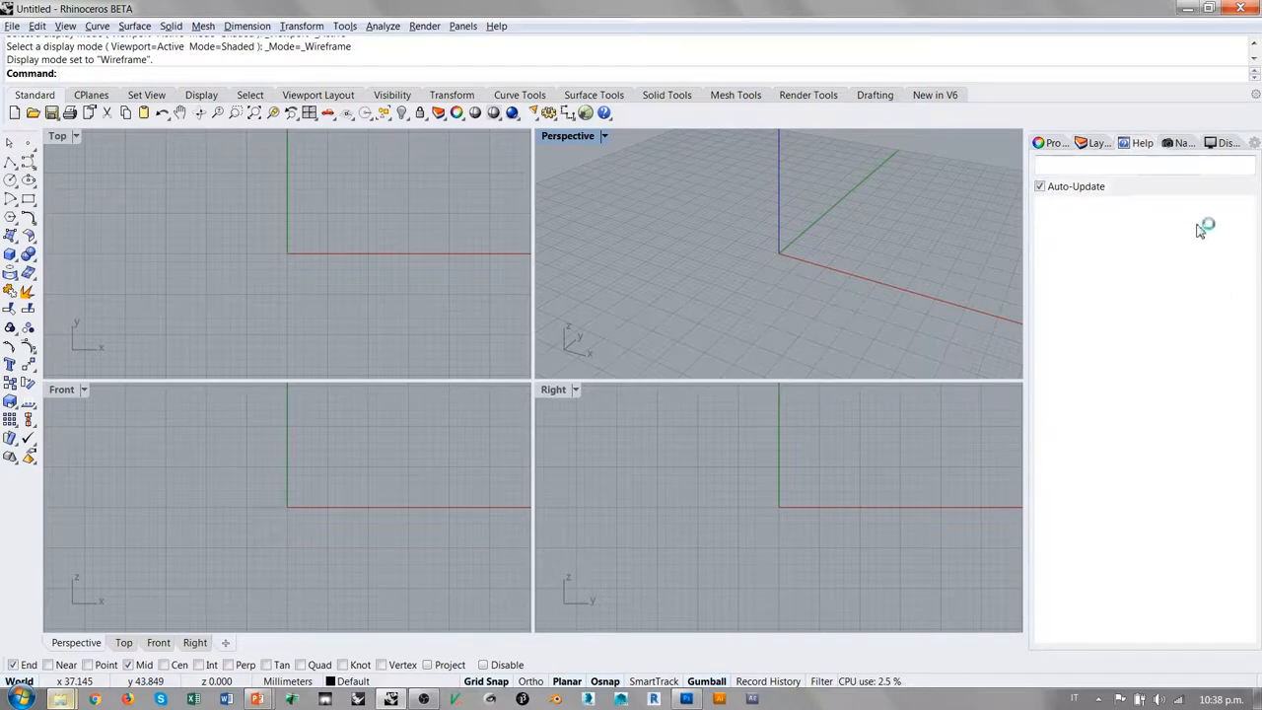
mouse_move(1161, 232)
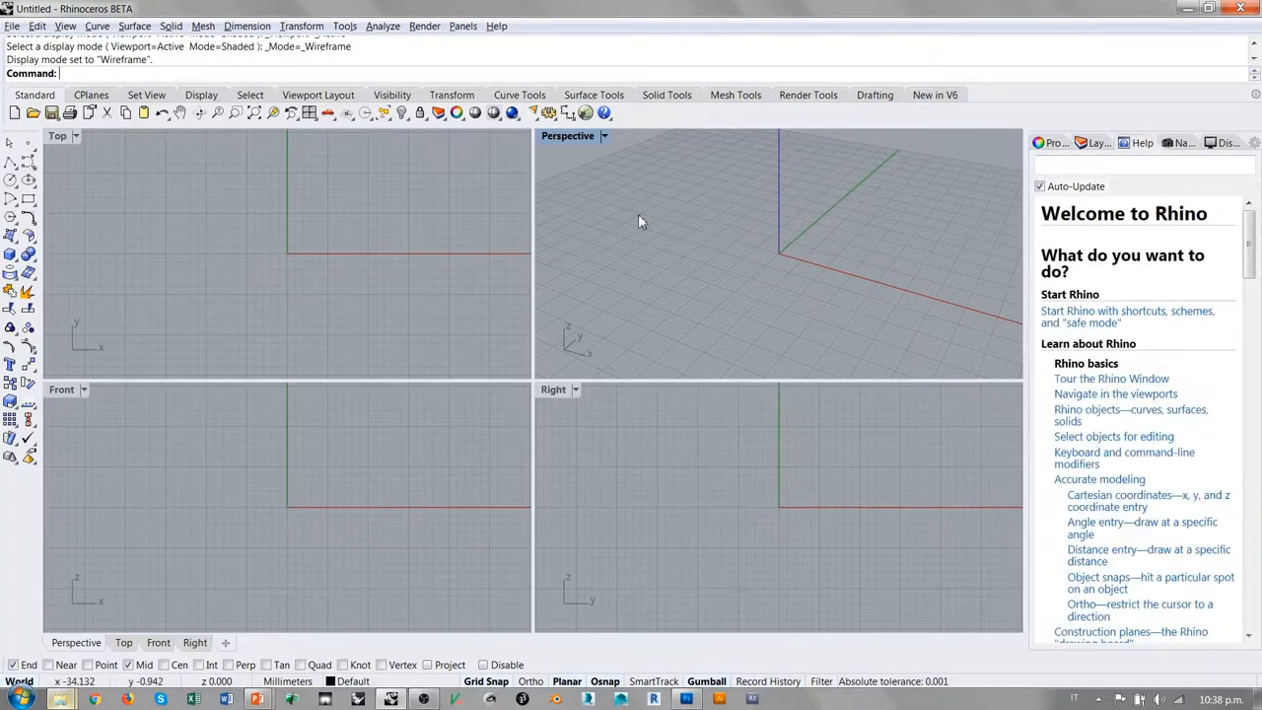
mouse_move(137, 234)
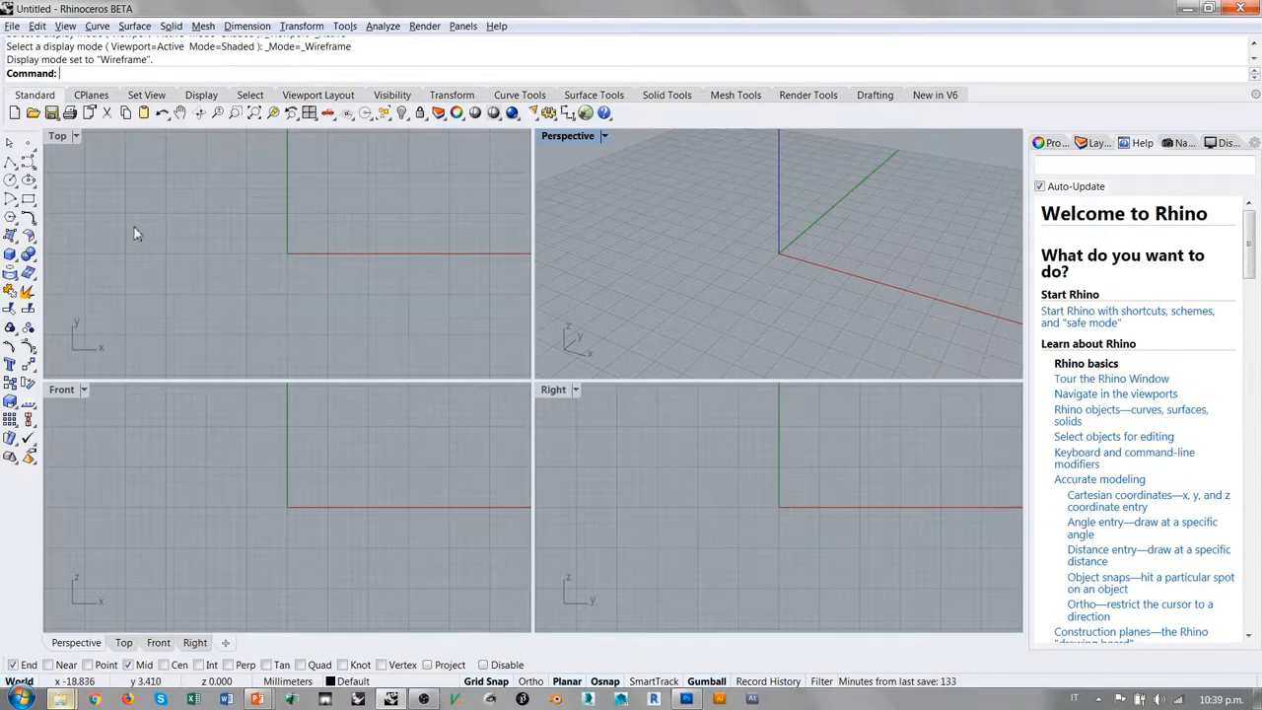
mouse_move(1115, 359)
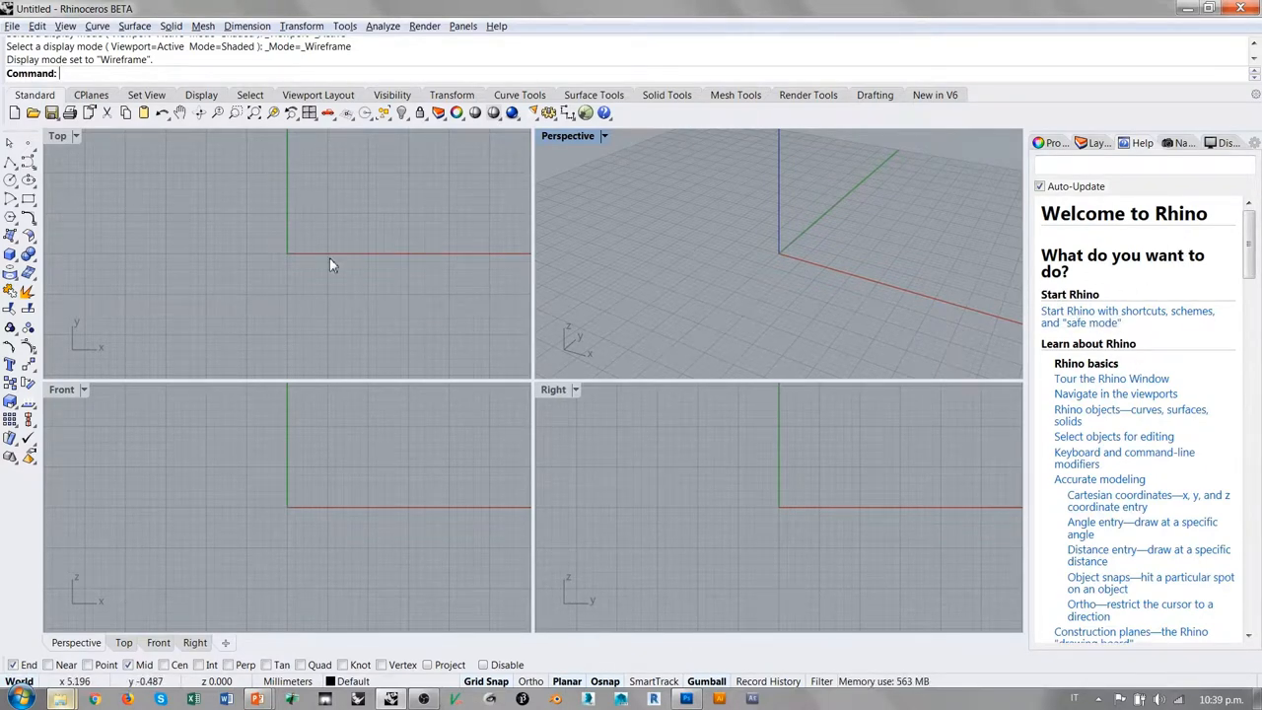
mouse_move(798, 249)
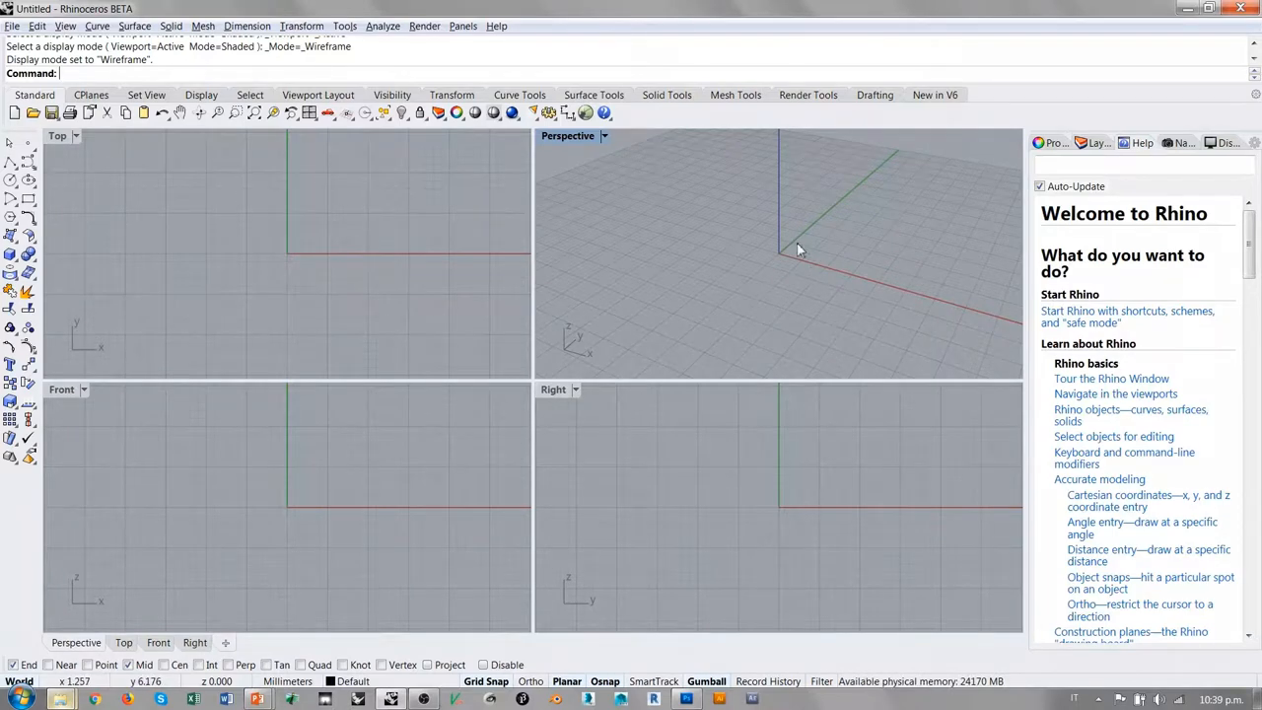
mouse_move(1196, 284)
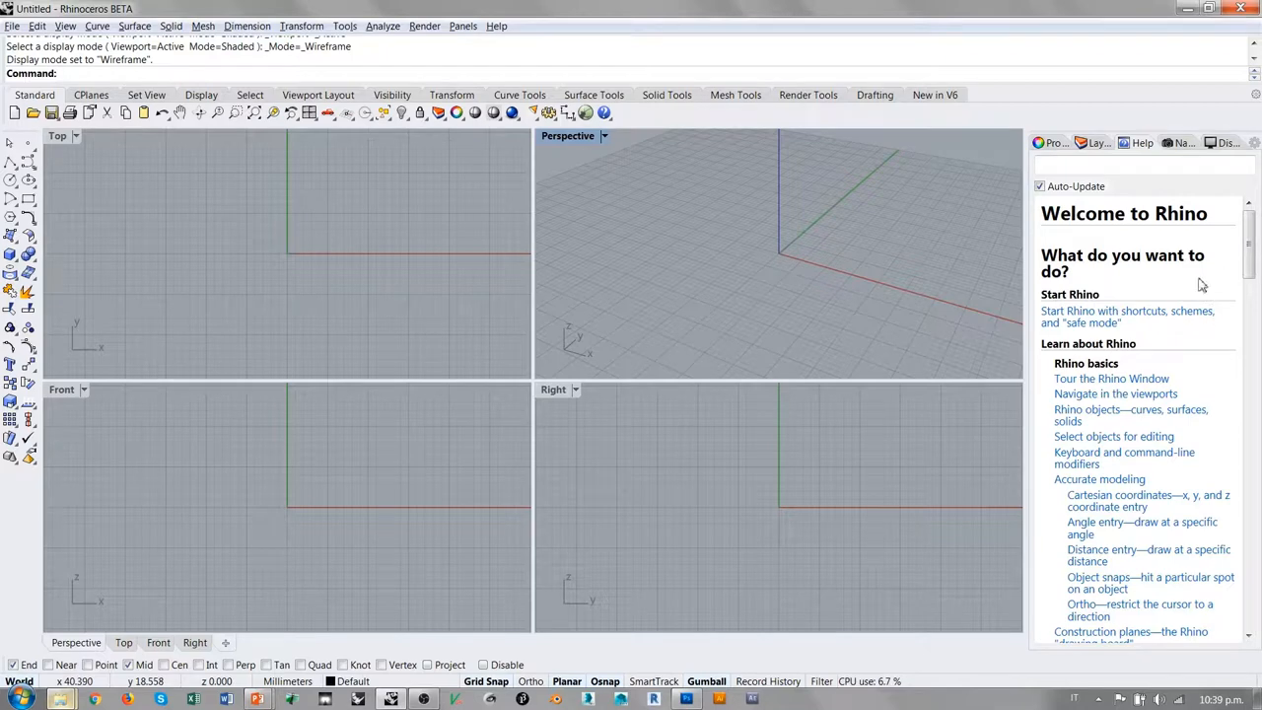
mouse_move(237, 210)
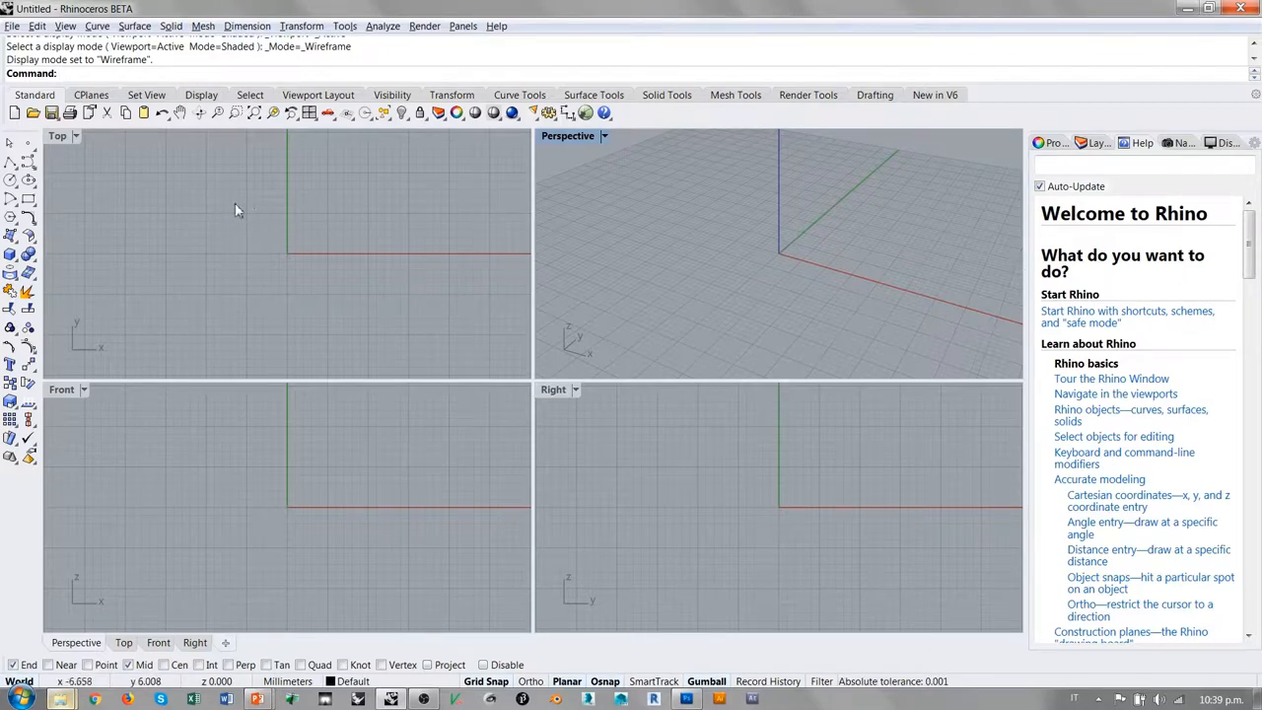
mouse_move(124, 253)
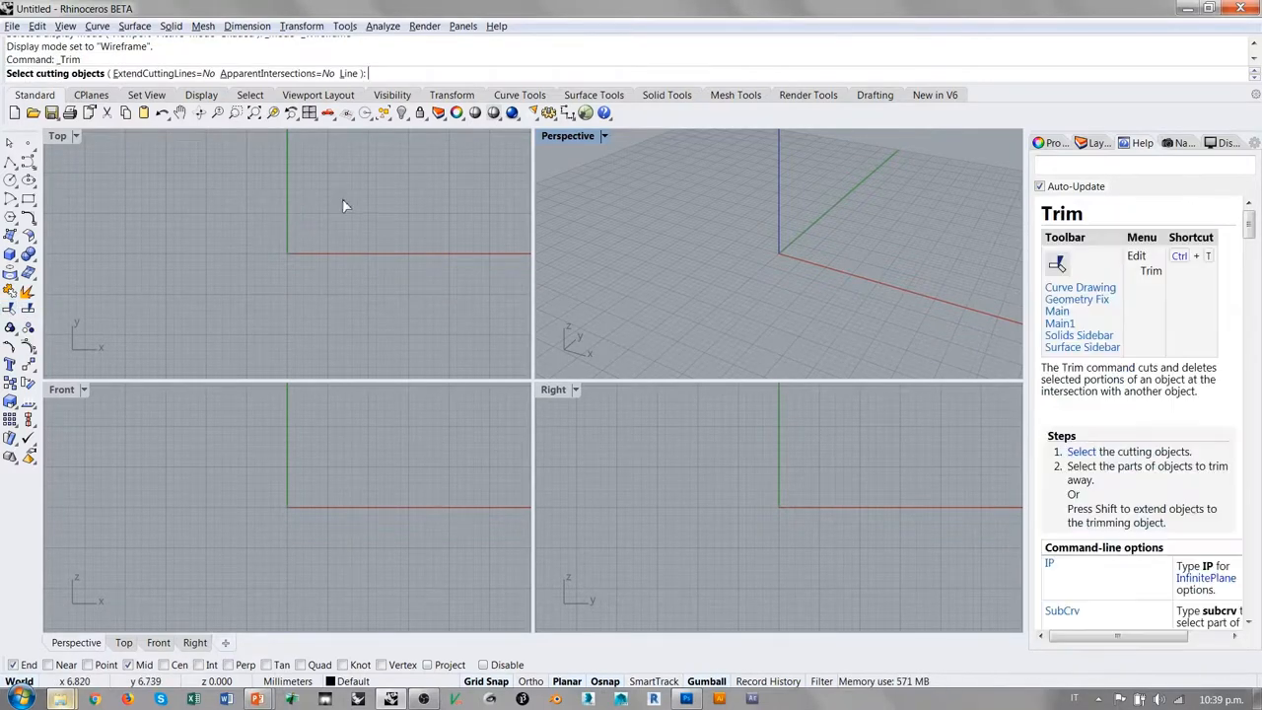
scroll(down, 3)
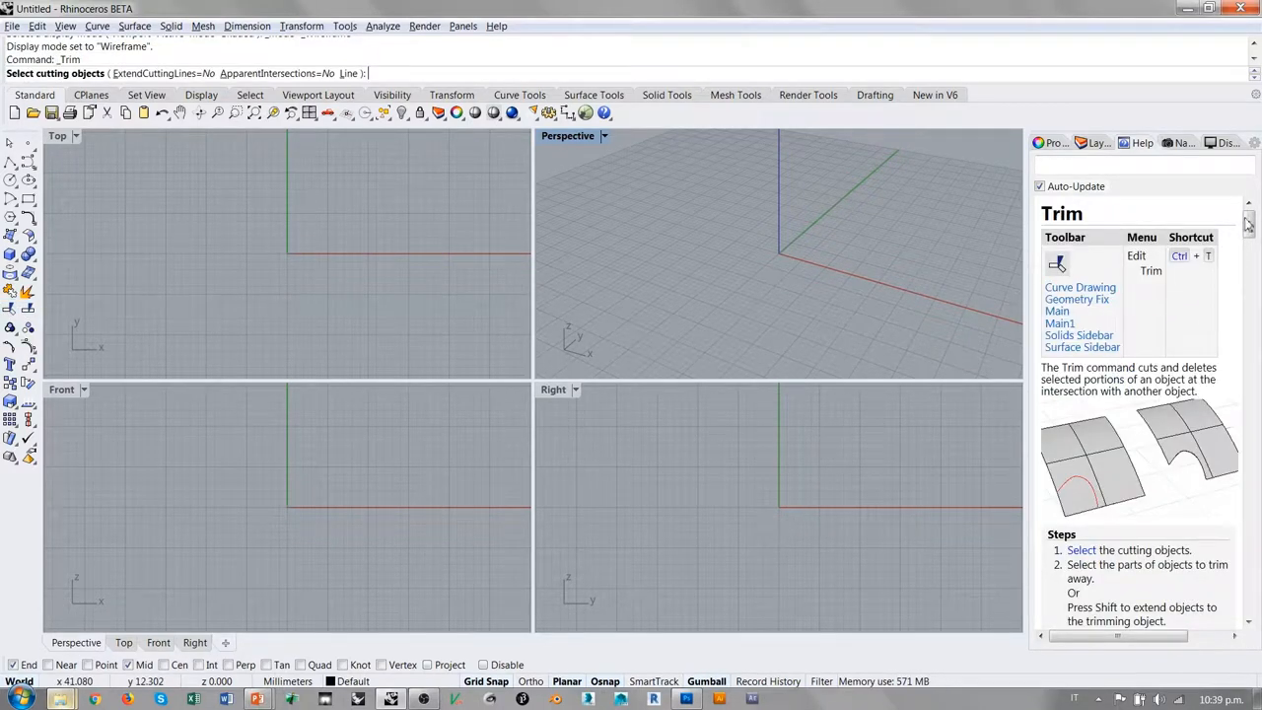
scroll(down, 3)
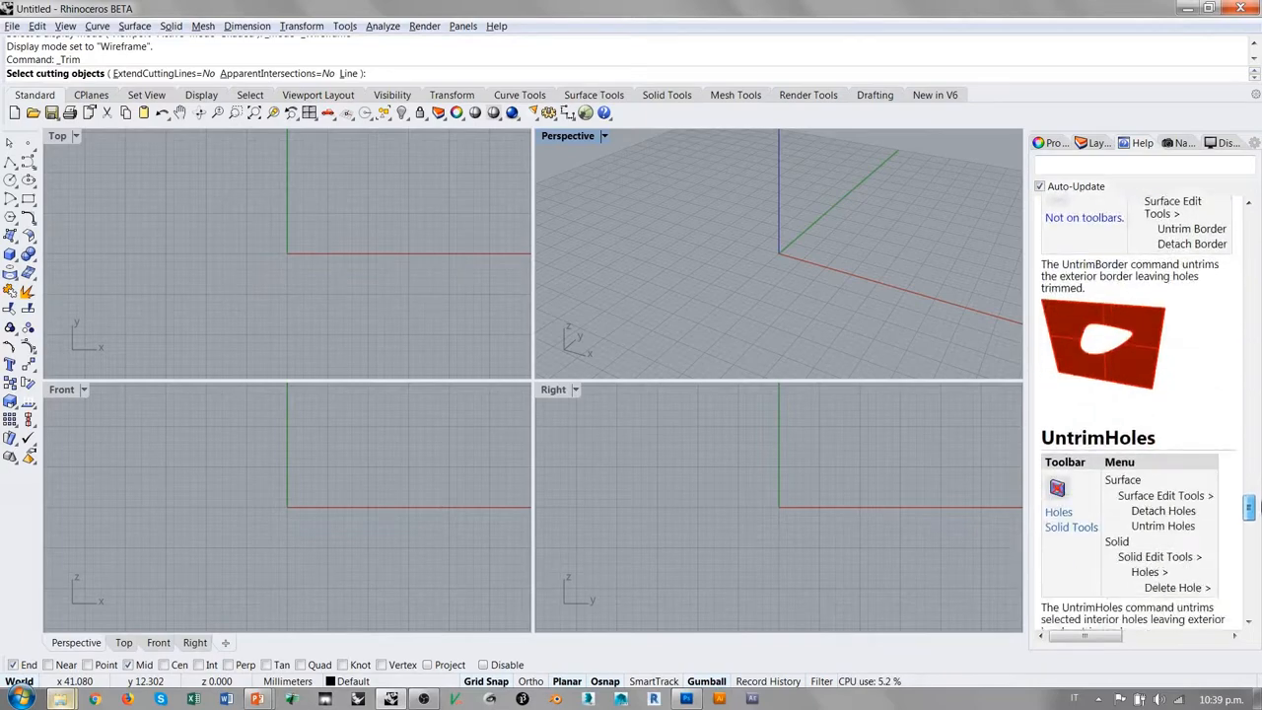
scroll(down, 3)
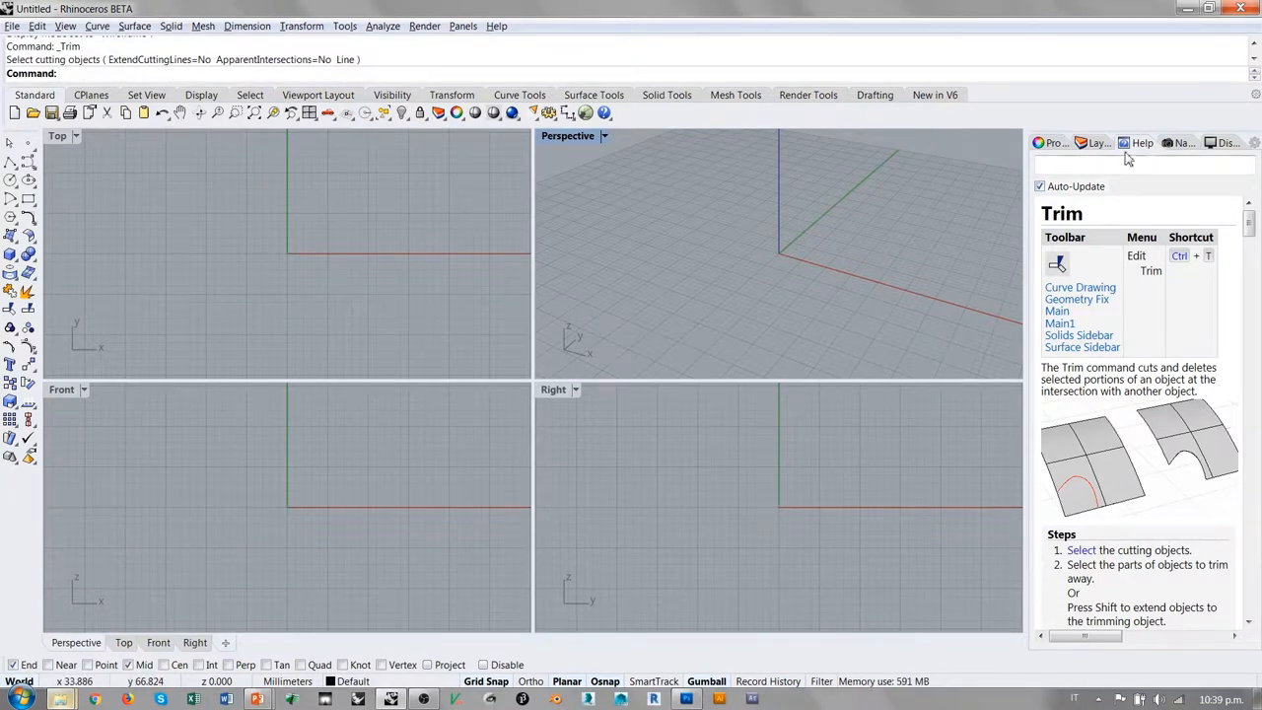
Step: Switch the side panel to the Named Views page, which has no saved views
click(1180, 142)
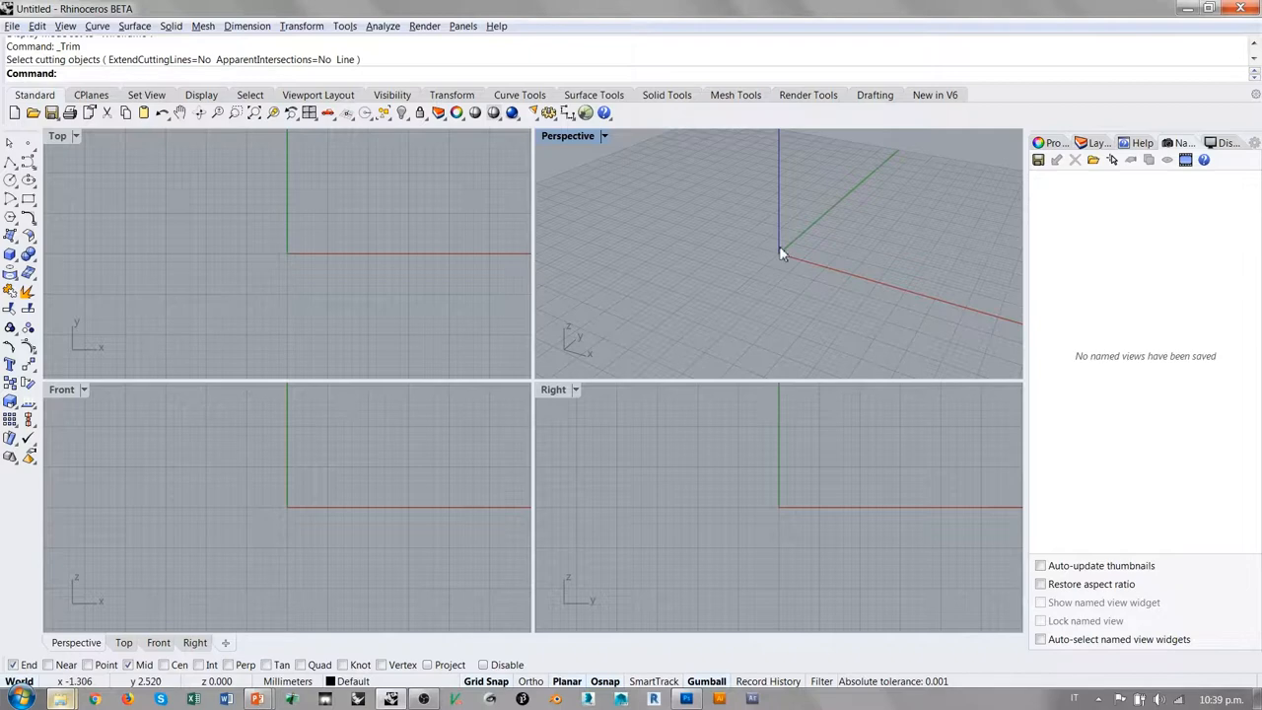
mouse_move(826, 205)
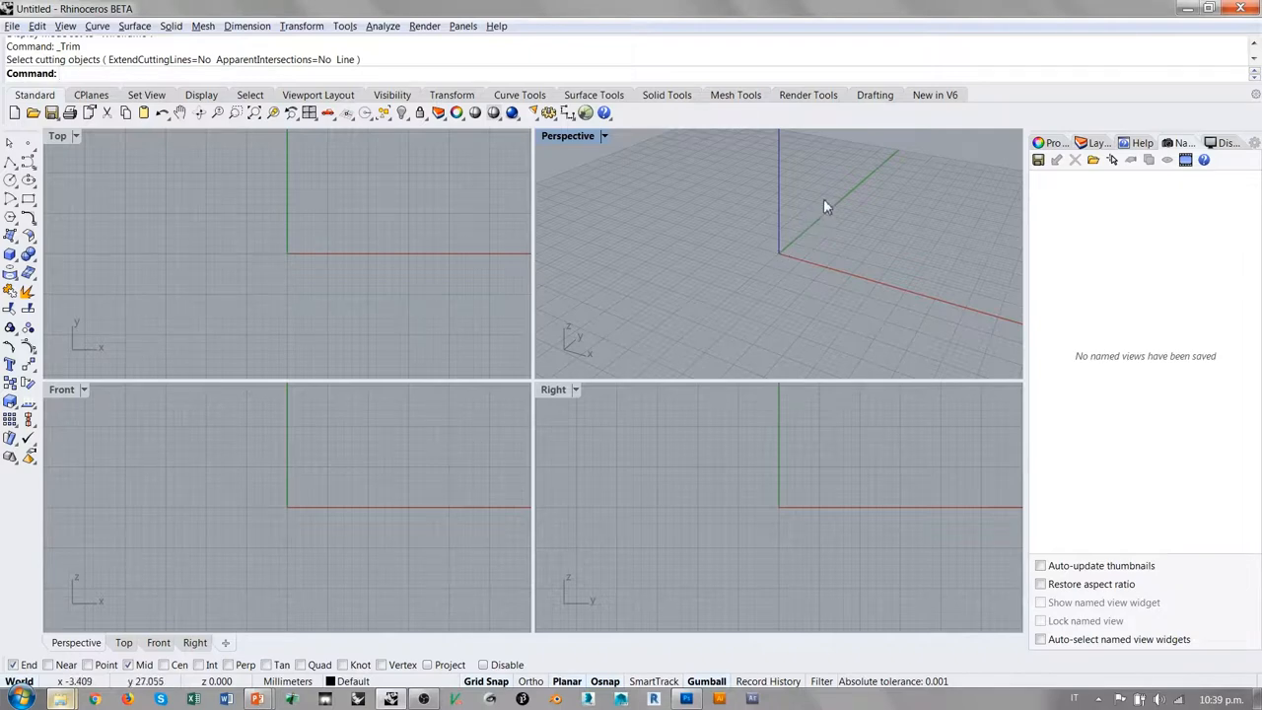
mouse_move(881, 217)
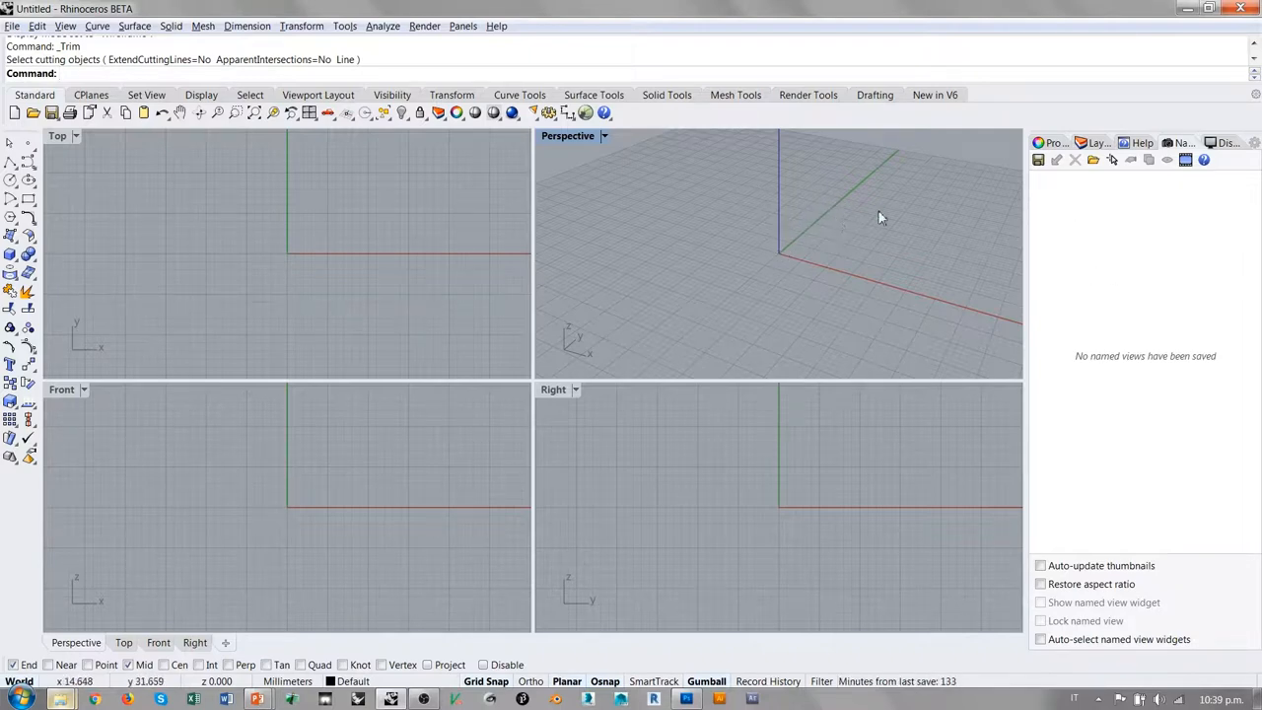
Step: Show the Perspective viewport's Wireframe display-mode settings in the side panel
click(1226, 143)
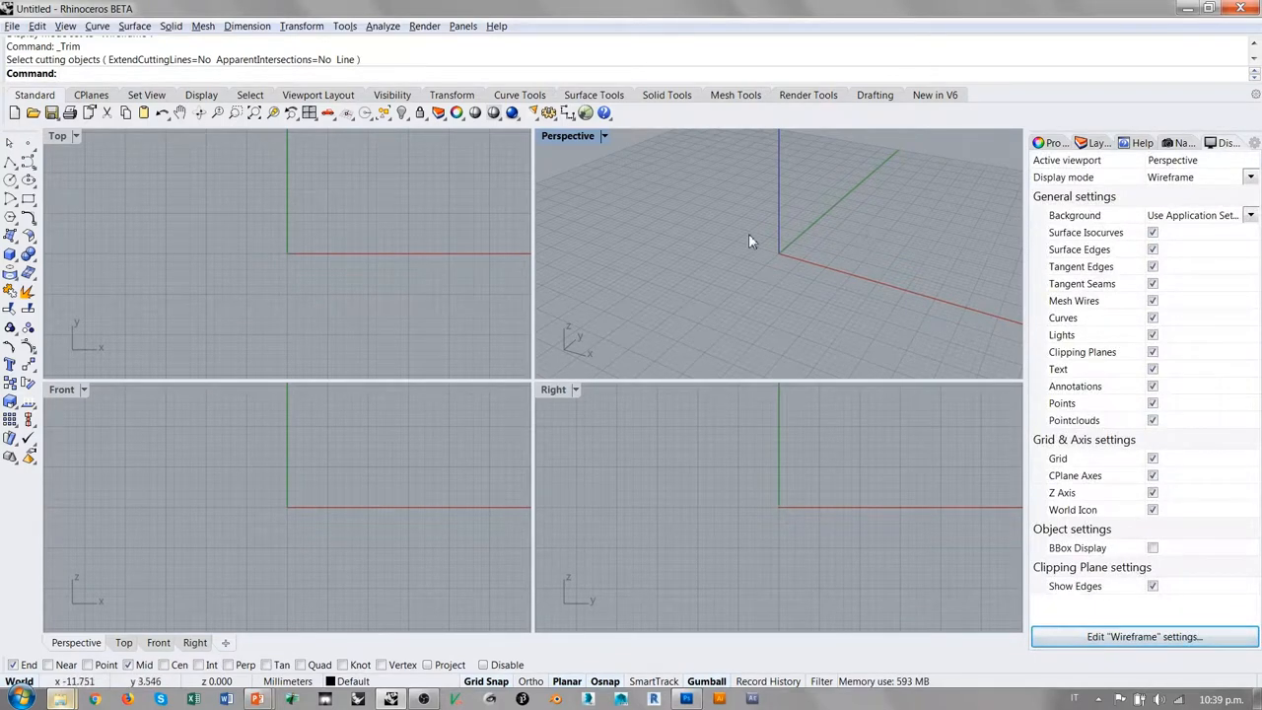
mouse_move(638, 239)
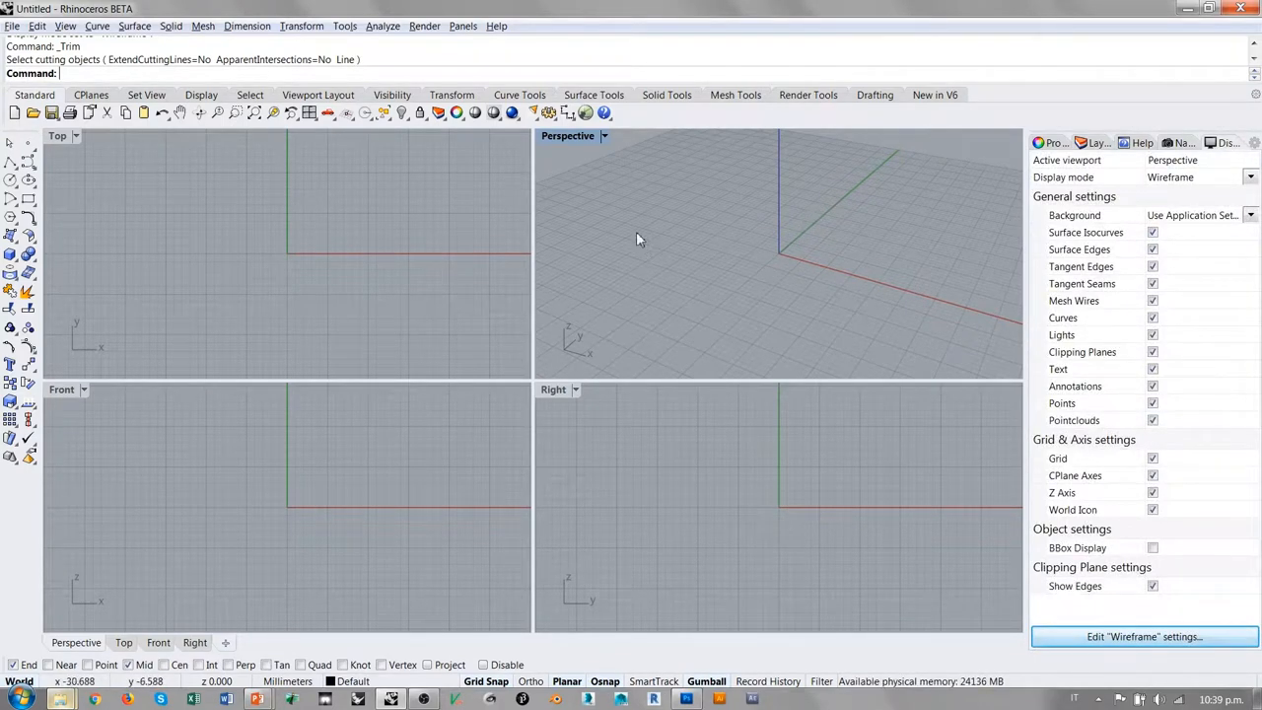
mouse_move(720, 277)
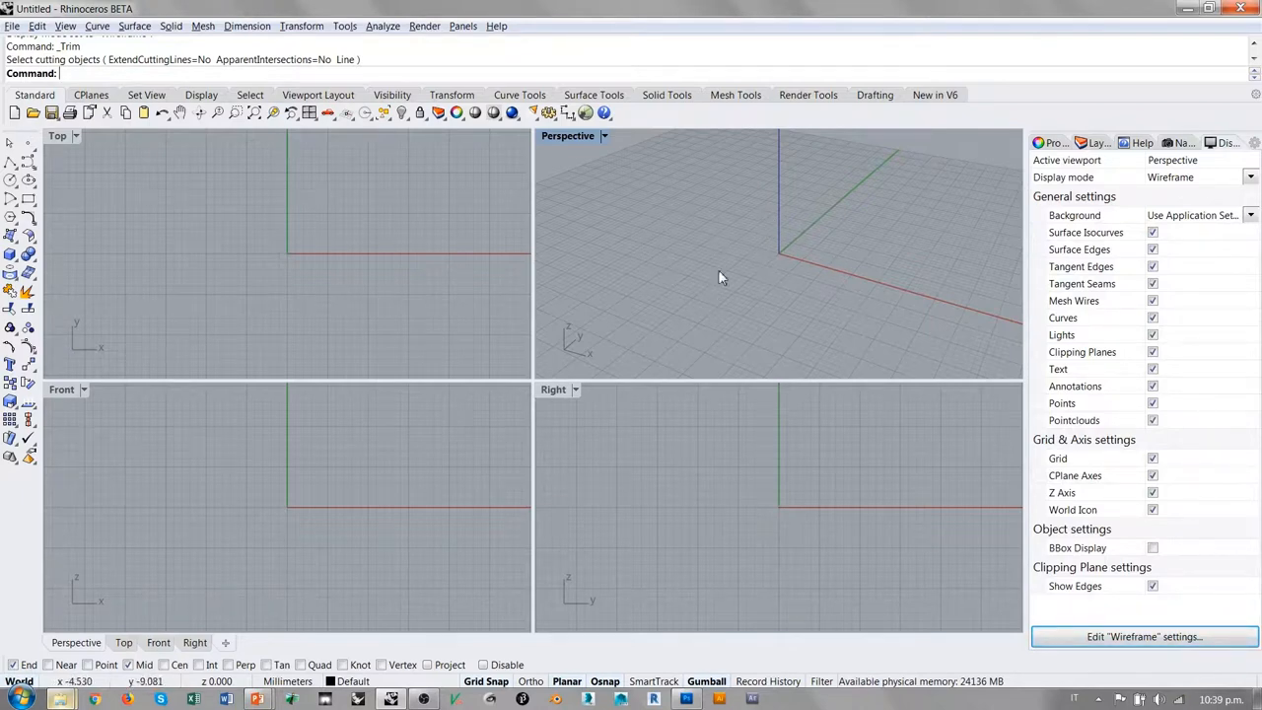
mouse_move(705, 218)
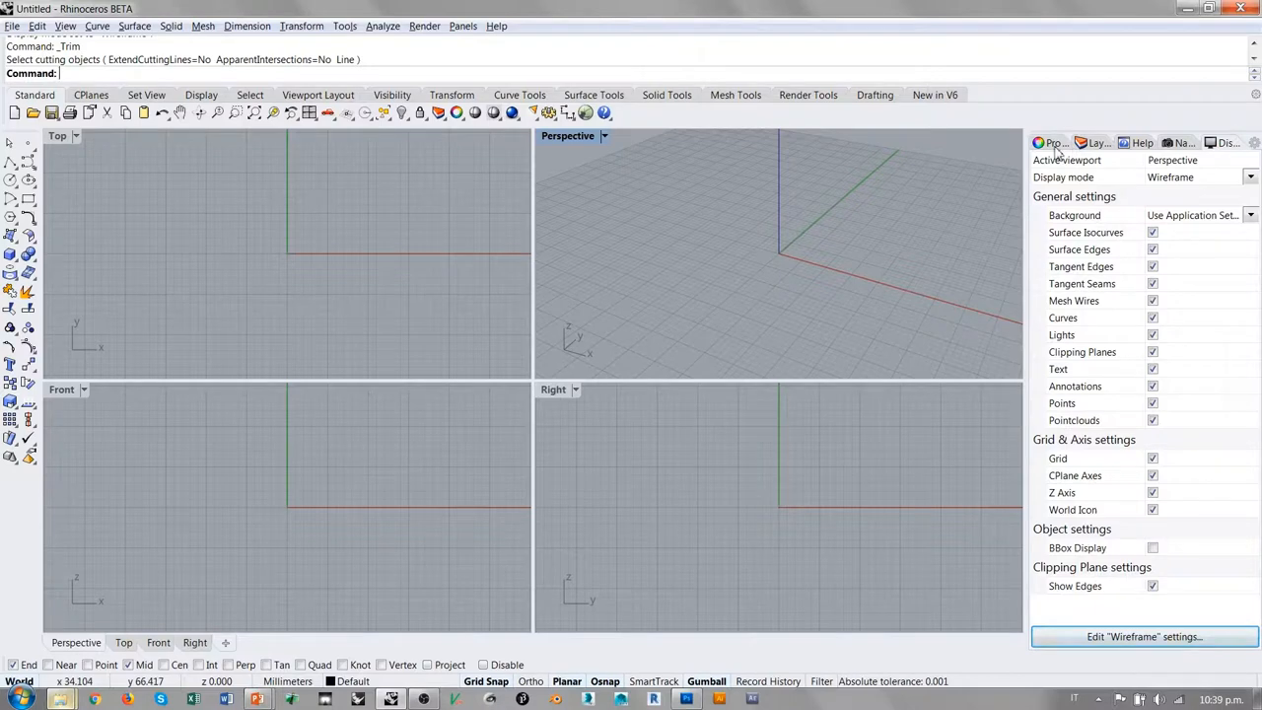
Step: Show the Perspective viewport's camera, target and wallpaper properties in the side panel
click(1252, 143)
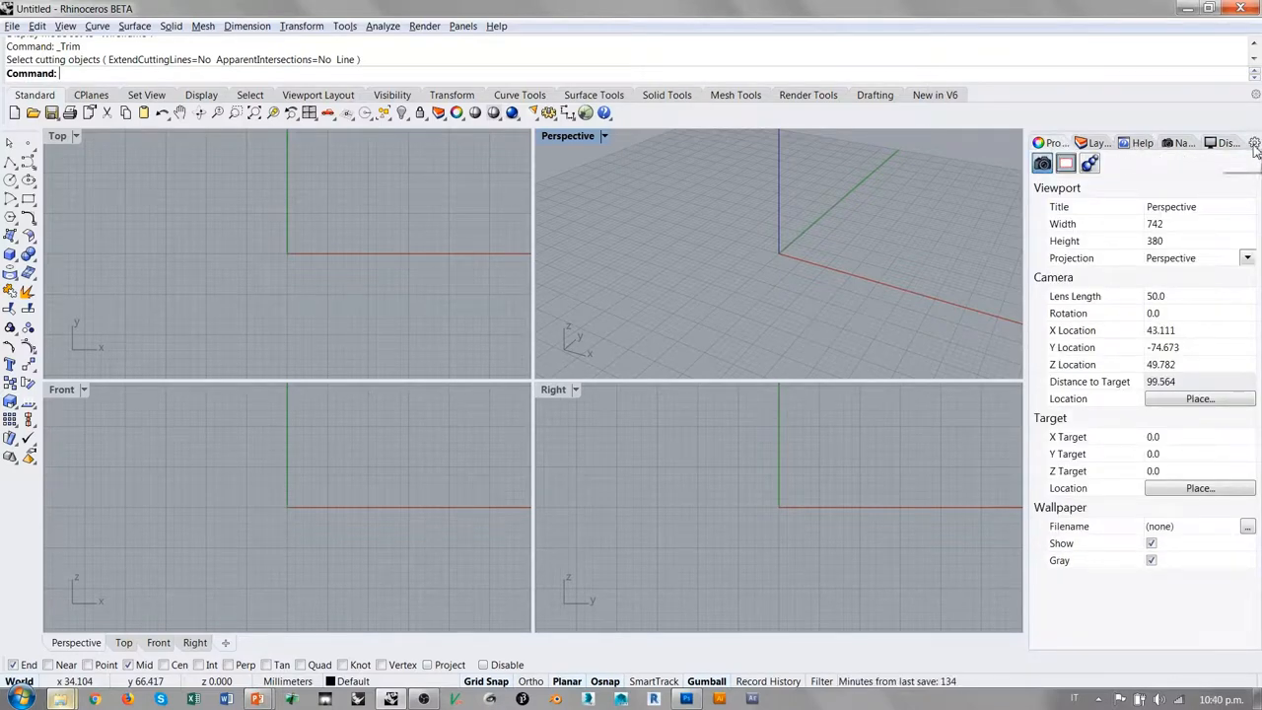
click(1254, 143)
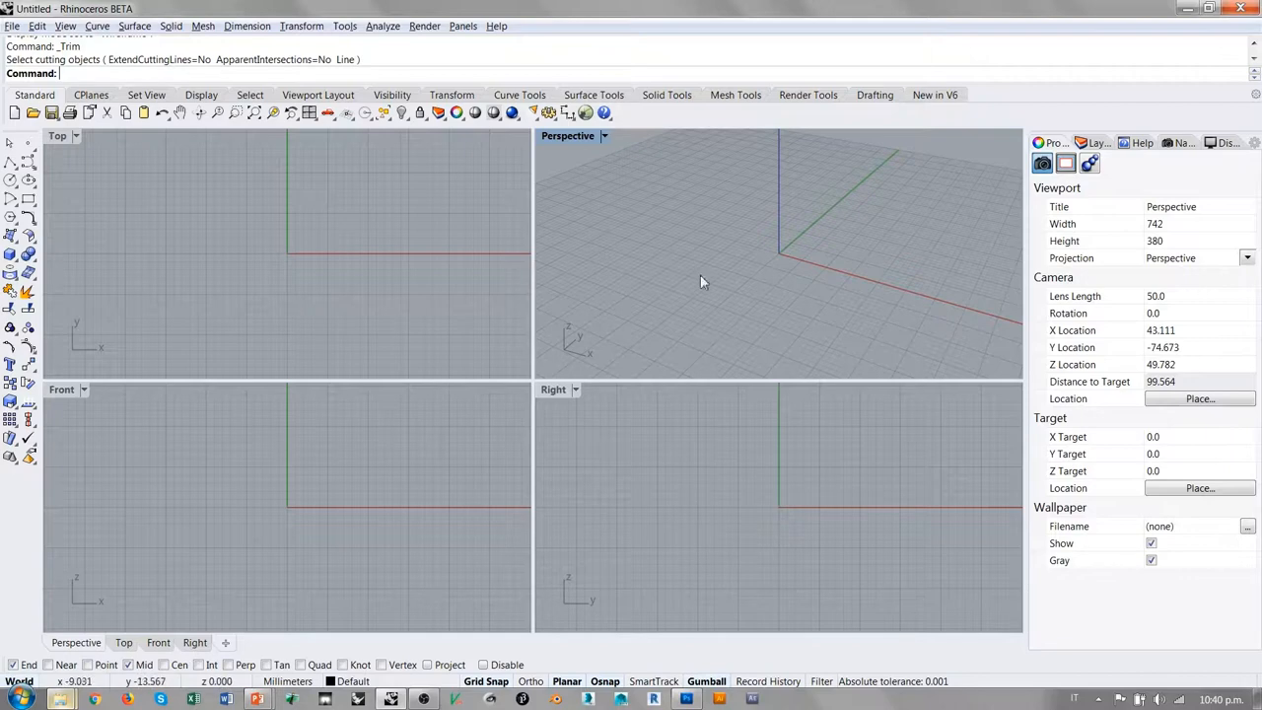
mouse_move(609, 276)
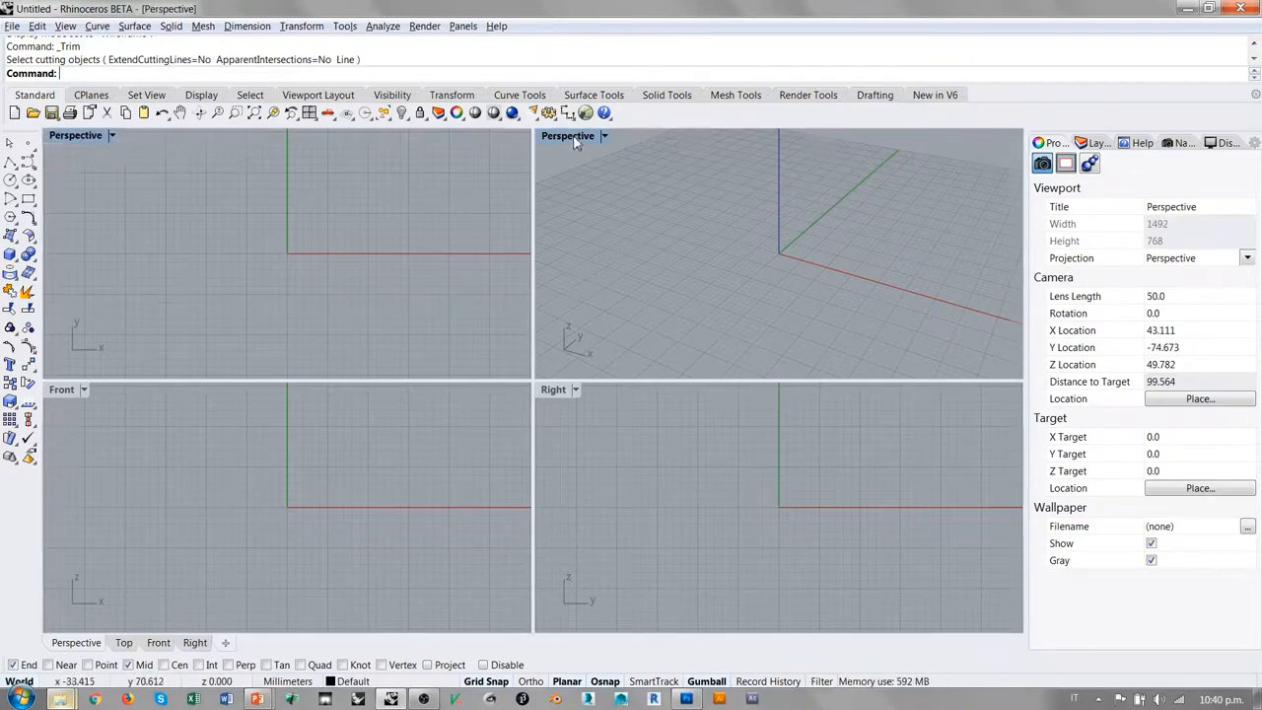
double_click(75, 135)
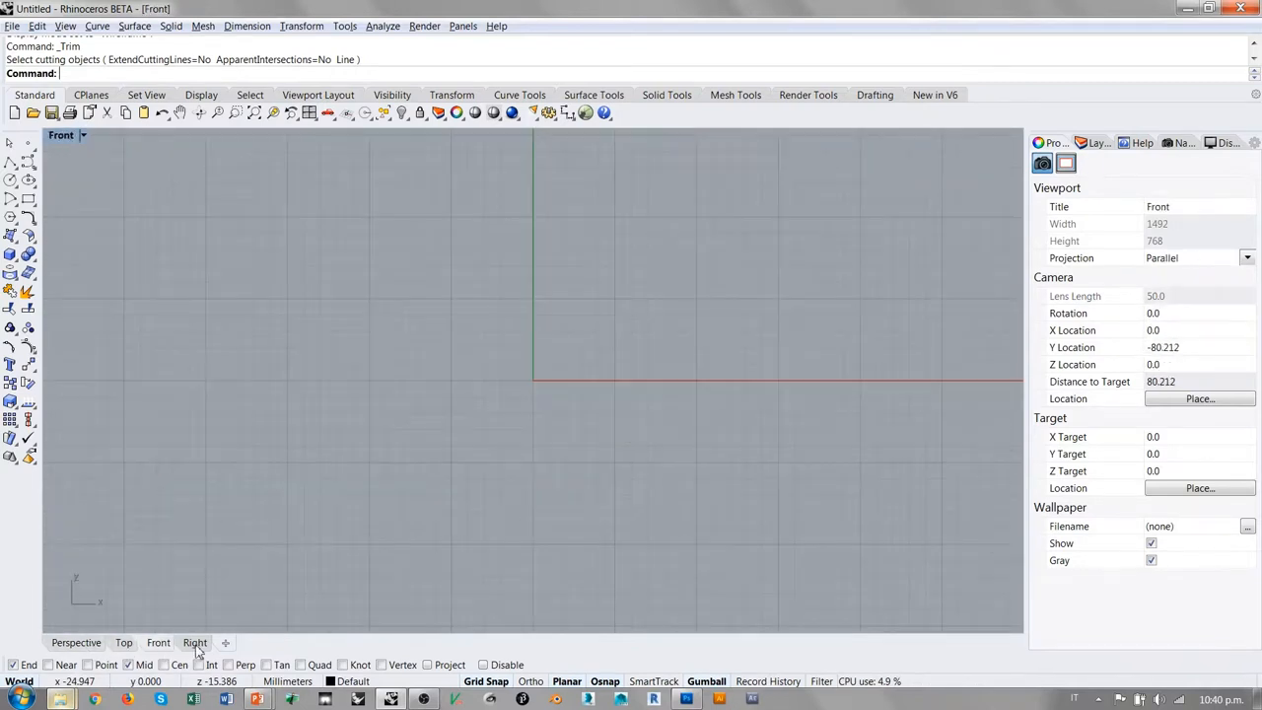
click(76, 642)
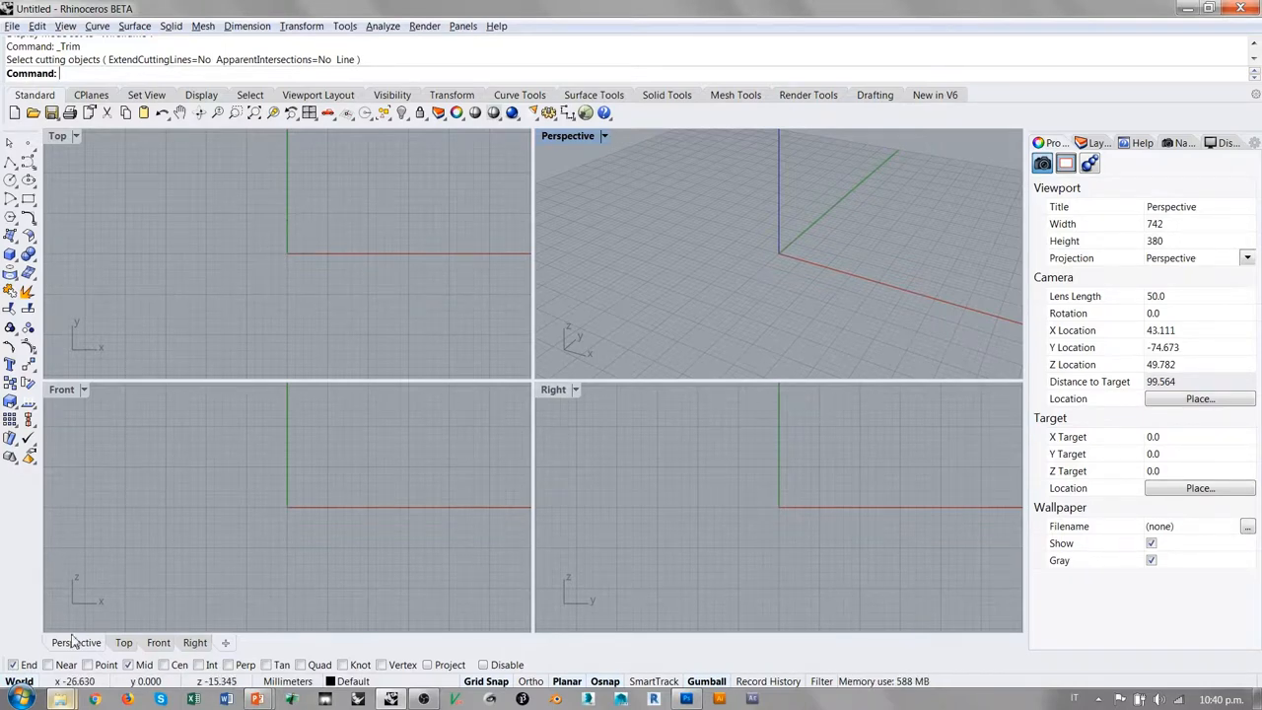
mouse_move(66, 665)
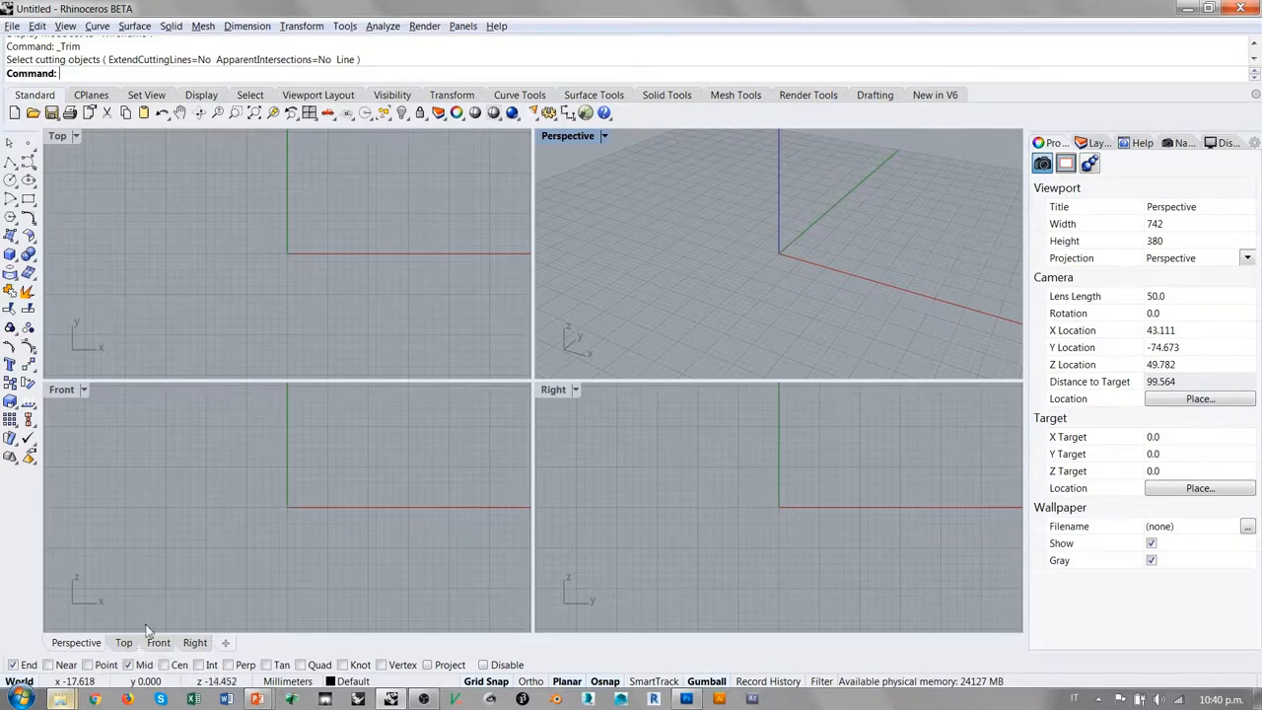
mouse_move(443, 508)
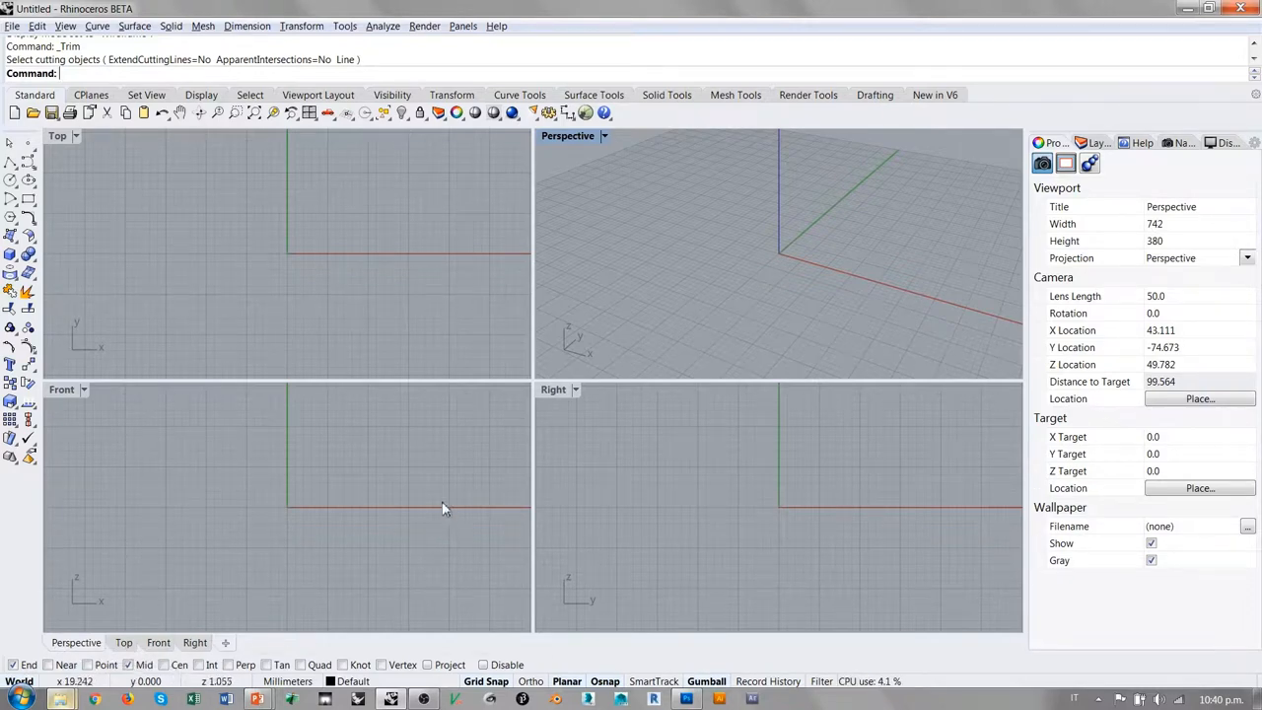
mouse_move(94, 681)
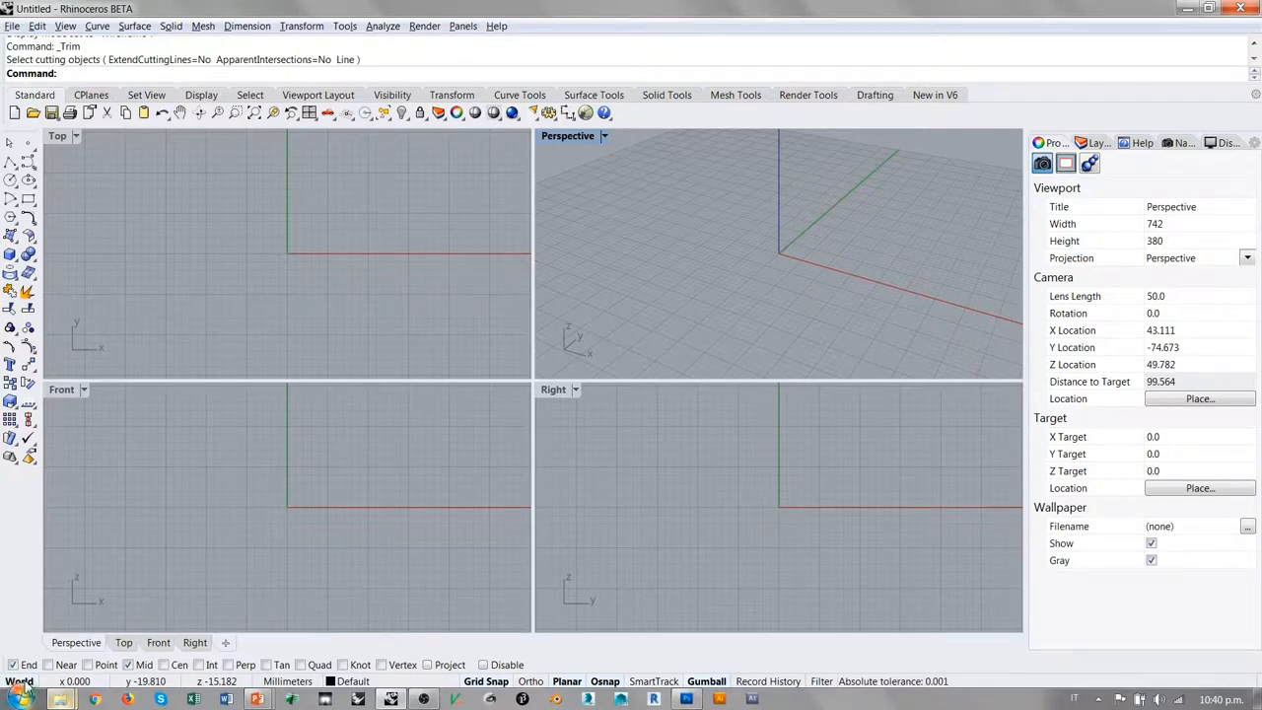
mouse_move(62, 699)
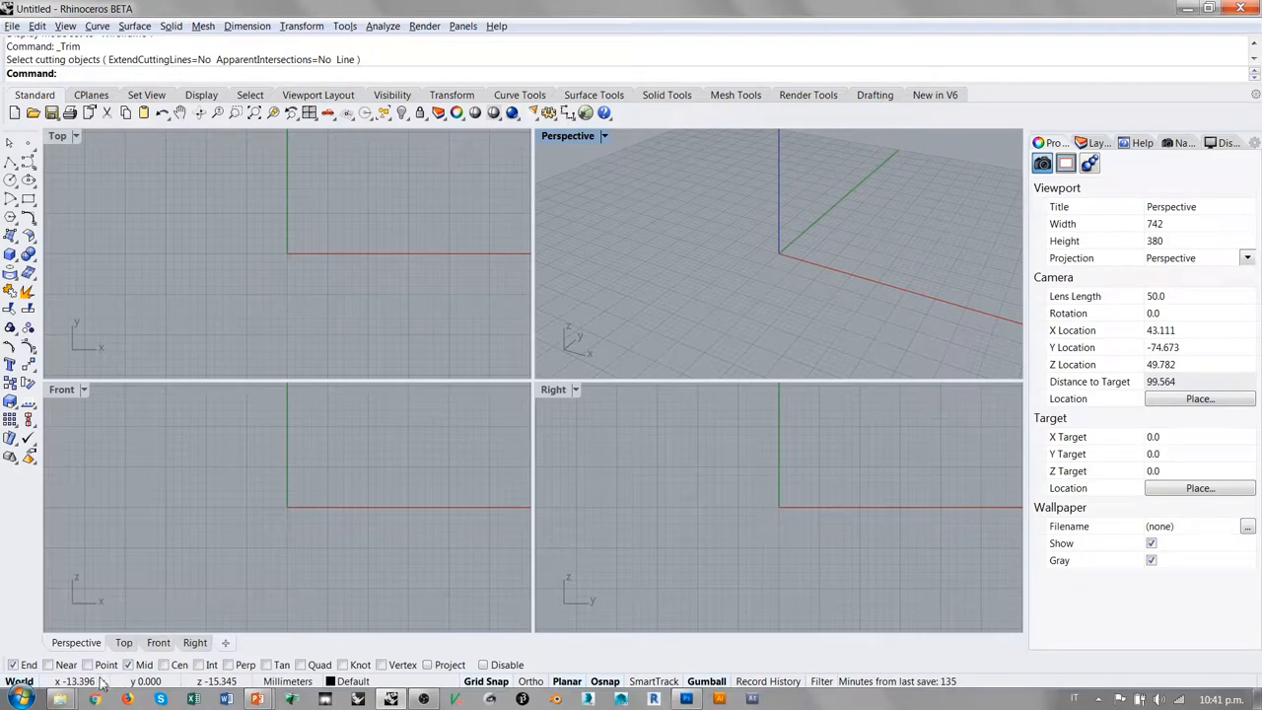
mouse_move(250, 646)
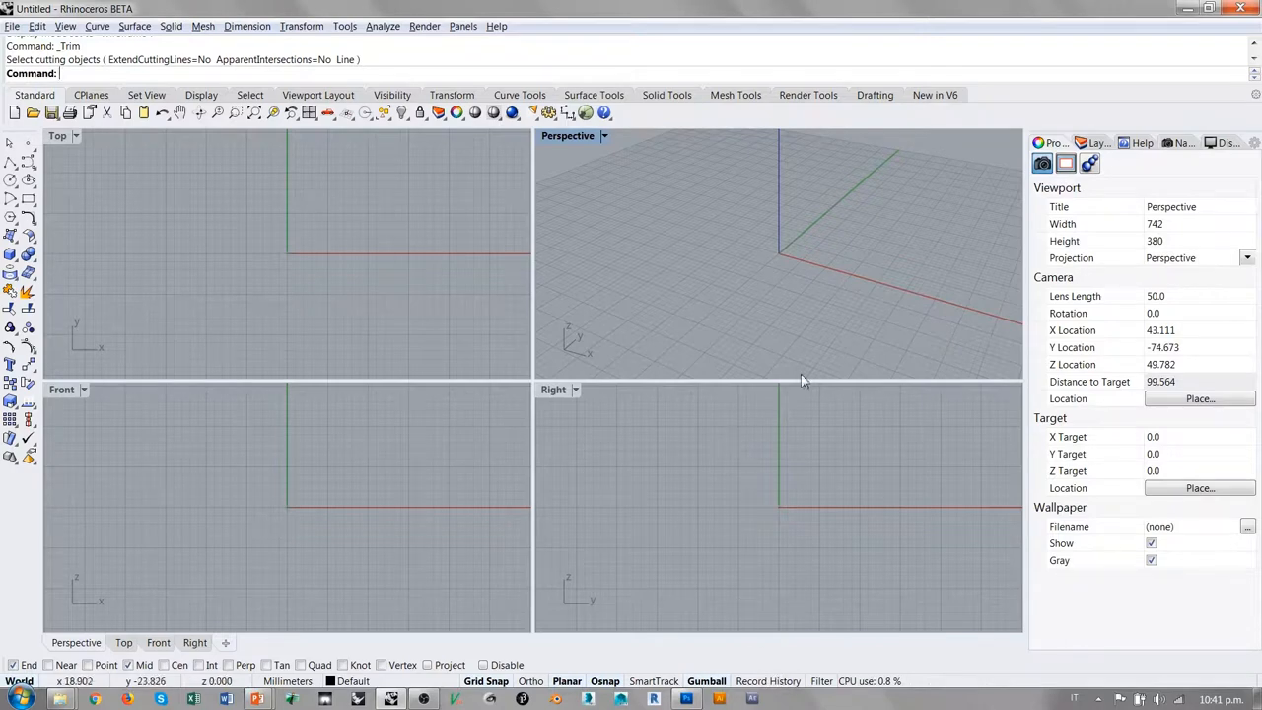
mouse_move(715, 224)
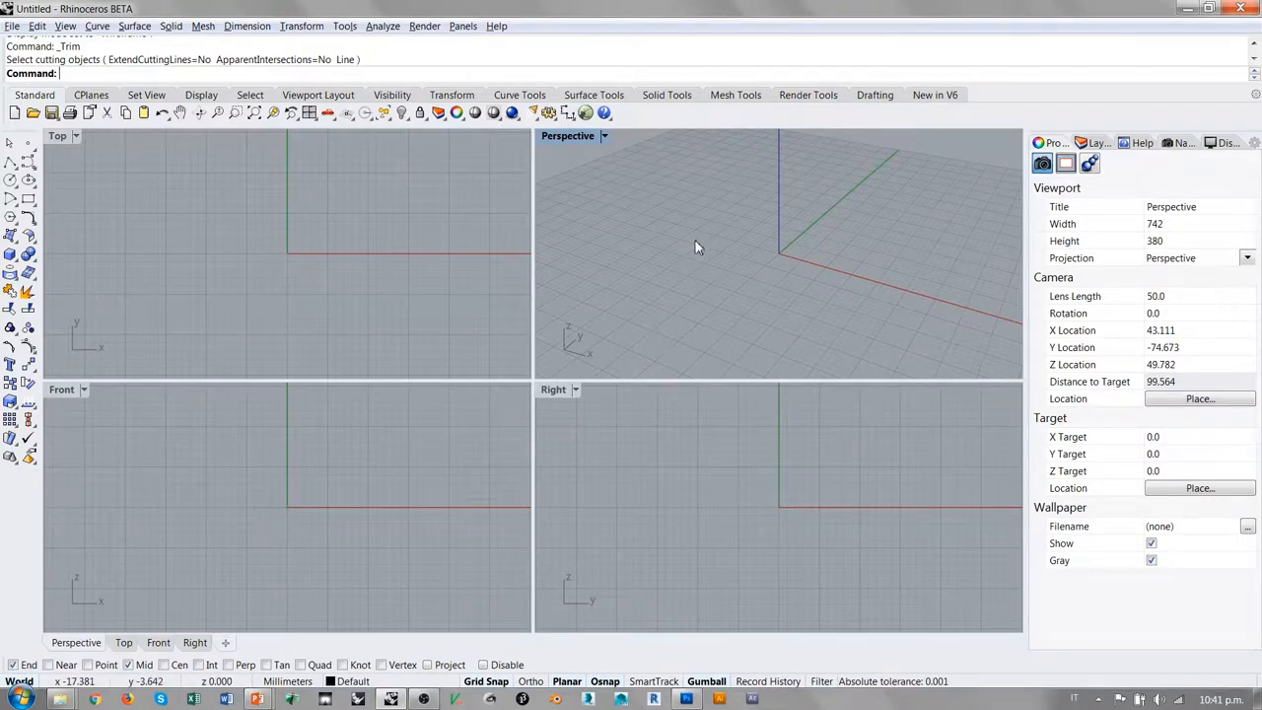
mouse_move(695, 247)
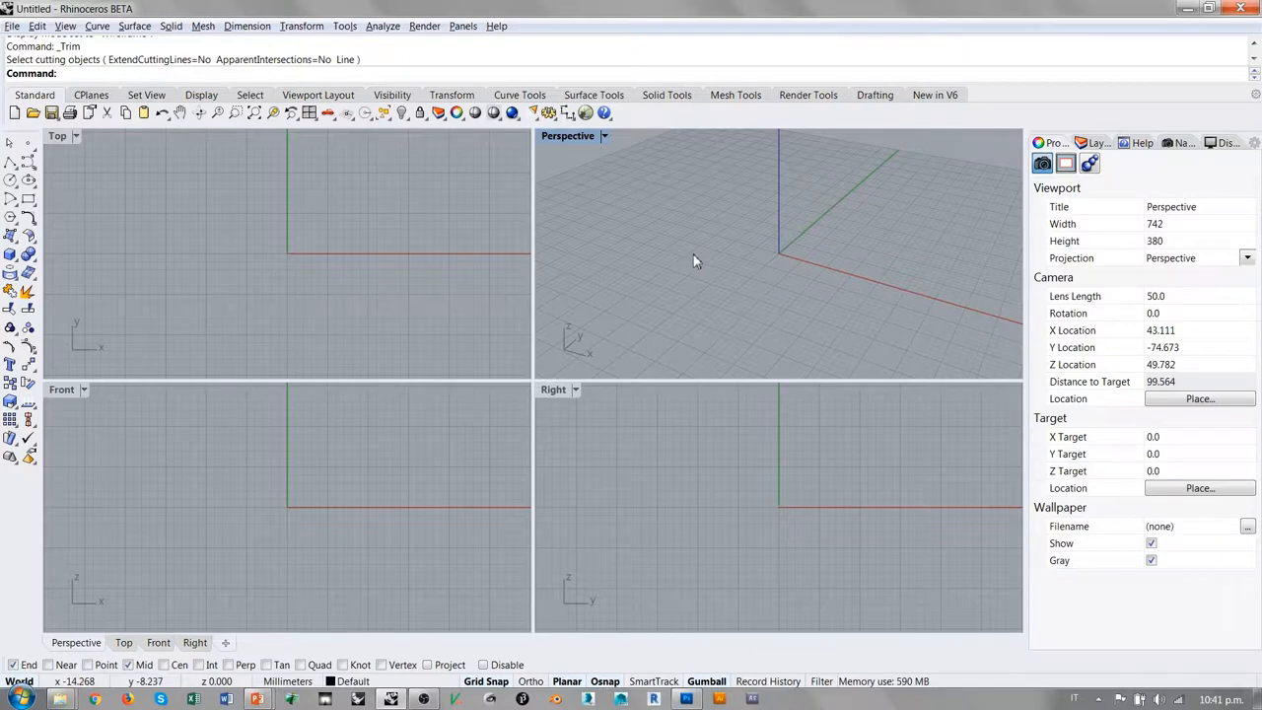
mouse_move(663, 343)
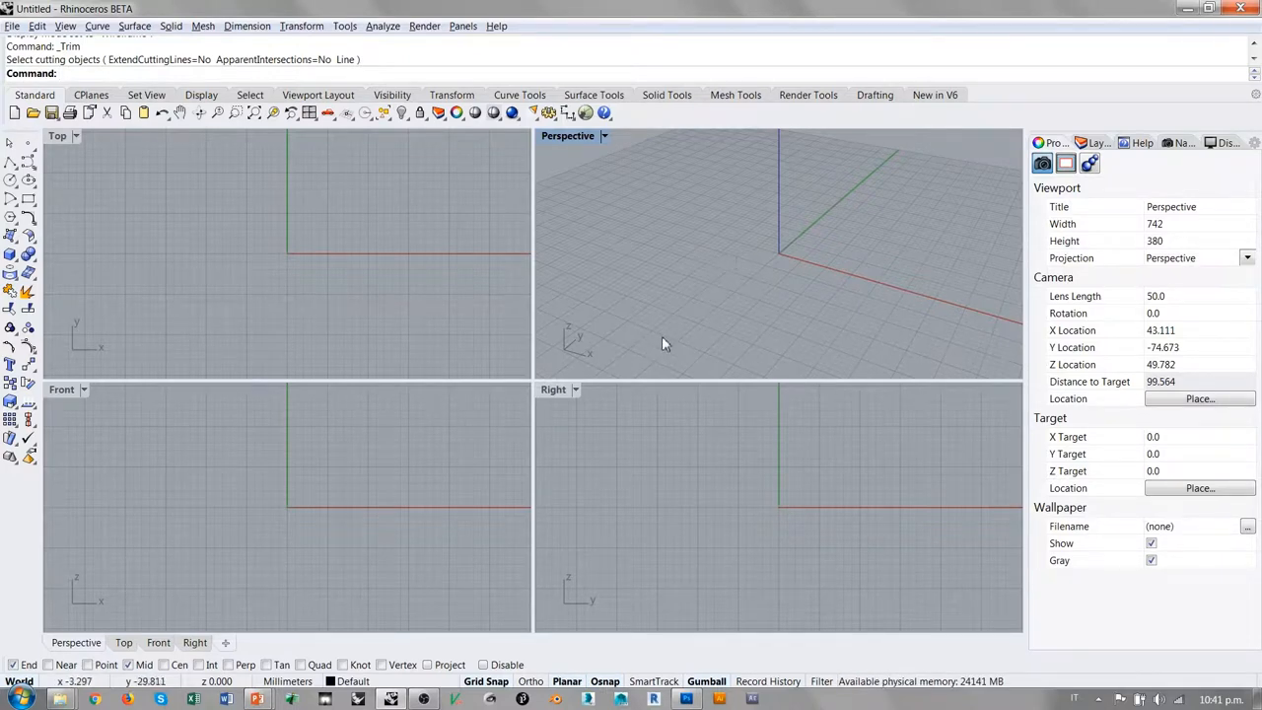
mouse_move(661, 309)
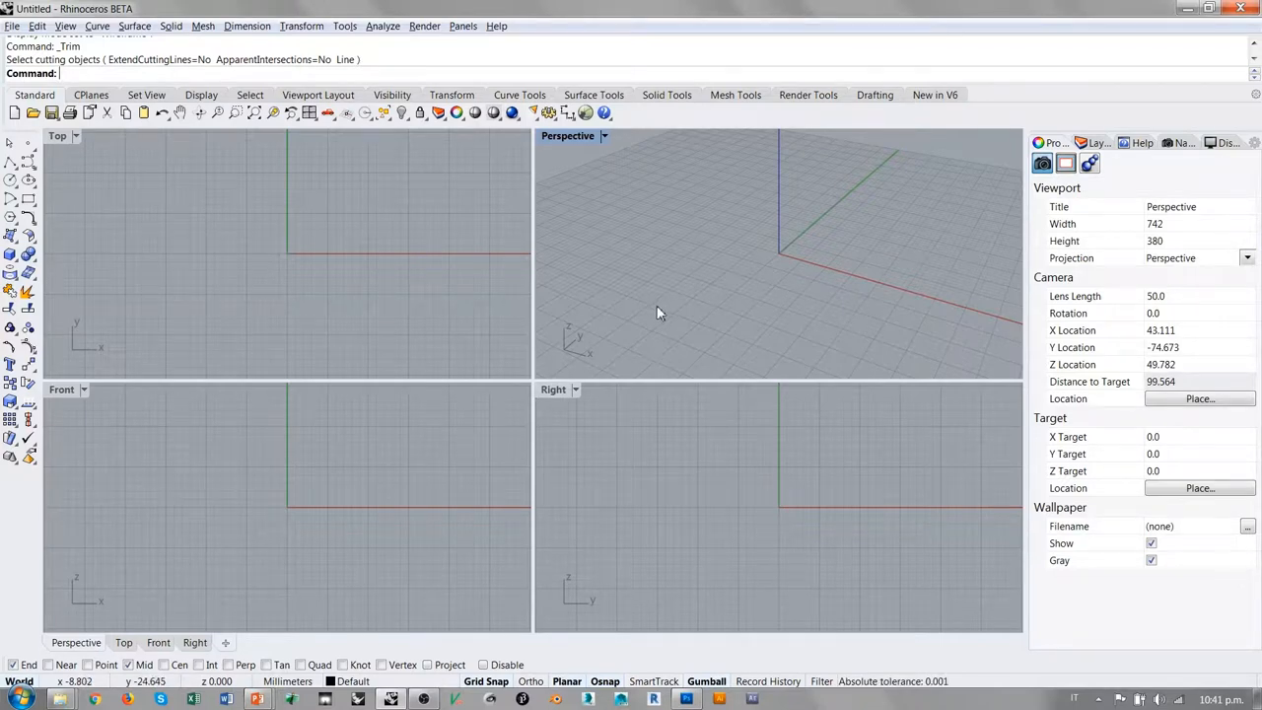
mouse_move(675, 286)
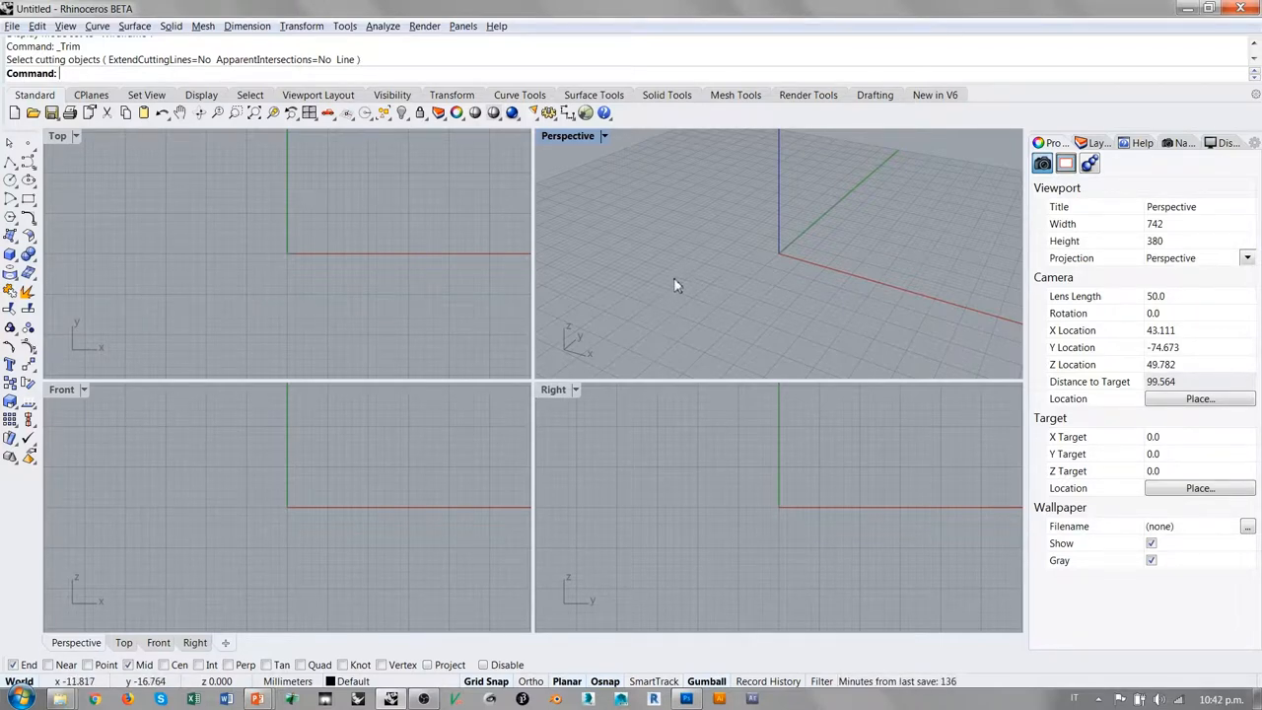
mouse_move(774, 248)
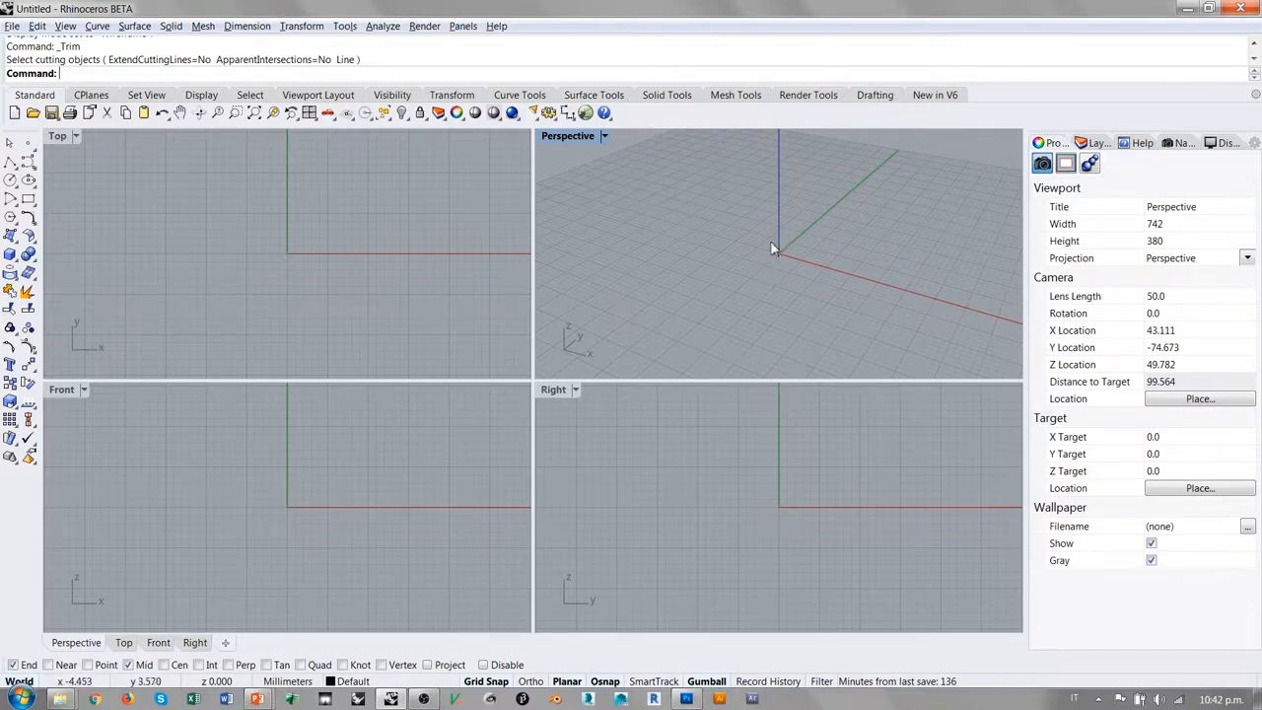
mouse_move(376, 259)
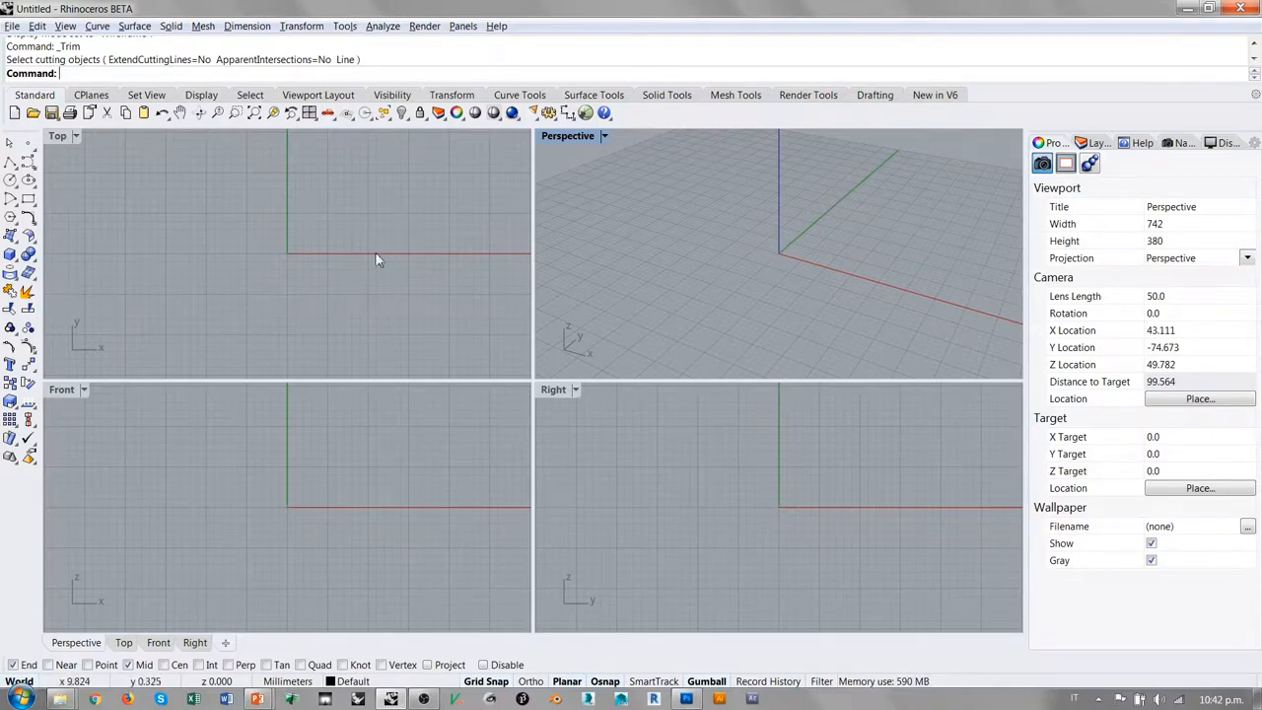
mouse_move(345, 228)
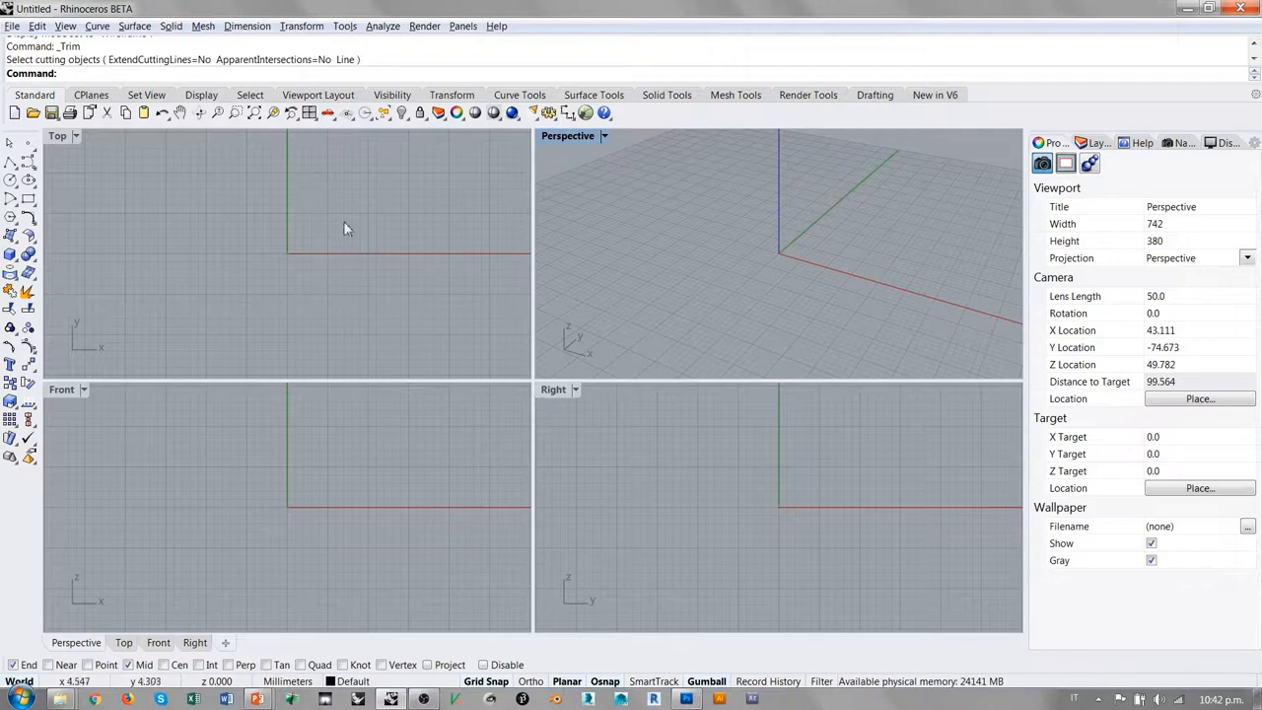
mouse_move(311, 264)
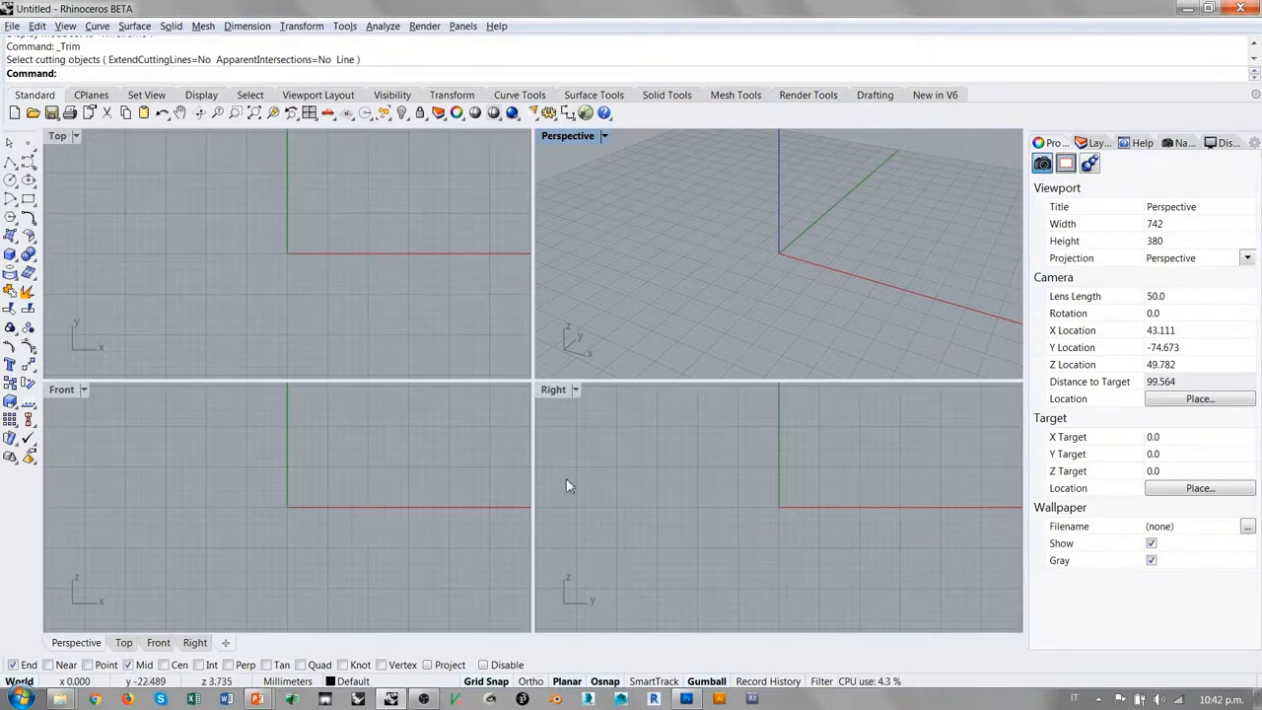
mouse_move(782, 250)
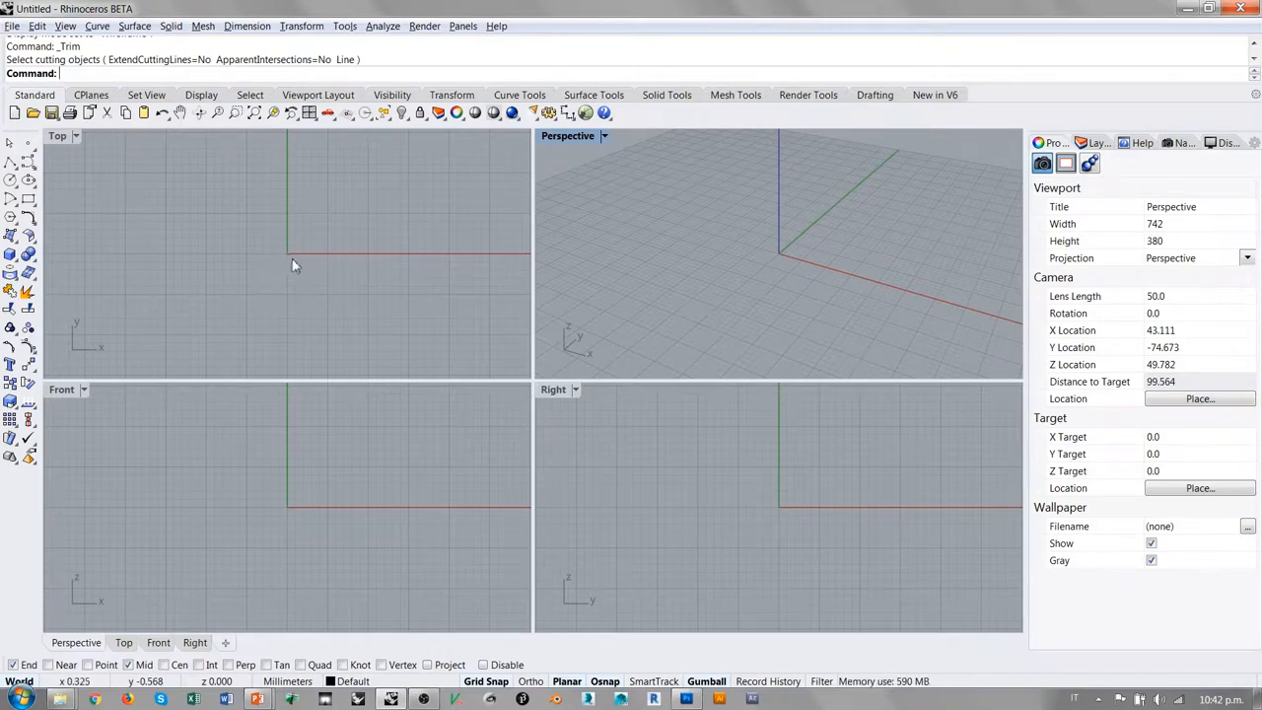
mouse_move(390, 213)
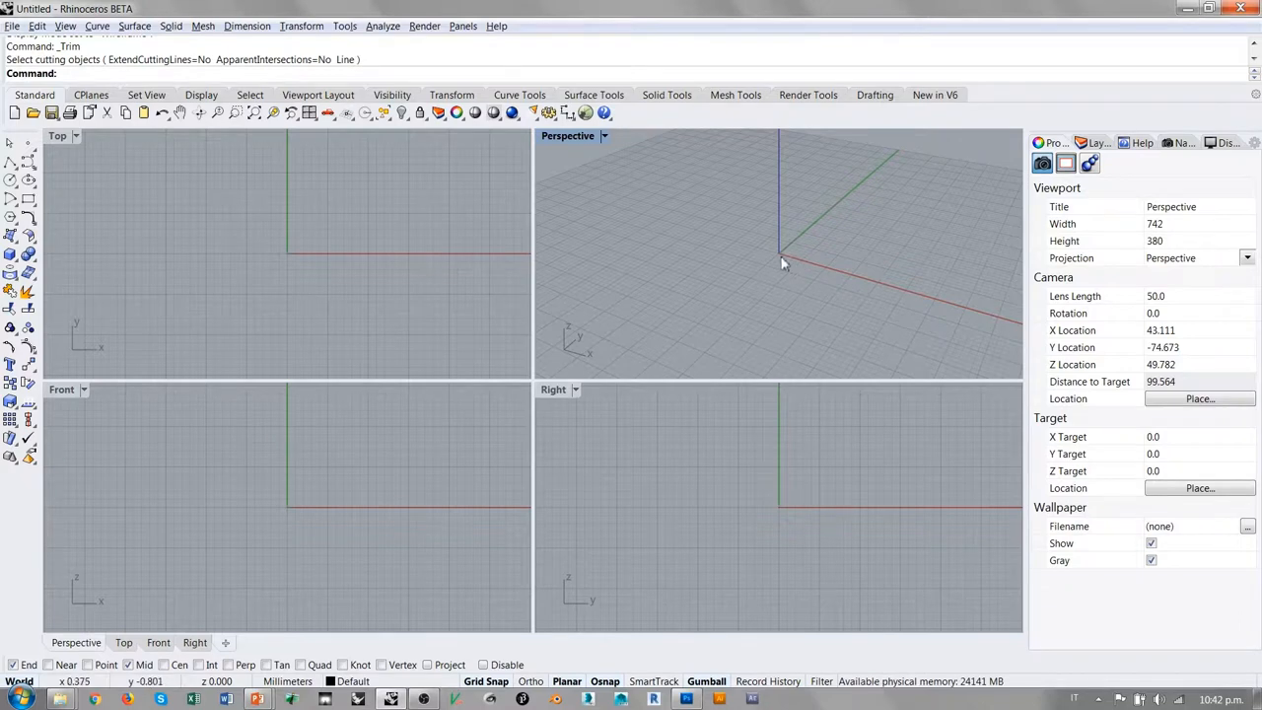
mouse_move(884, 182)
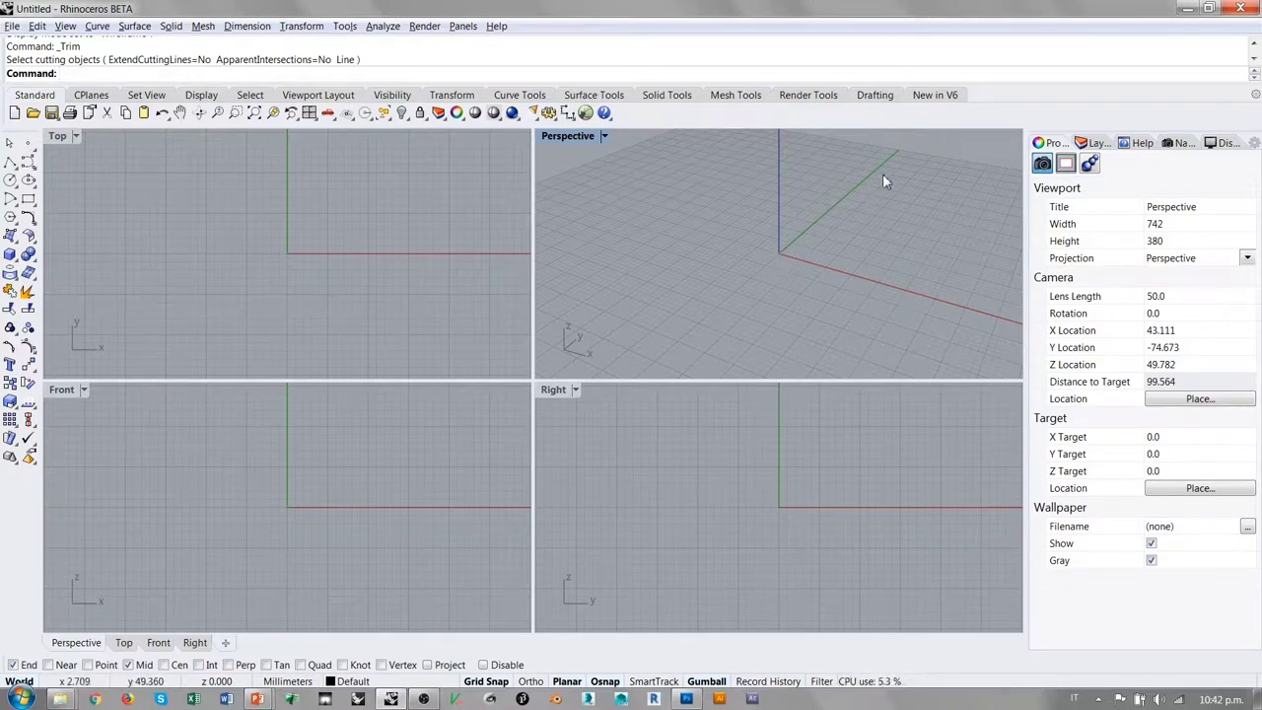
mouse_move(795, 276)
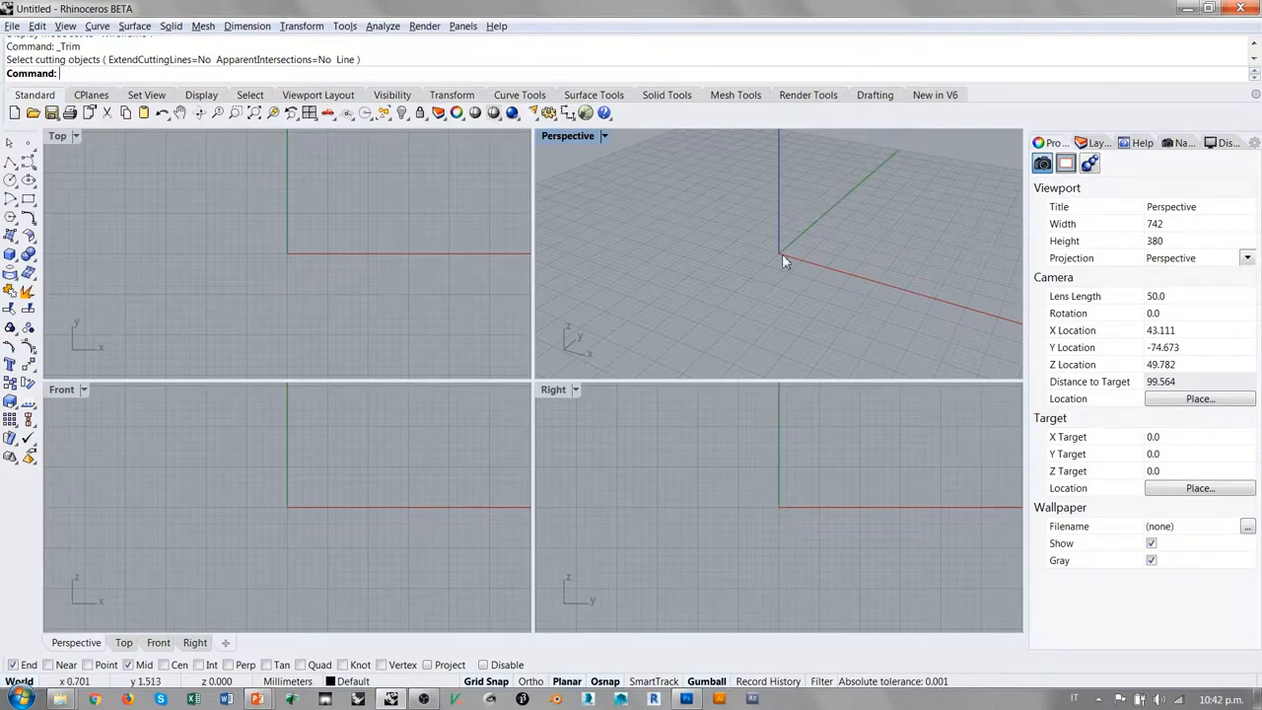
mouse_move(808, 204)
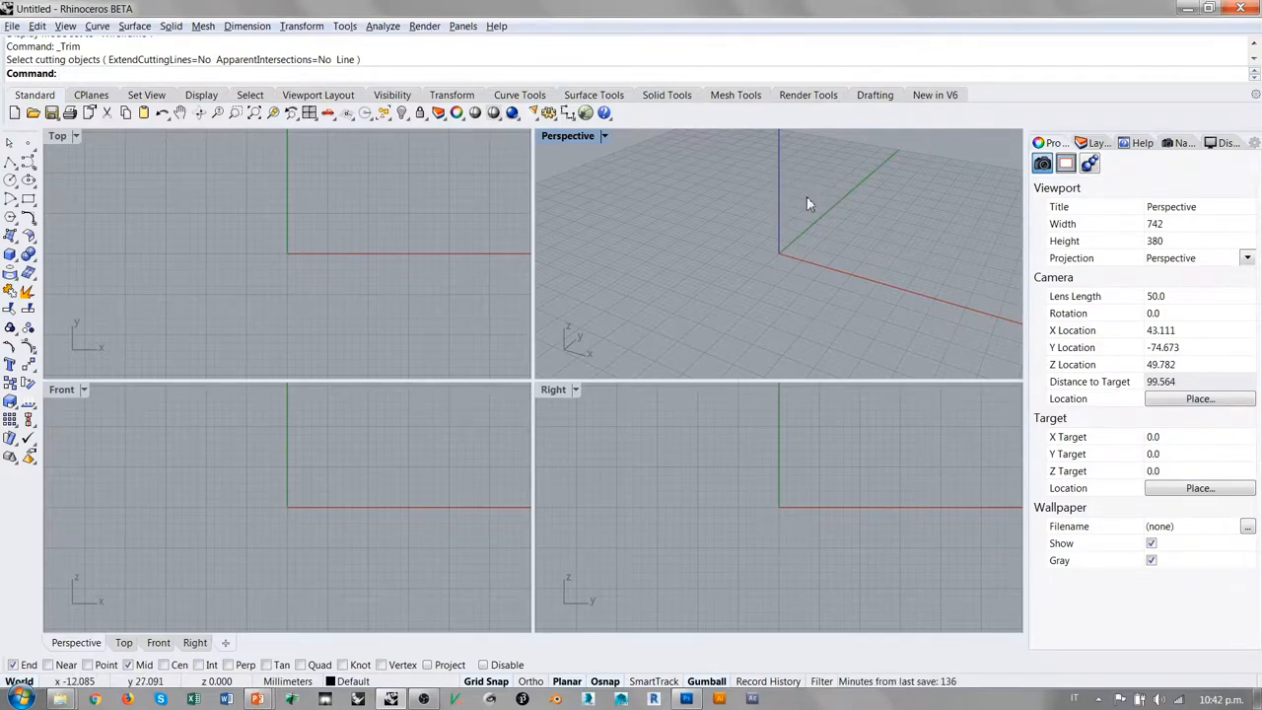
click(568, 135)
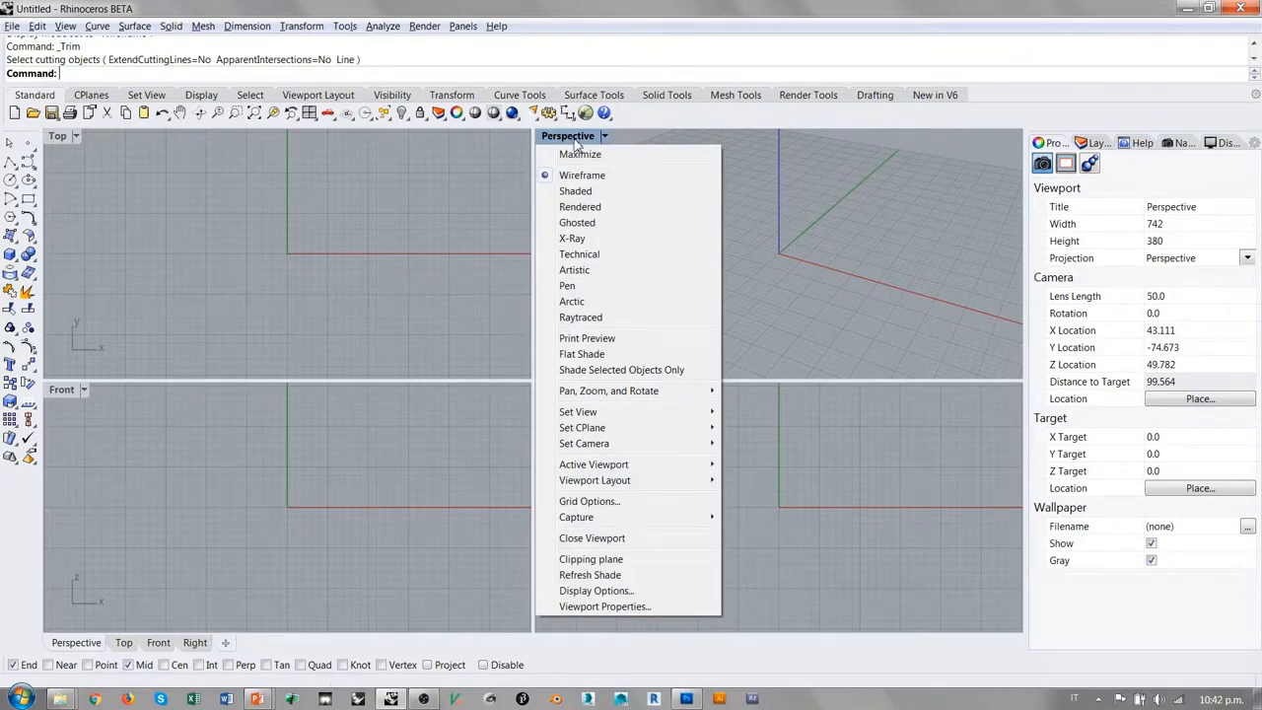
mouse_move(604, 606)
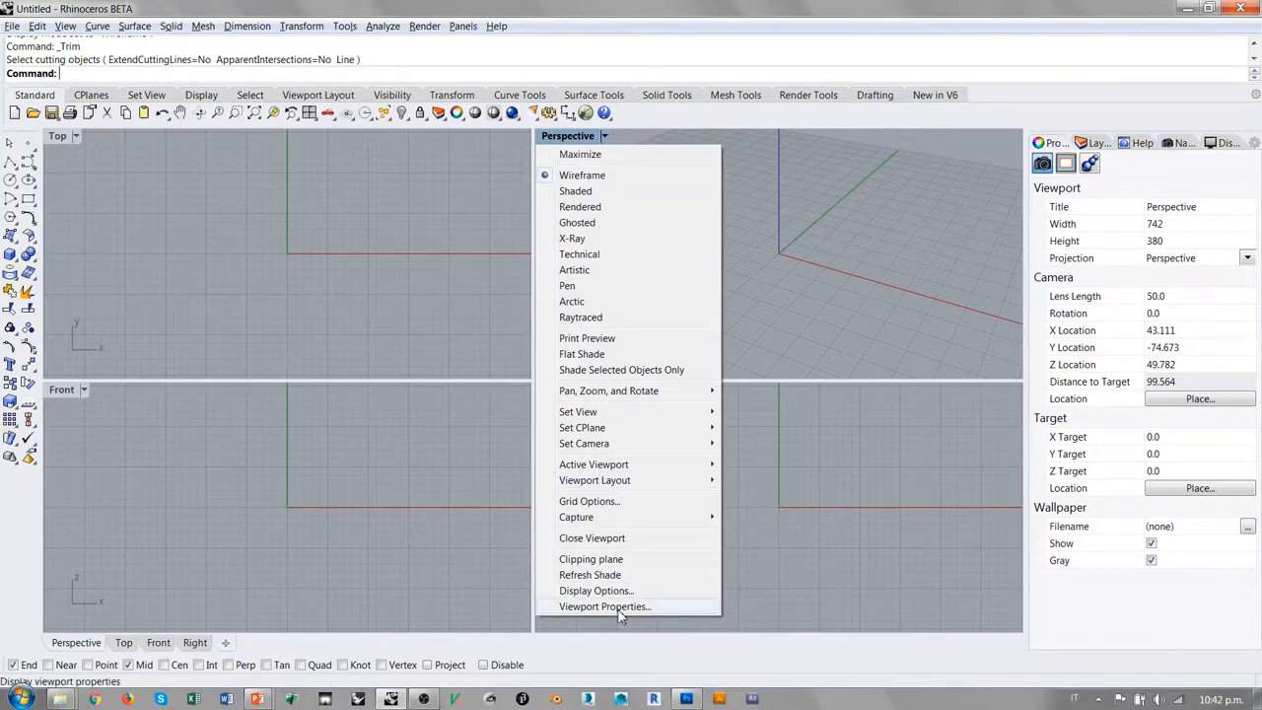
click(605, 607)
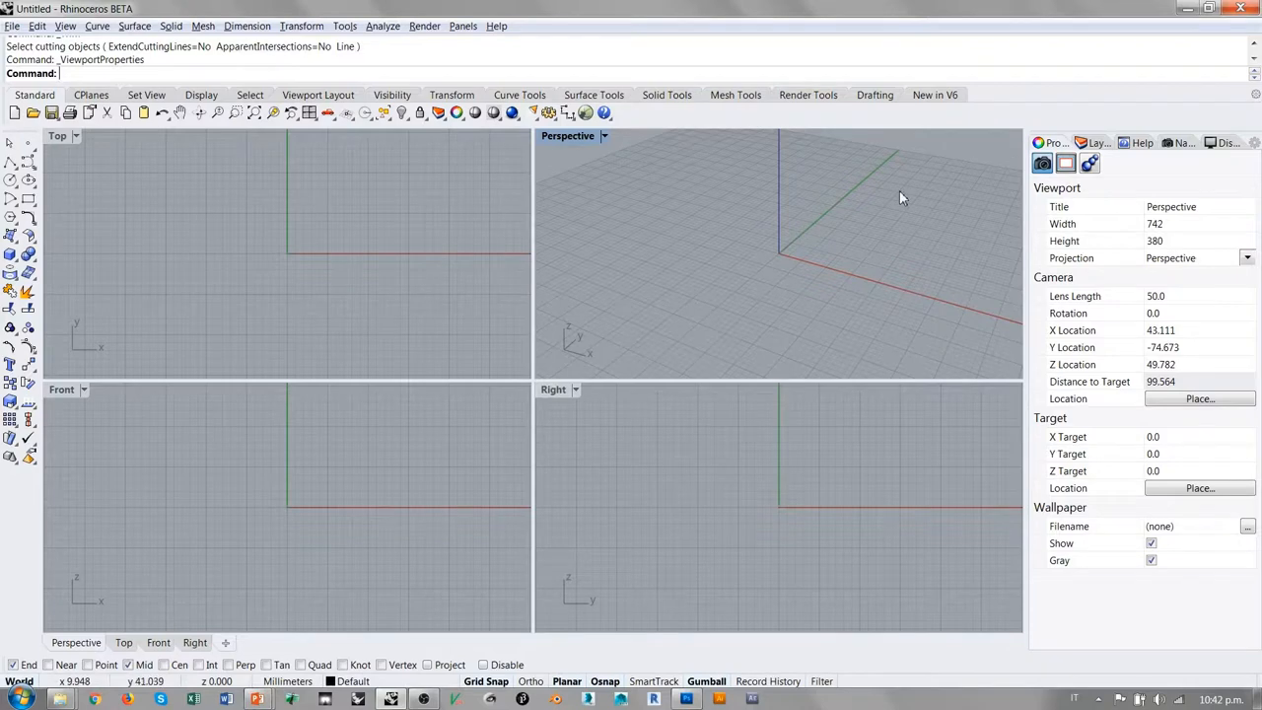
mouse_move(739, 195)
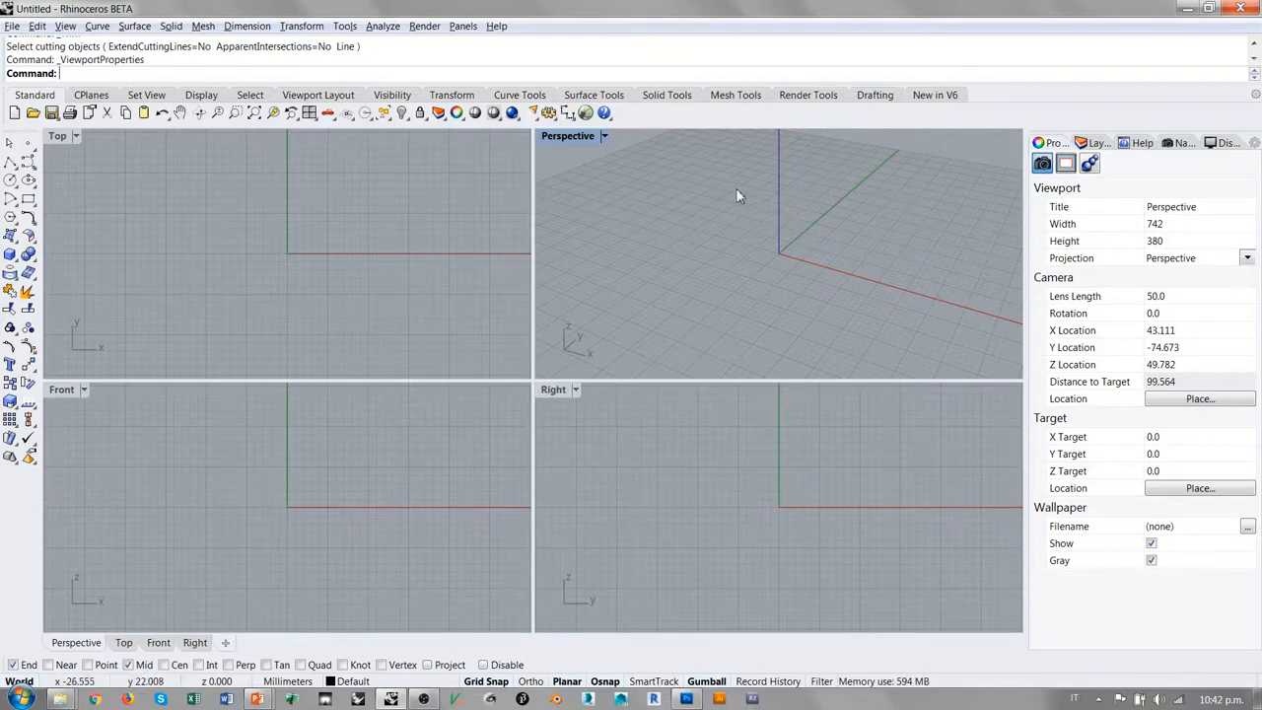
mouse_move(723, 191)
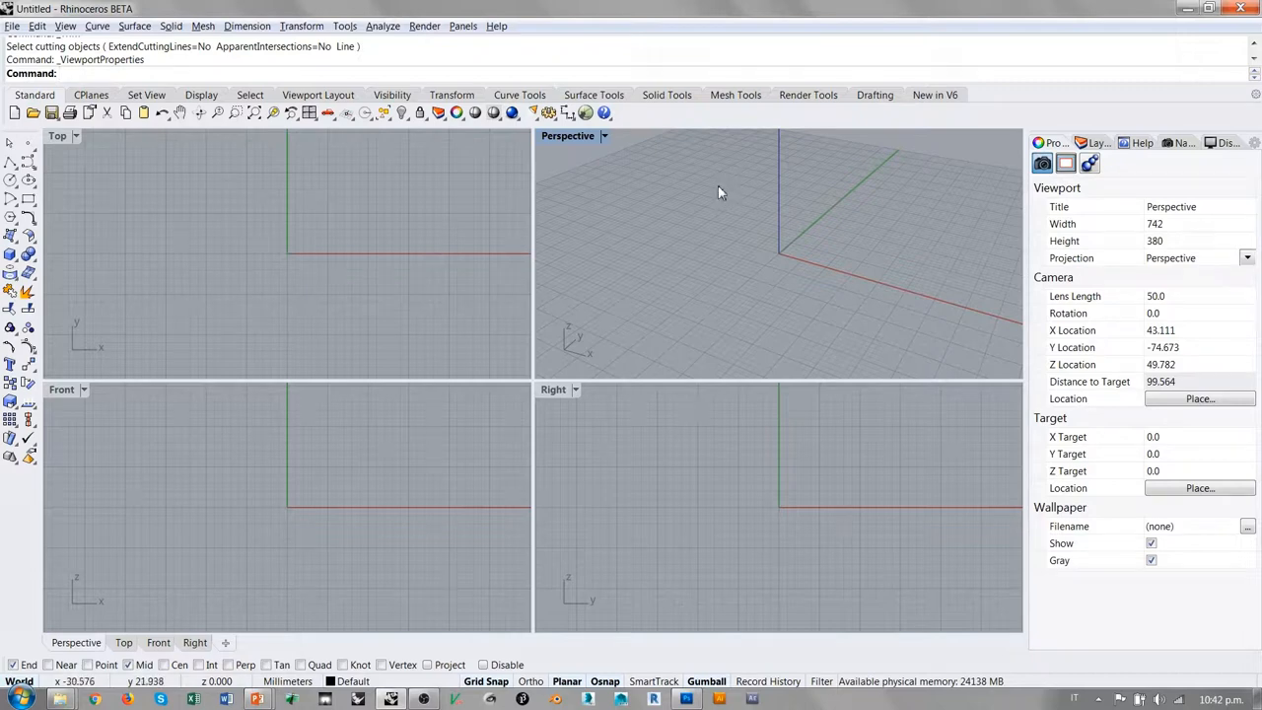
mouse_move(735, 196)
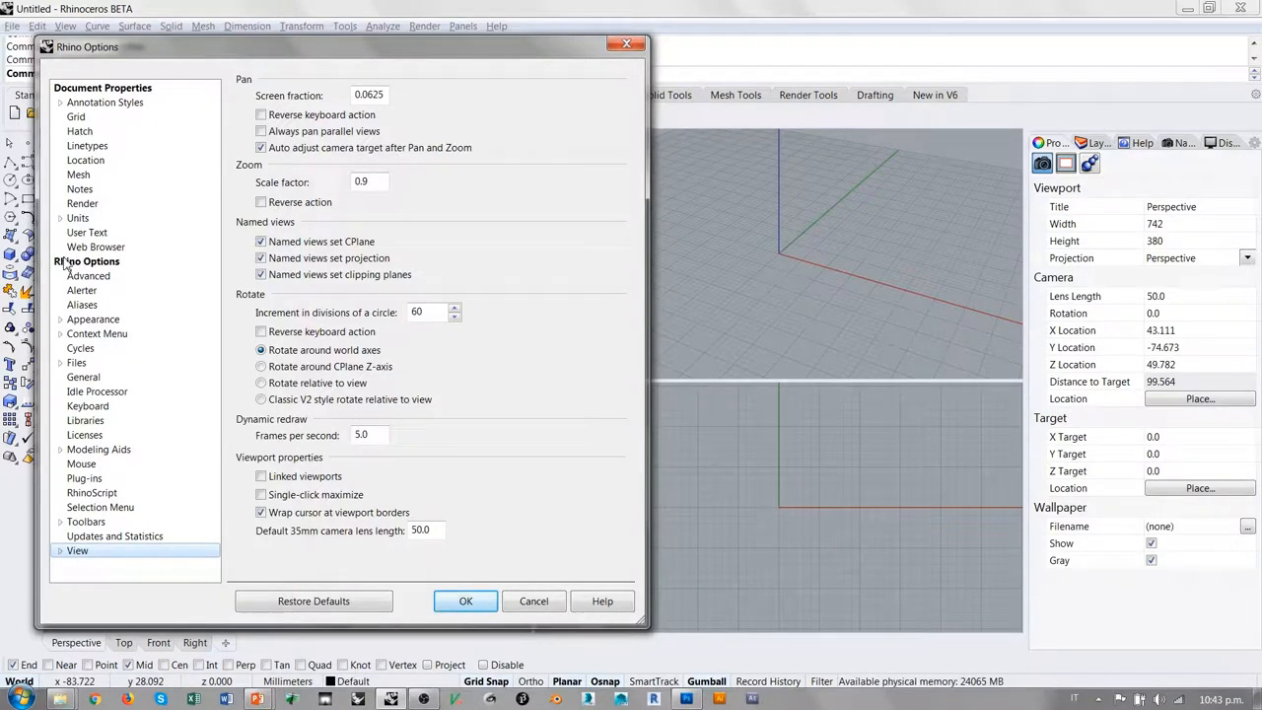
mouse_move(802, 265)
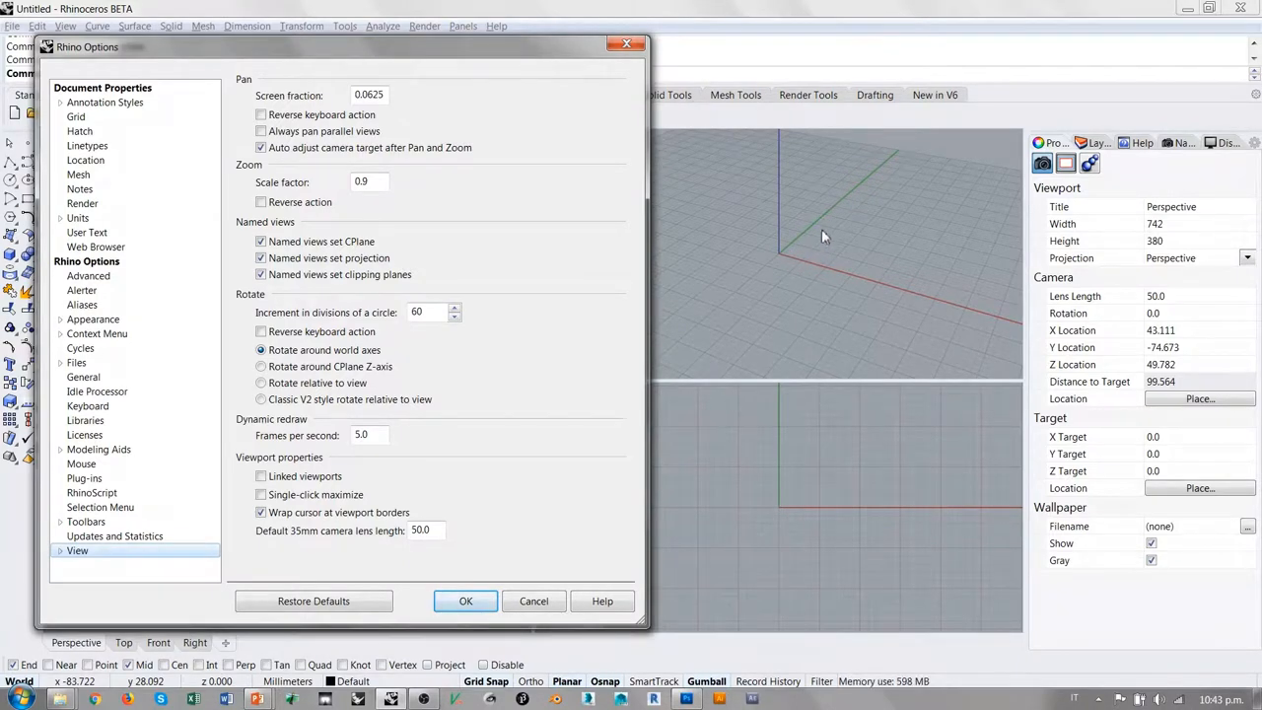
mouse_move(774, 264)
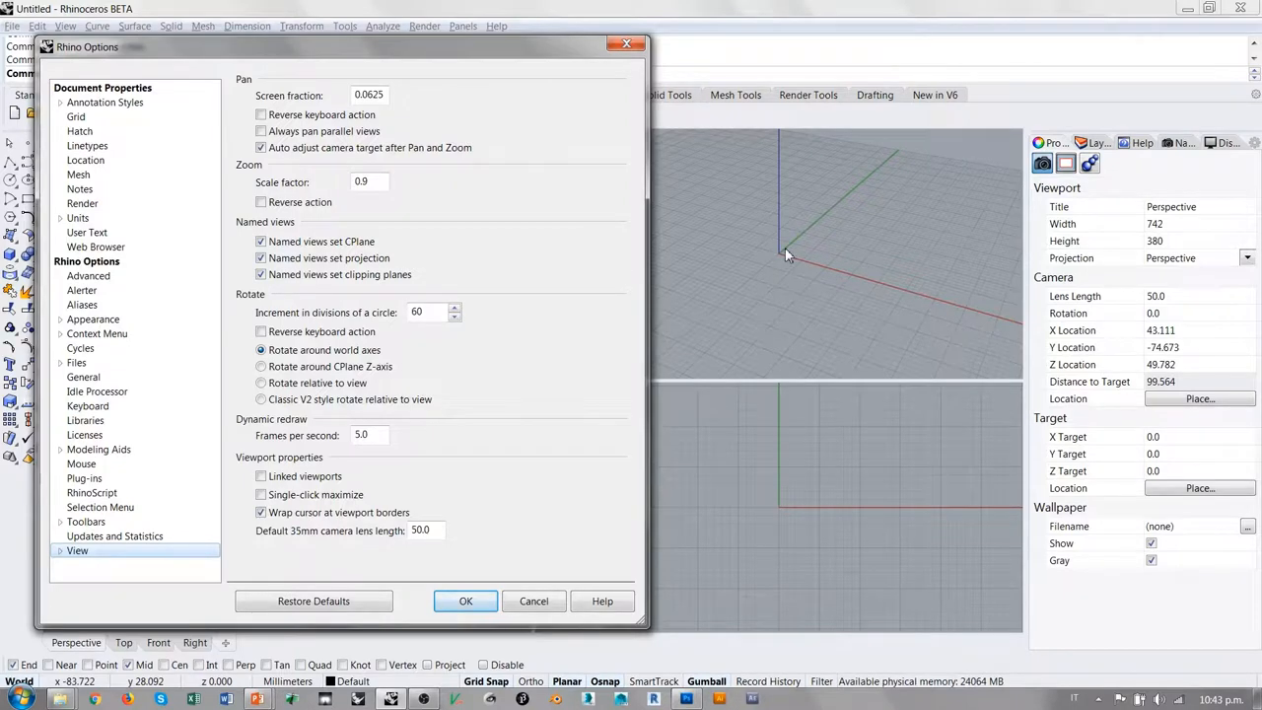
mouse_move(567, 243)
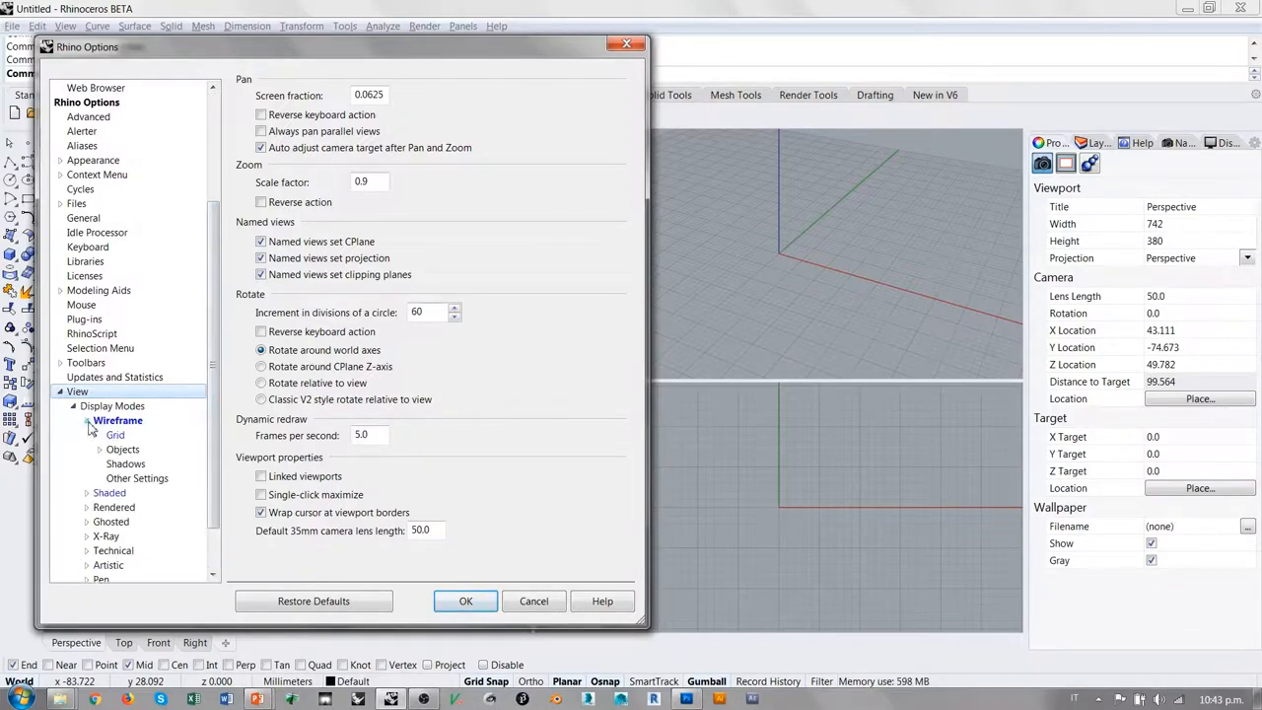
click(114, 435)
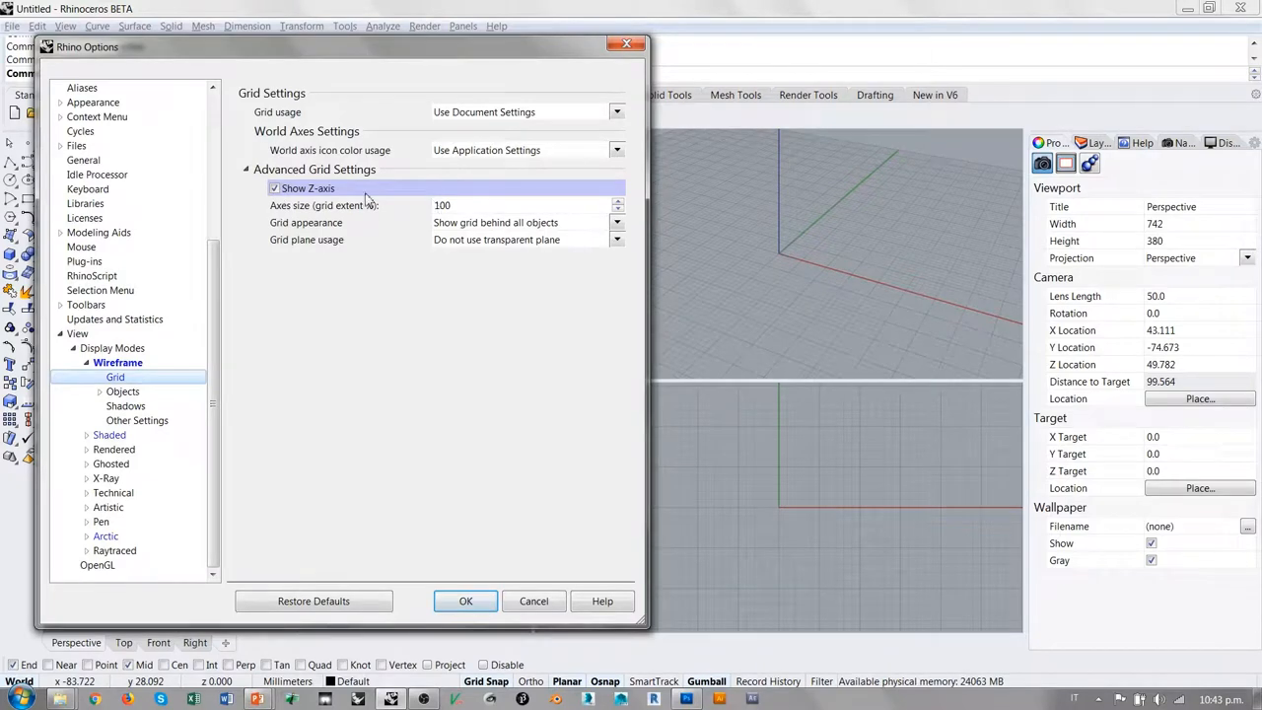
click(274, 187)
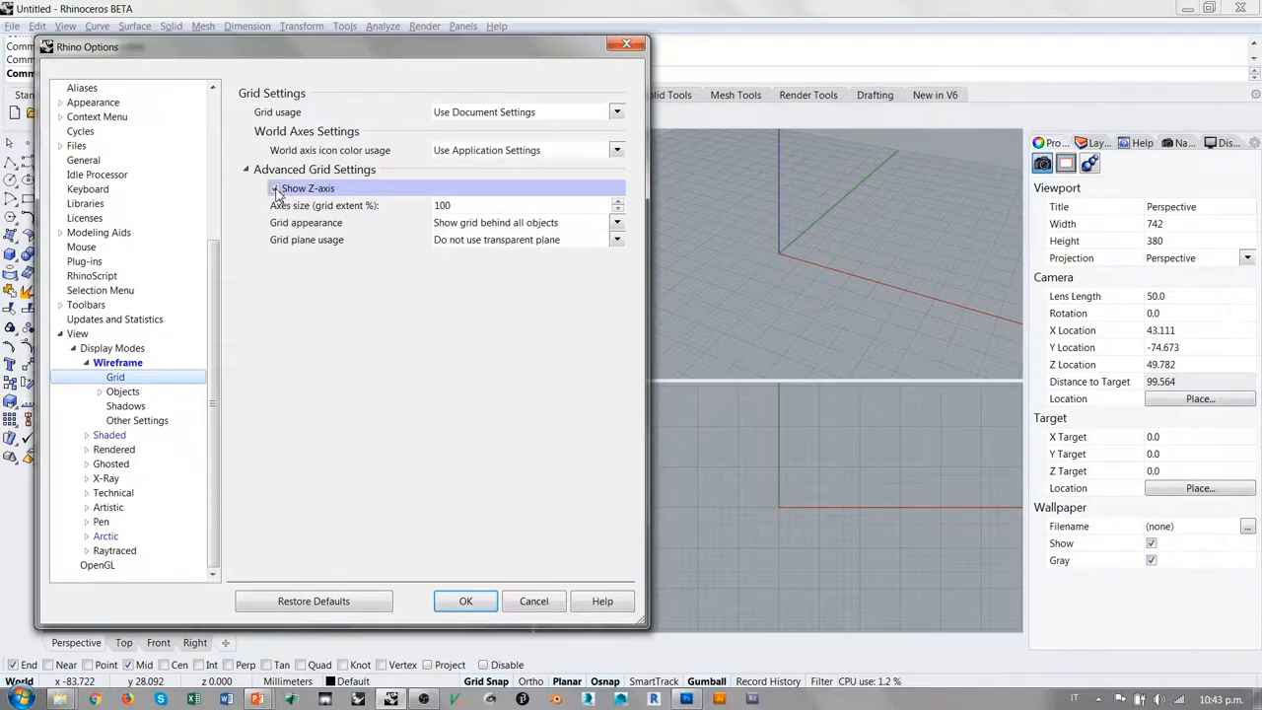
click(274, 189)
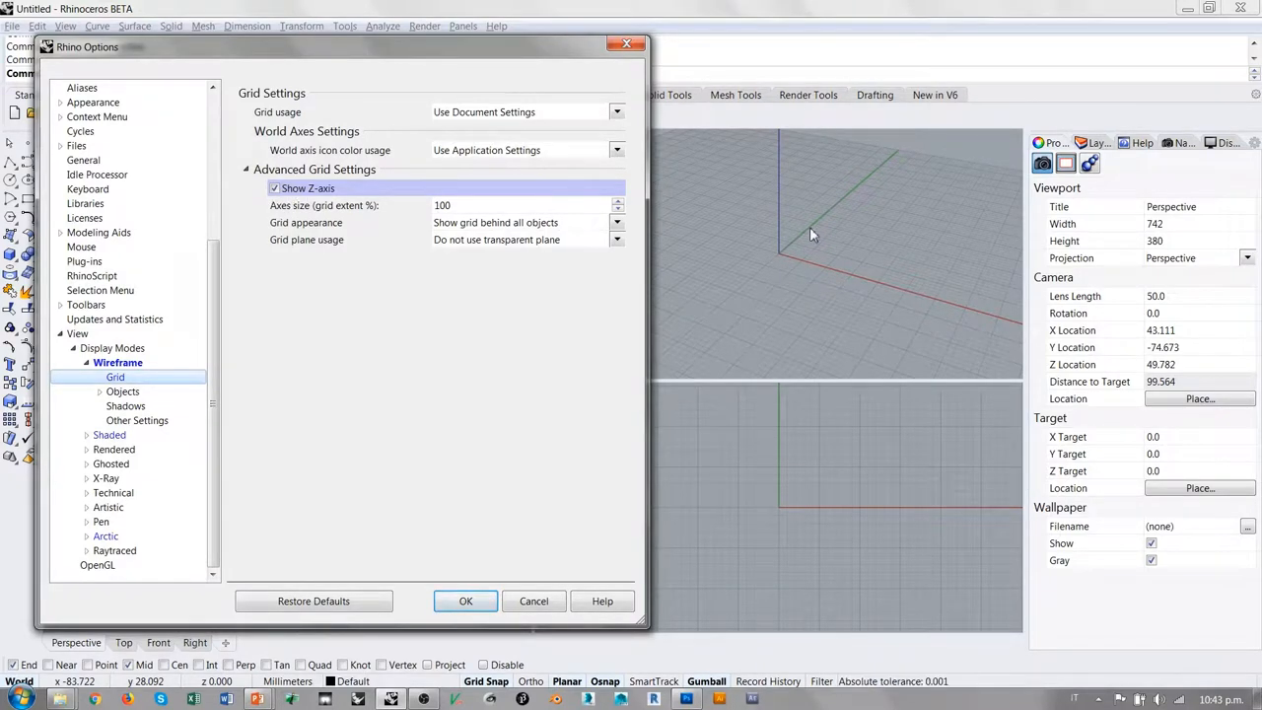
mouse_move(780, 210)
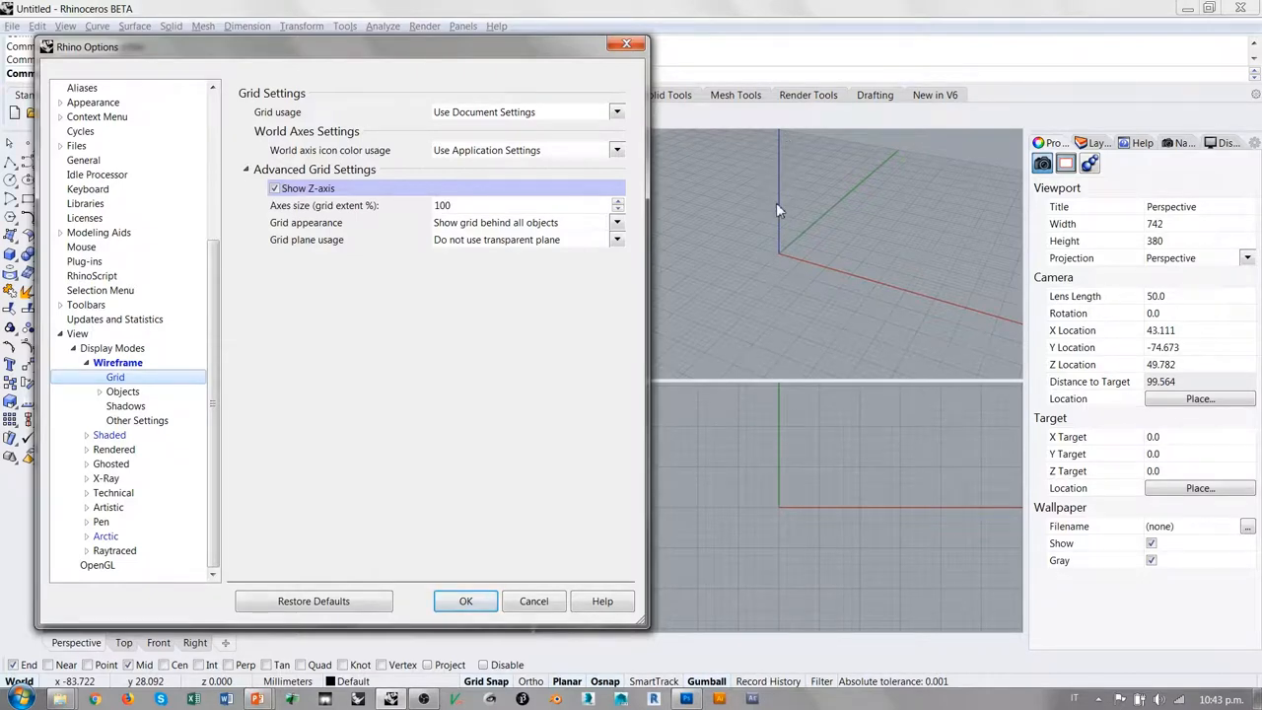
click(275, 188)
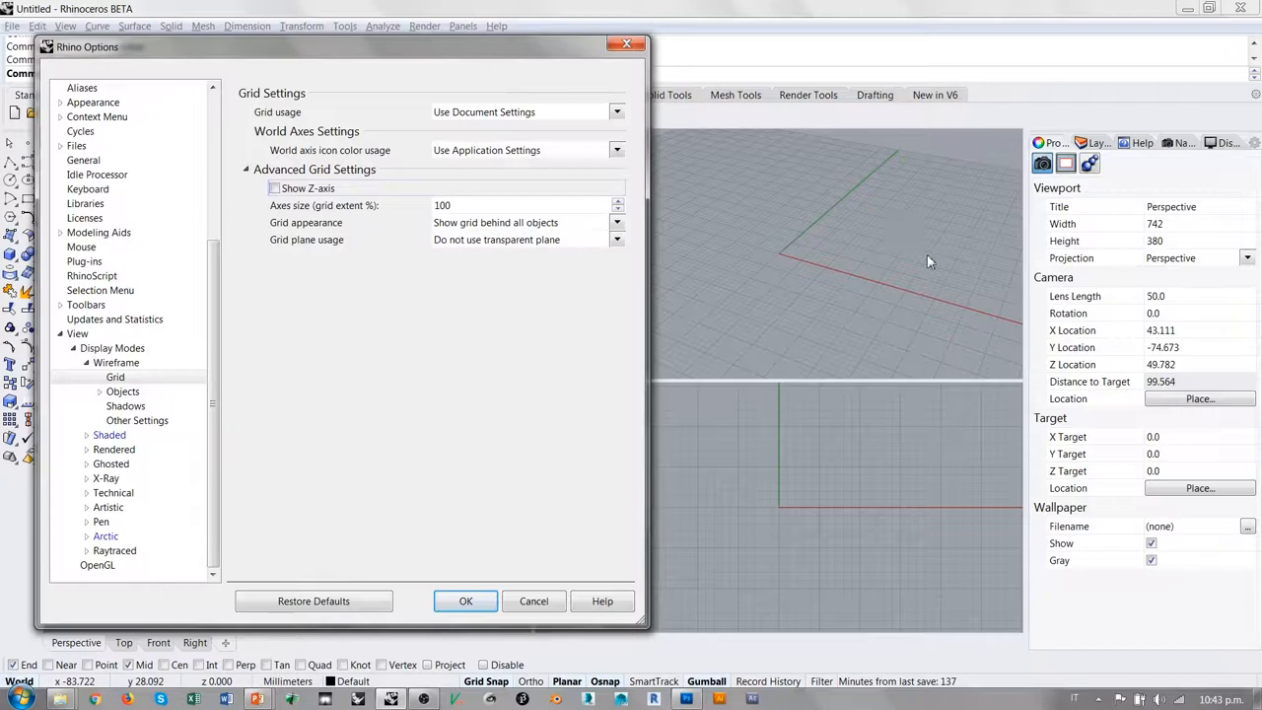
mouse_move(747, 264)
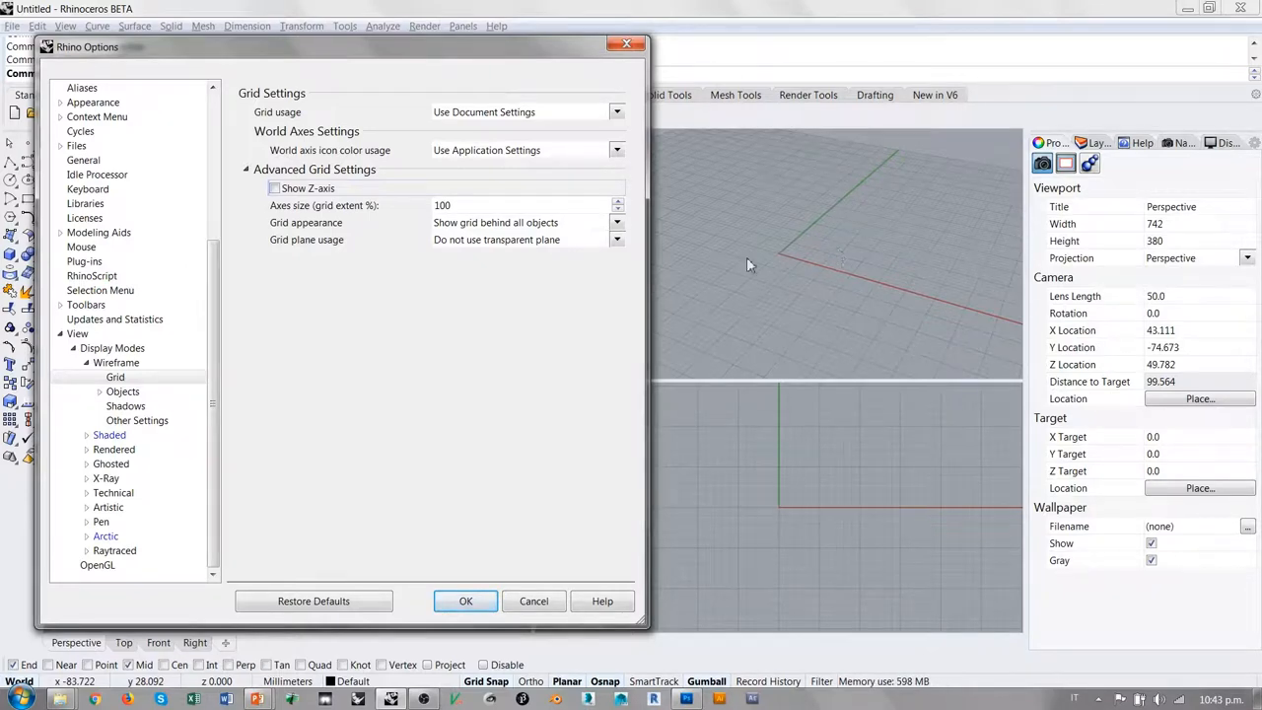
click(274, 189)
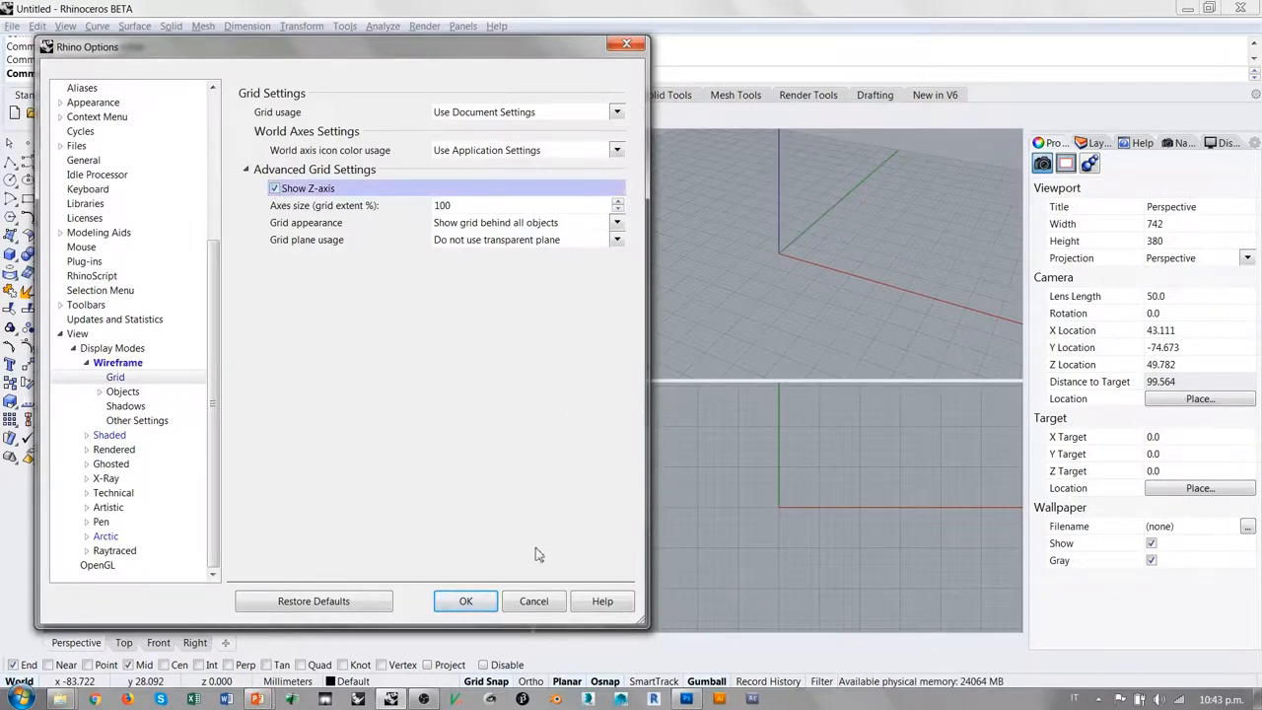
click(465, 601)
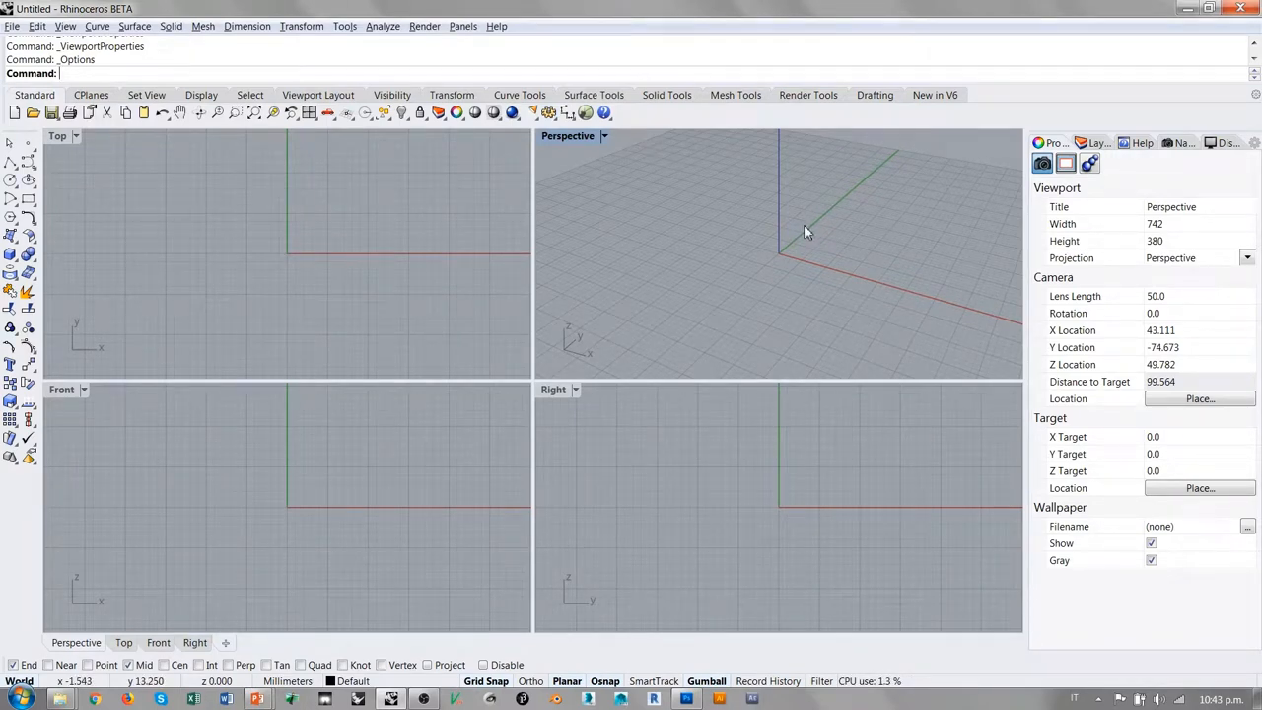
mouse_move(749, 207)
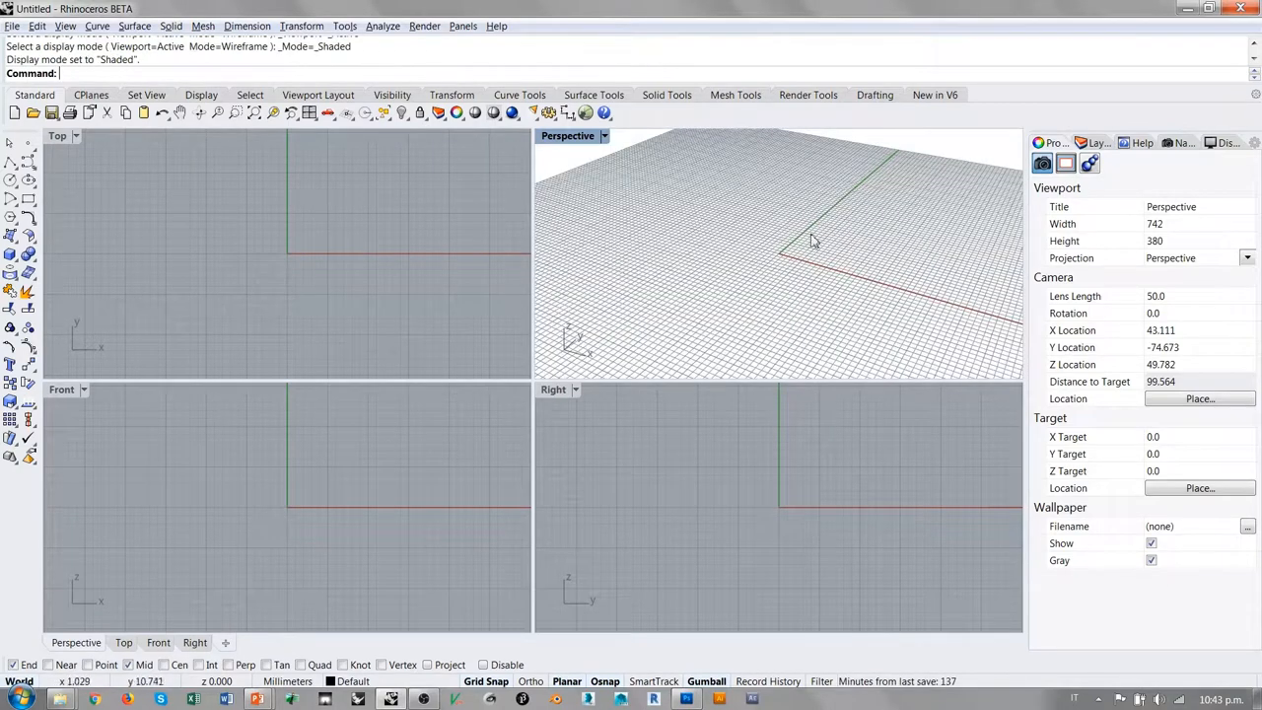
mouse_move(606, 165)
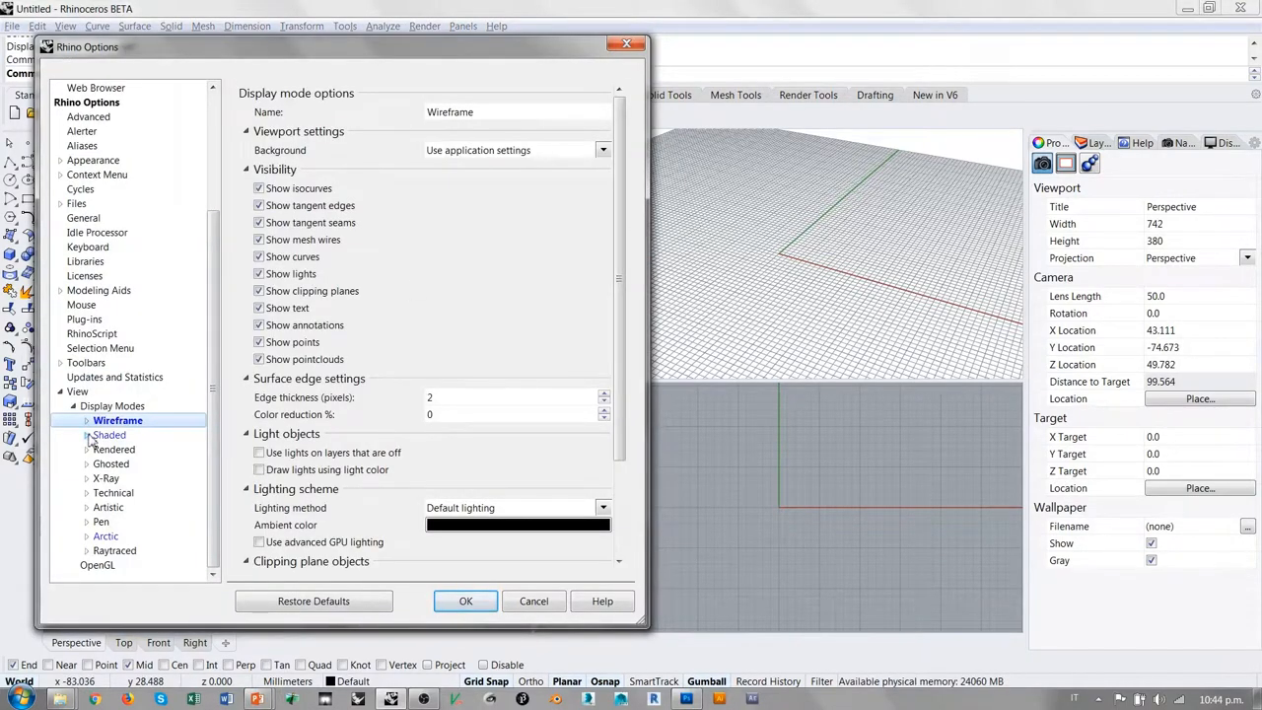
Step: Enable the Z-axis for Shaded display-mode grids and apply the options
click(116, 450)
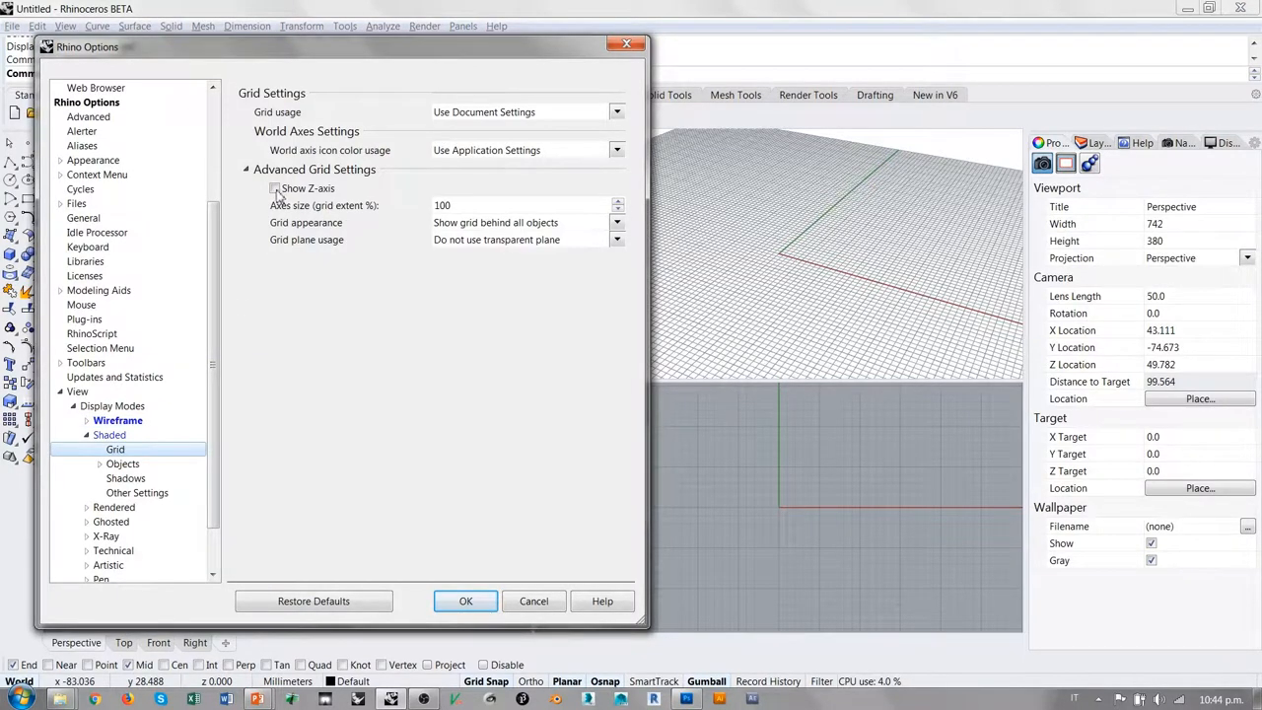
click(274, 188)
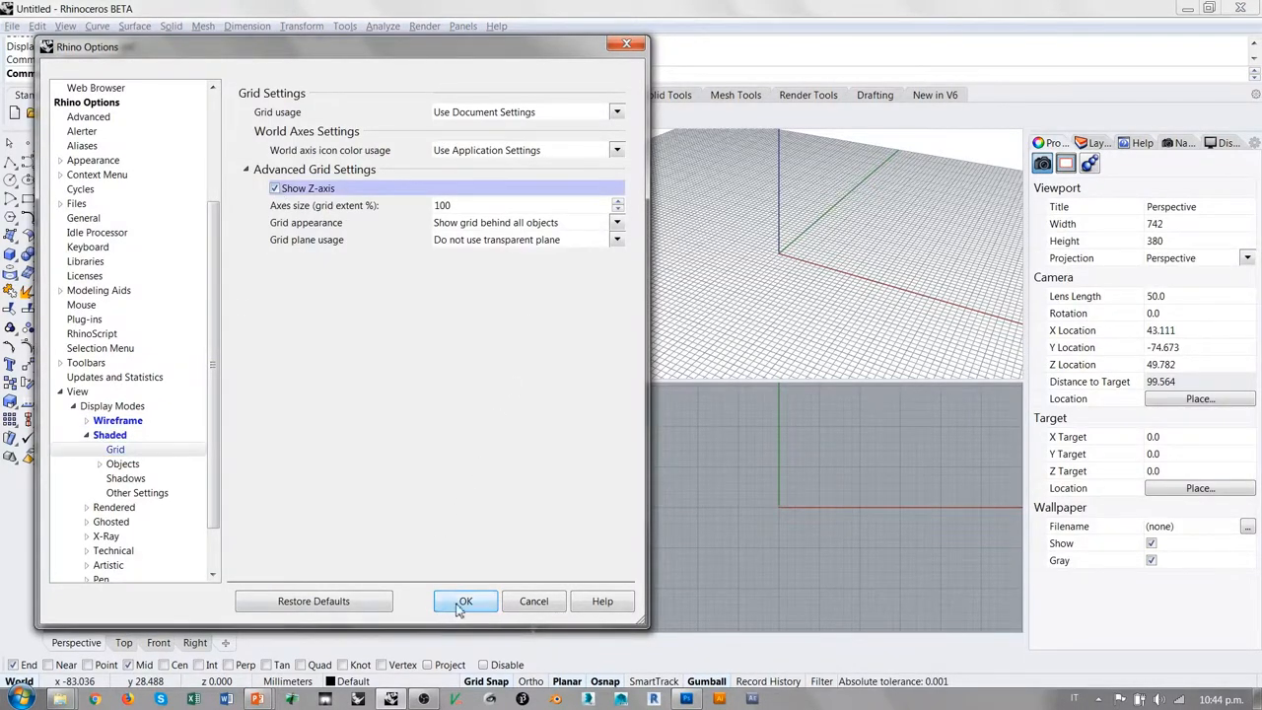
click(465, 602)
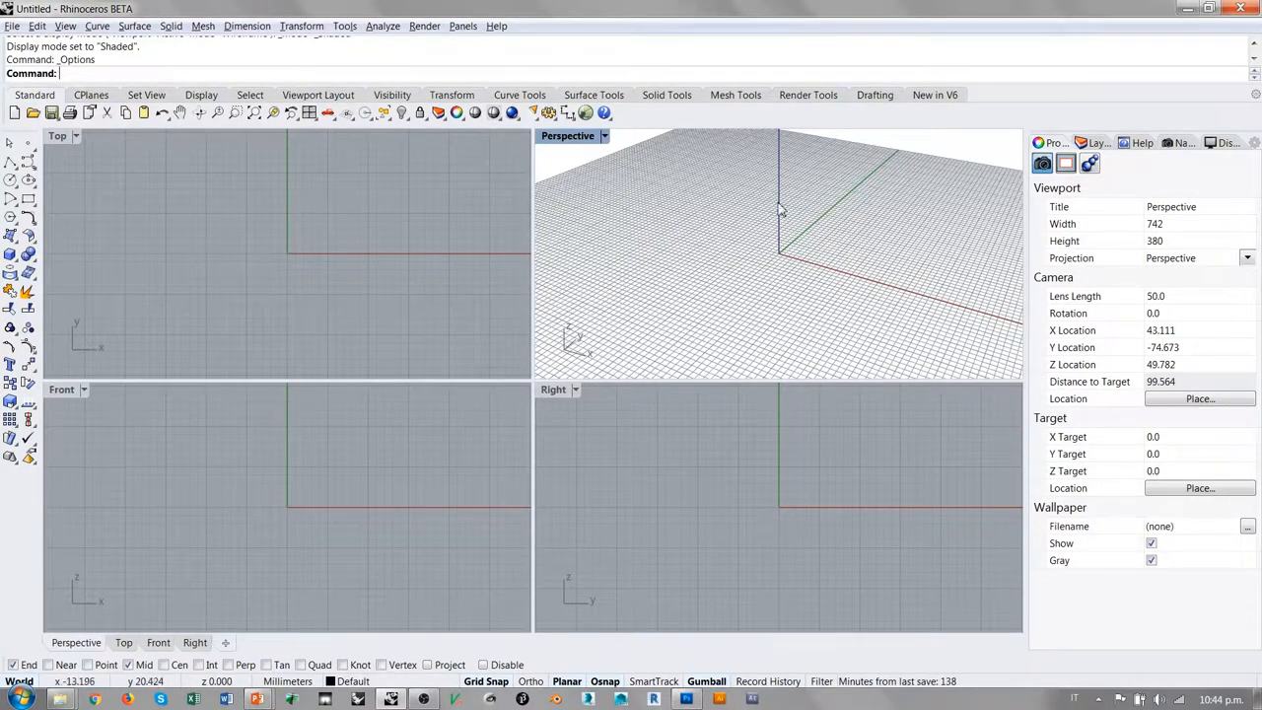
mouse_move(796, 203)
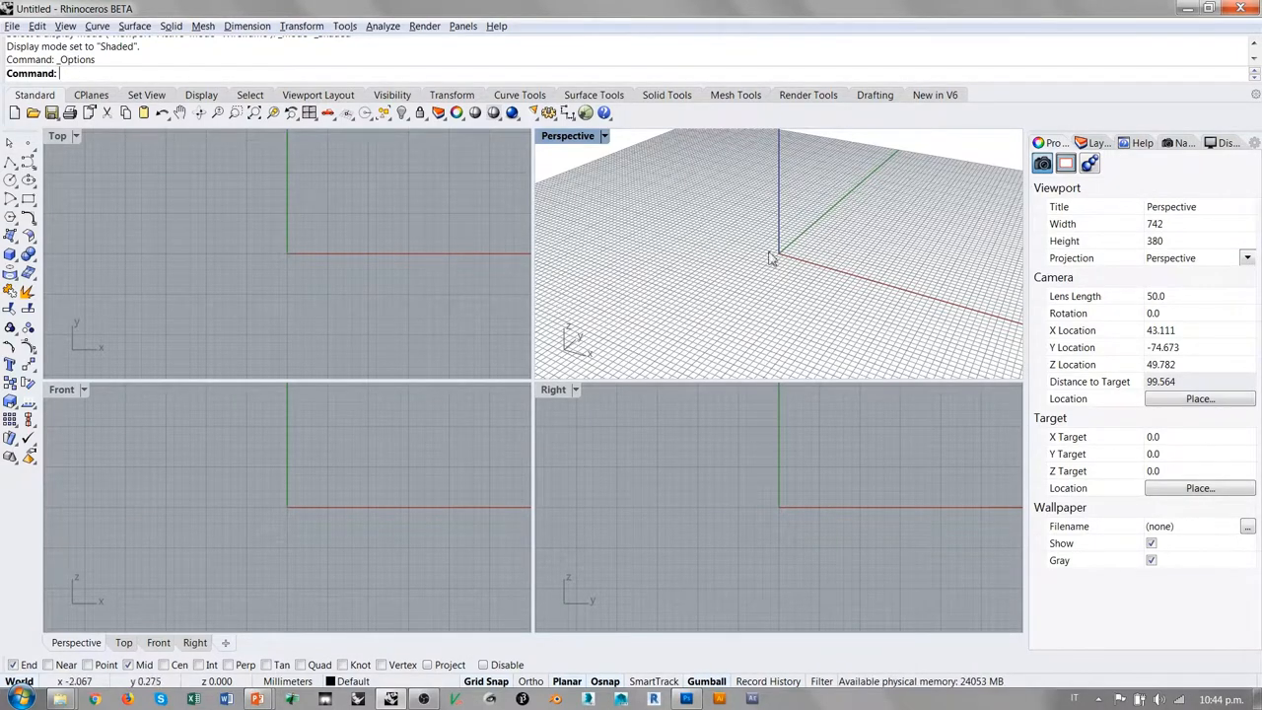
mouse_move(789, 223)
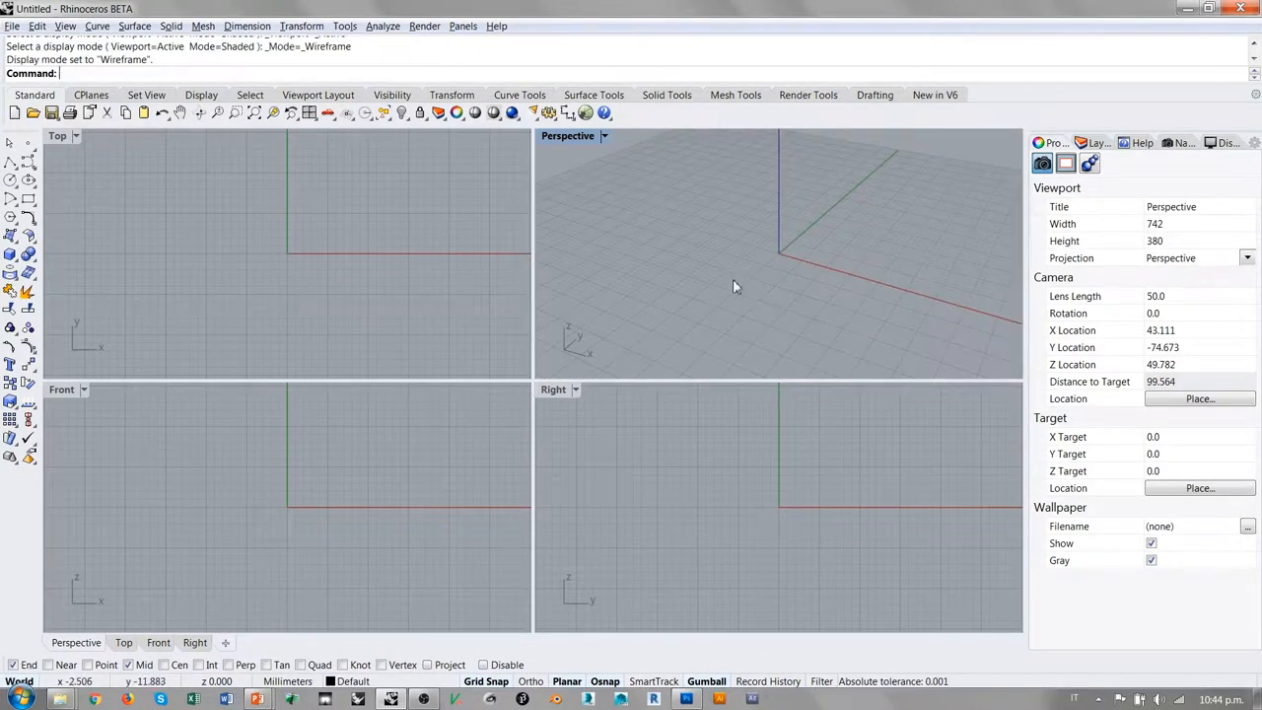
click(603, 135)
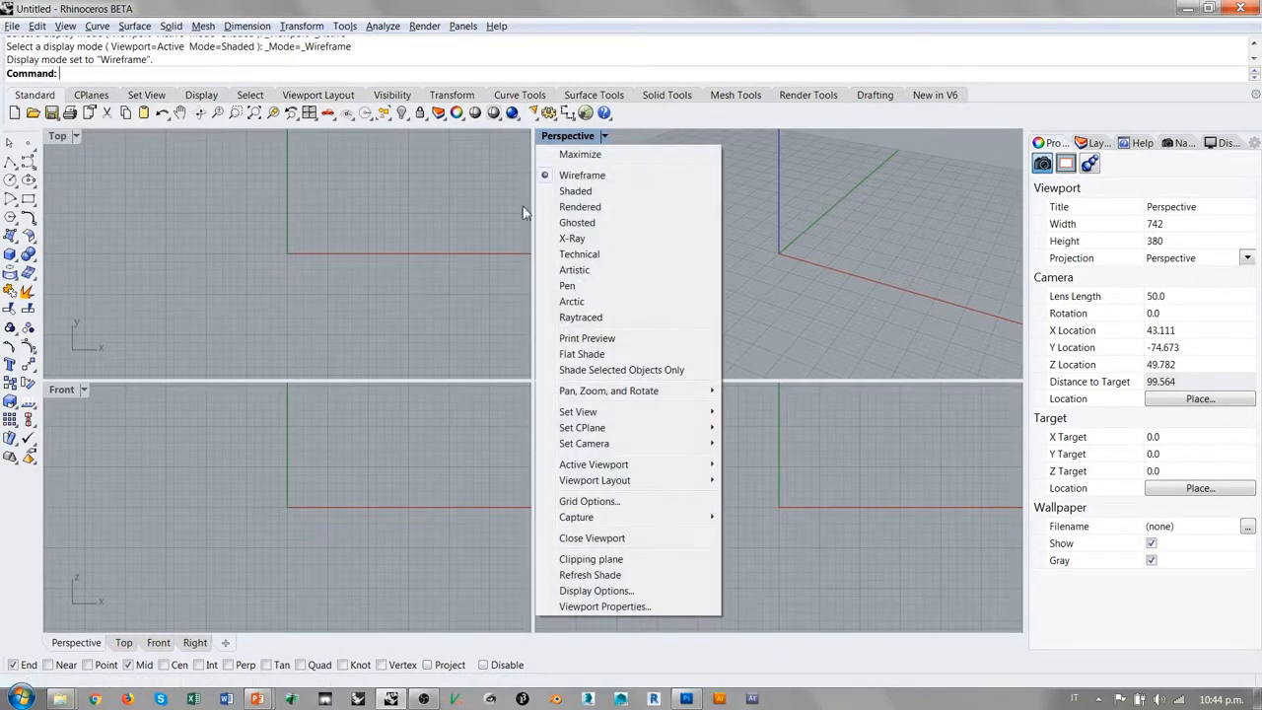
click(577, 222)
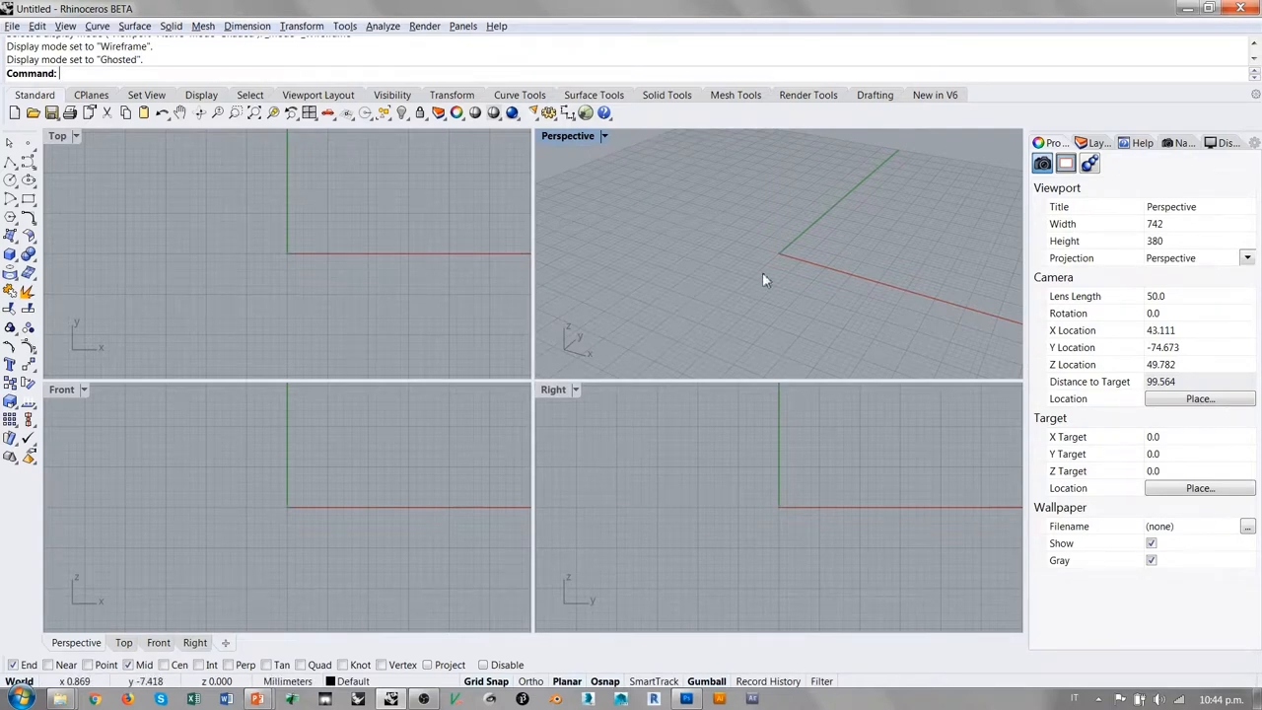
click(575, 135)
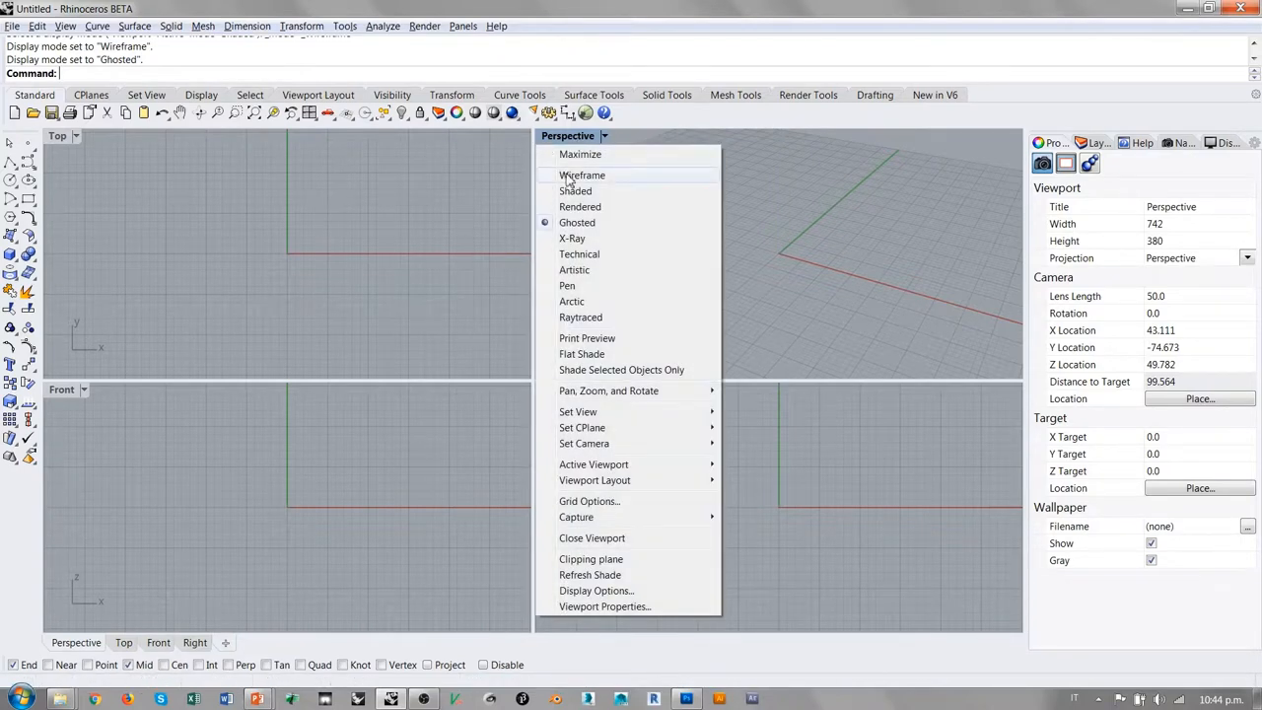
click(583, 174)
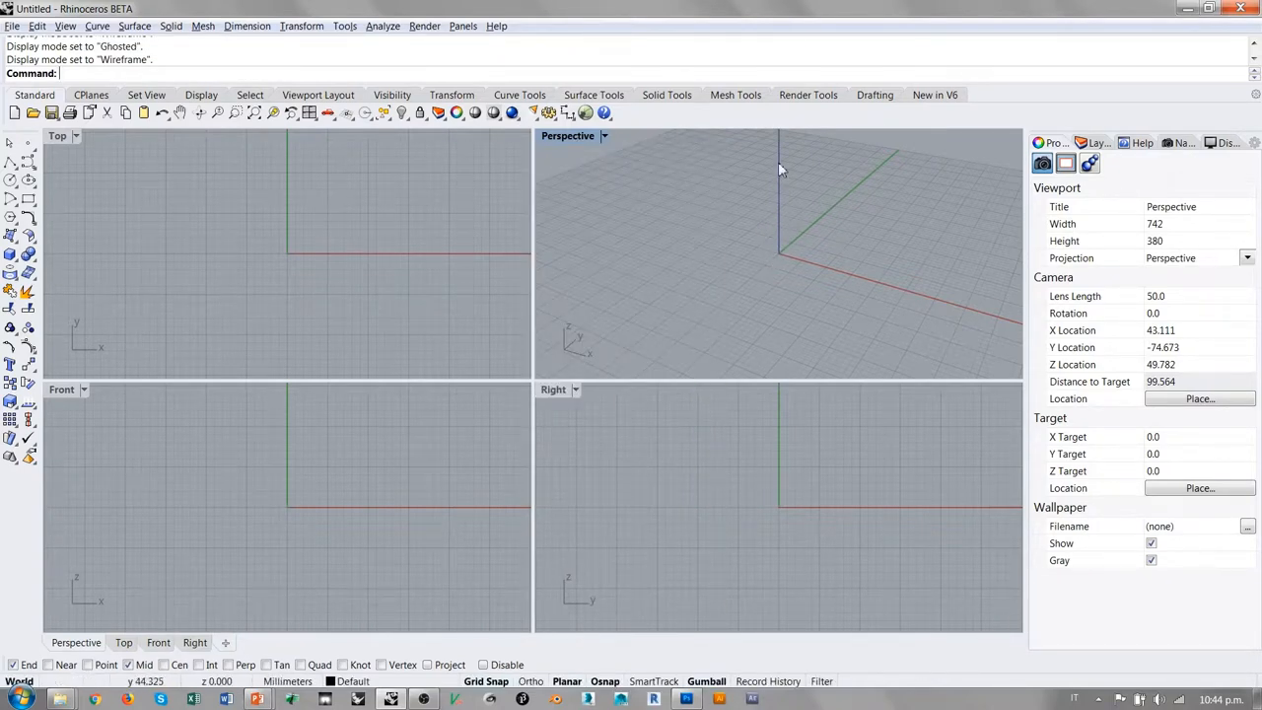
mouse_move(843, 286)
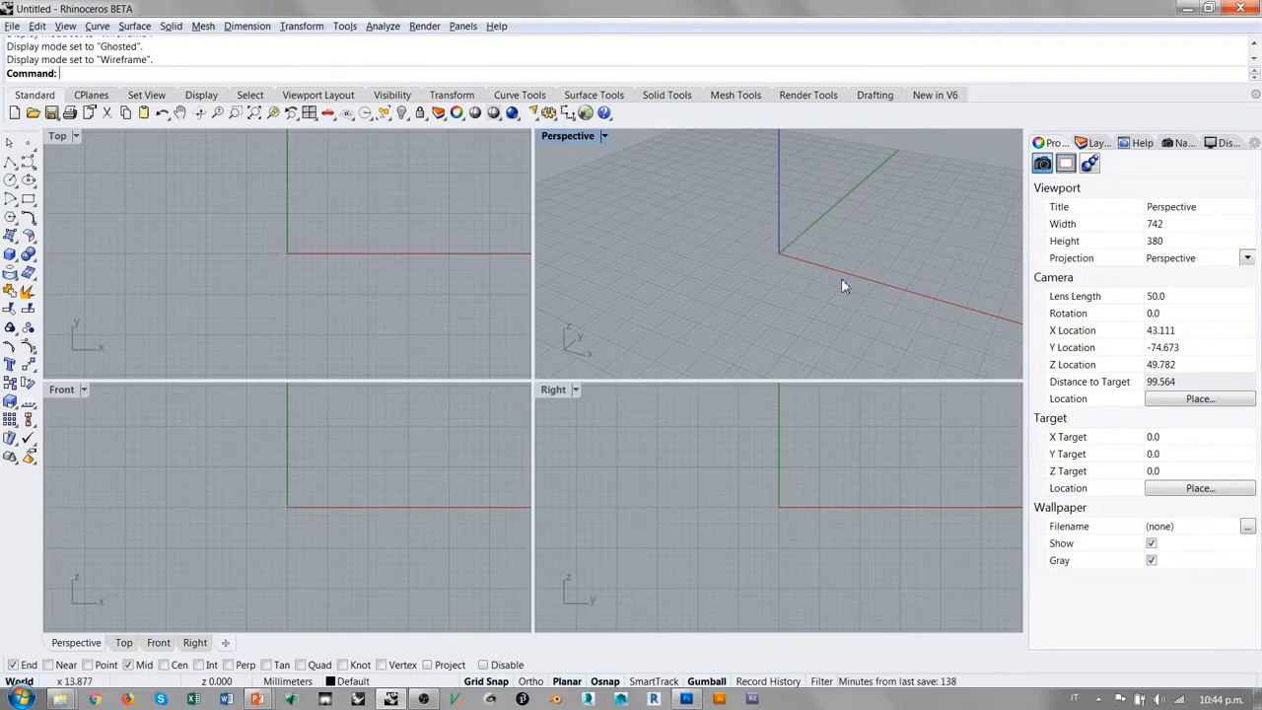
mouse_move(866, 270)
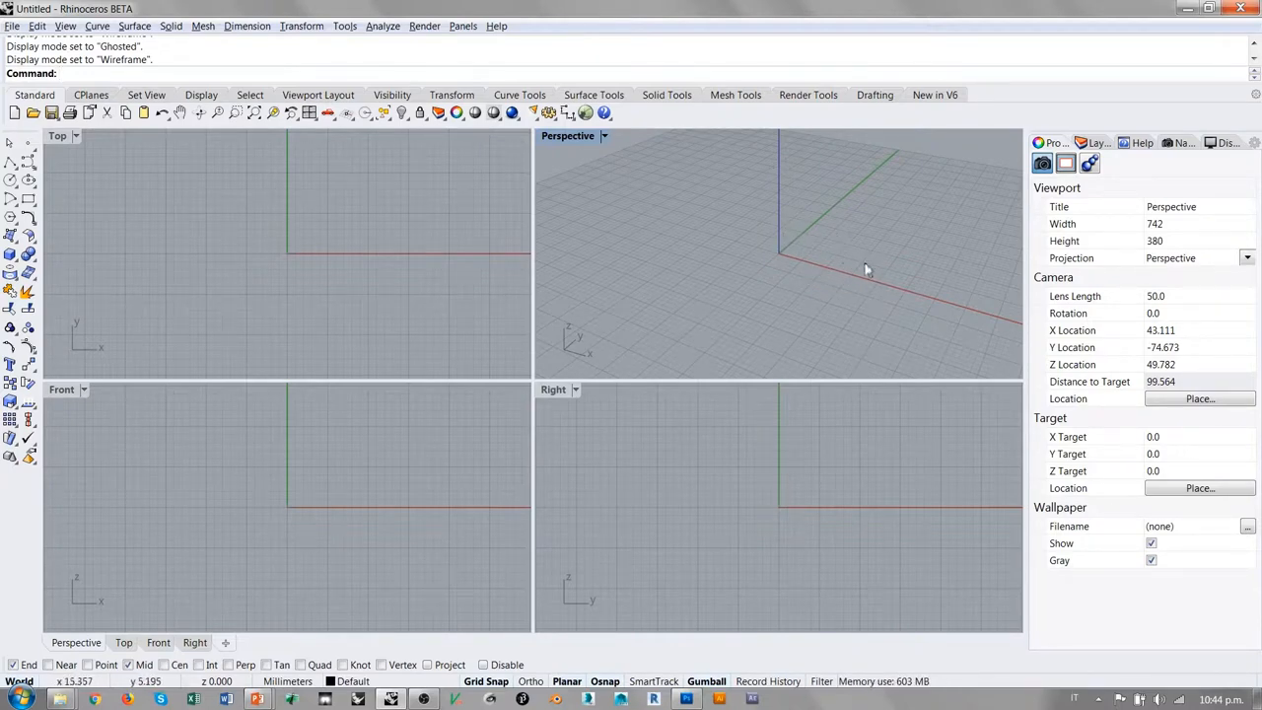
mouse_move(774, 215)
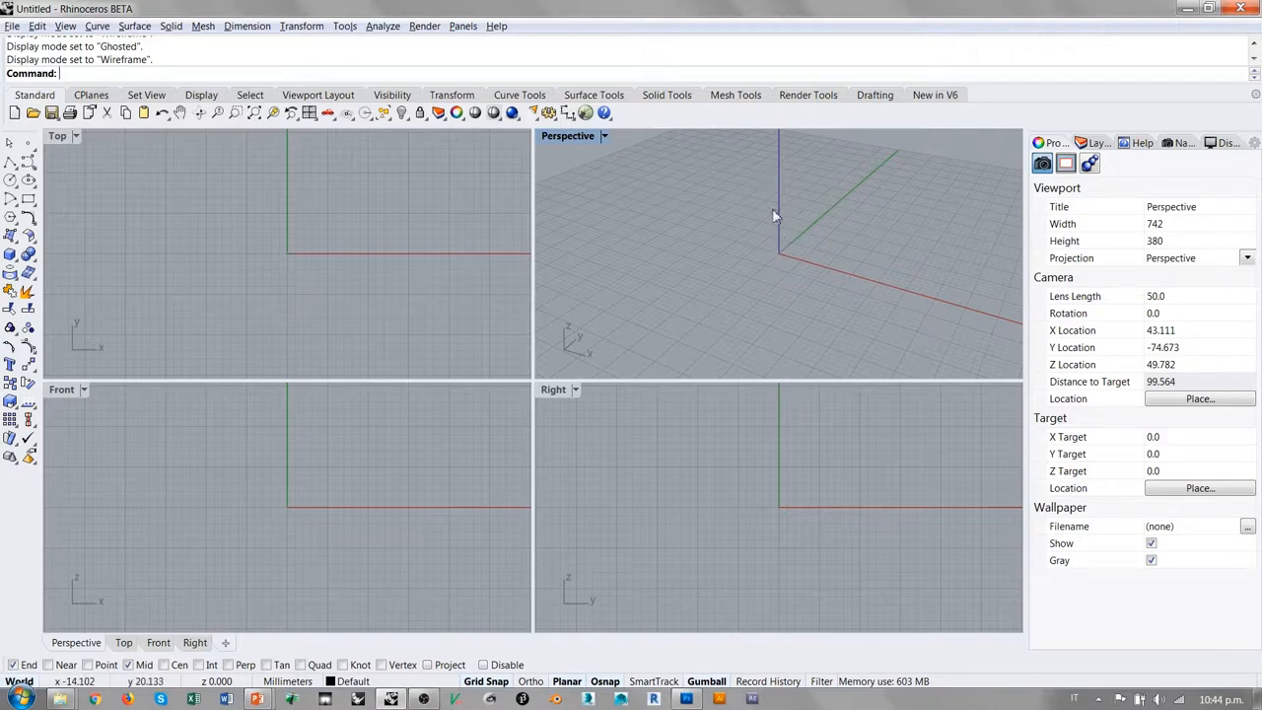
mouse_move(828, 222)
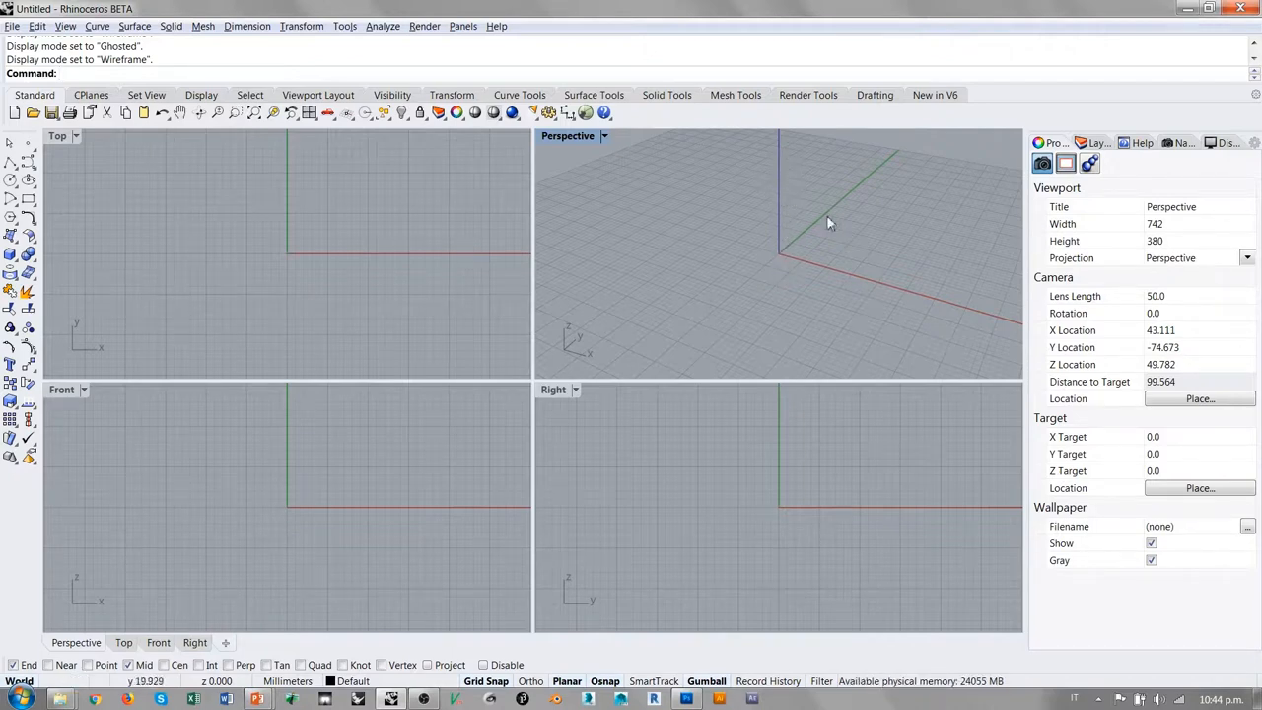
mouse_move(332, 259)
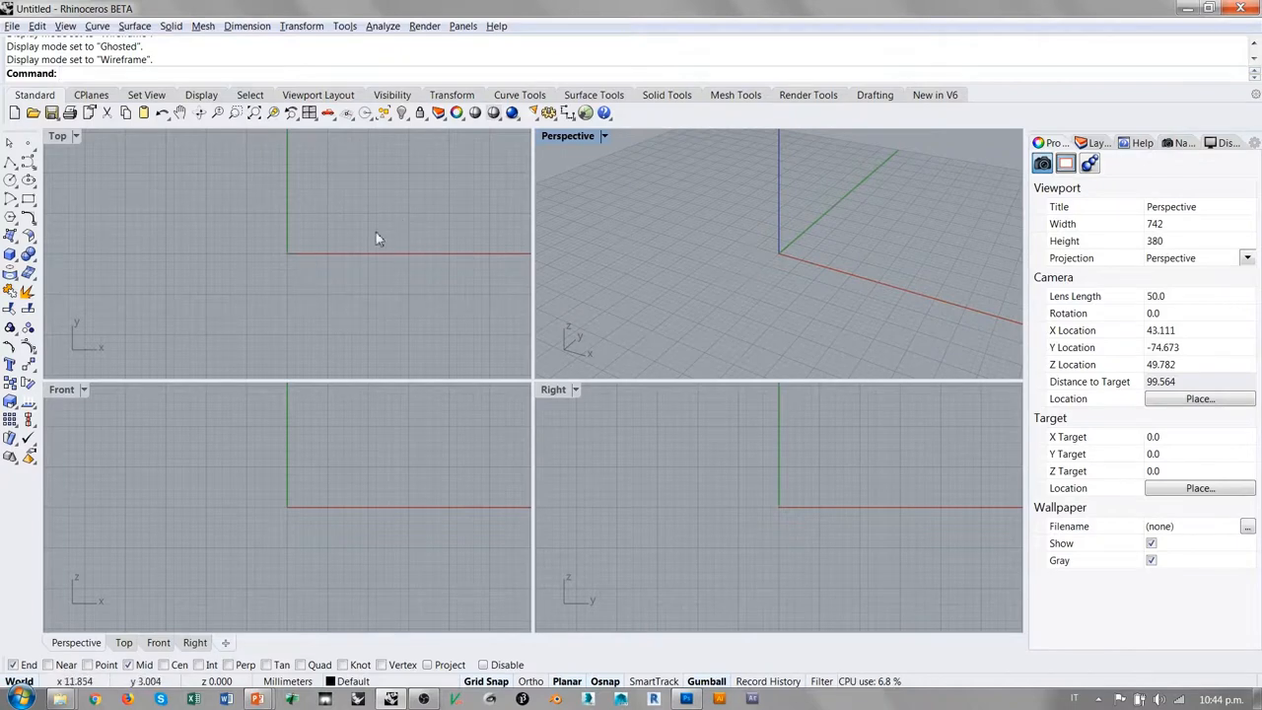
mouse_move(799, 270)
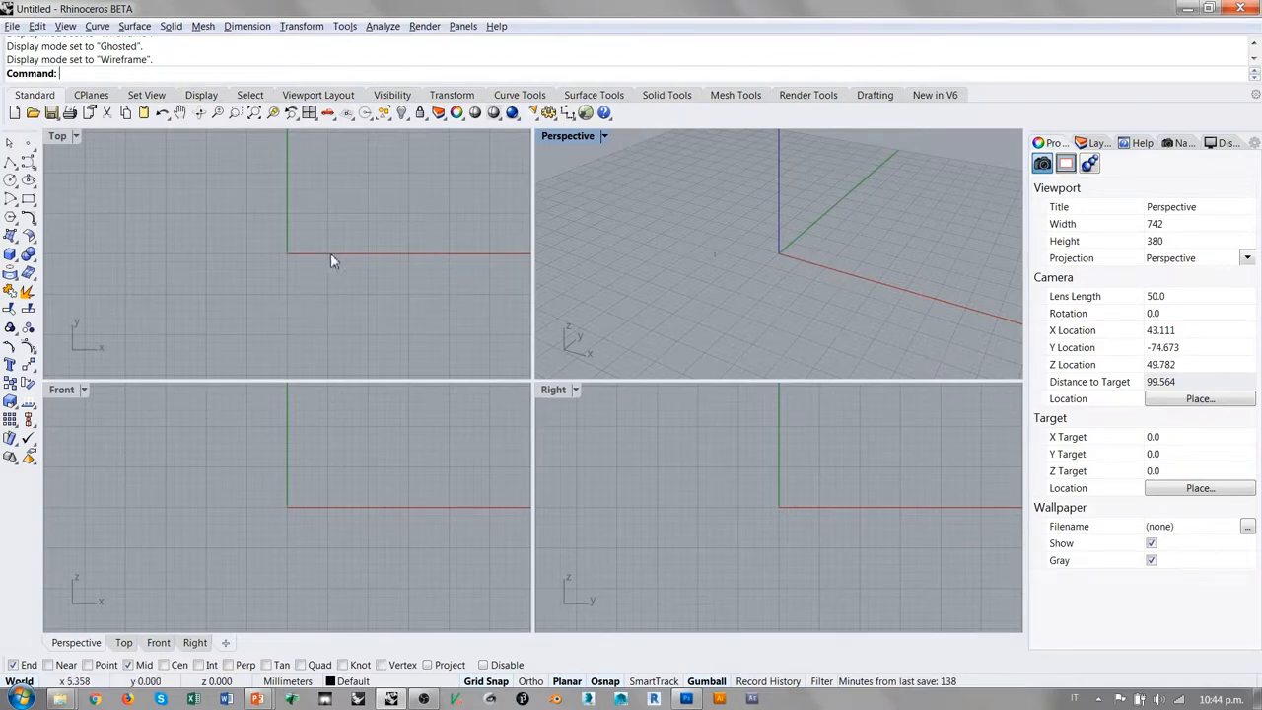
mouse_move(784, 167)
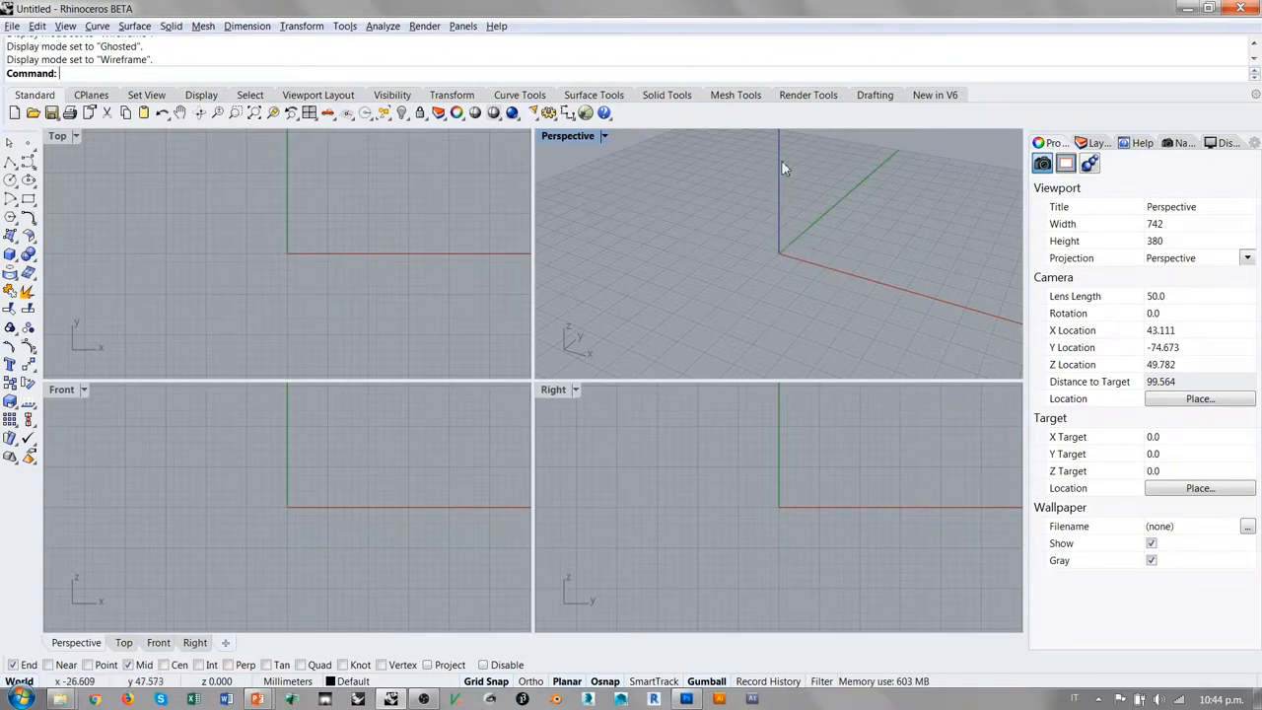
mouse_move(794, 259)
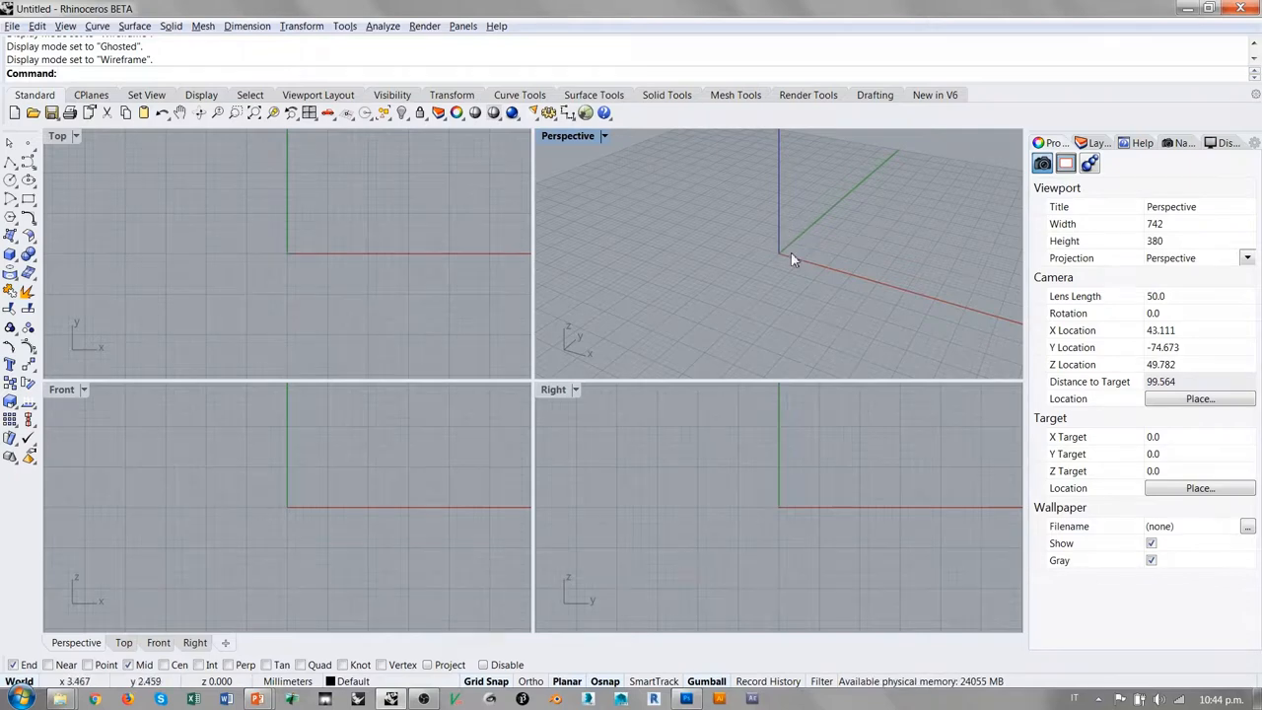
mouse_move(769, 250)
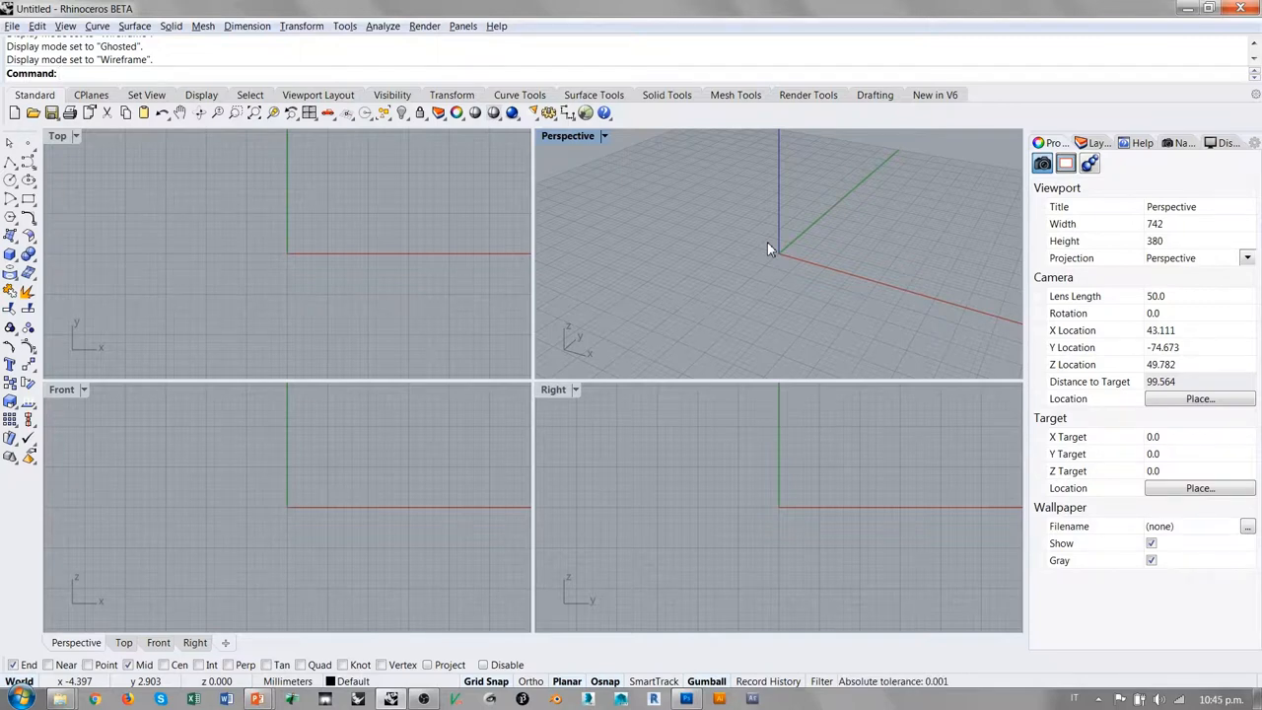
mouse_move(829, 216)
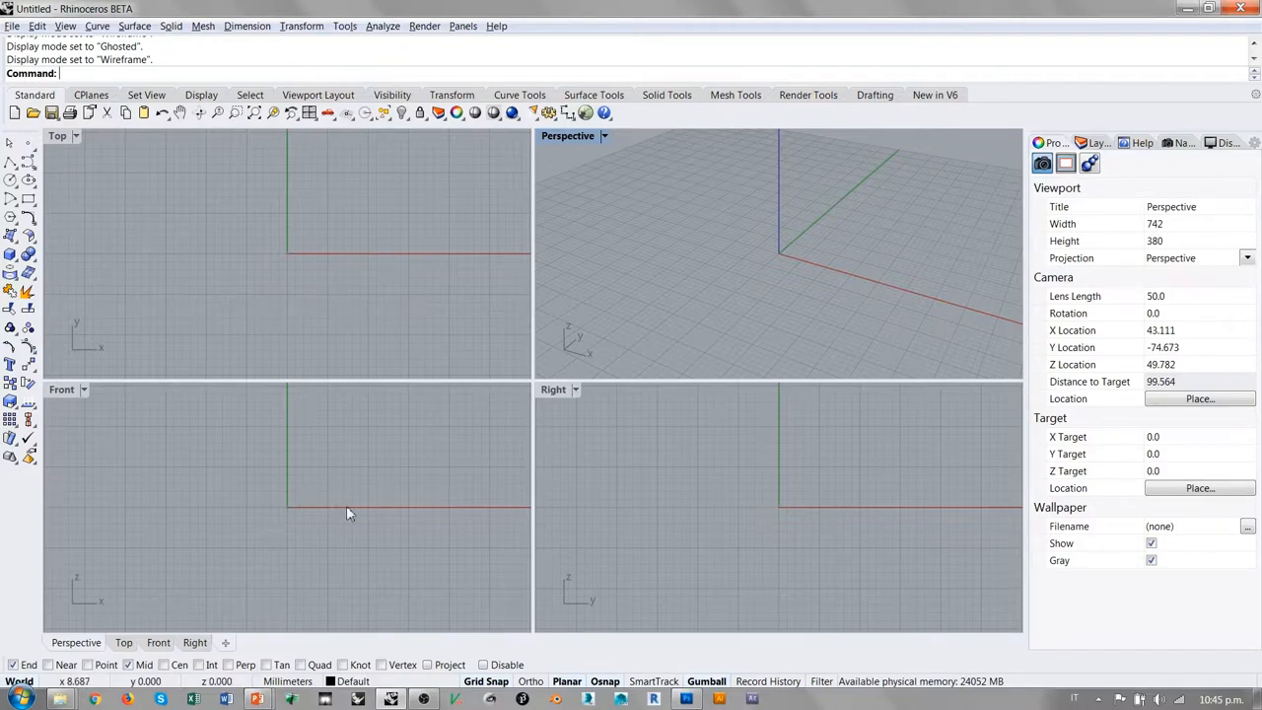
mouse_move(293, 509)
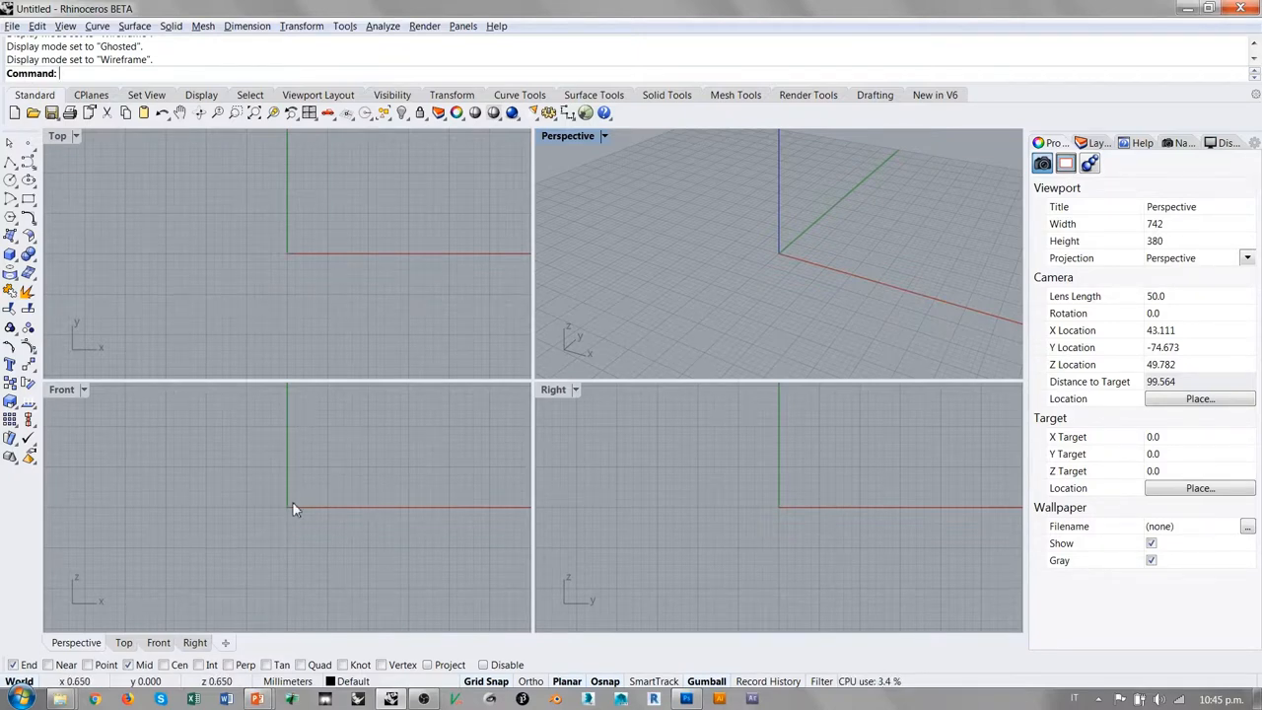
mouse_move(308, 467)
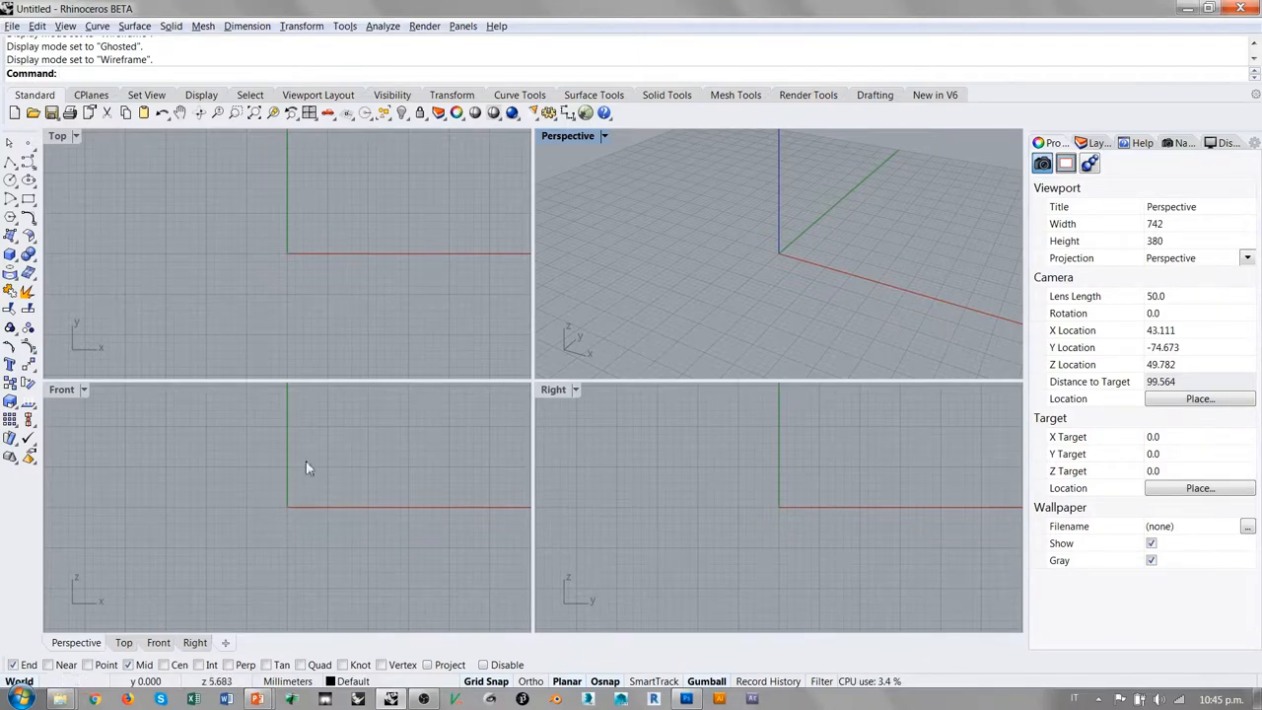
mouse_move(306, 495)
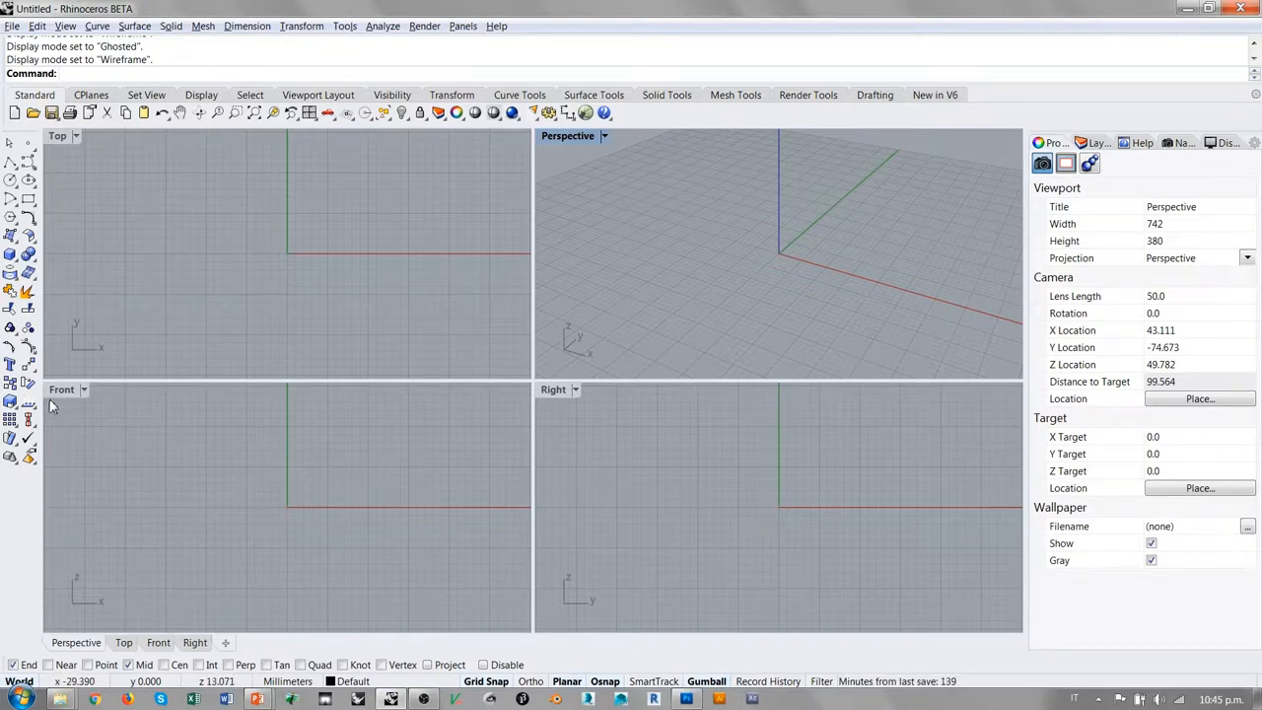
mouse_move(121, 609)
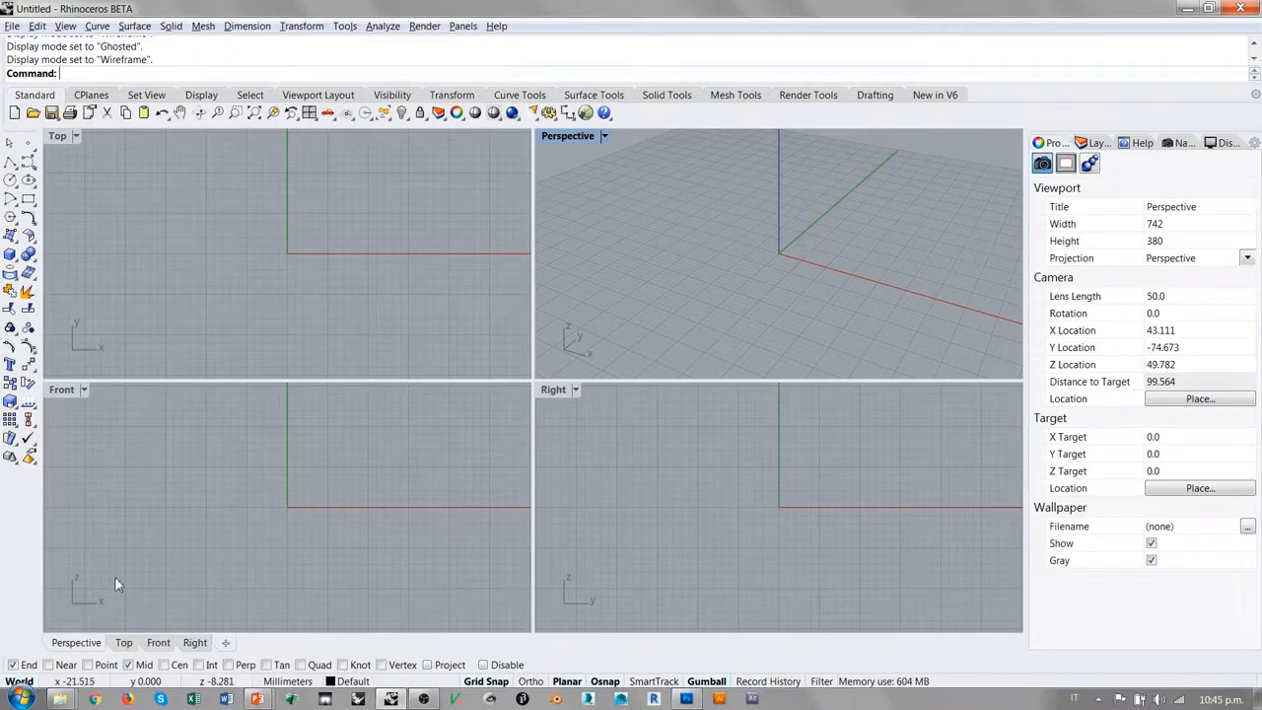
mouse_move(290, 520)
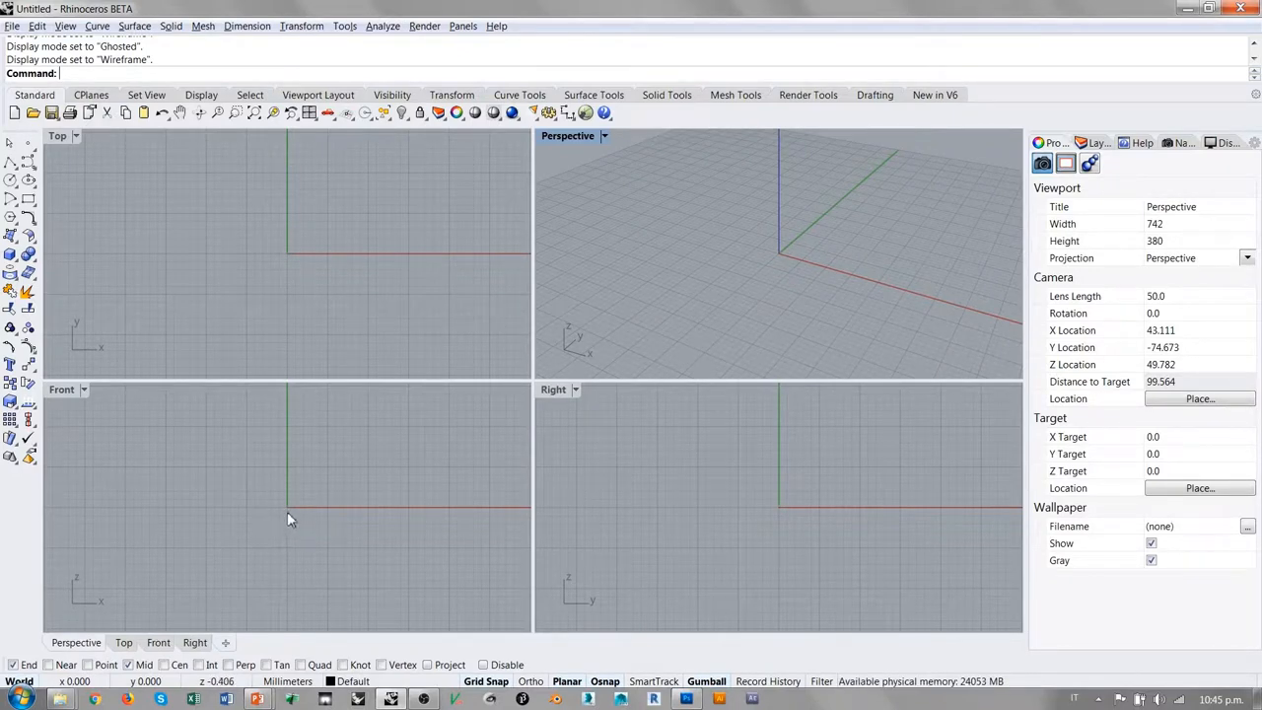
mouse_move(105, 613)
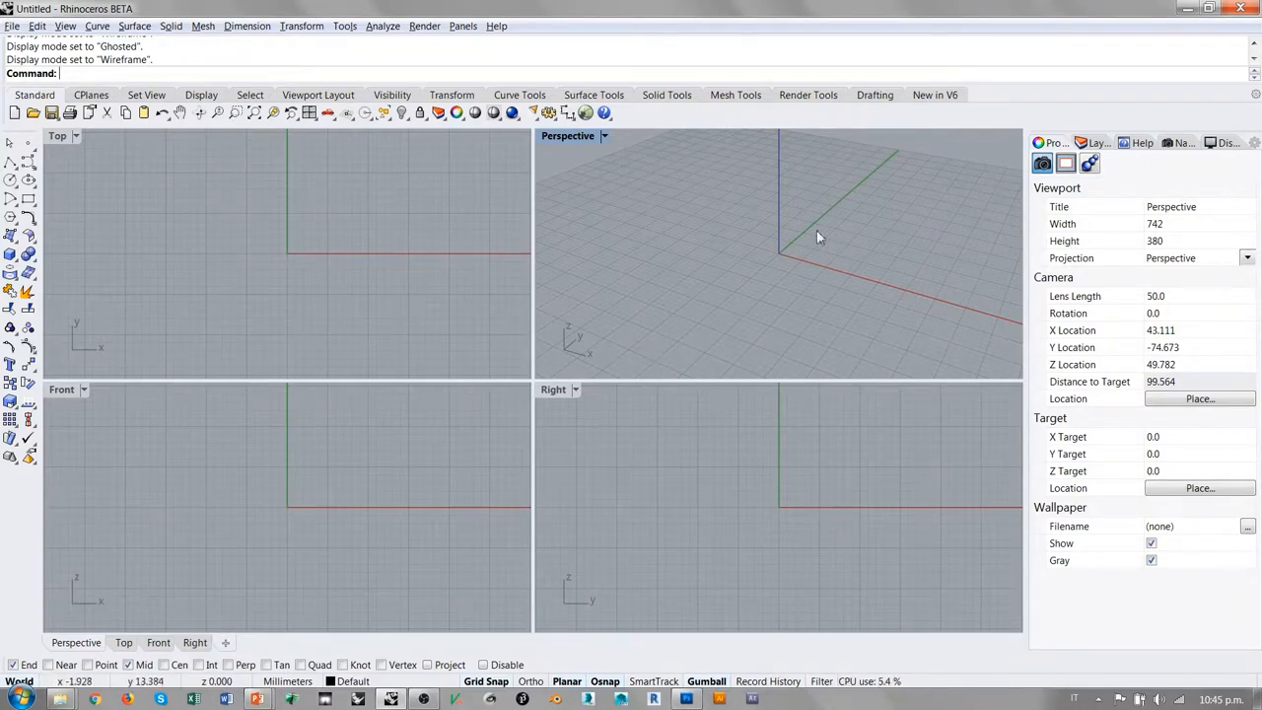
mouse_move(69, 587)
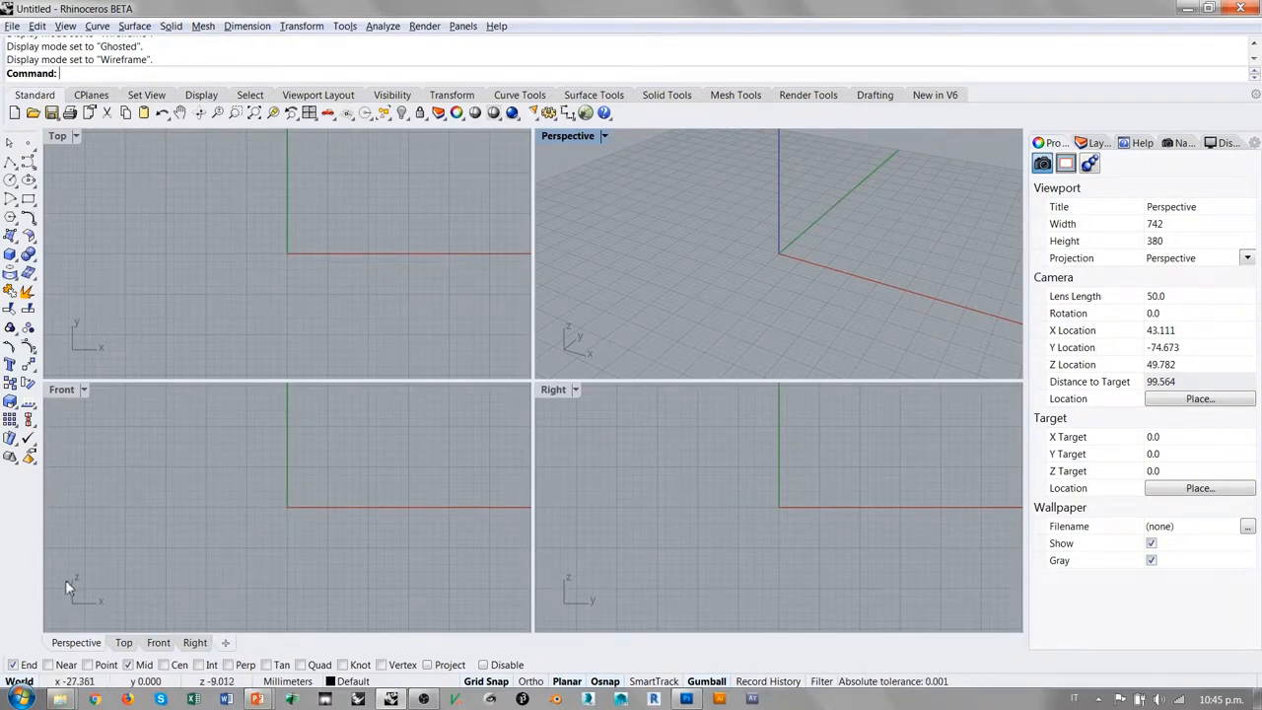
mouse_move(566, 406)
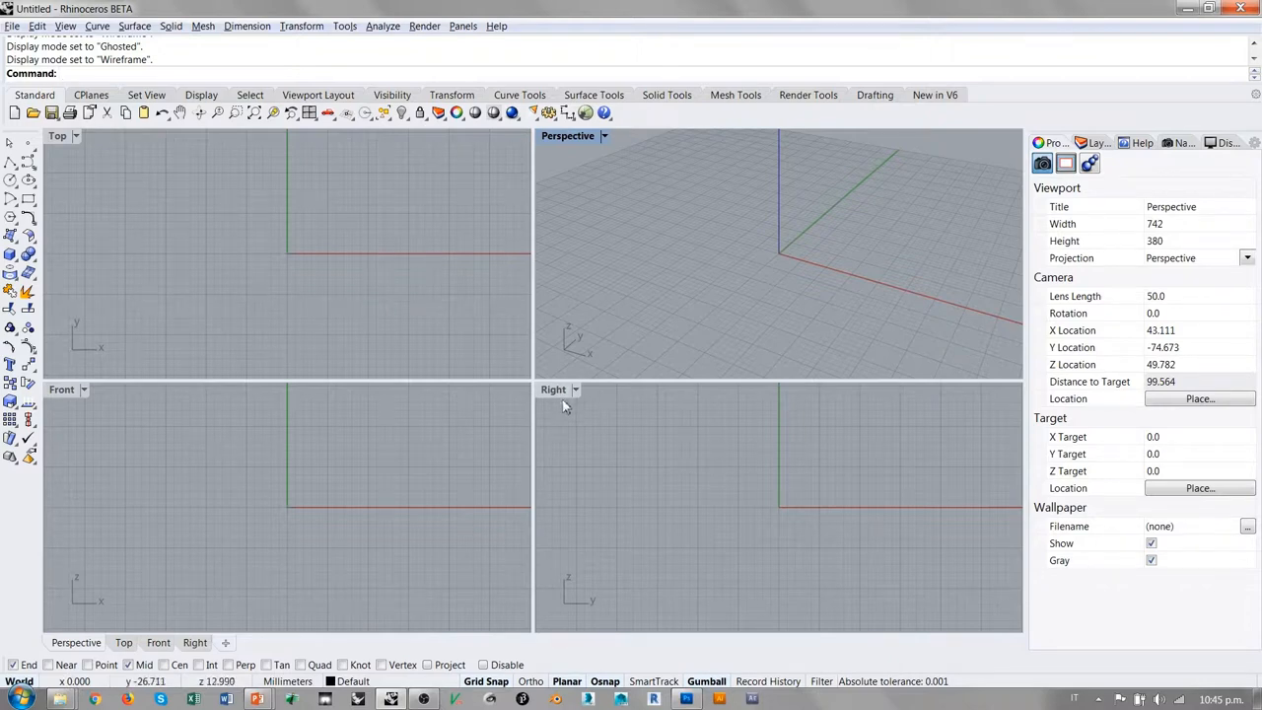
mouse_move(688, 582)
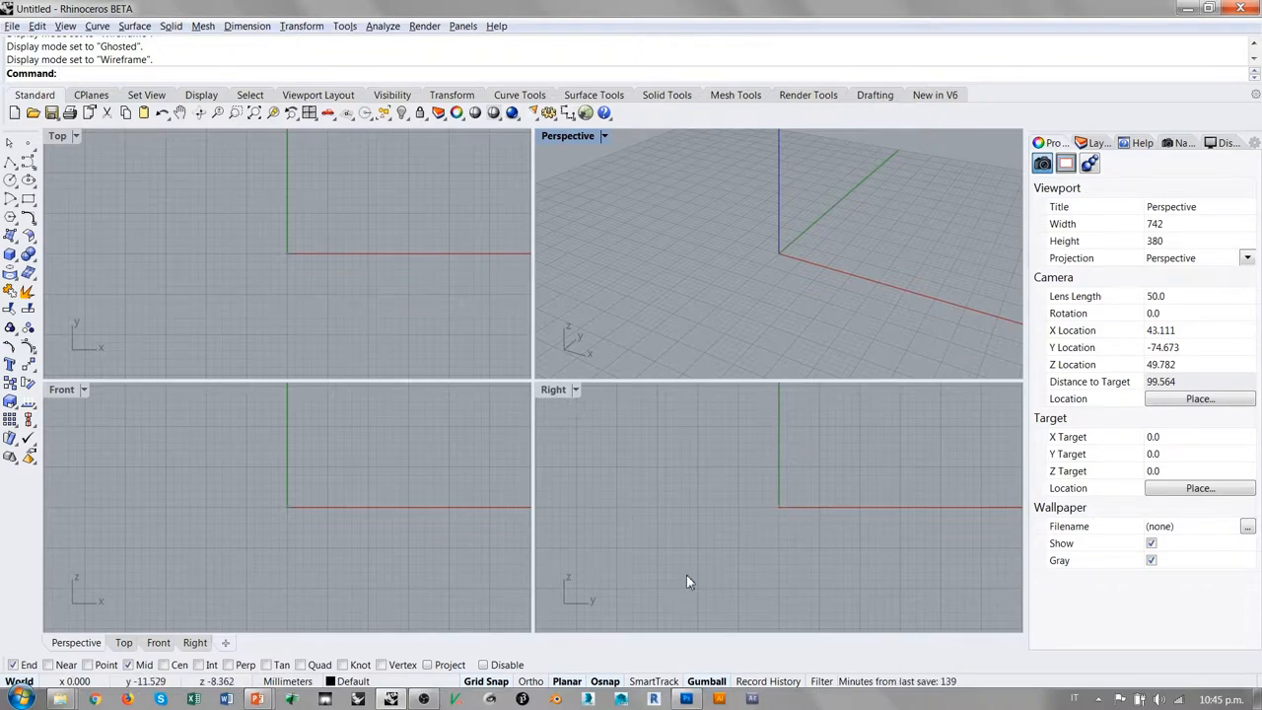
mouse_move(567, 616)
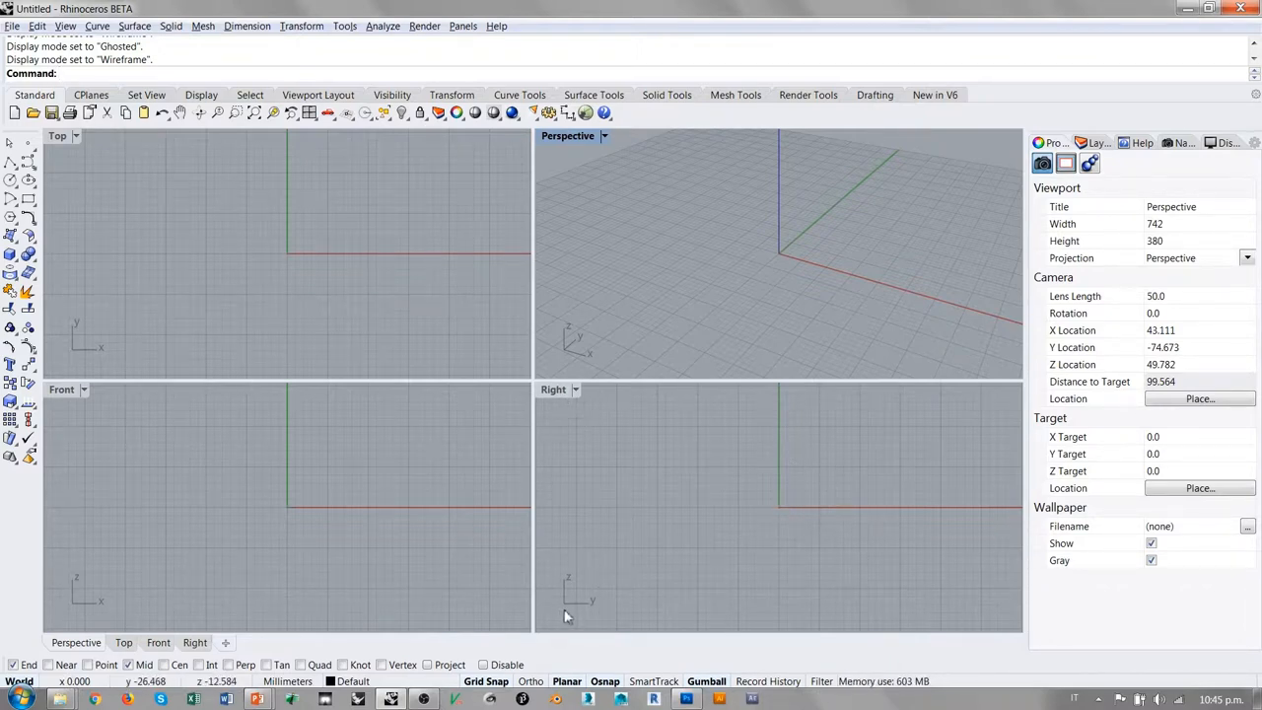
mouse_move(693, 500)
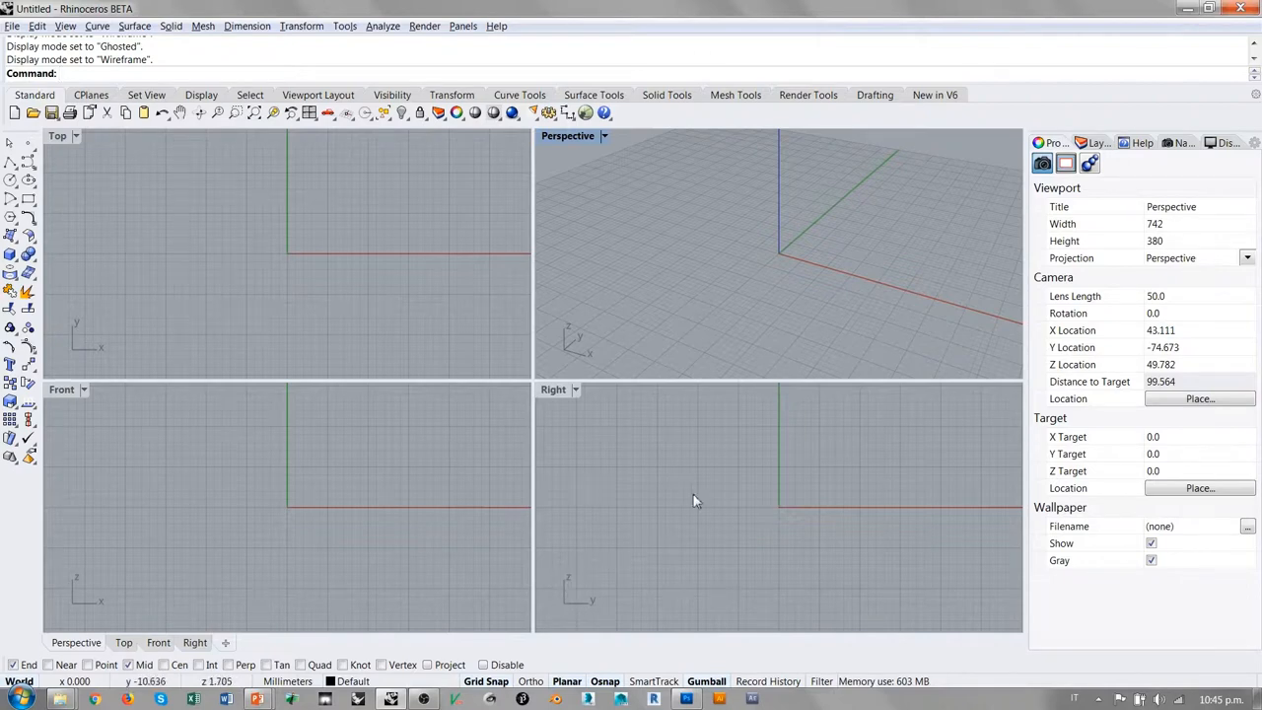
mouse_move(704, 306)
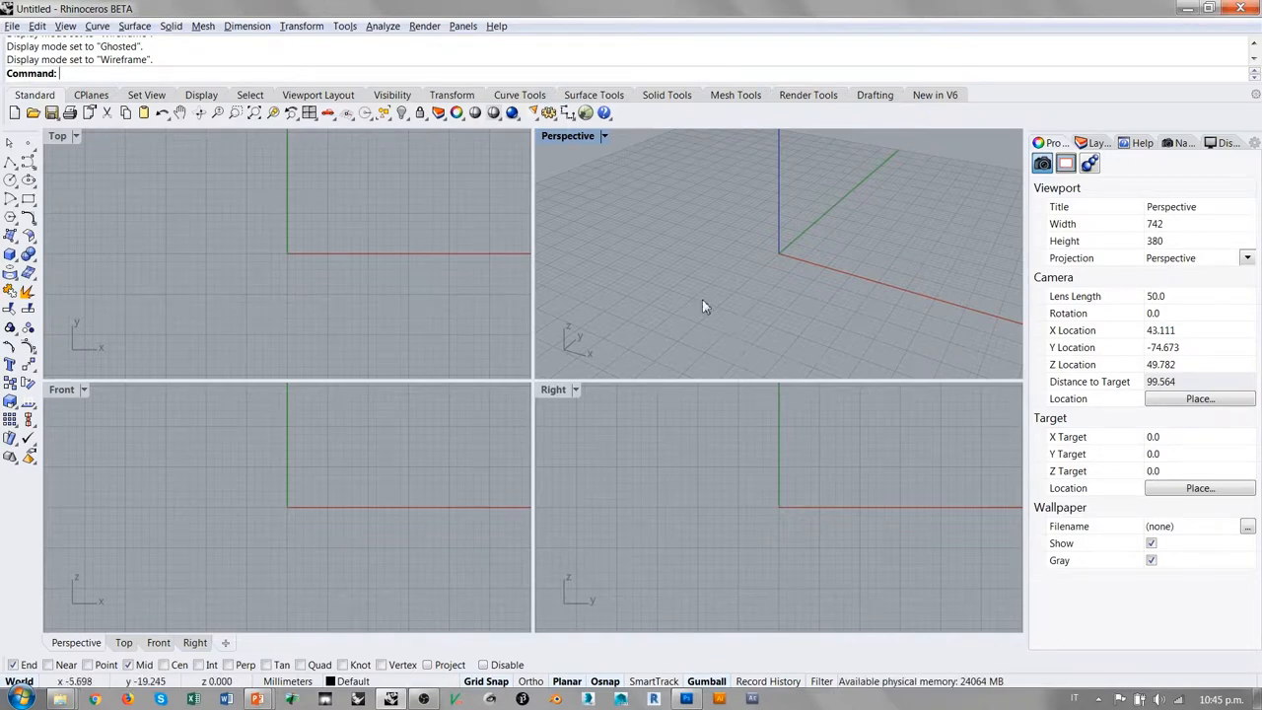
mouse_move(580, 332)
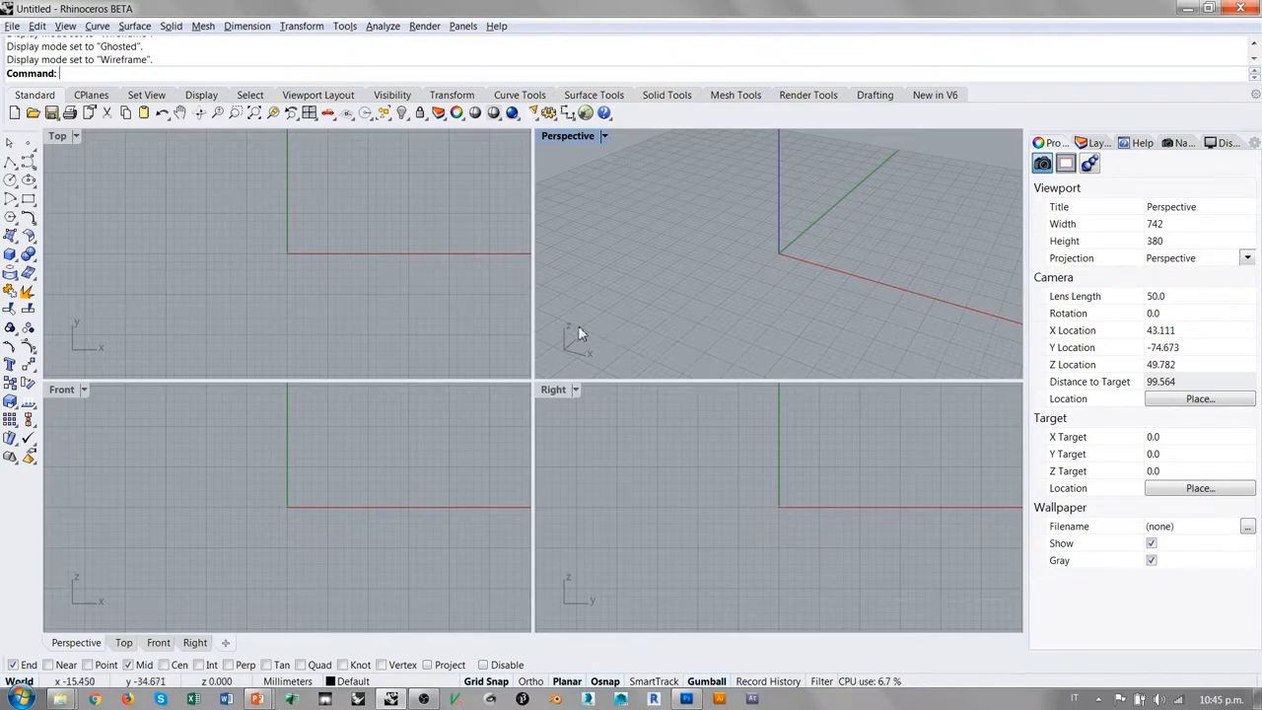
mouse_move(697, 303)
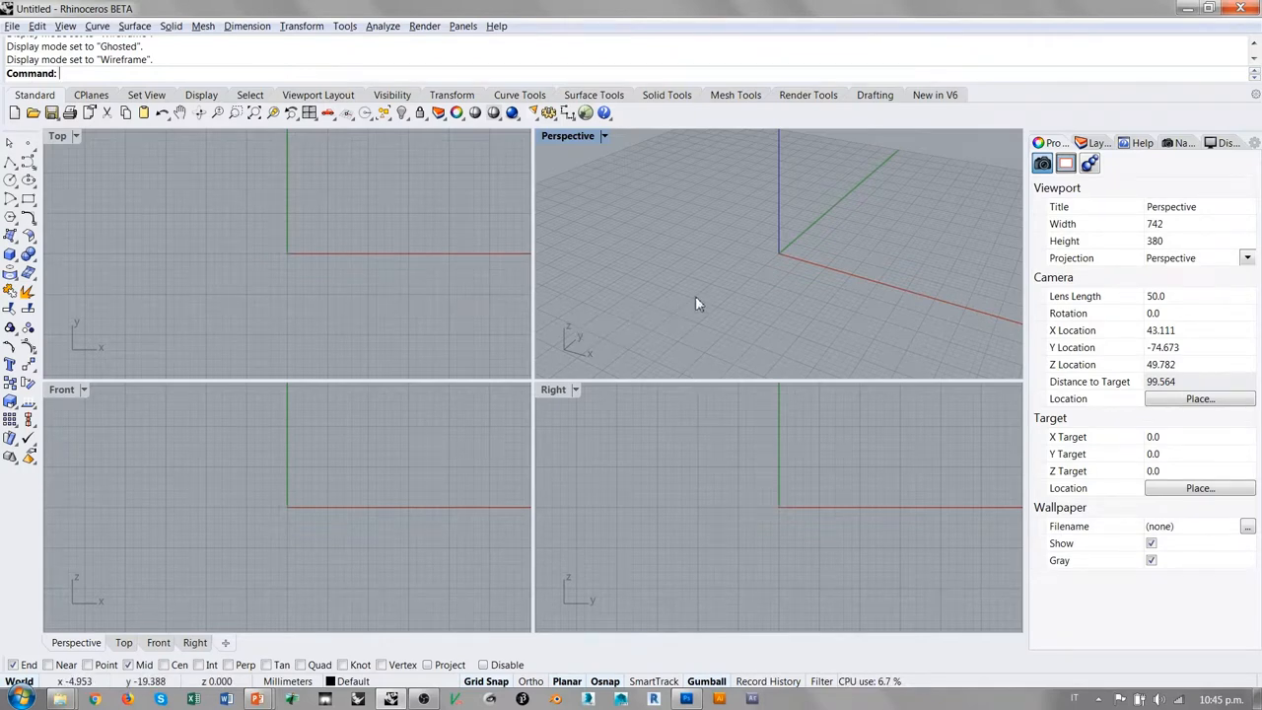
mouse_move(319, 240)
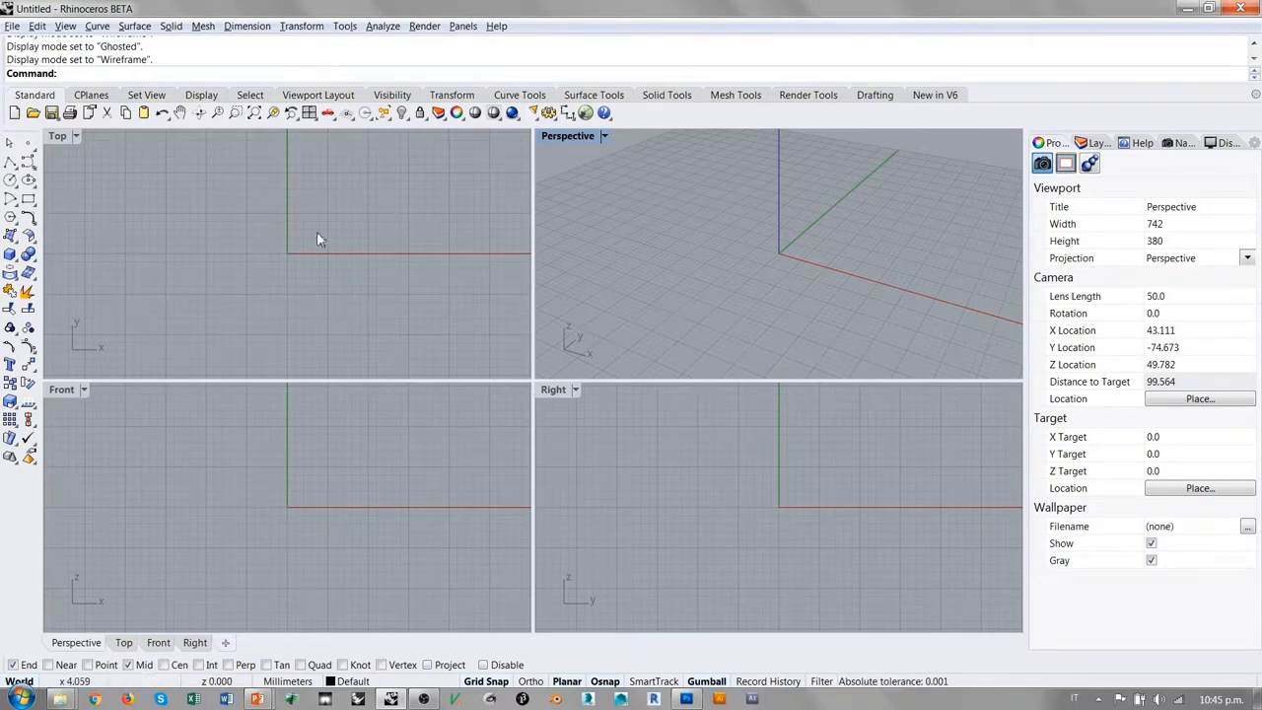
mouse_move(355, 336)
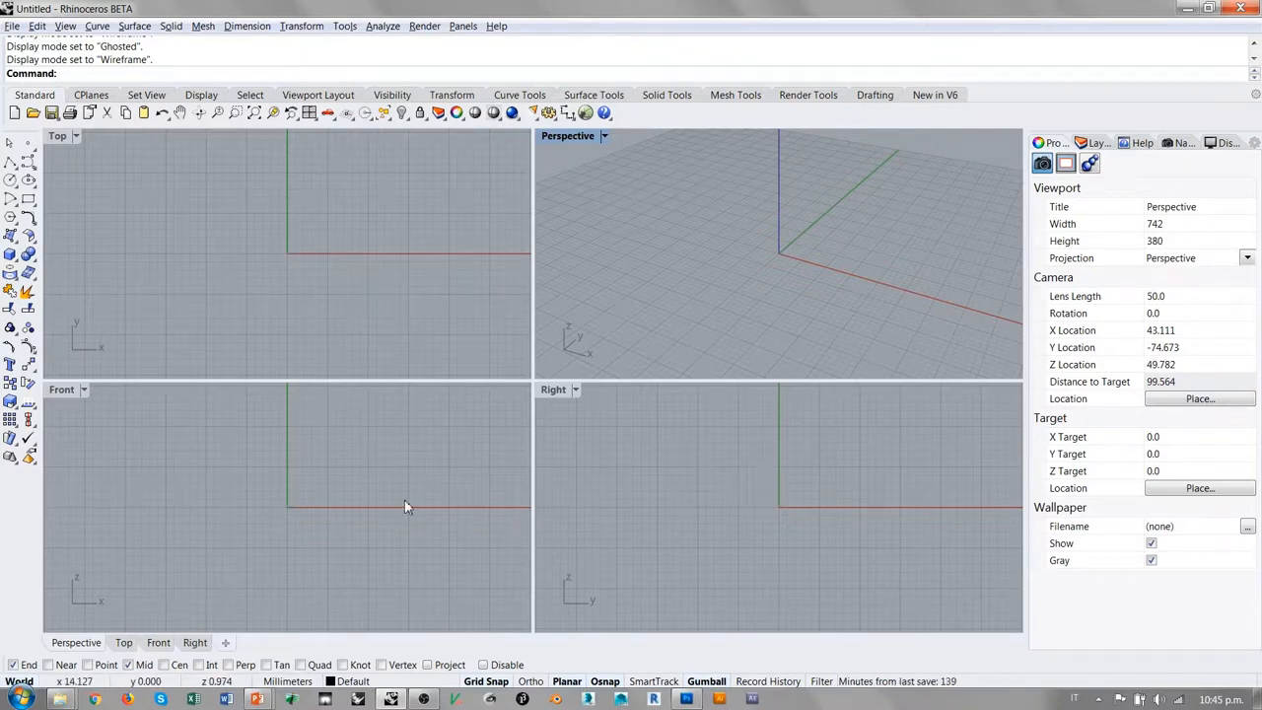
mouse_move(330, 496)
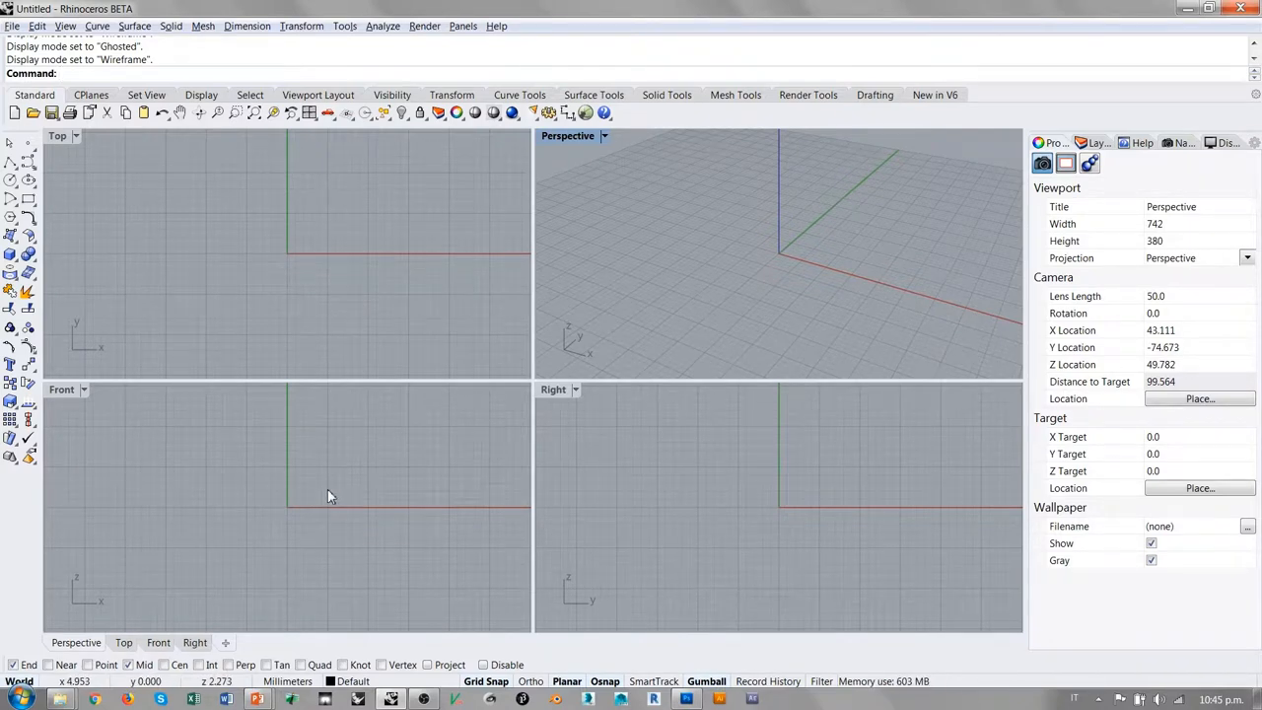
mouse_move(368, 461)
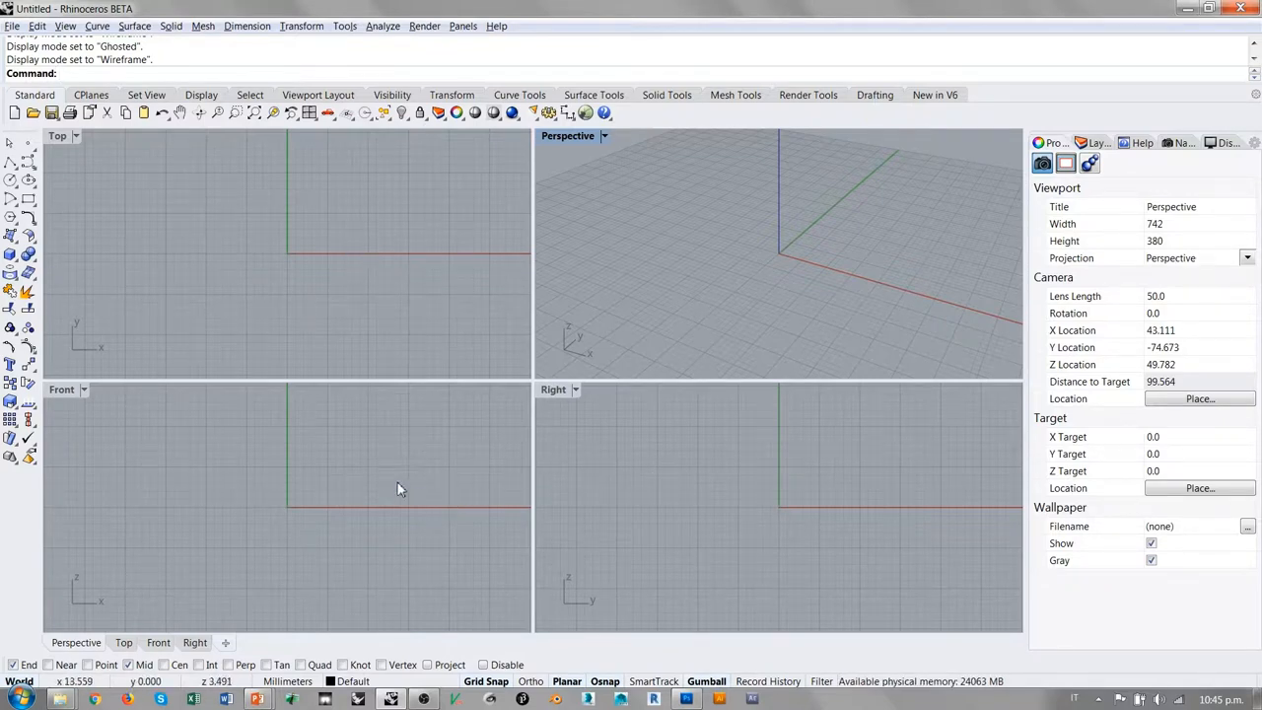
mouse_move(445, 419)
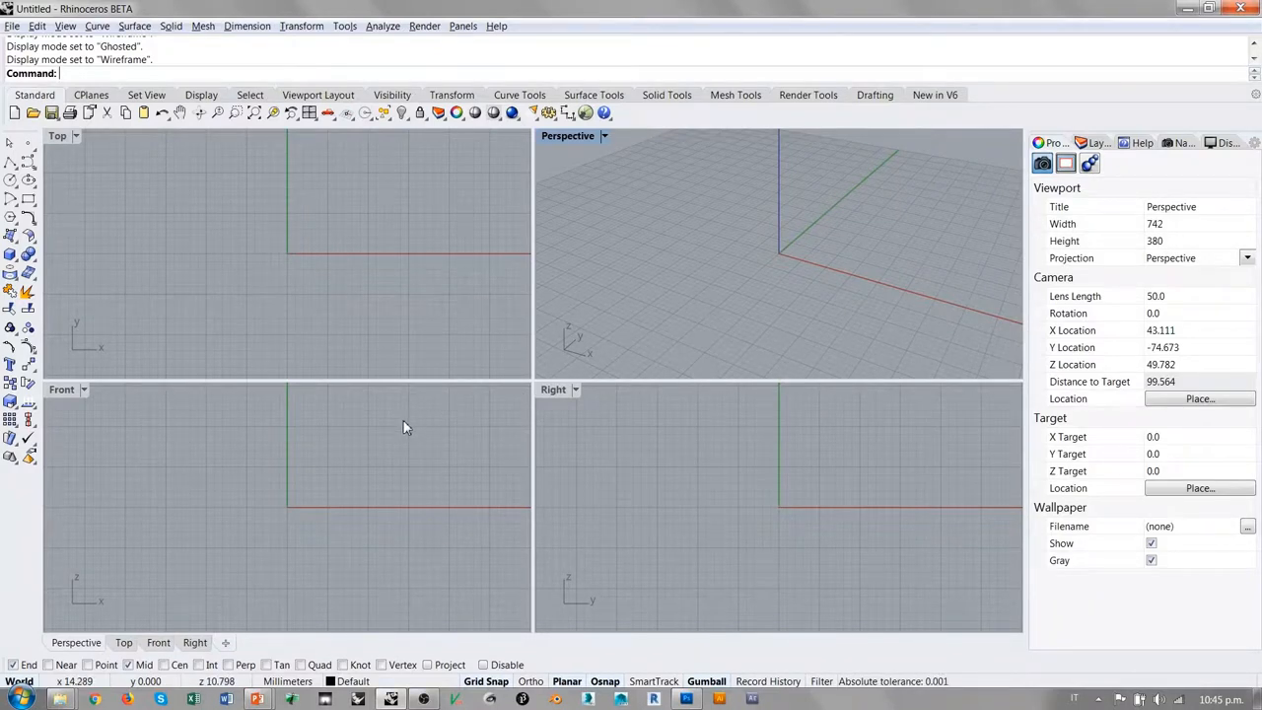
mouse_move(400, 413)
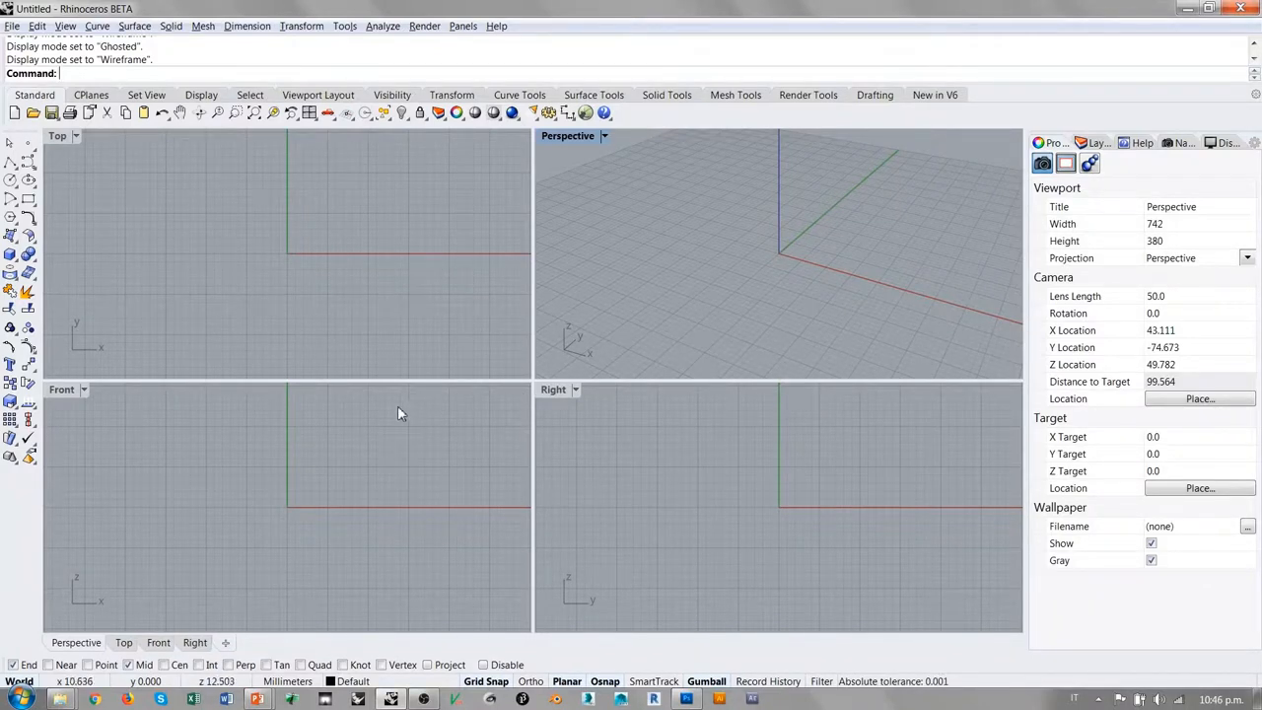
mouse_move(338, 492)
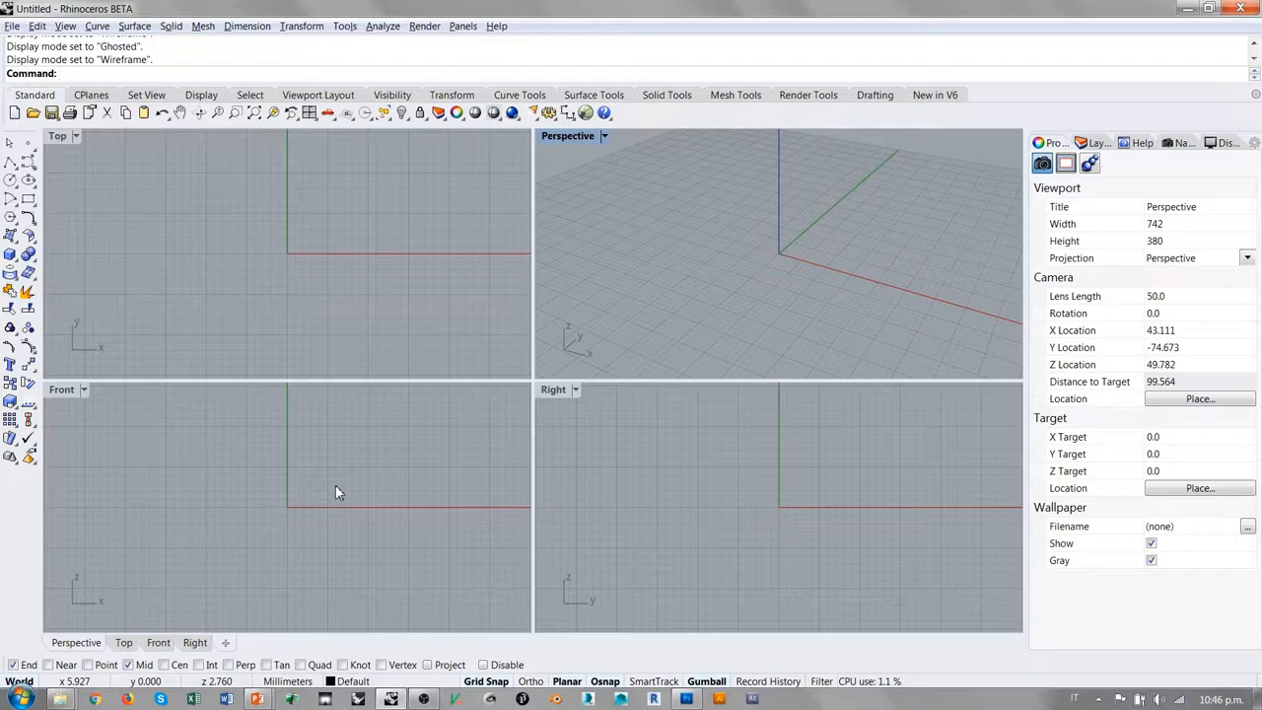
mouse_move(368, 470)
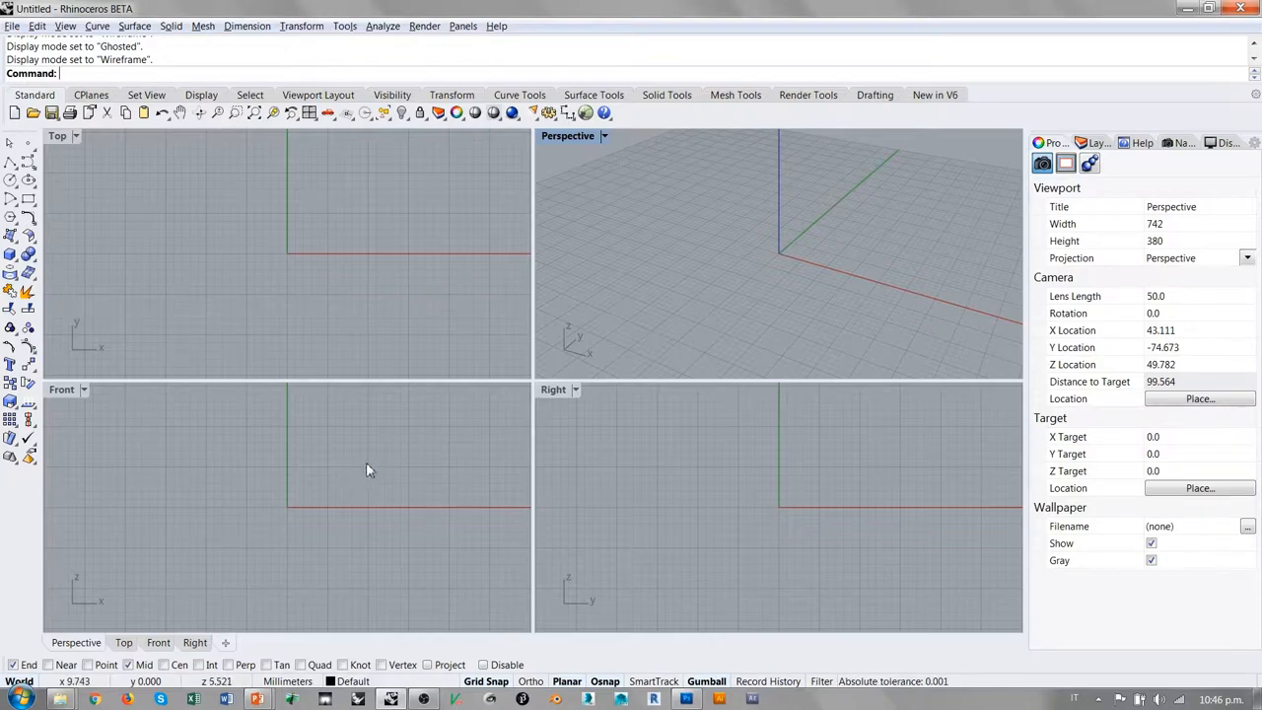
mouse_move(745, 449)
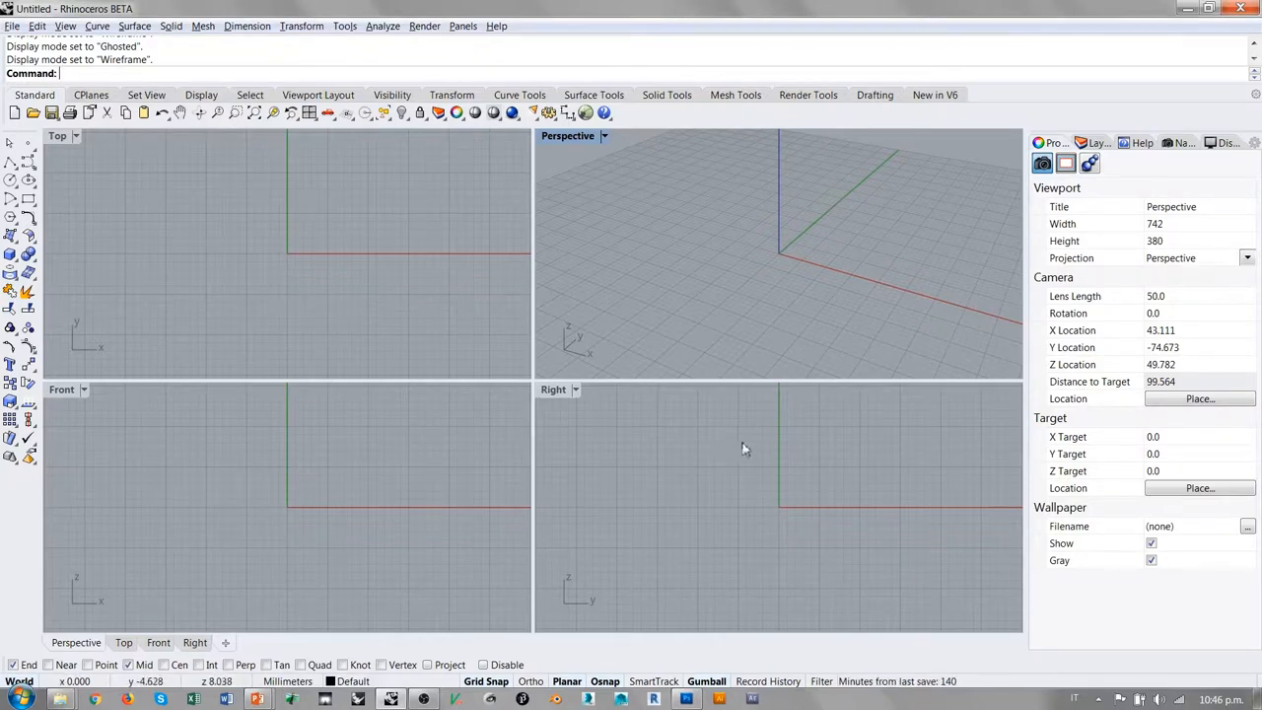
mouse_move(634, 429)
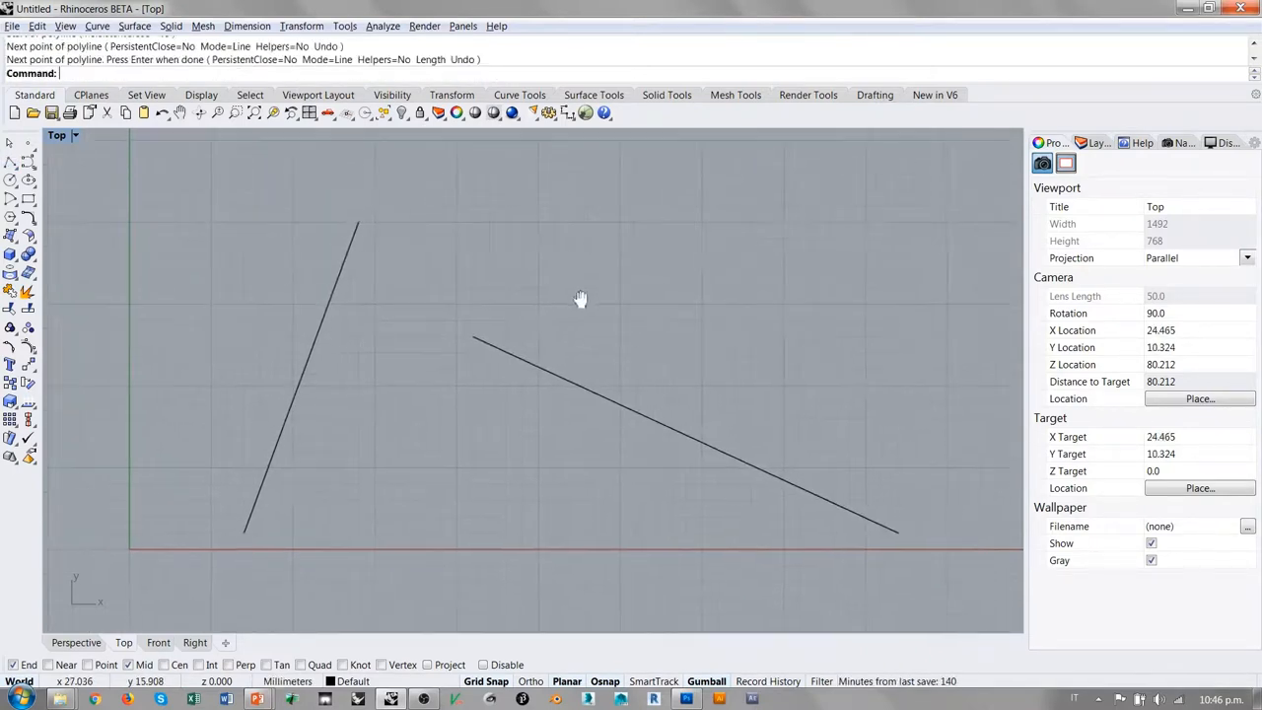
Step: Pan the maximized Top view to reframe the two lines
drag(581, 298, 551, 319)
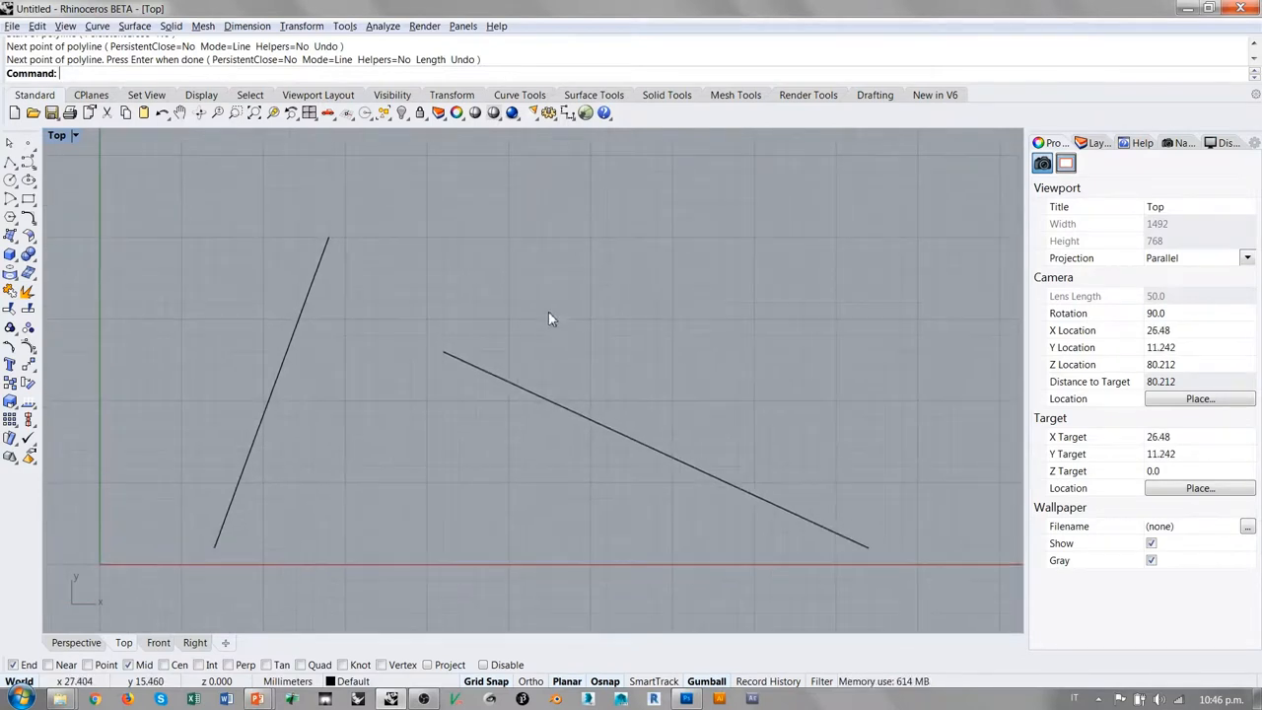
mouse_move(450, 256)
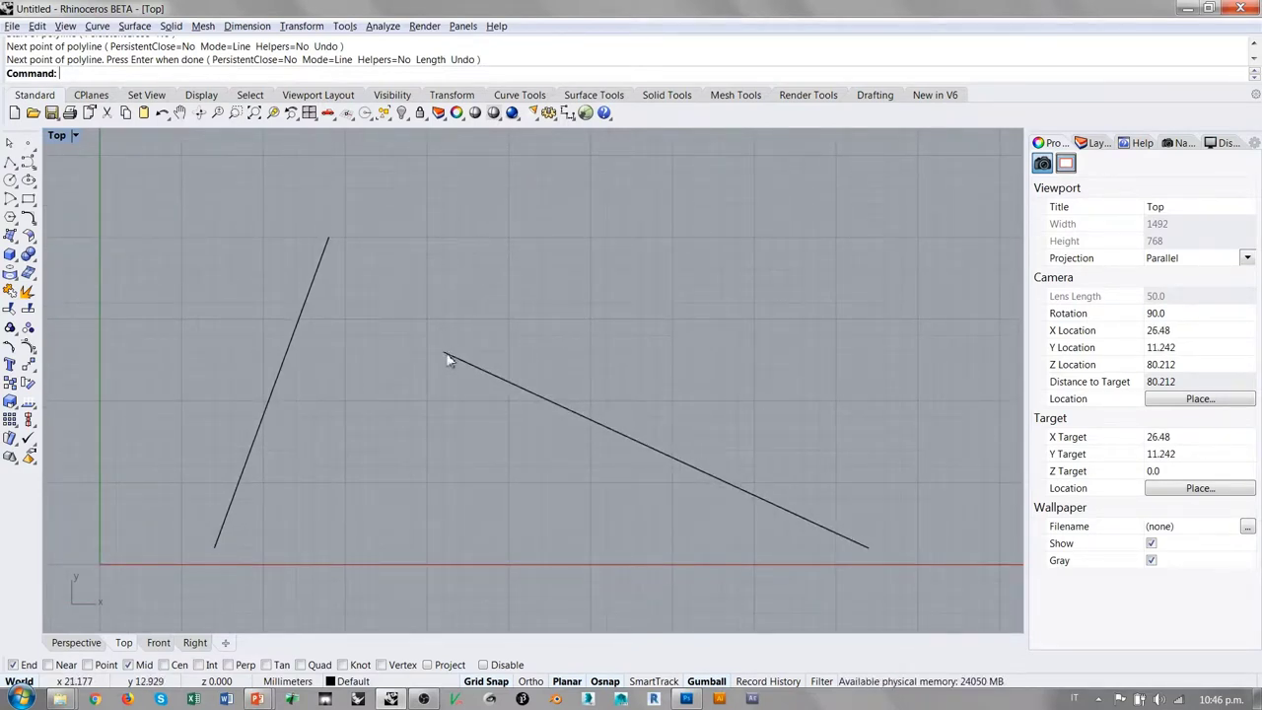
mouse_move(441, 354)
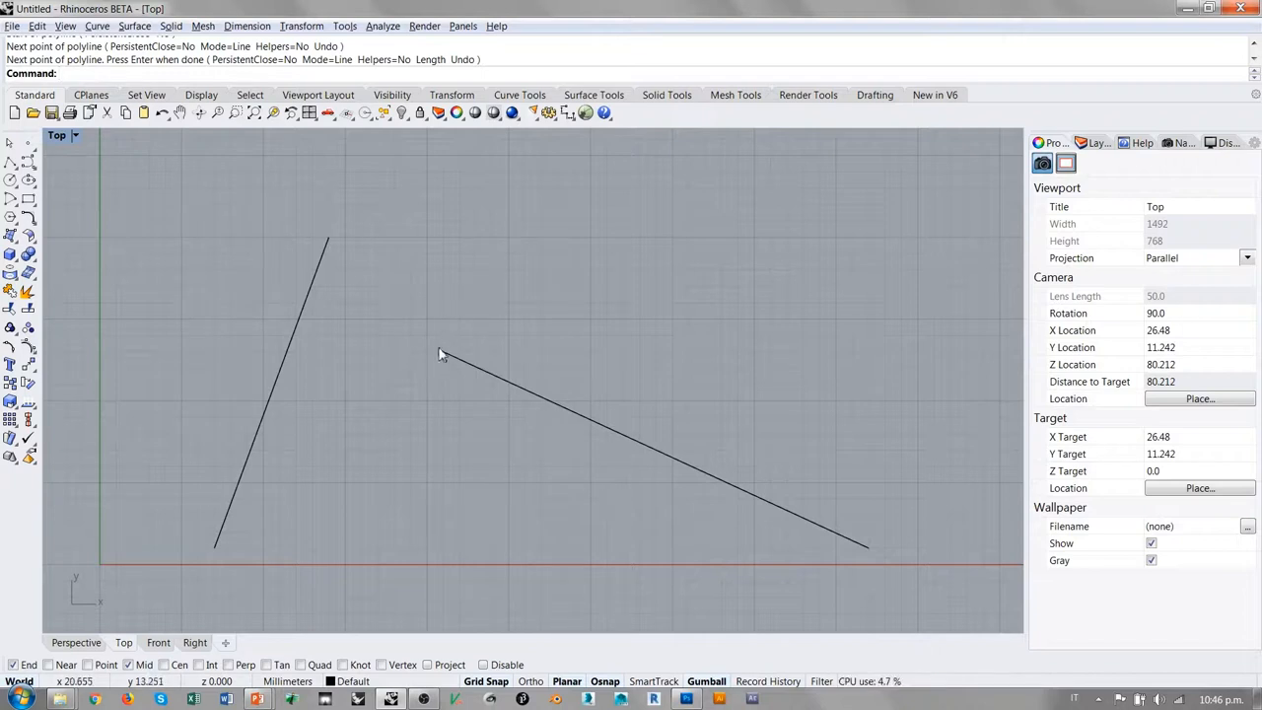
mouse_move(327, 243)
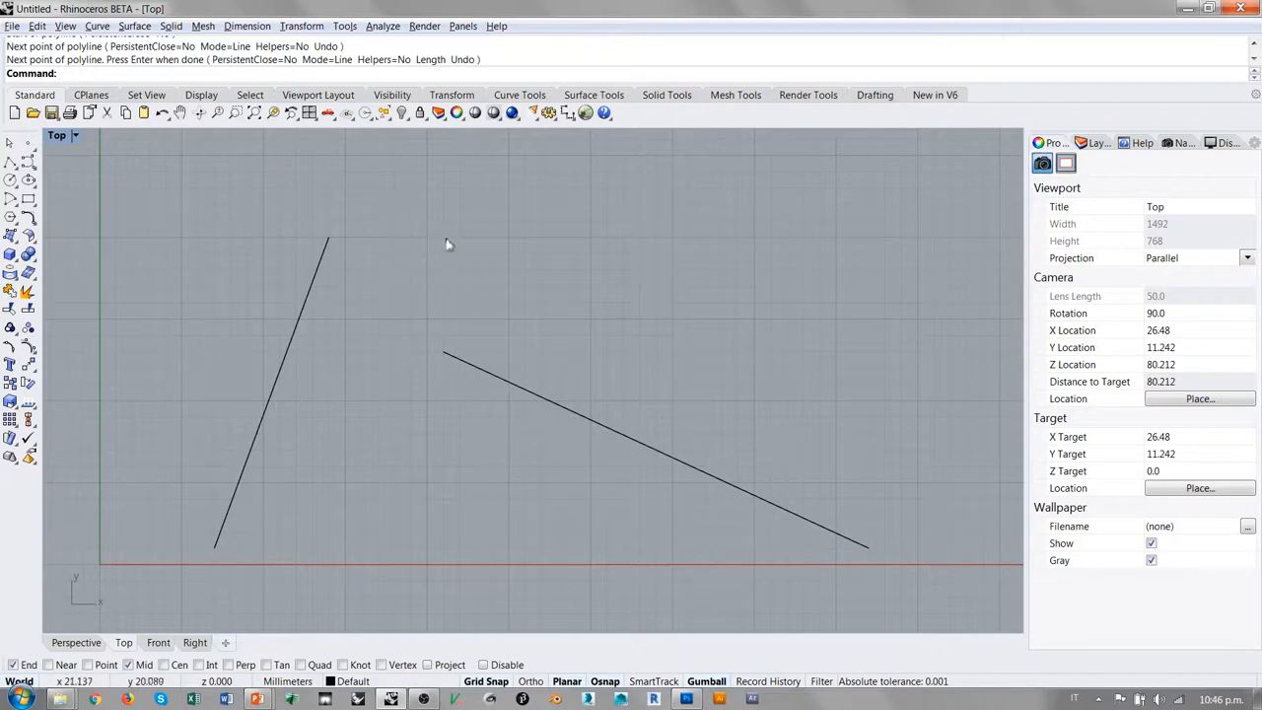
mouse_move(465, 412)
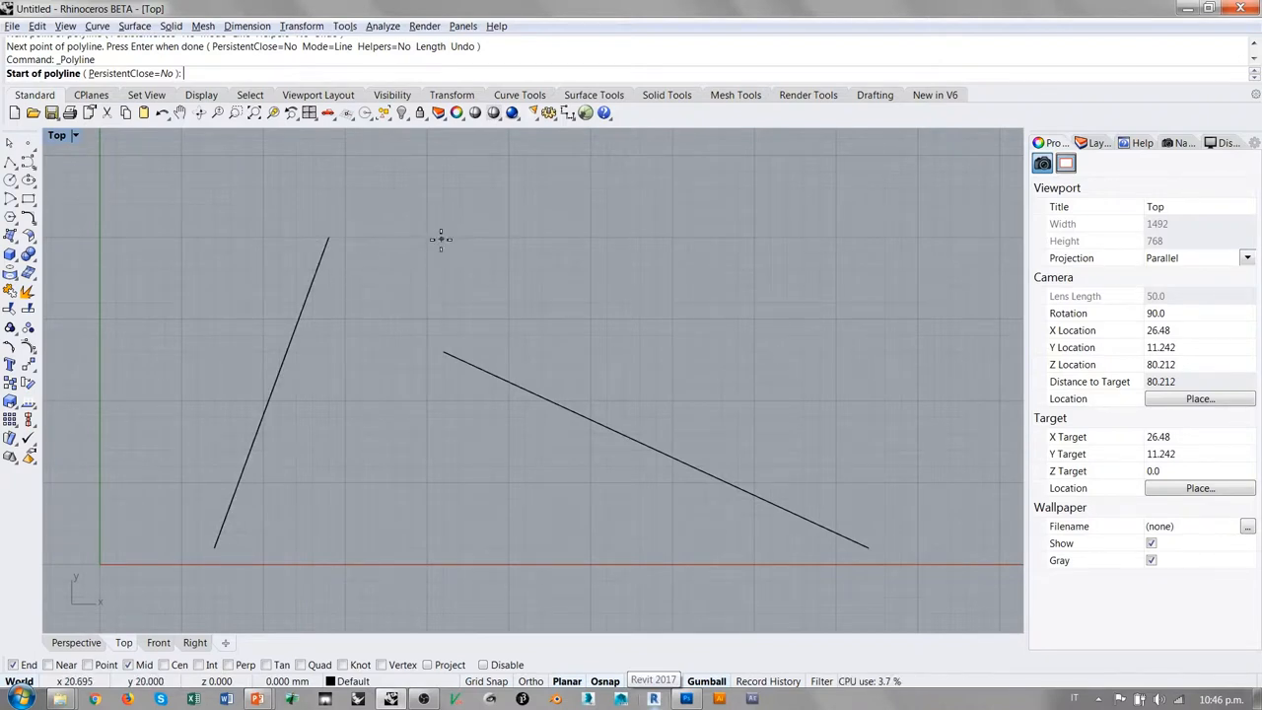
mouse_move(447, 243)
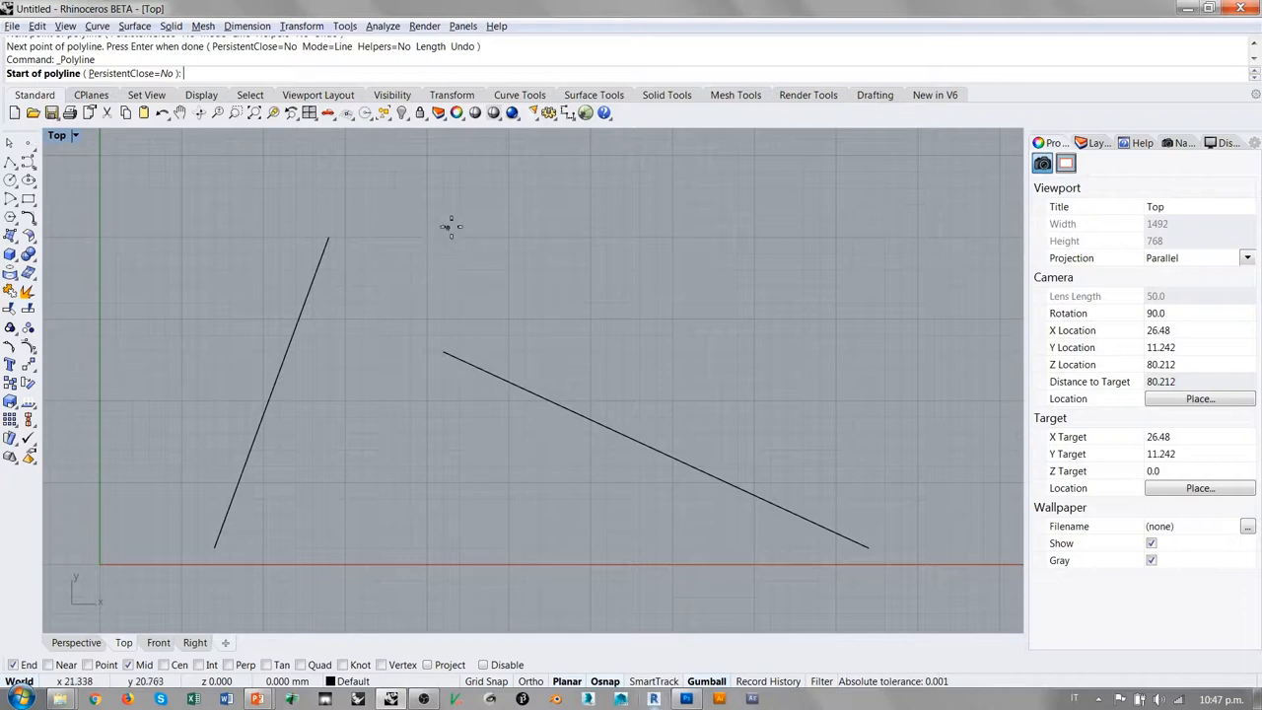
mouse_move(441, 320)
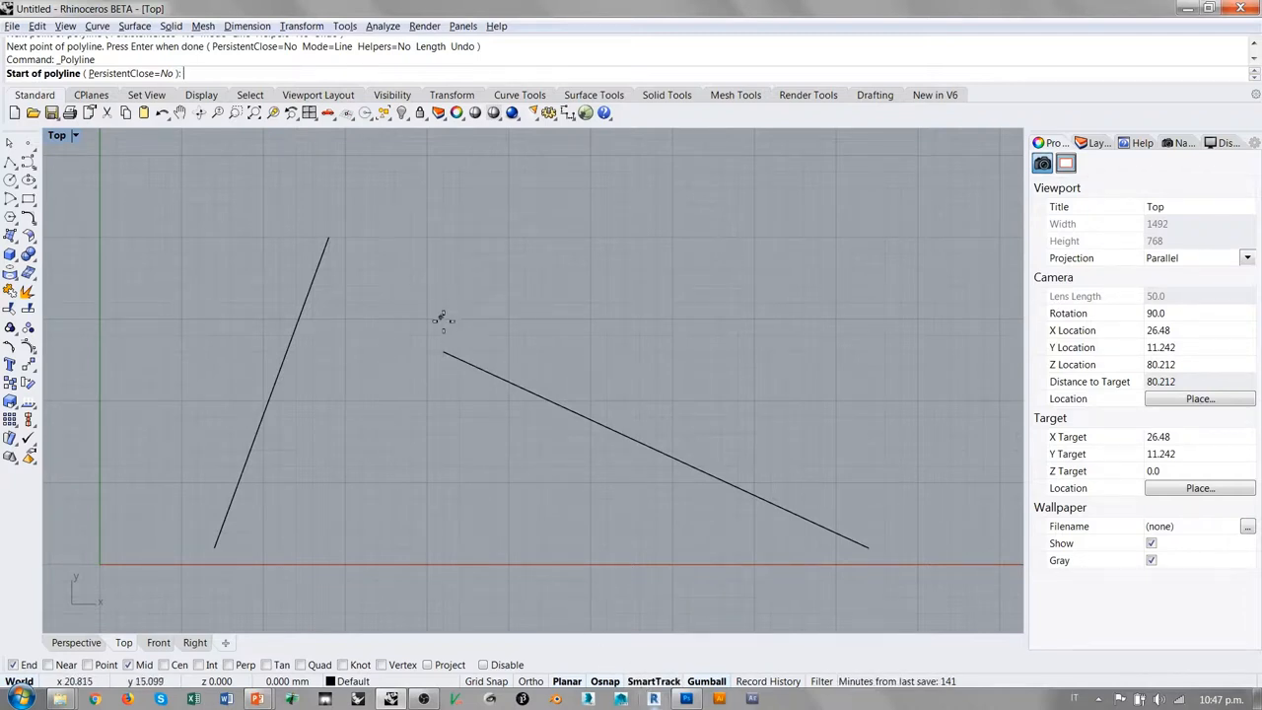
mouse_move(447, 353)
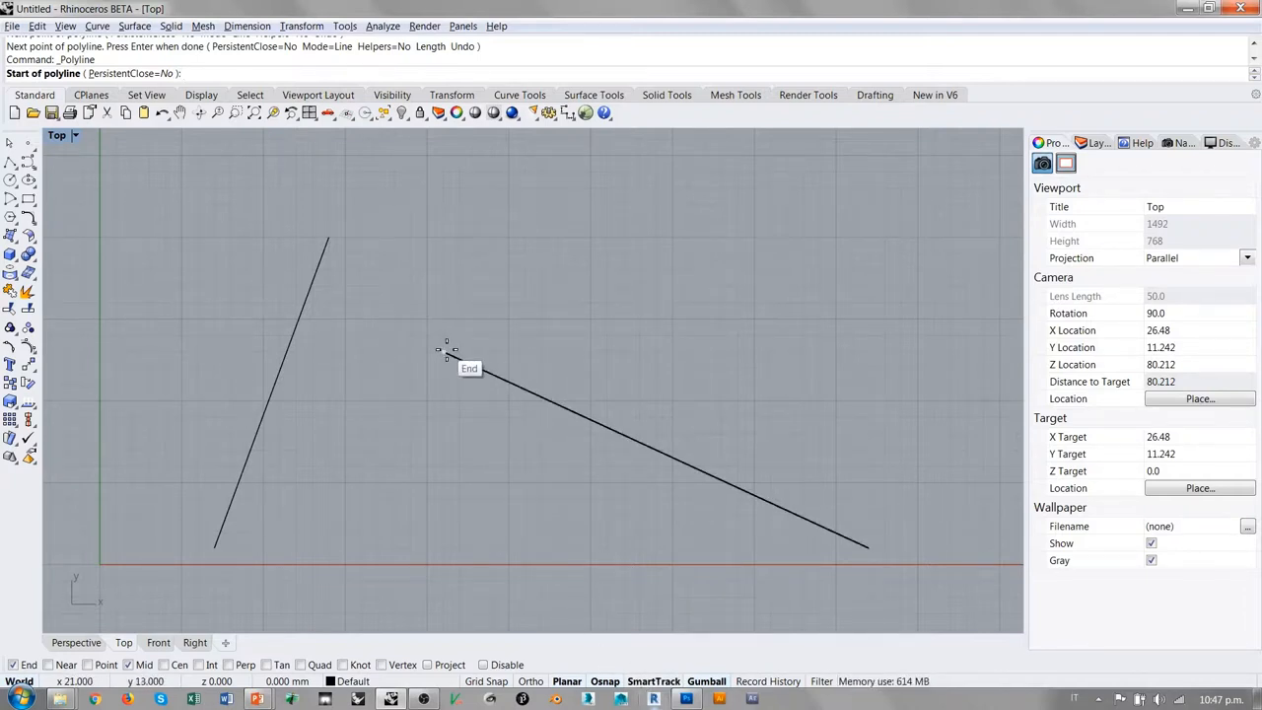
mouse_move(446, 350)
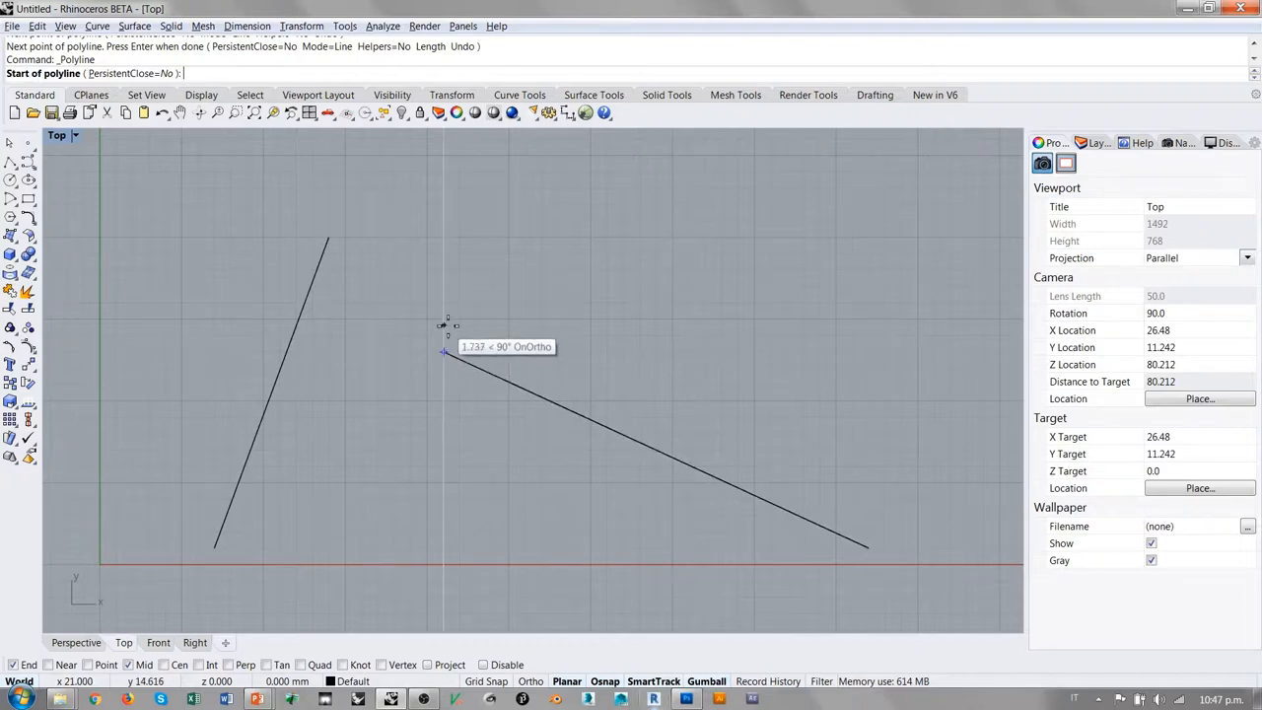
mouse_move(444, 187)
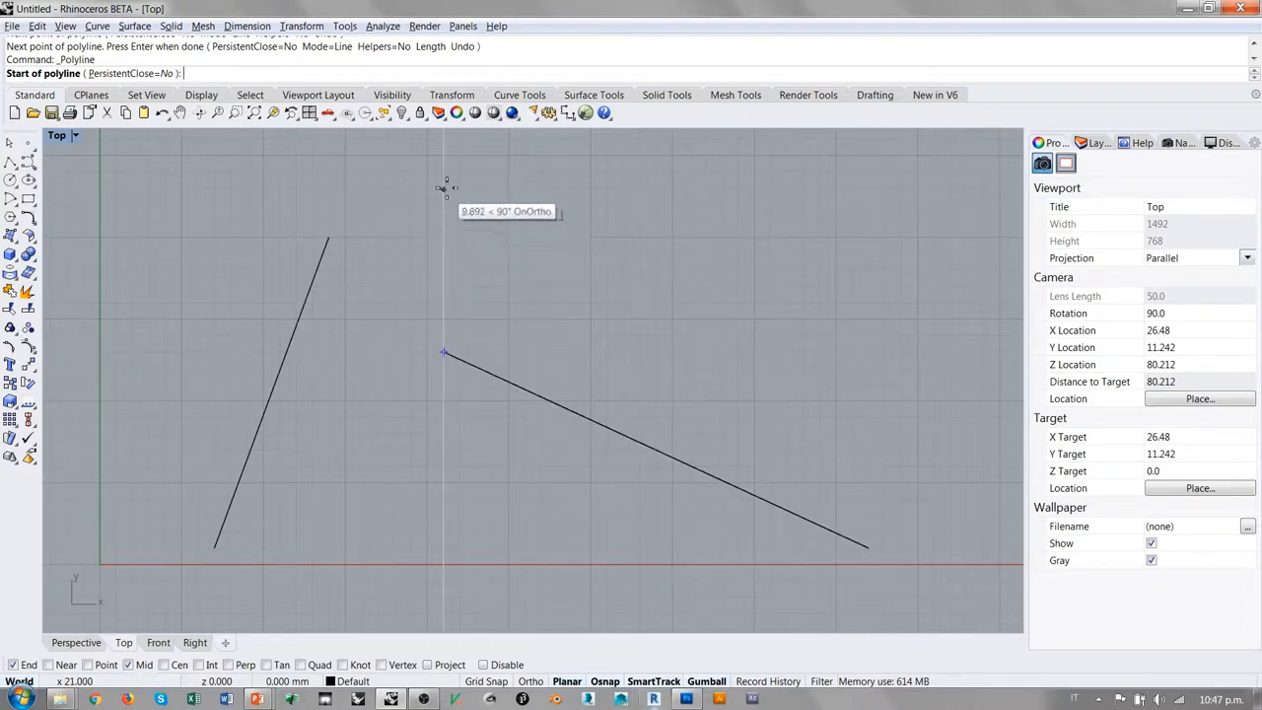
mouse_move(442, 254)
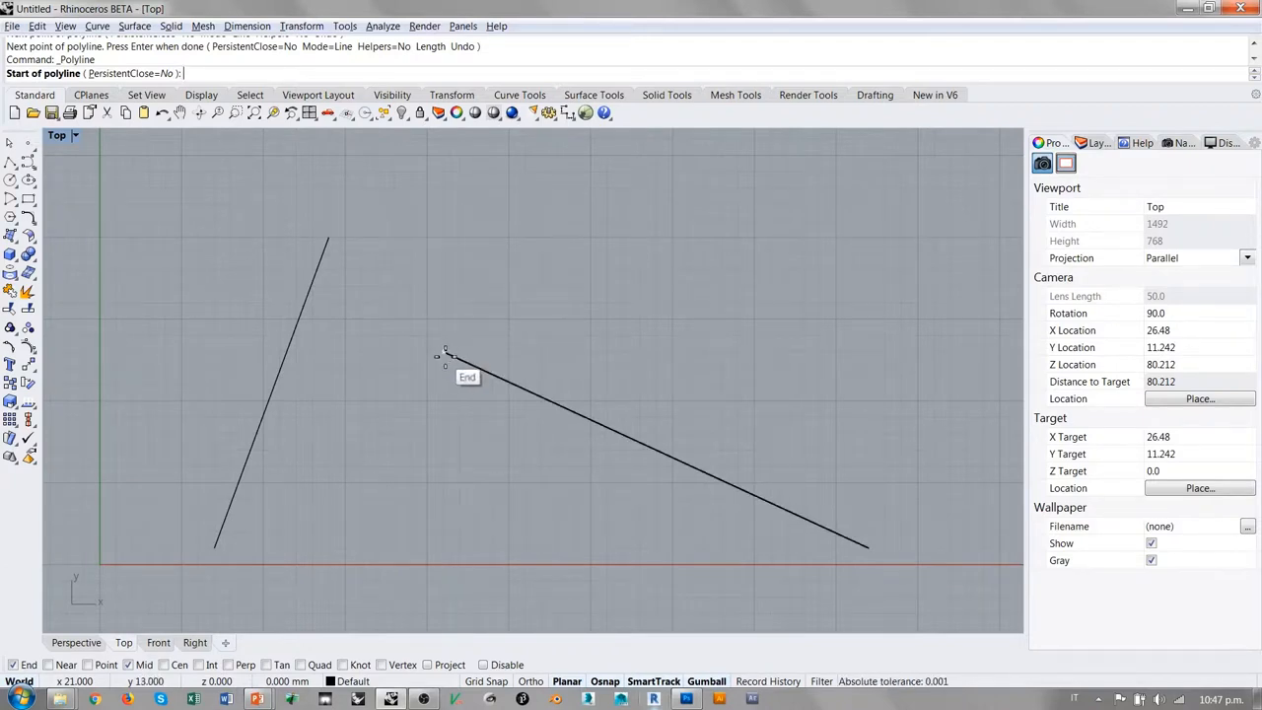
mouse_move(424, 301)
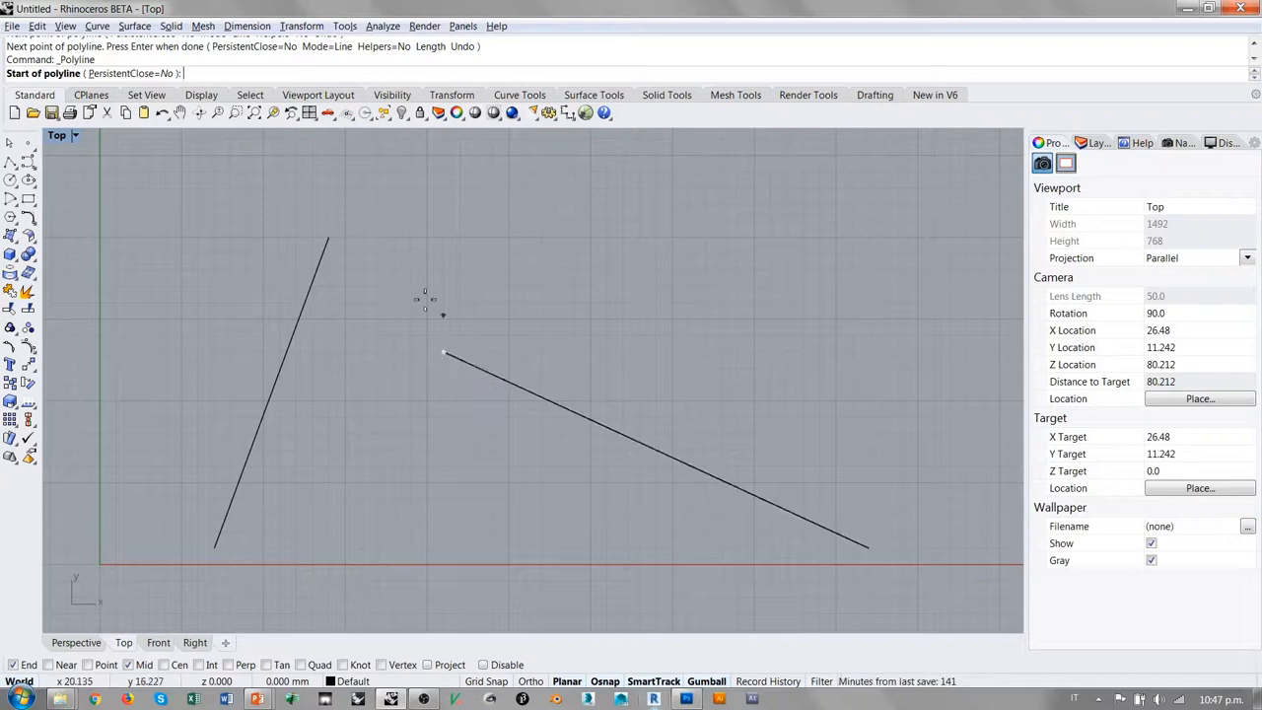
mouse_move(329, 239)
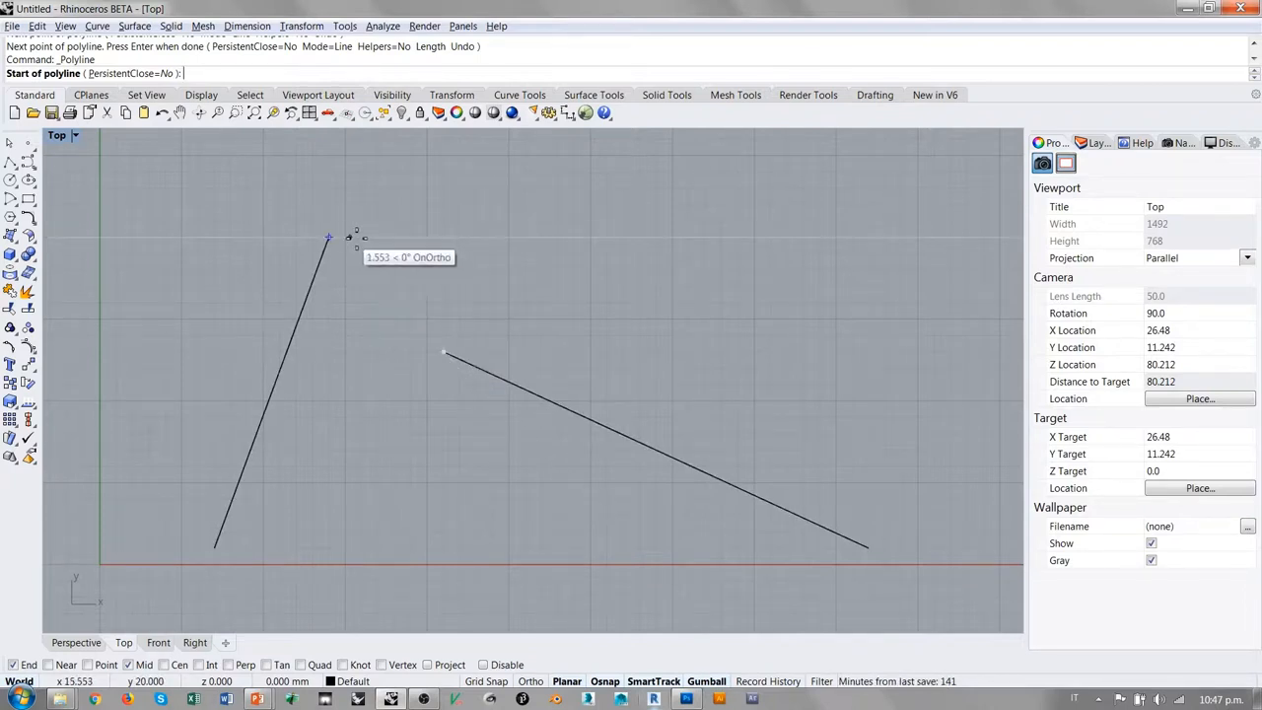
mouse_move(443, 237)
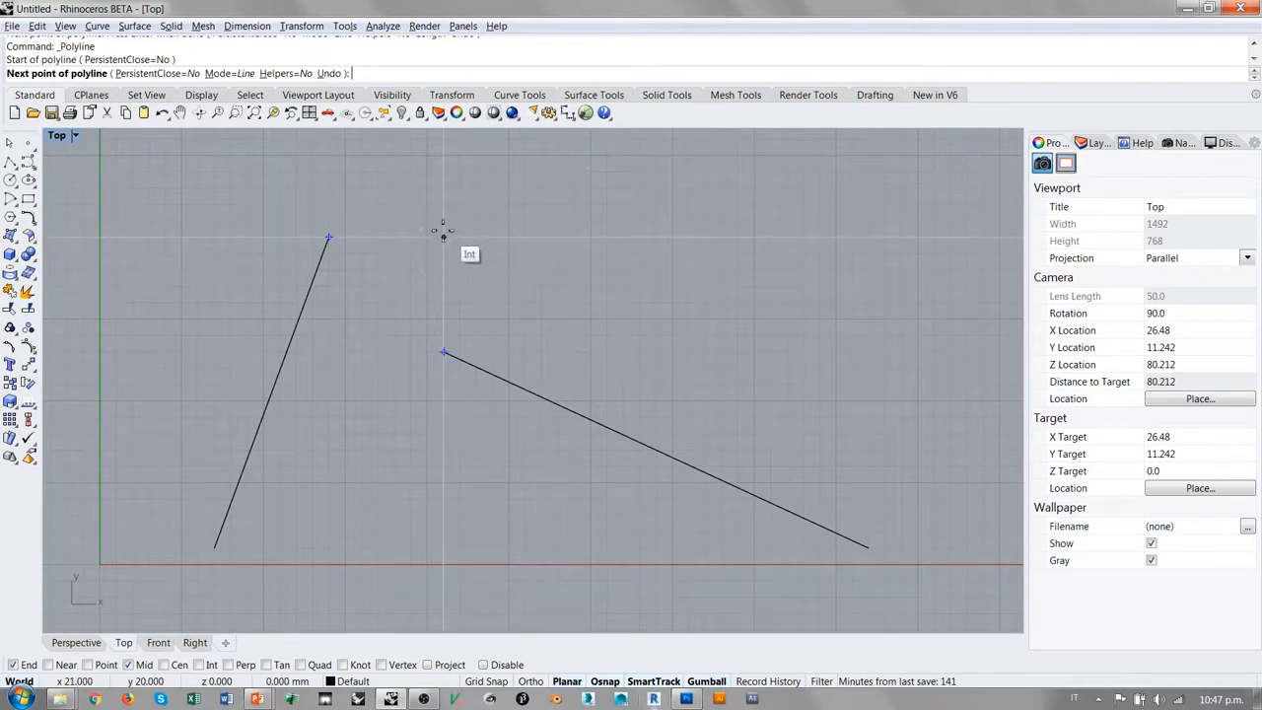
mouse_move(442, 246)
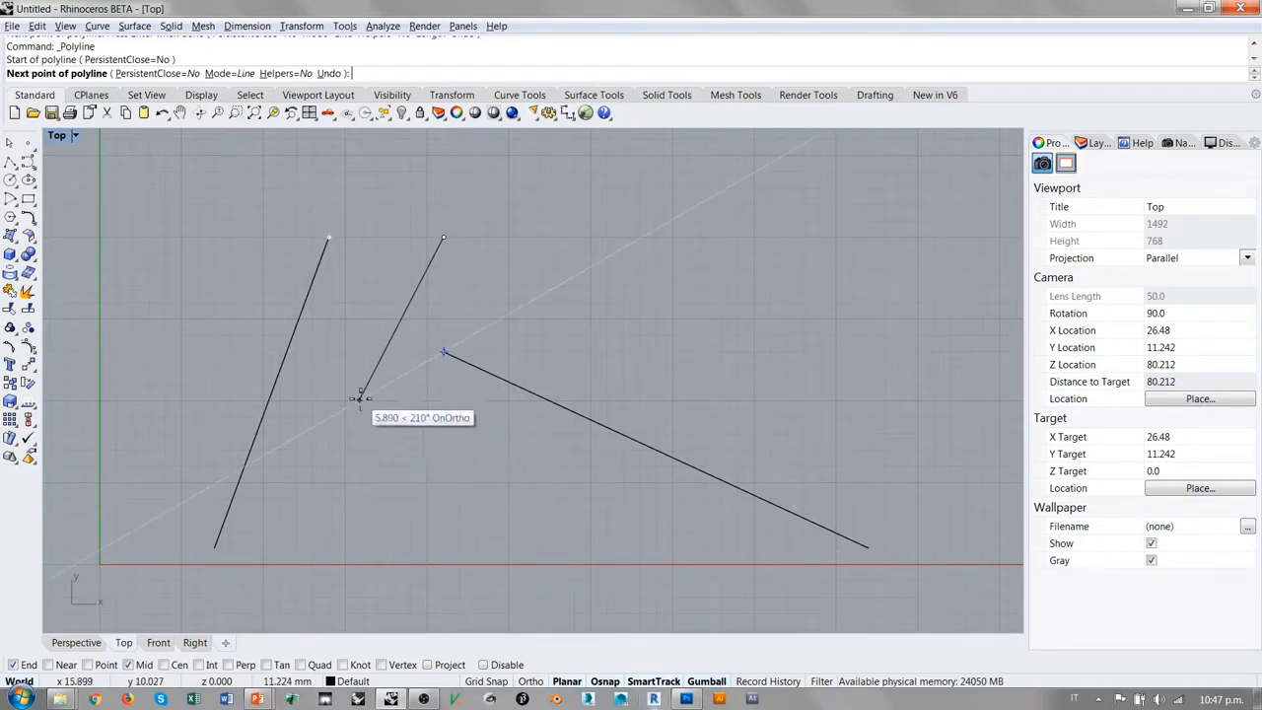
mouse_move(616, 350)
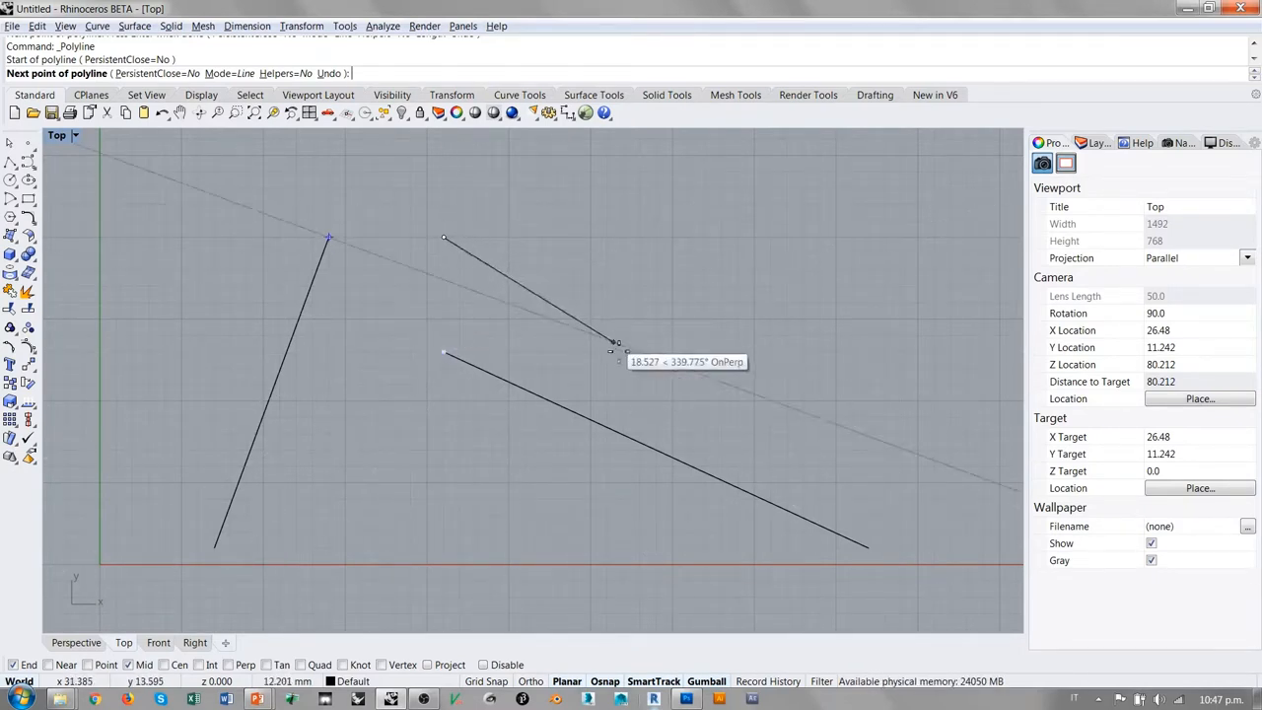
mouse_move(508, 301)
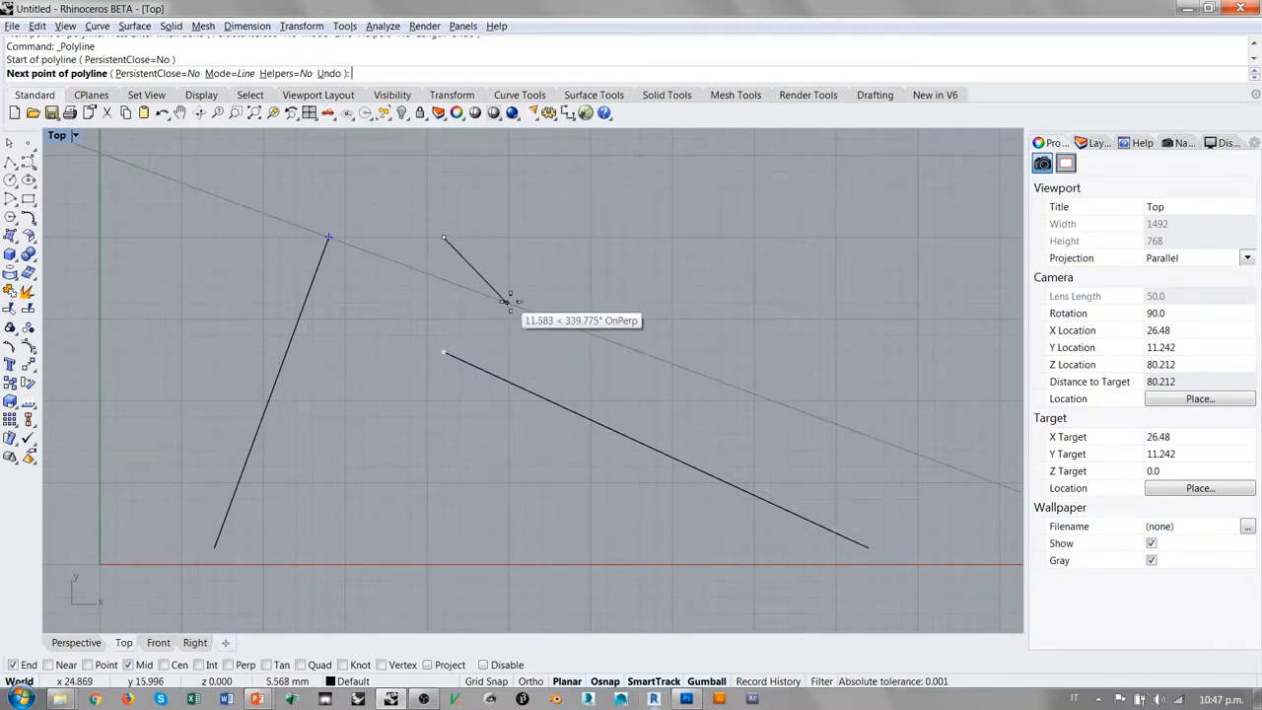
mouse_move(483, 257)
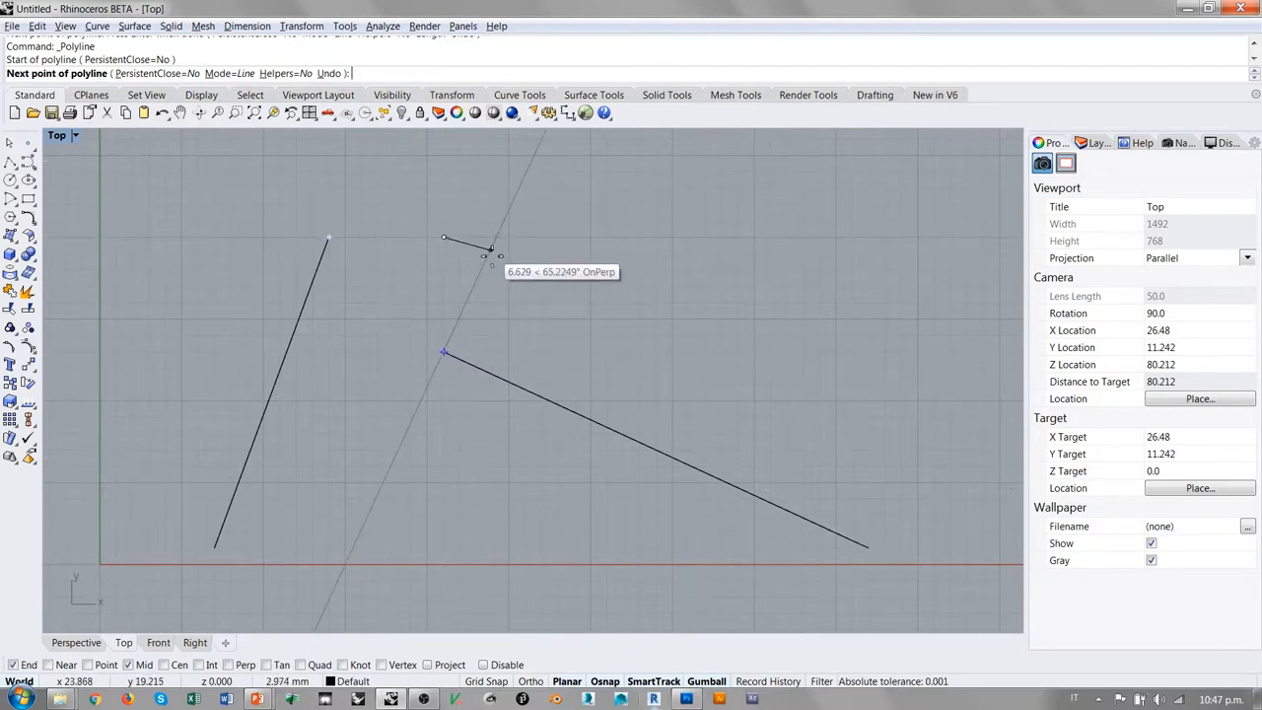
mouse_move(523, 240)
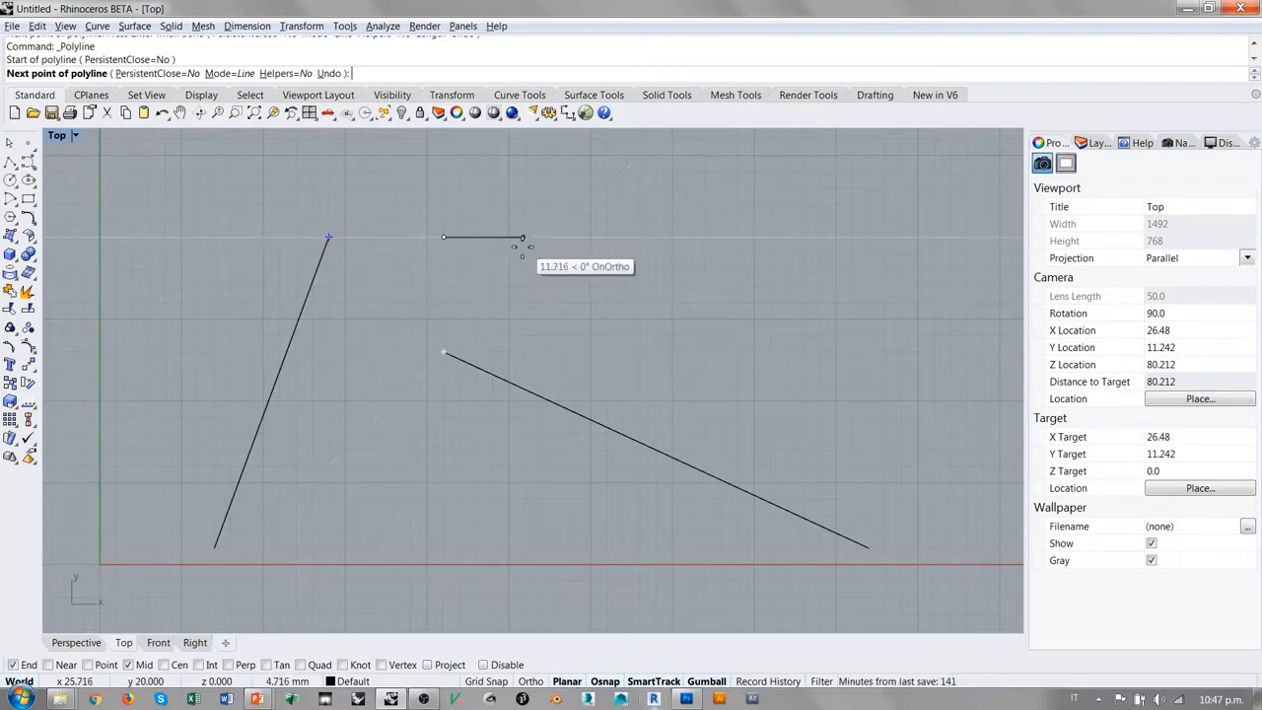
mouse_move(269, 247)
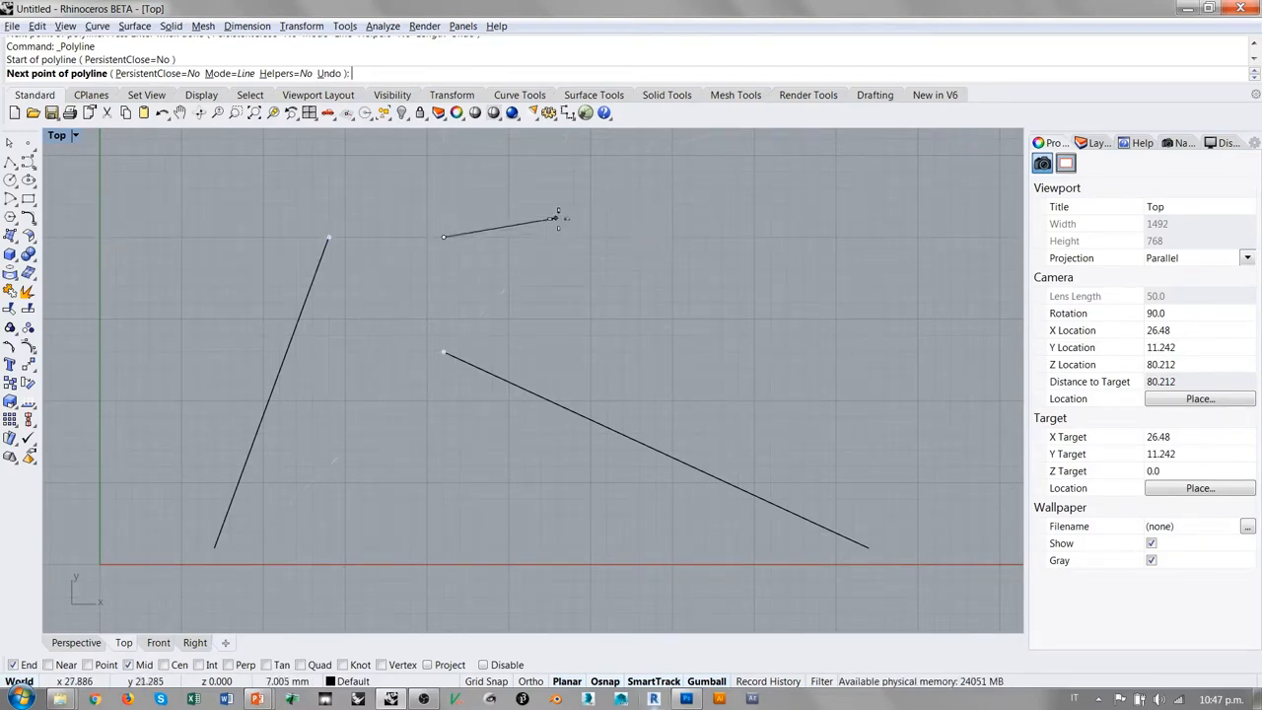
mouse_move(510, 236)
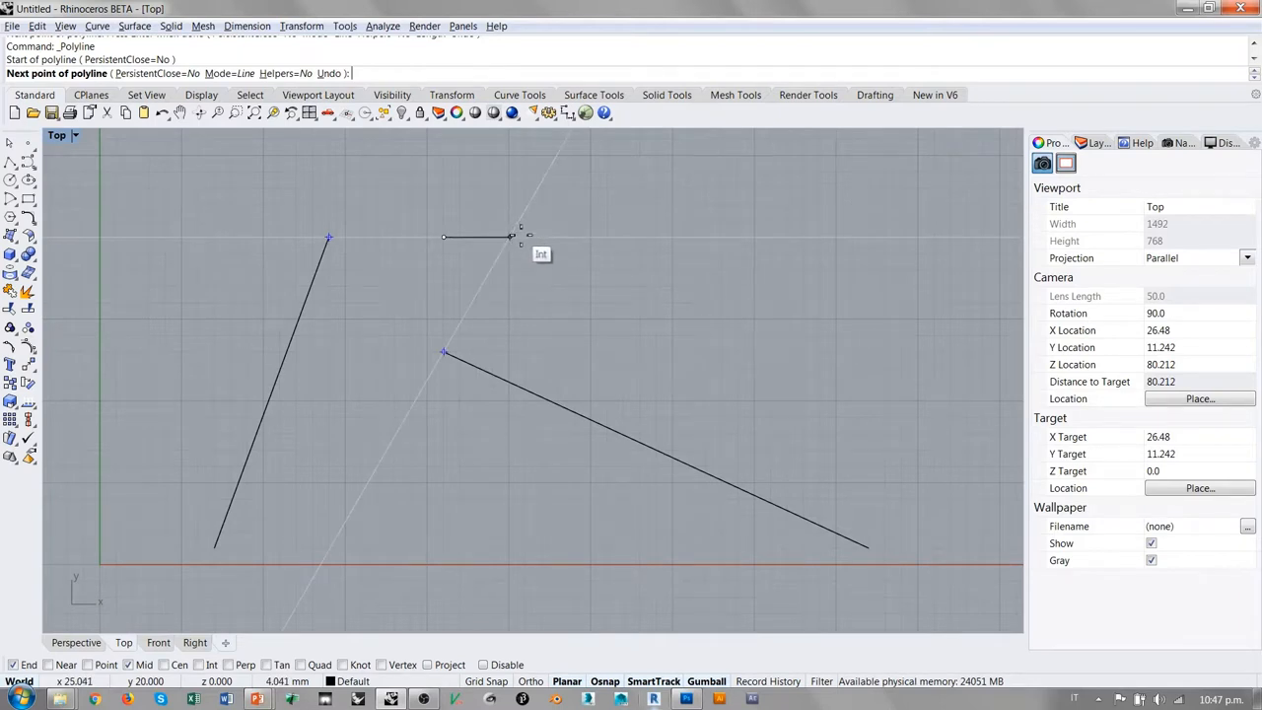
mouse_move(459, 271)
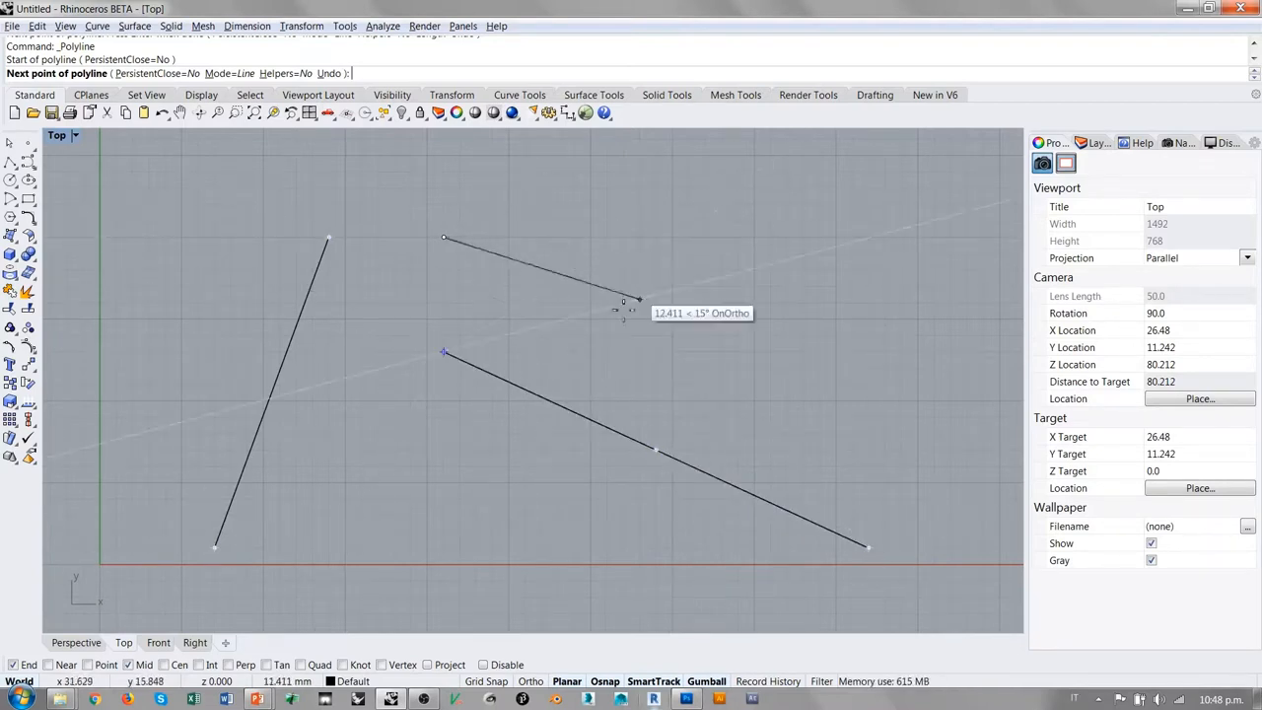
mouse_move(443, 449)
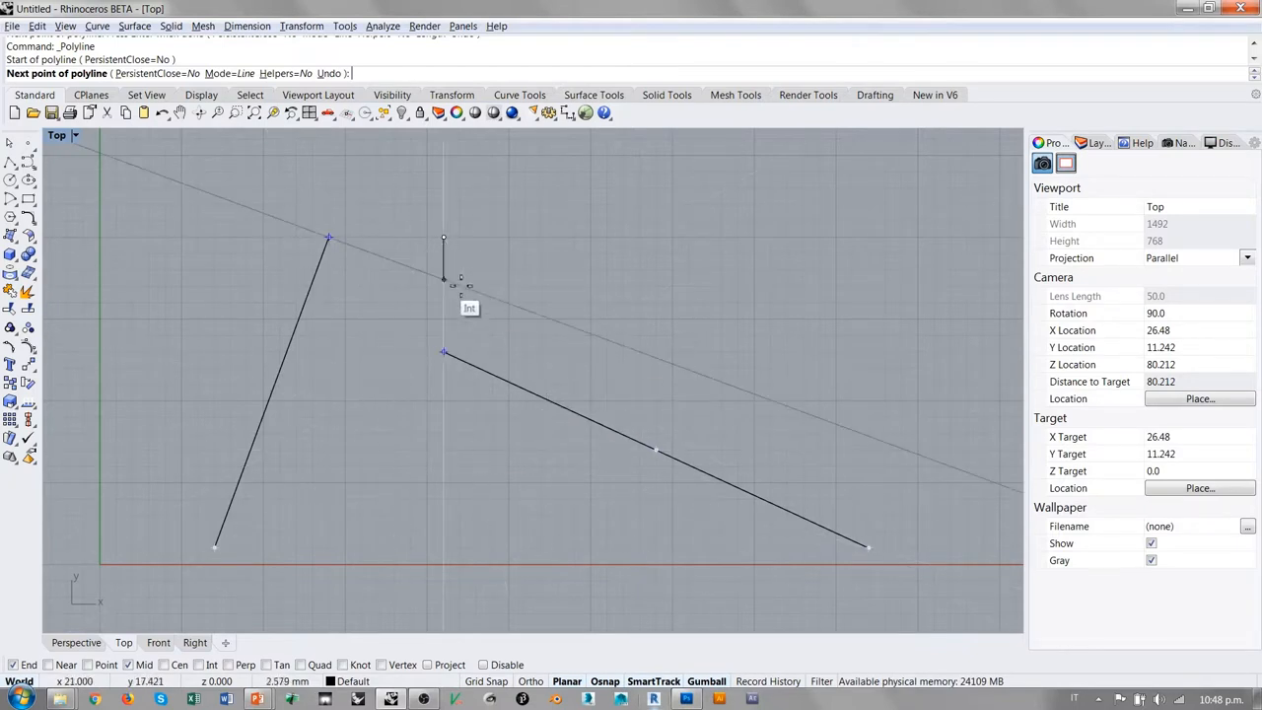
mouse_move(360, 365)
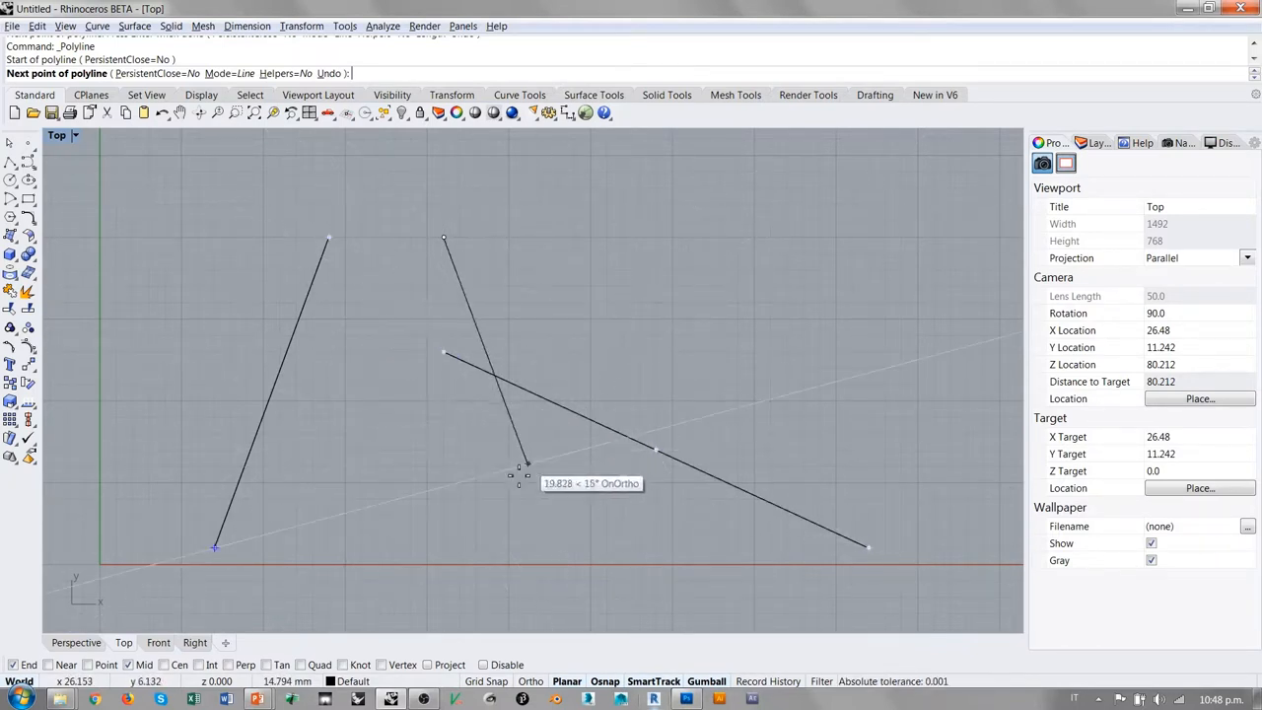
mouse_move(687, 595)
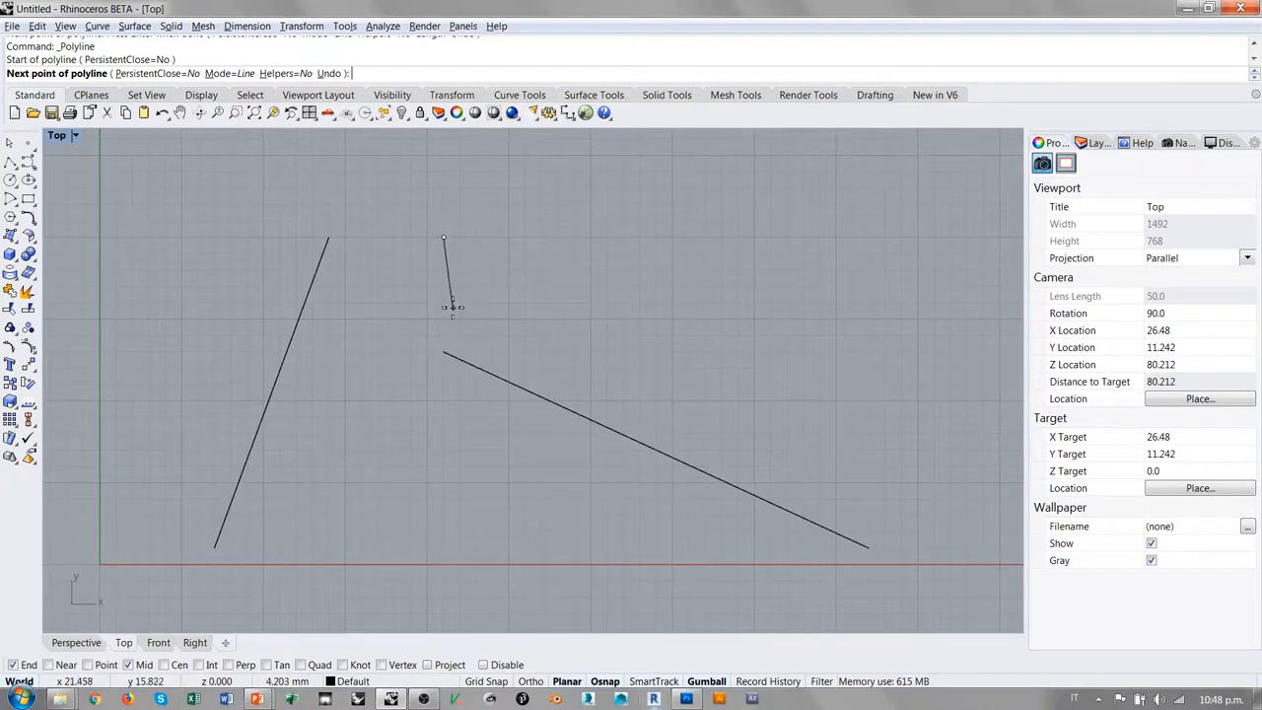
Step: Place the third polyline's start point beside the two existing lines
click(636, 631)
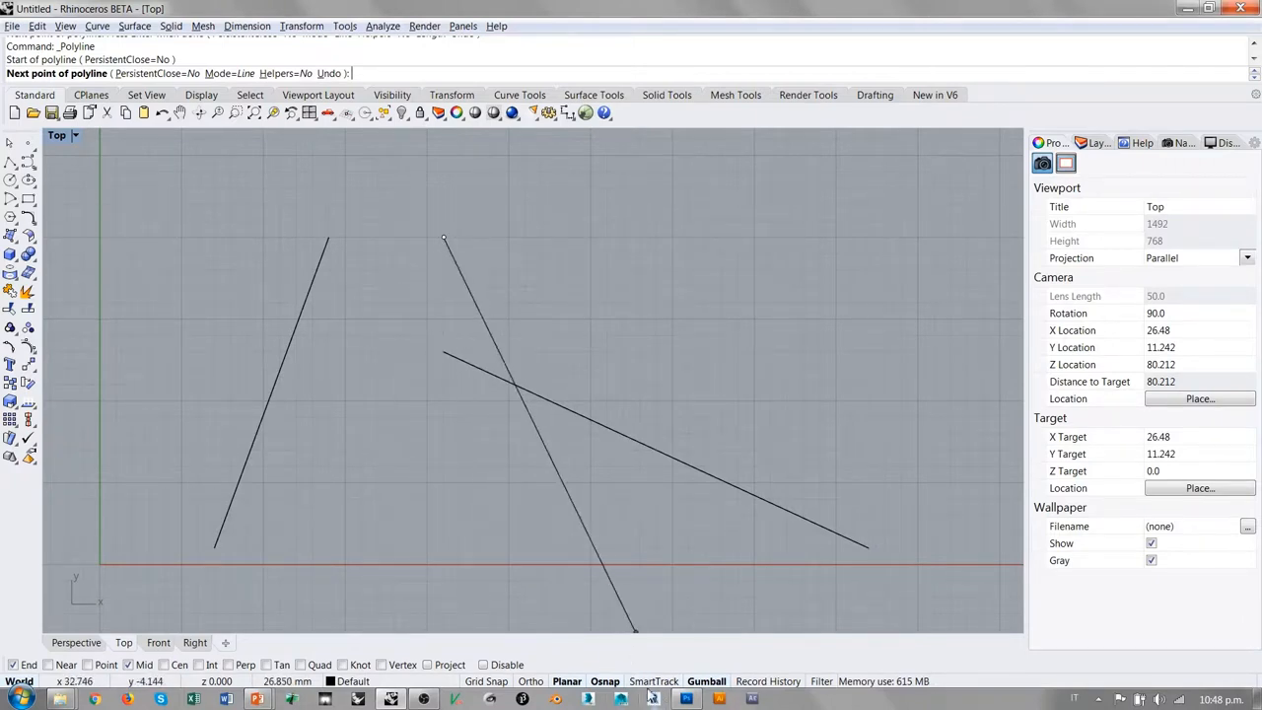
Step: Abandon the unfinished polyline and bring up the Standard toolbar's customization menu
click(729, 375)
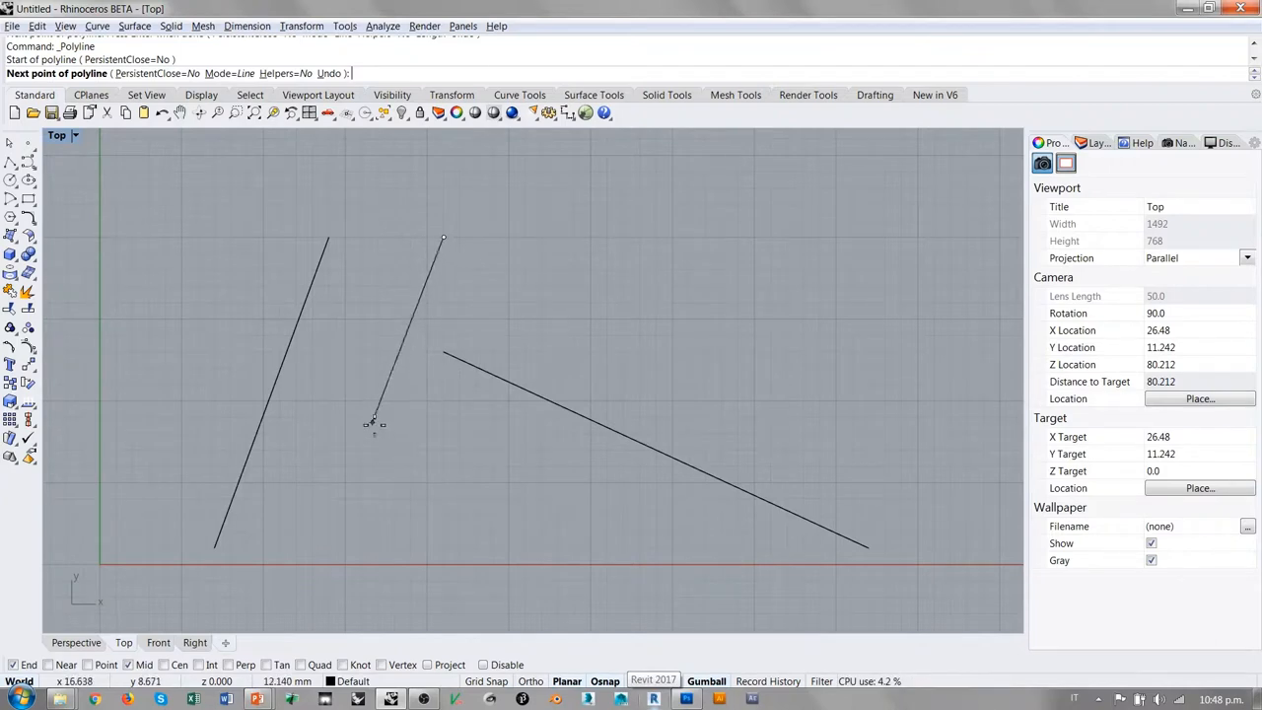
mouse_move(492, 456)
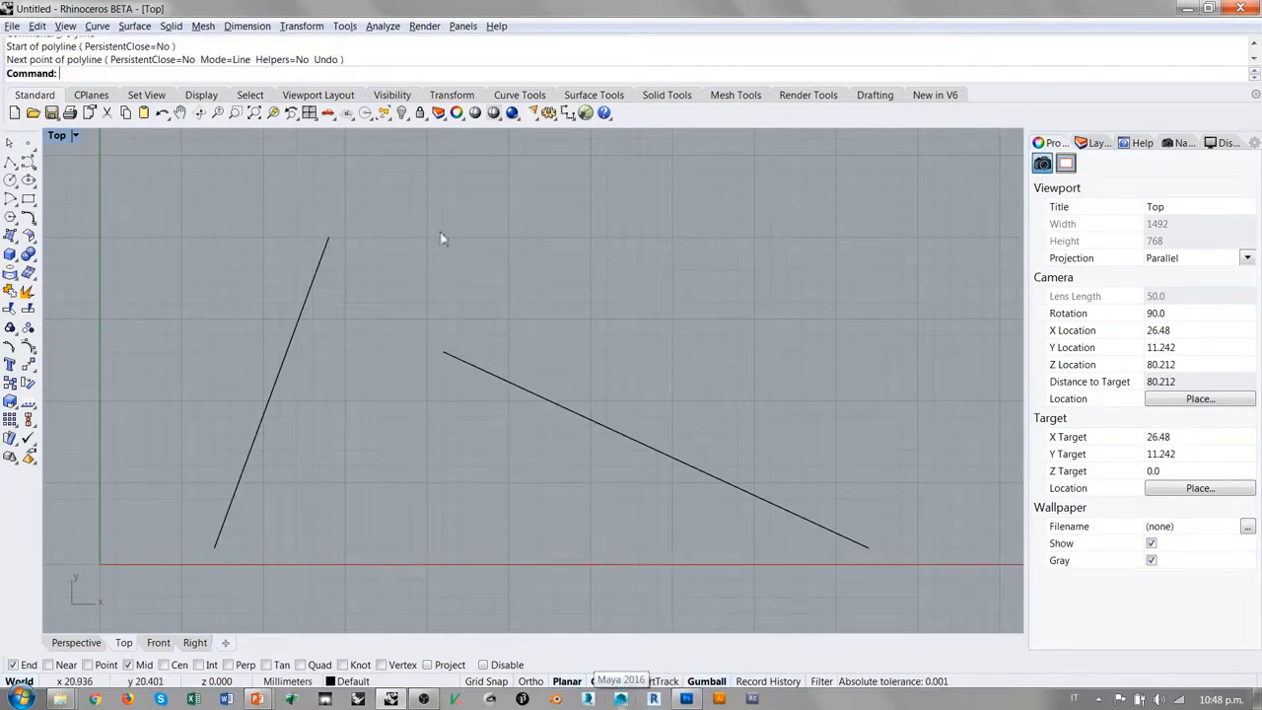
mouse_move(194, 199)
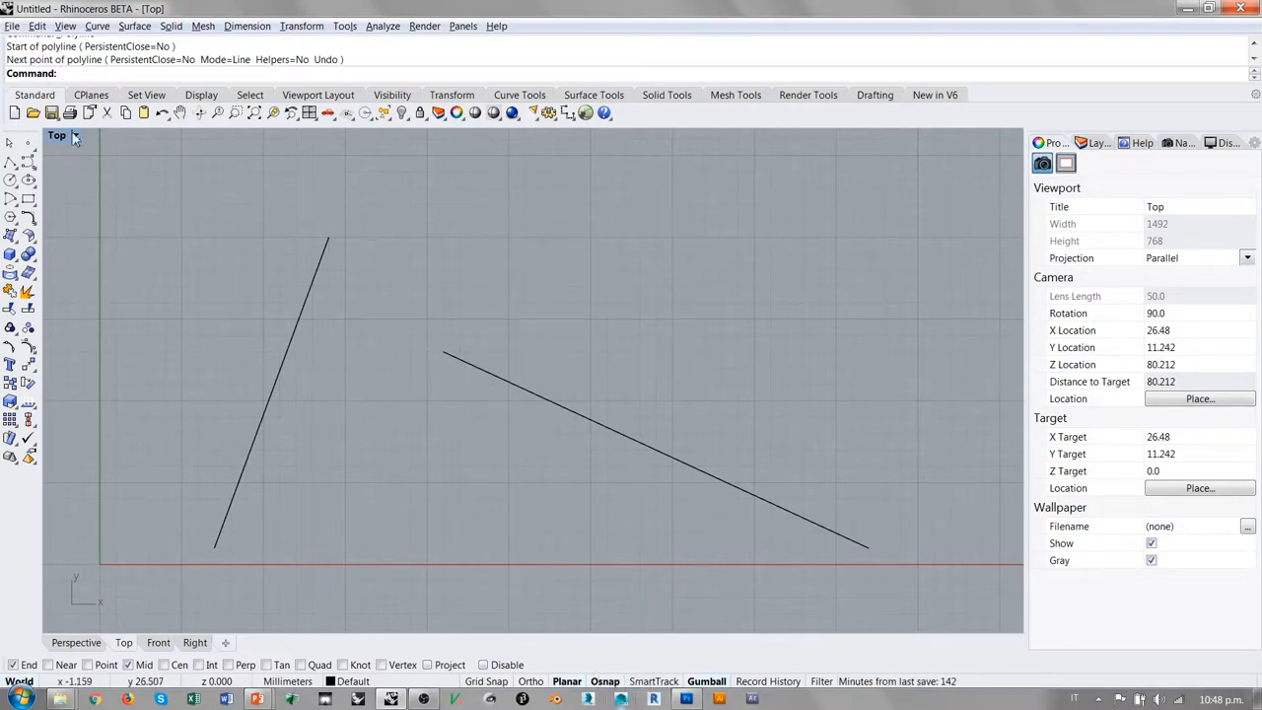
mouse_move(311, 158)
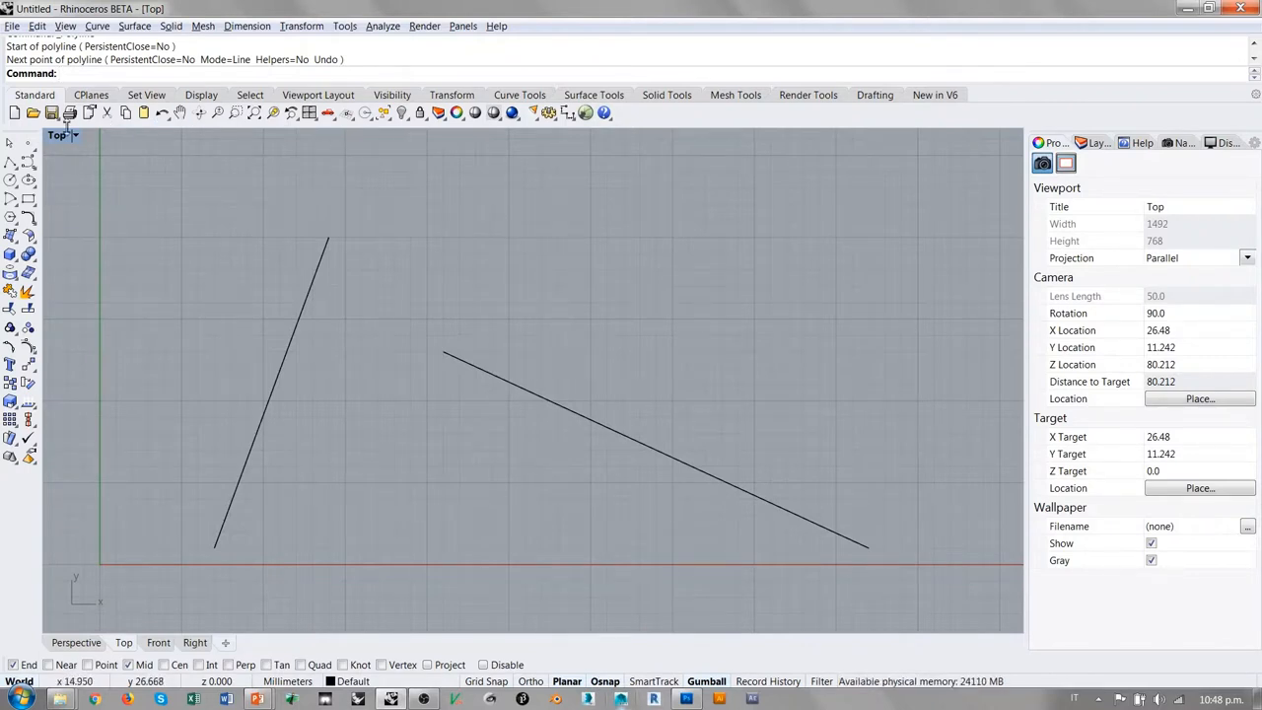
mouse_move(163, 155)
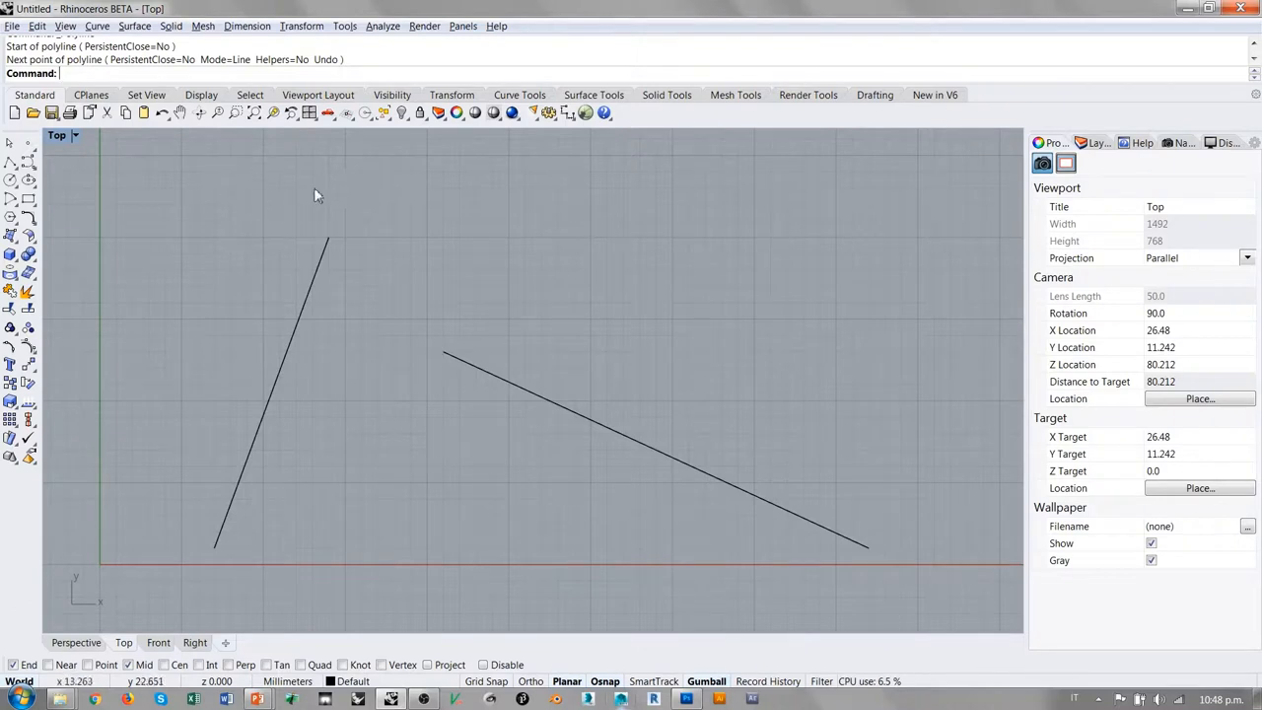
mouse_move(128, 155)
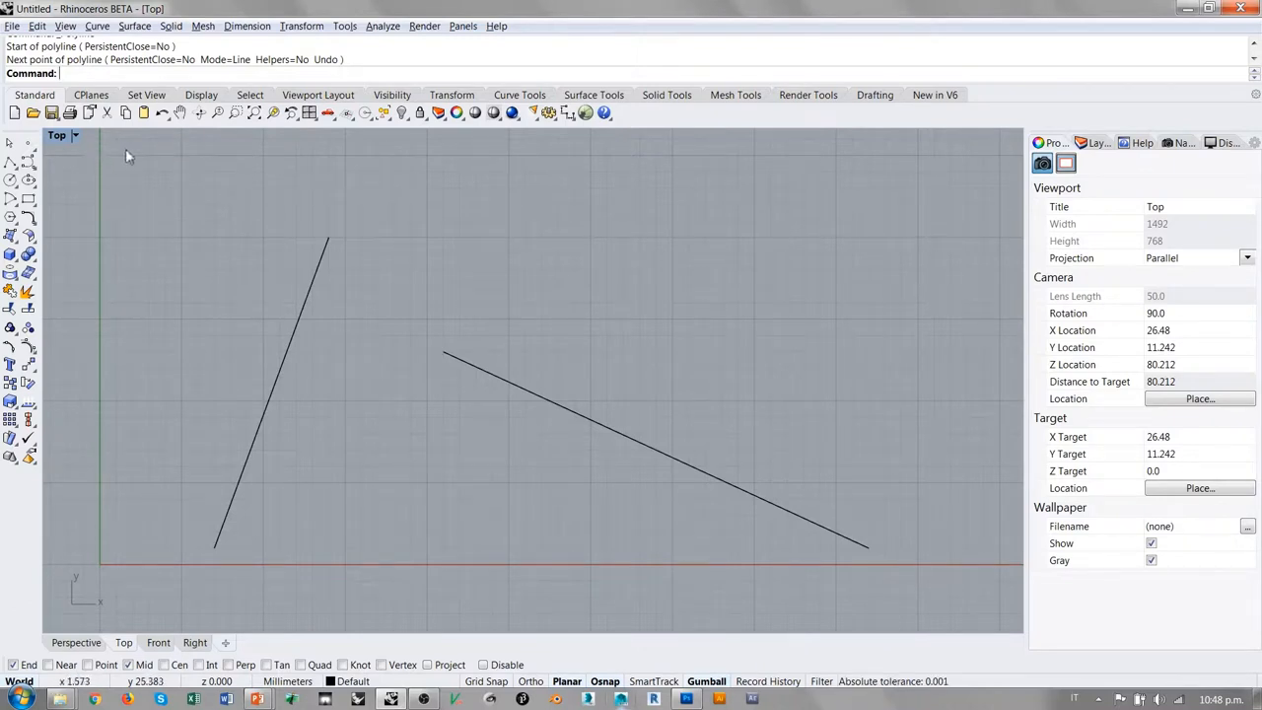
mouse_move(140, 155)
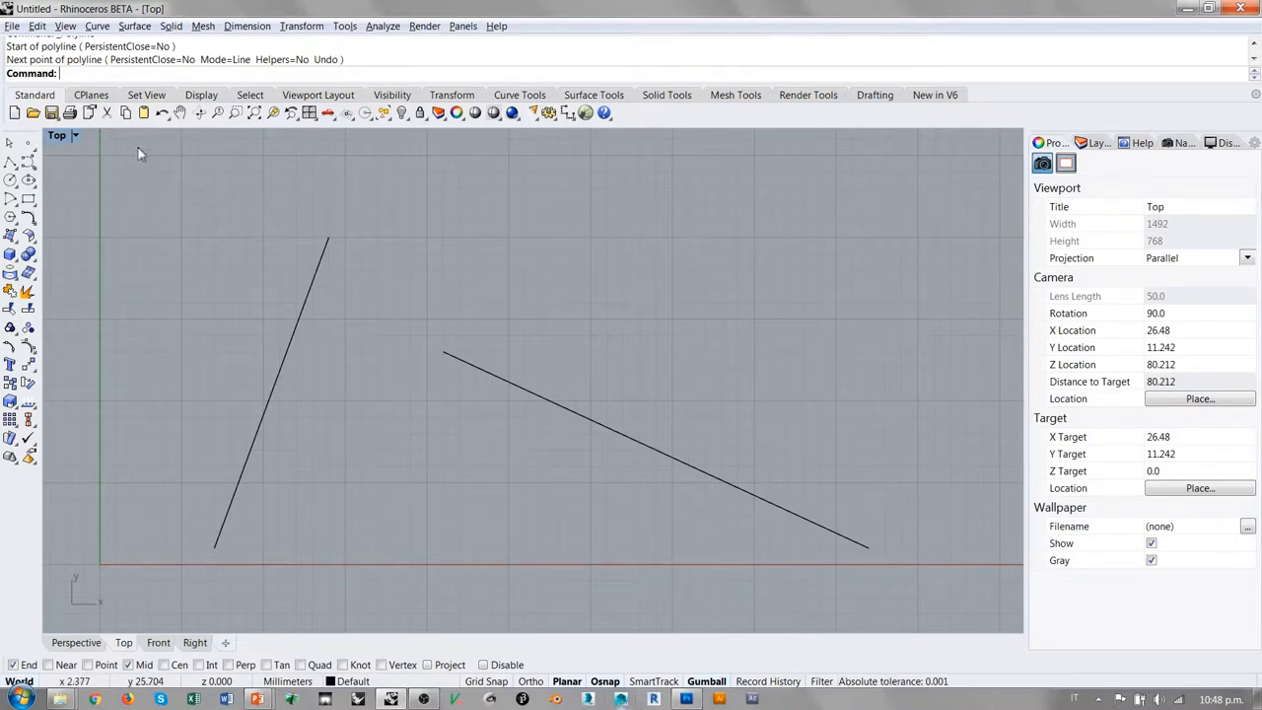
mouse_move(477, 173)
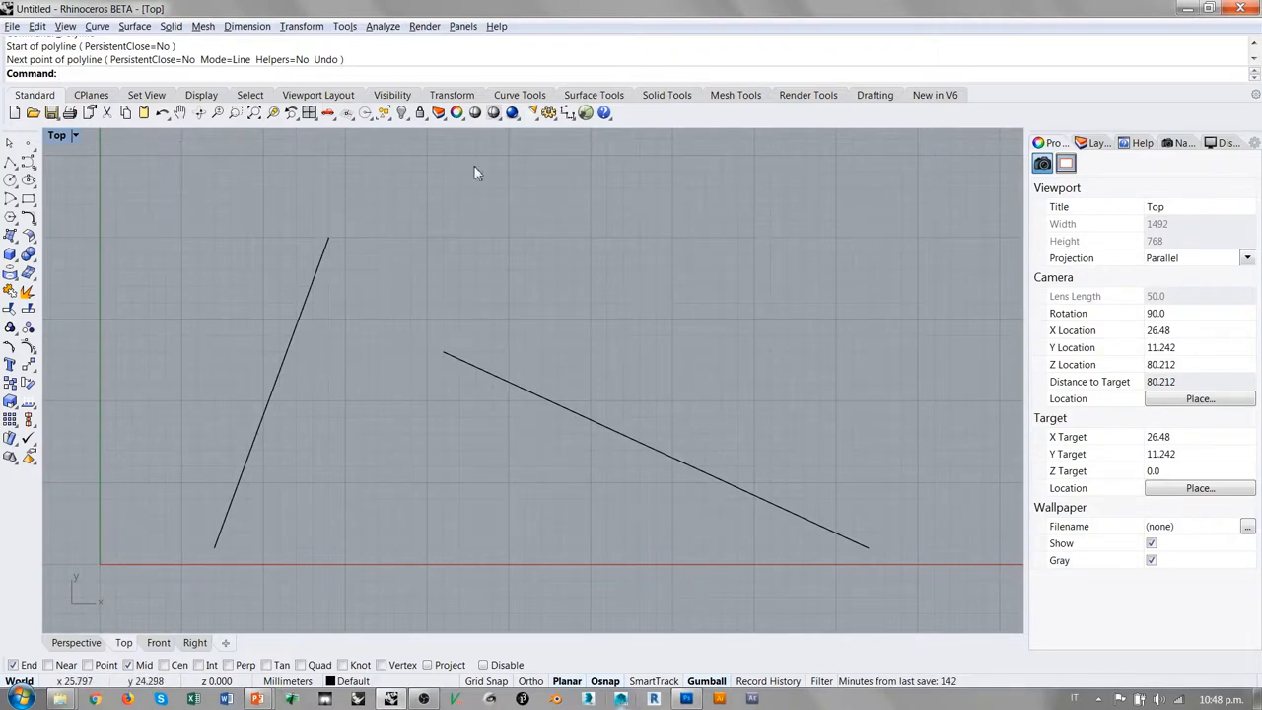
mouse_move(648, 115)
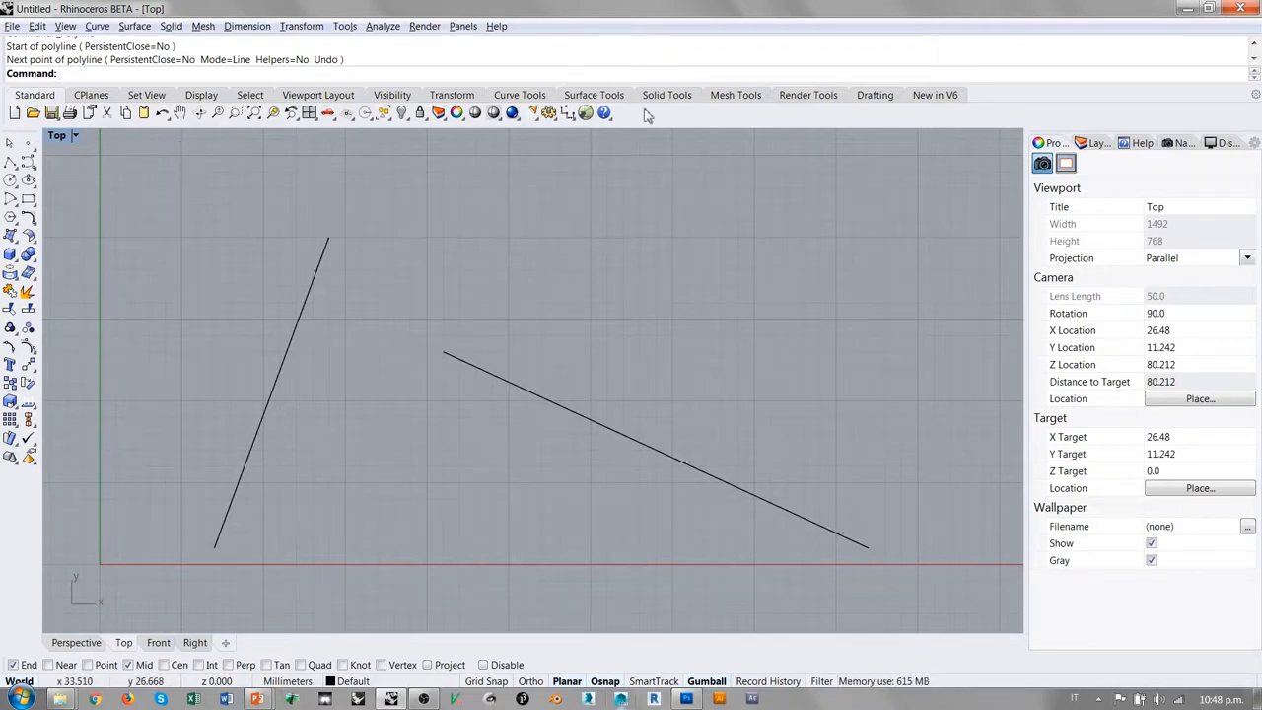
right_click(641, 117)
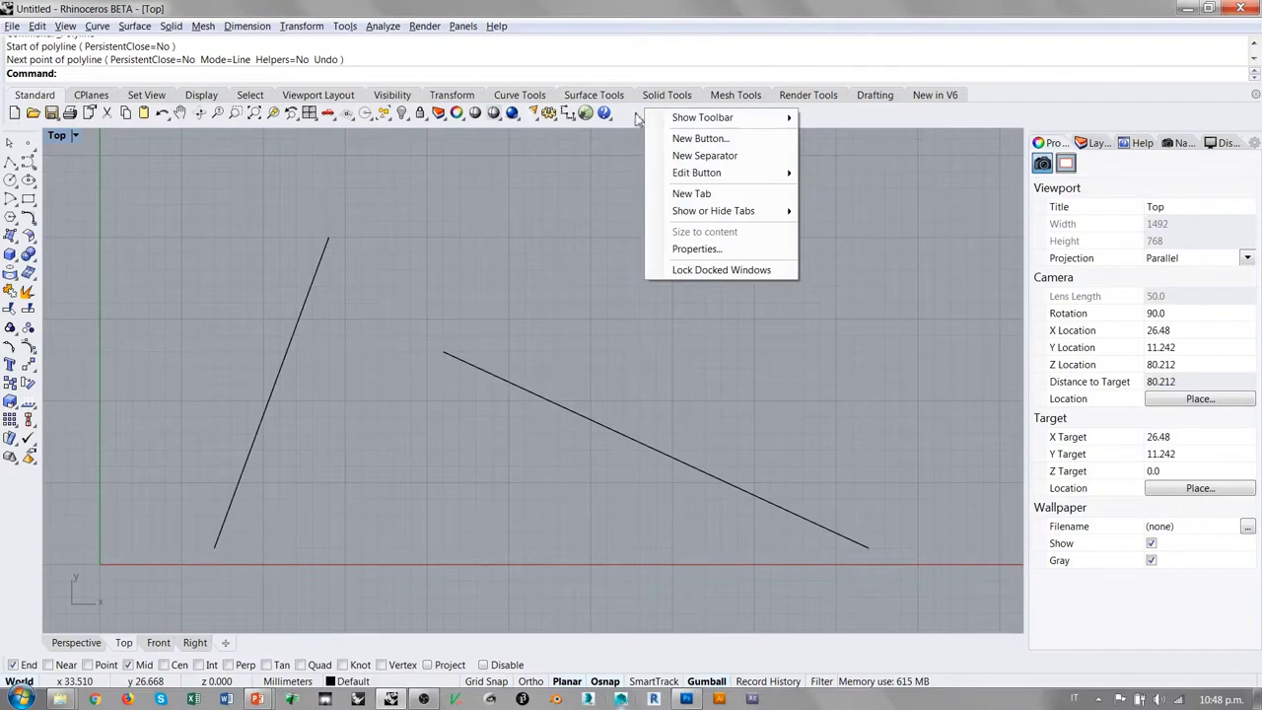
mouse_move(637, 120)
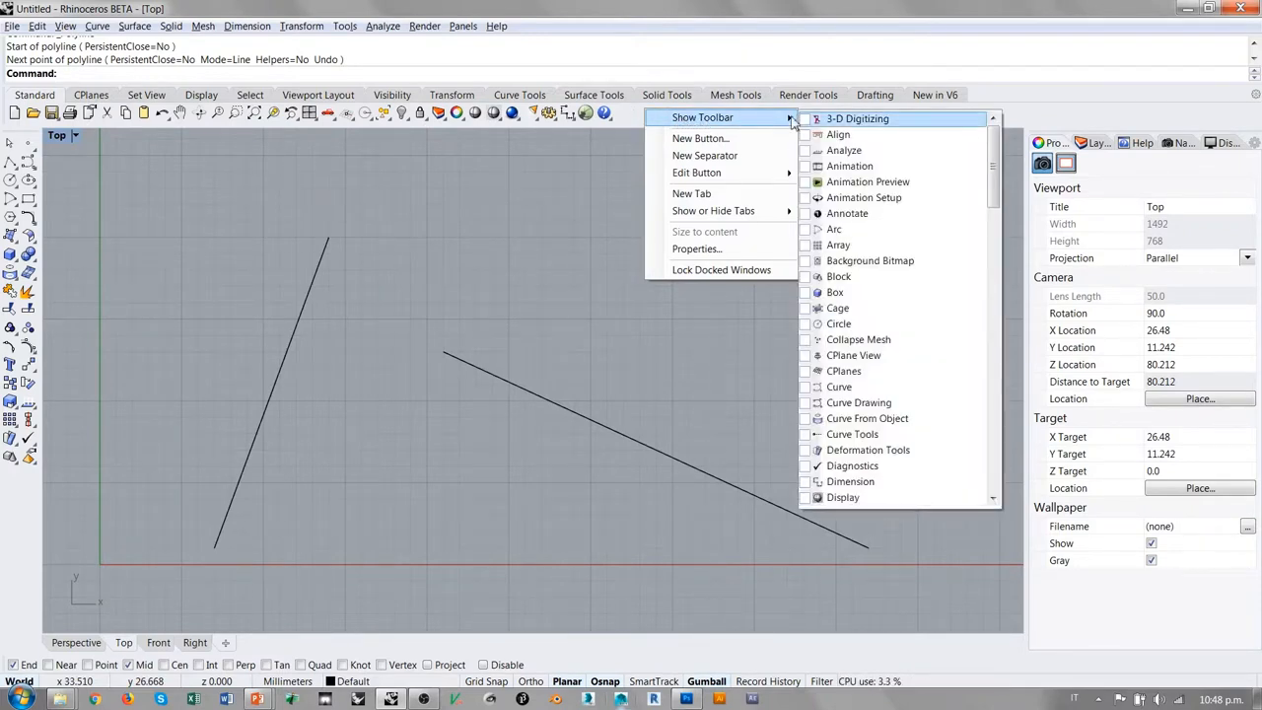
Step: Scroll the Show Toolbar list down and back, then dismiss the menu unchanged
scroll(down, 3)
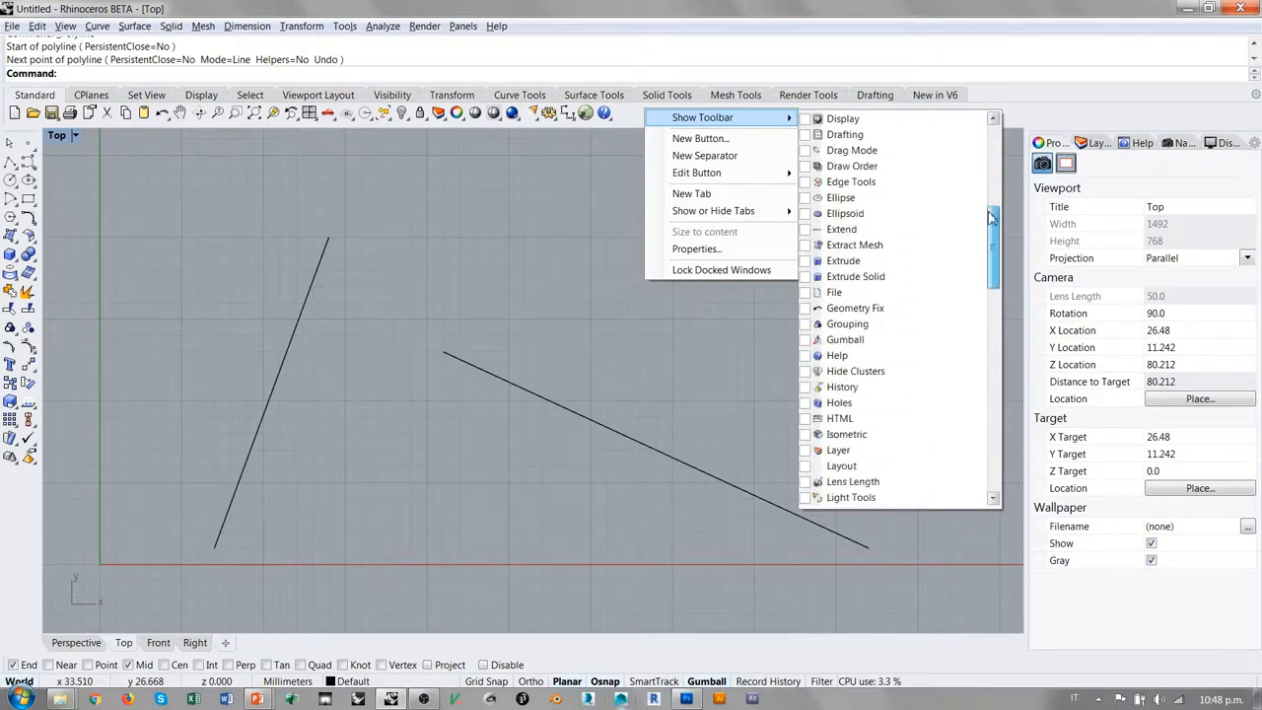
scroll(down, 3)
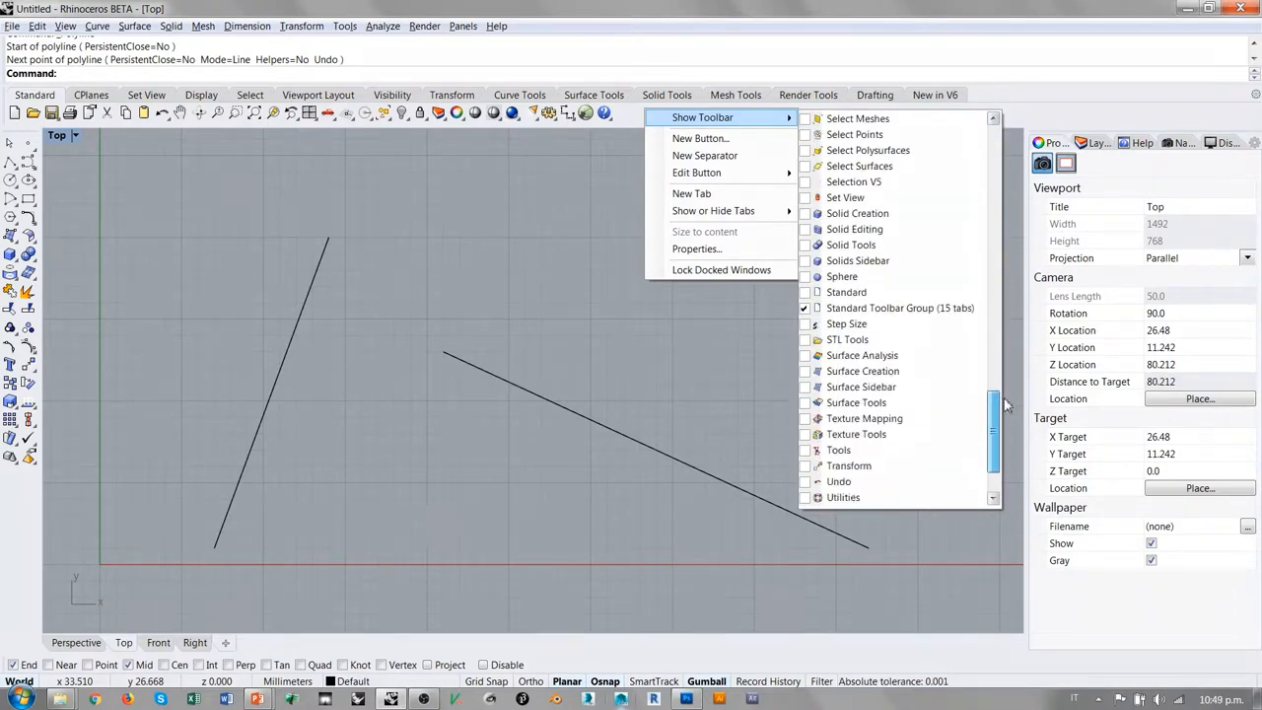
scroll(up, 3)
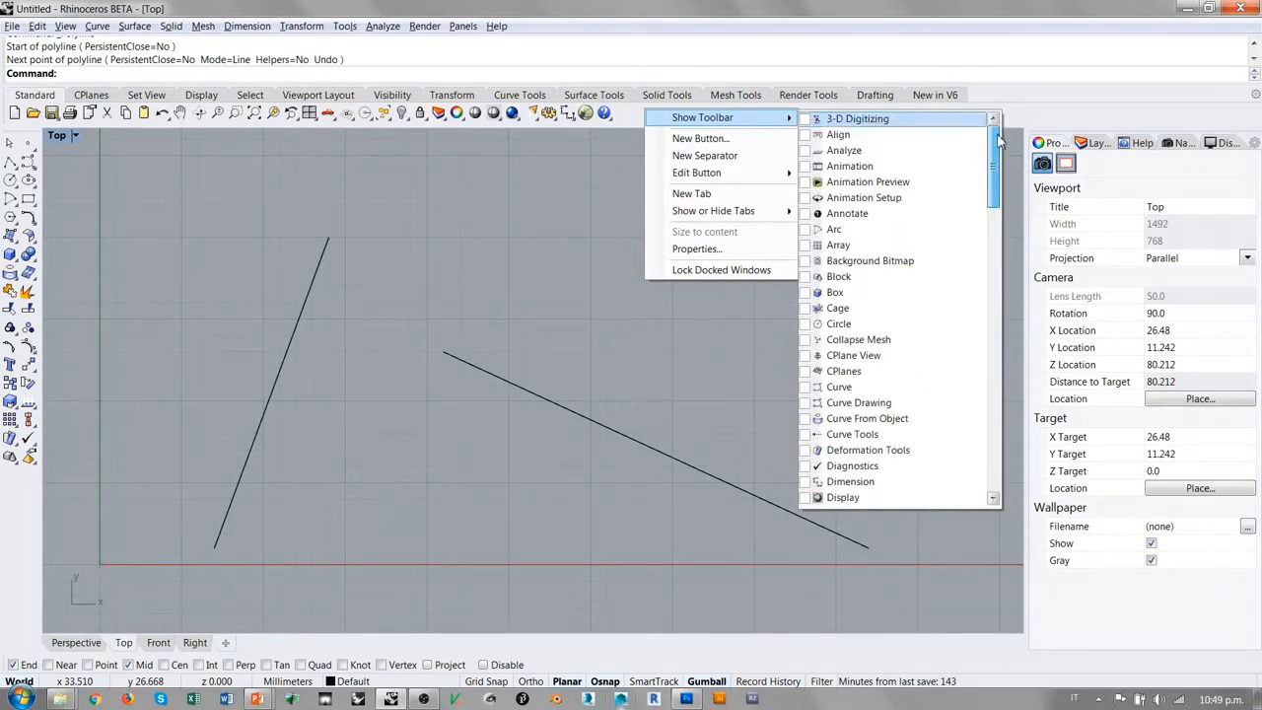
scroll(down, 3)
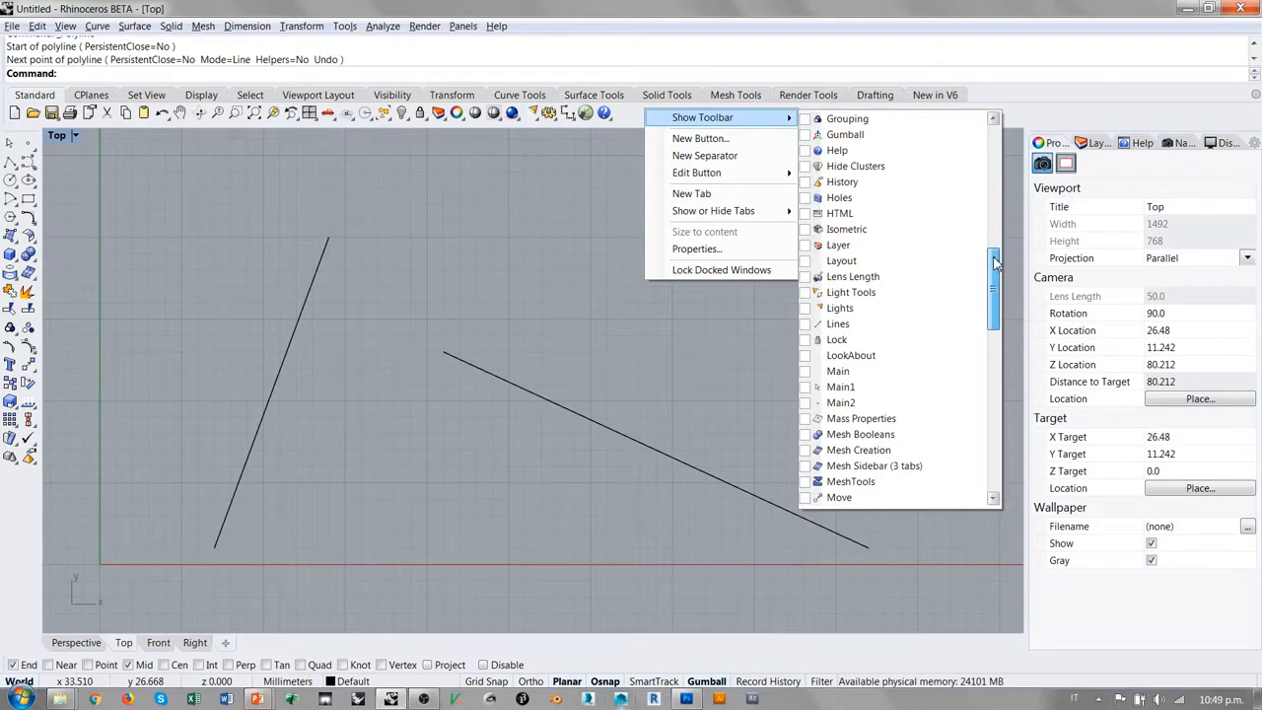
scroll(up, 3)
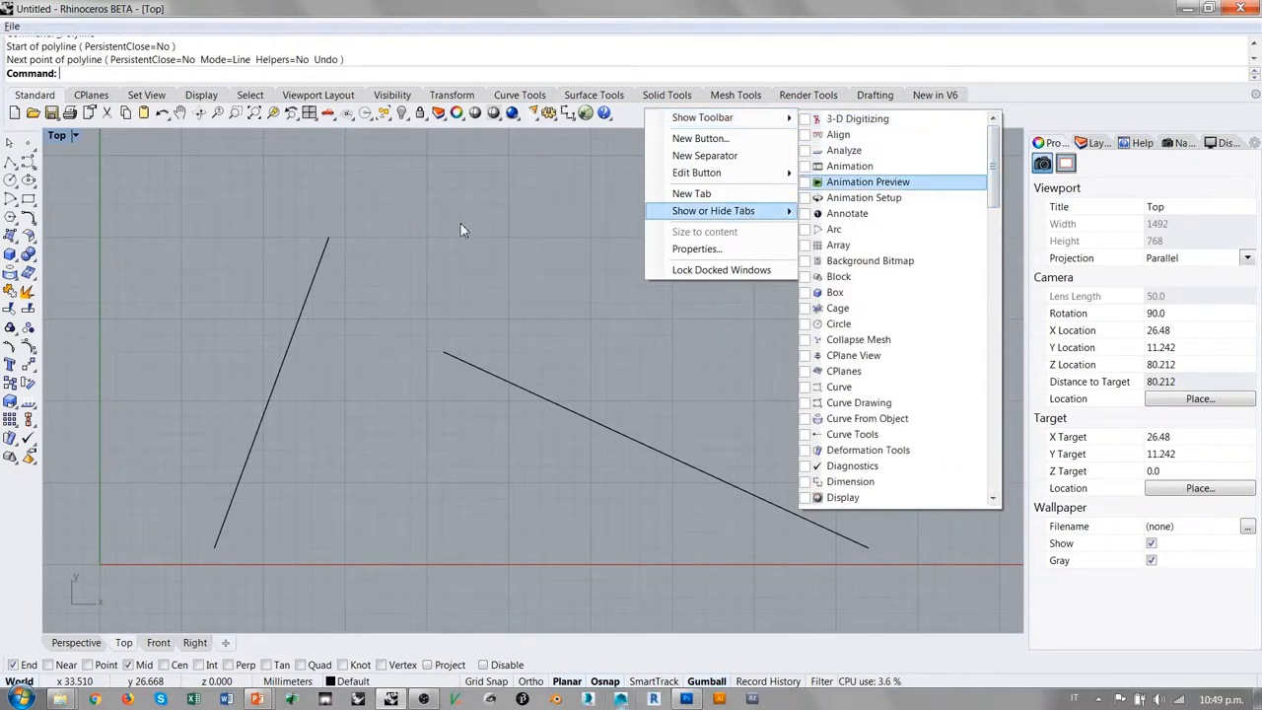
click(394, 185)
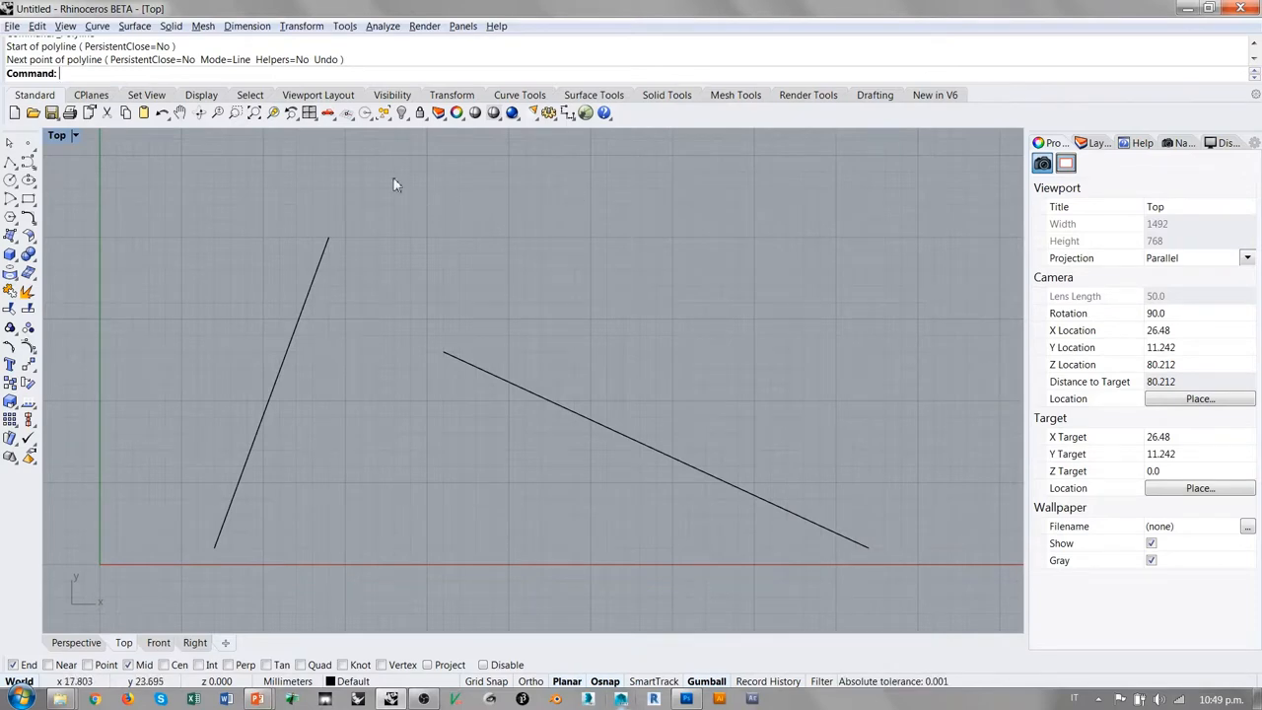
mouse_move(262, 142)
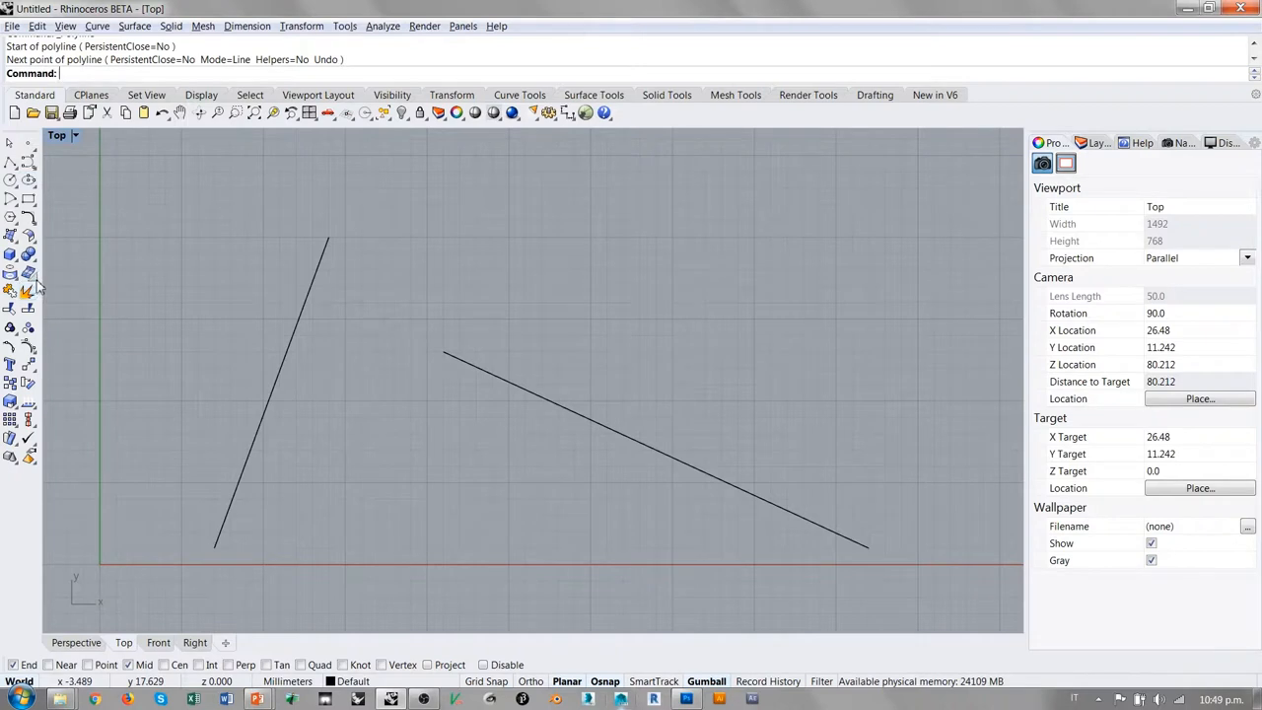
mouse_move(28, 289)
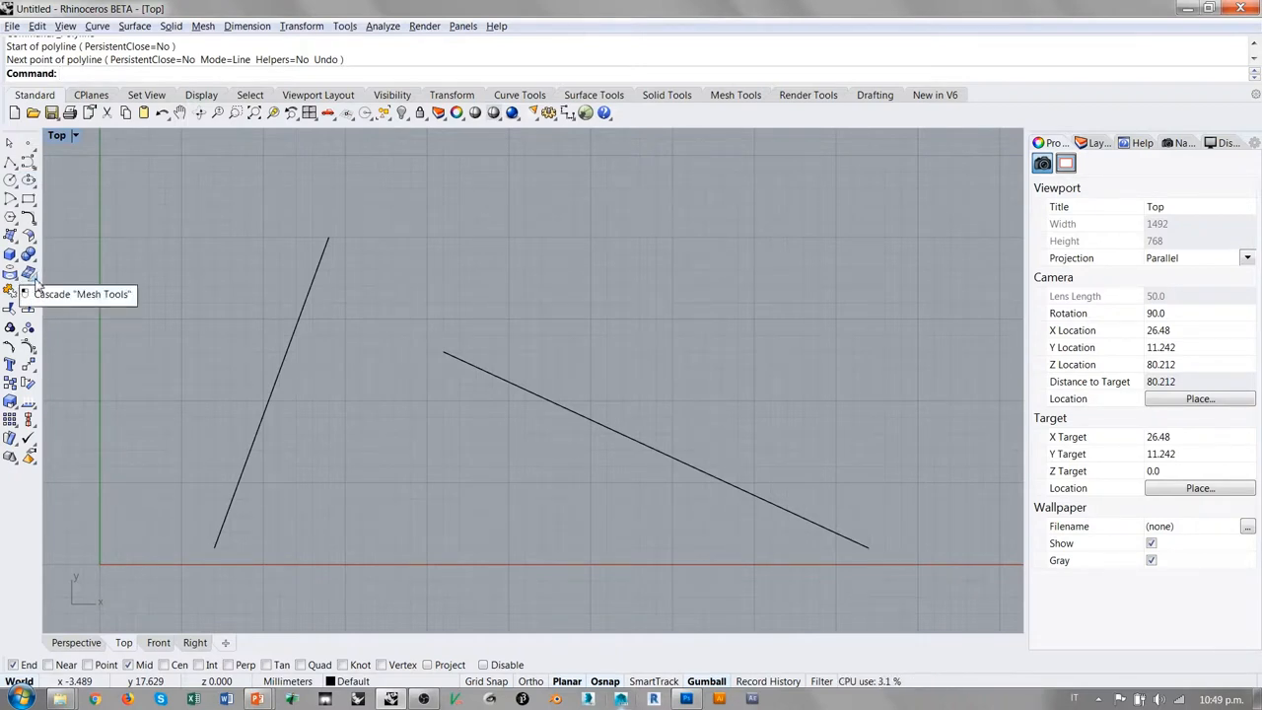
click(27, 290)
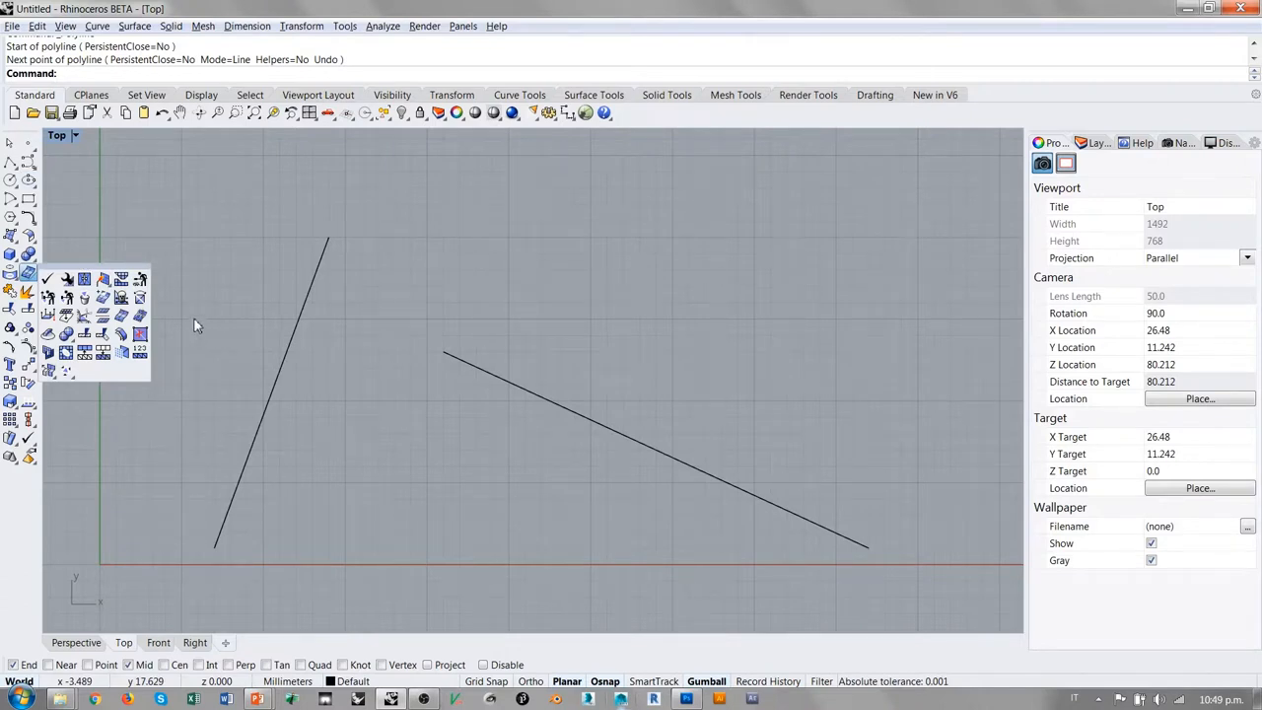
mouse_move(72, 384)
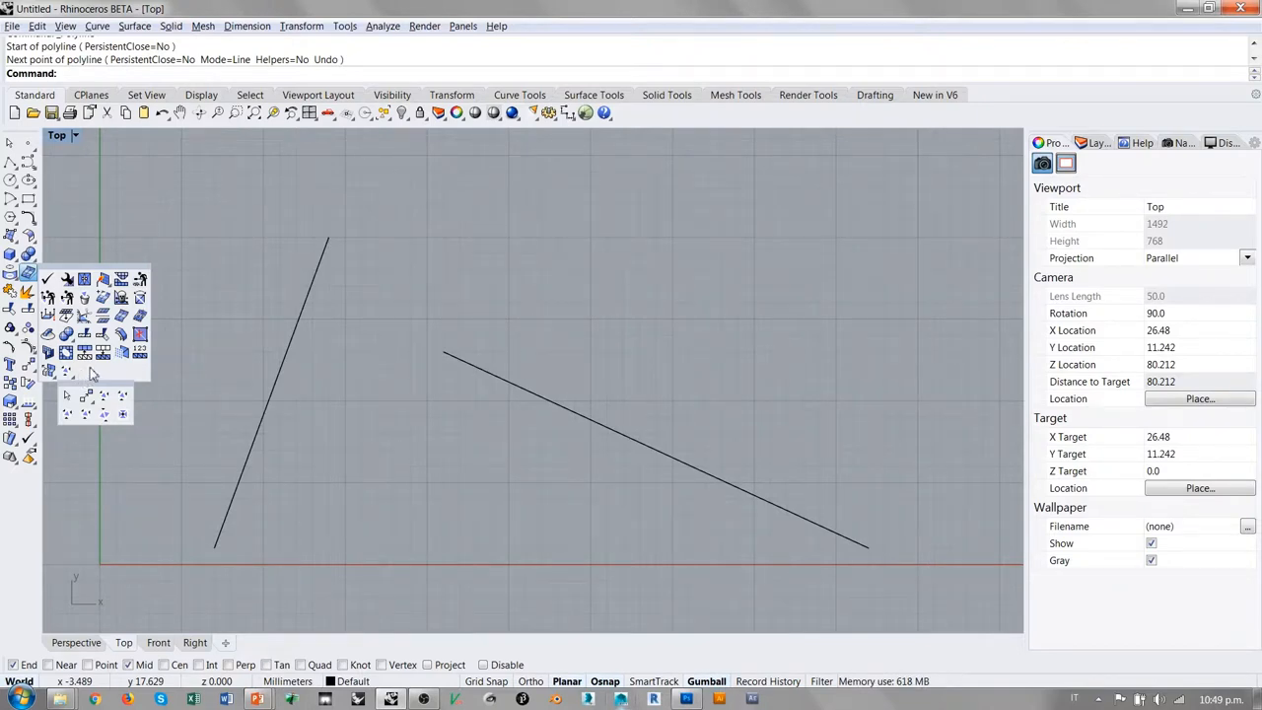
mouse_move(244, 288)
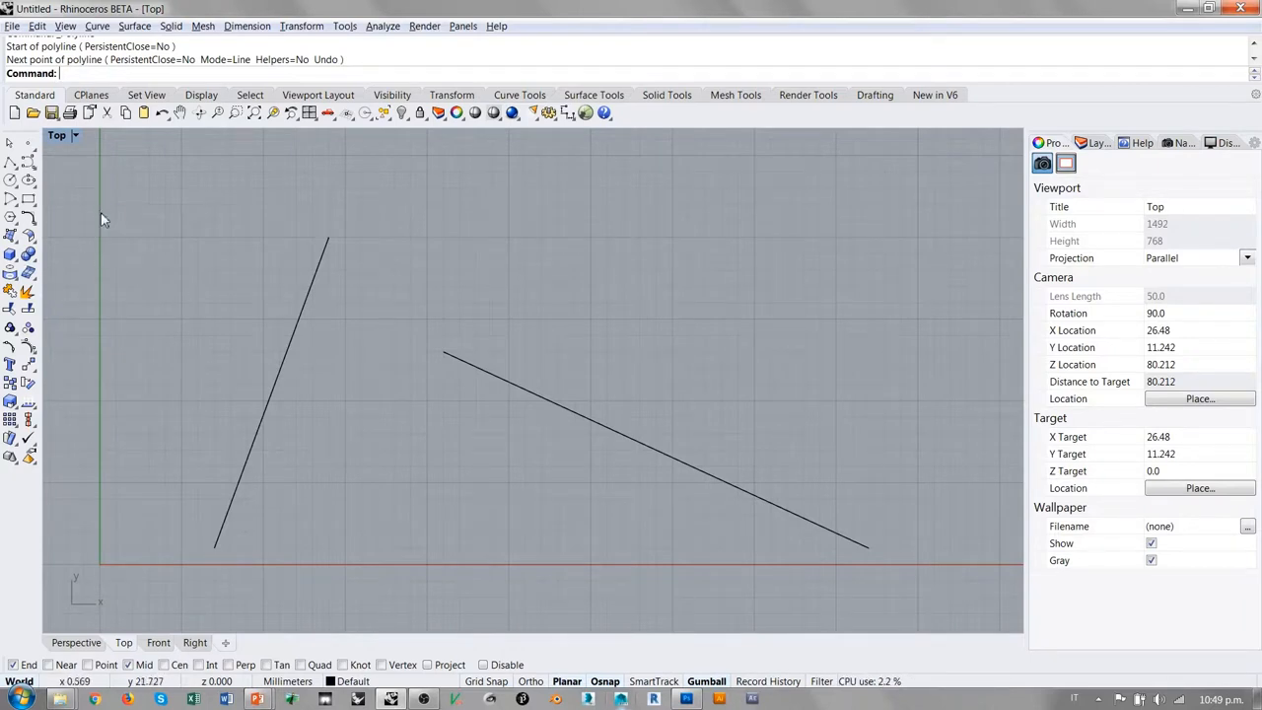
mouse_move(154, 215)
text(Pol)
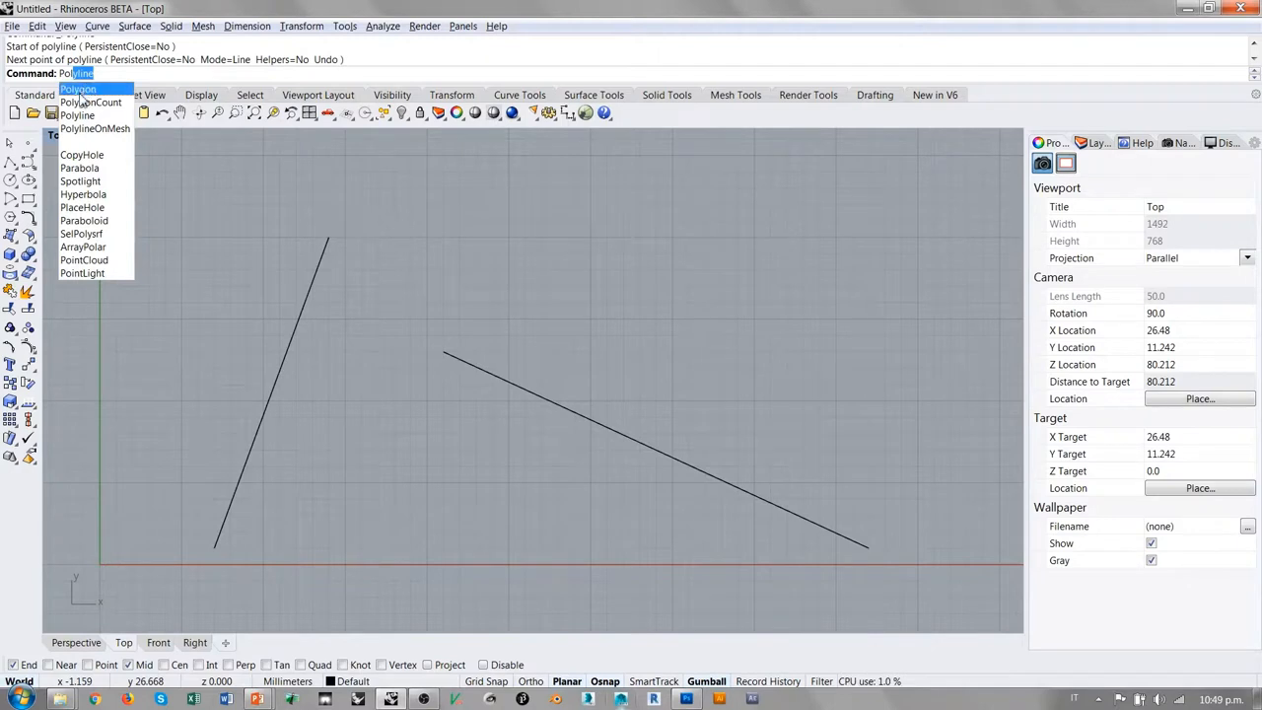
mouse_move(95, 128)
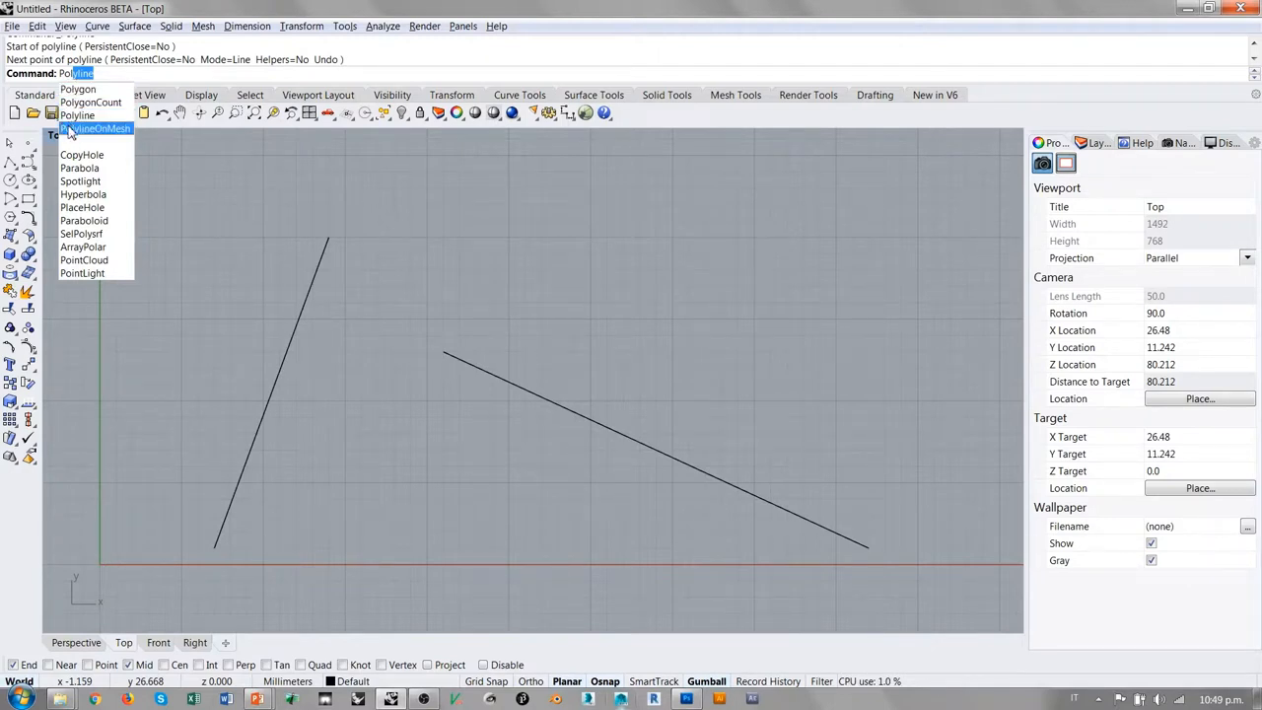
mouse_move(84, 259)
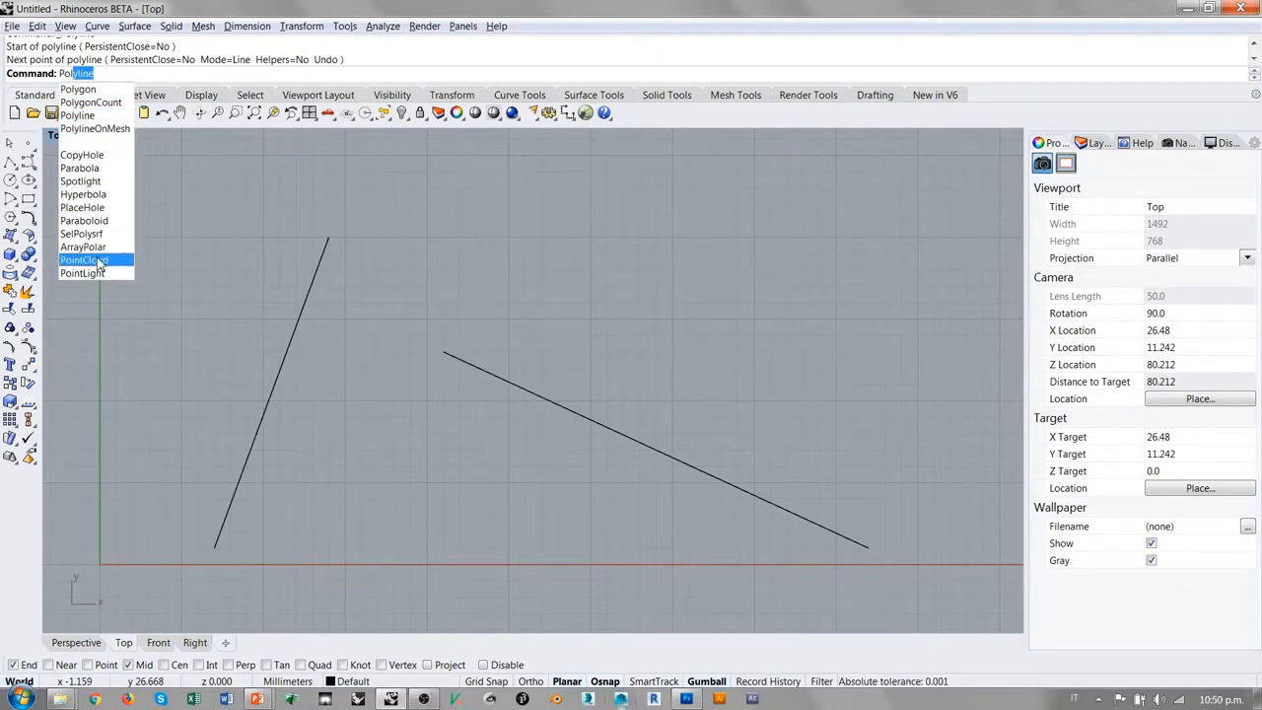
mouse_move(80, 181)
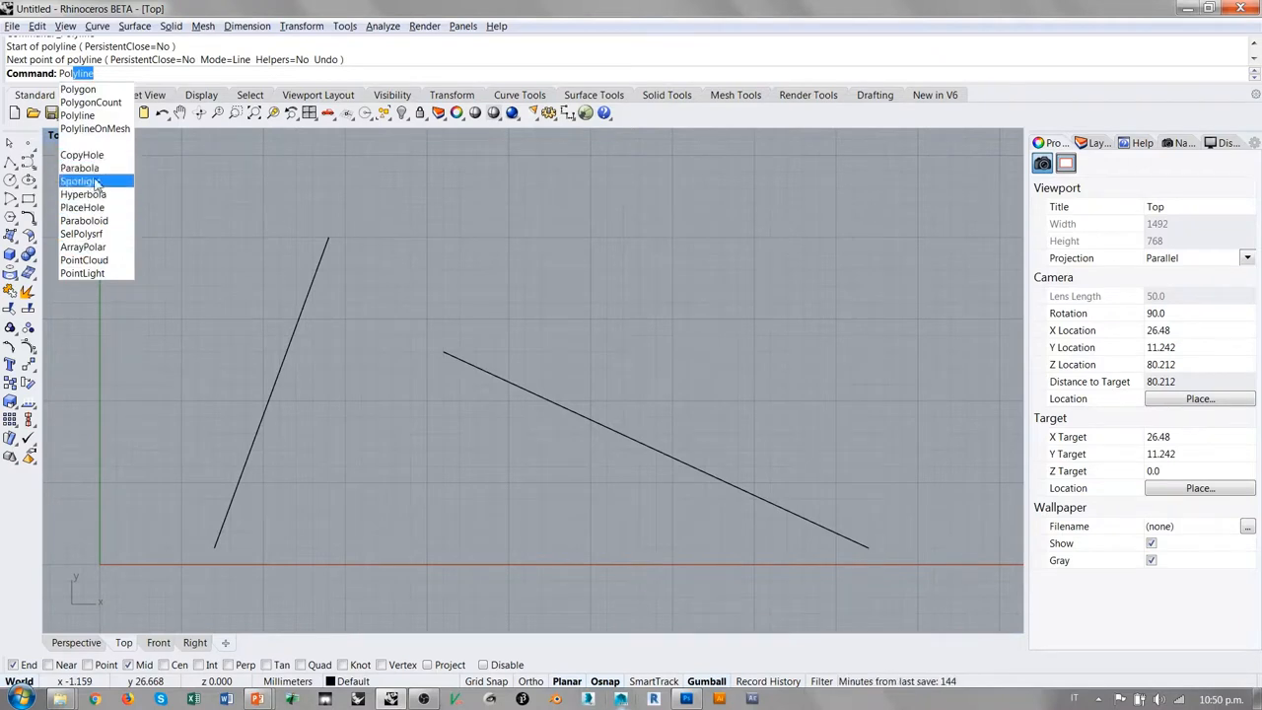
mouse_move(77, 115)
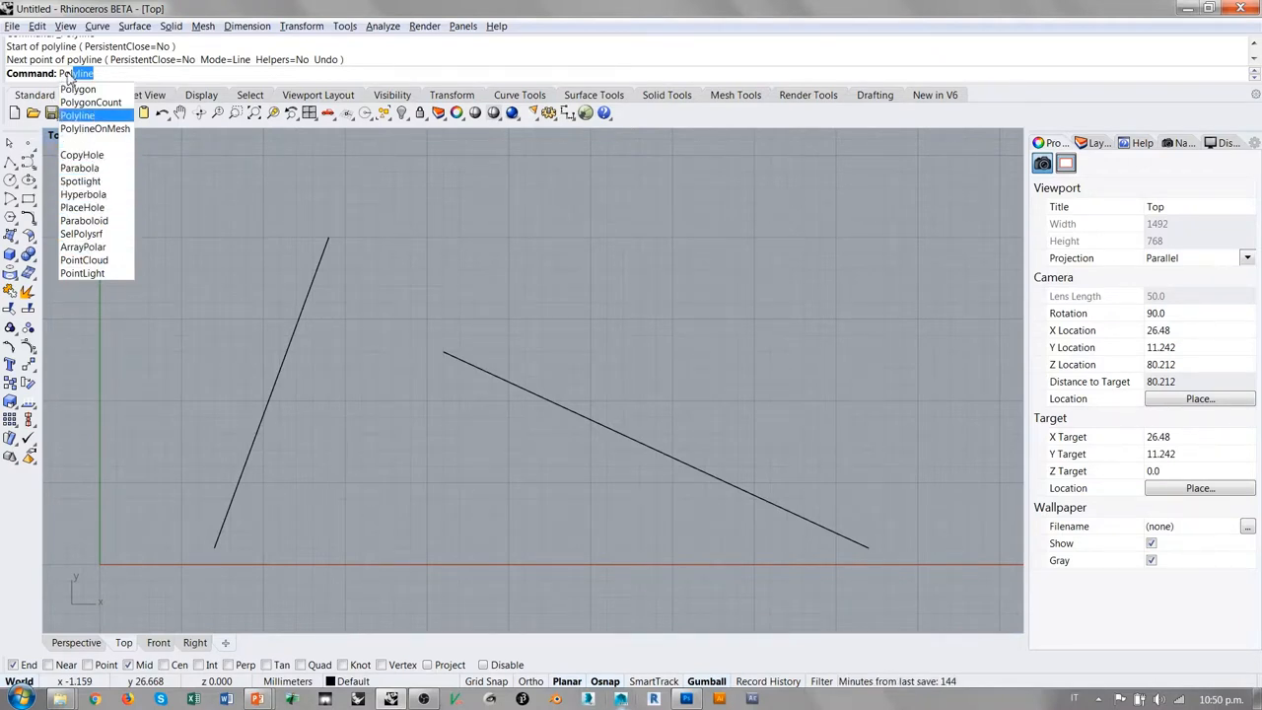
mouse_move(84, 234)
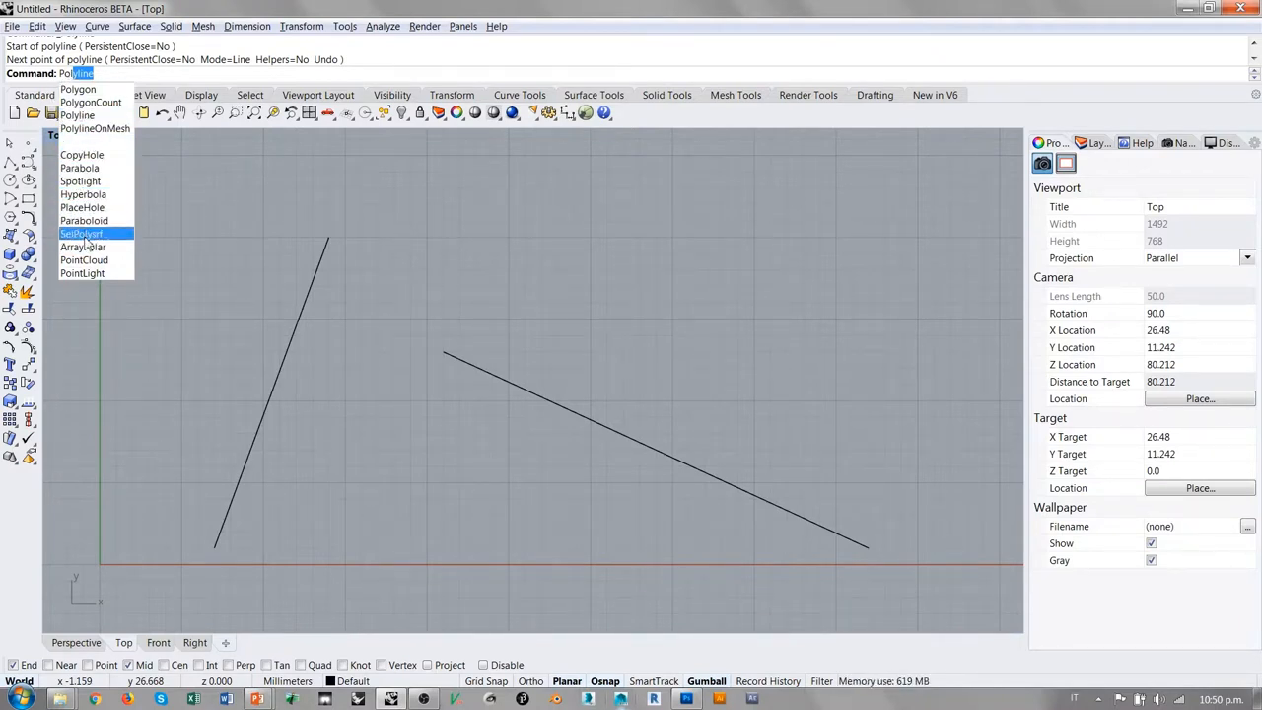
mouse_move(82, 154)
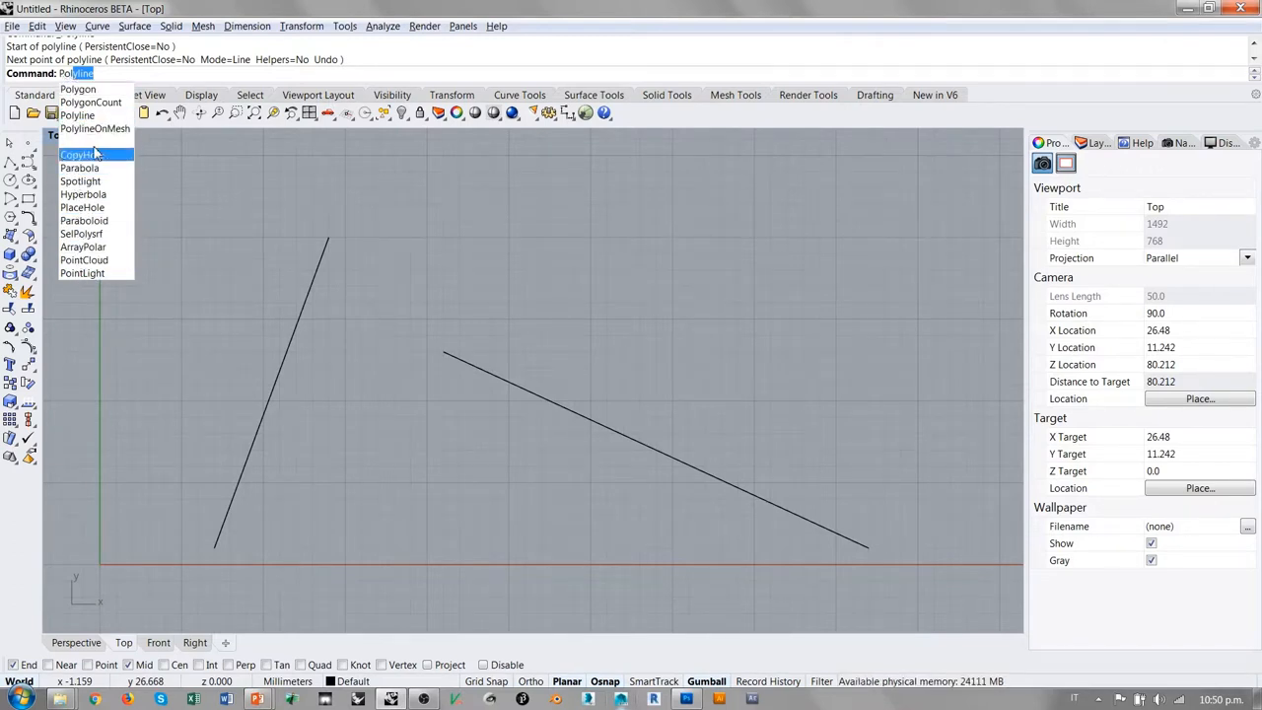
mouse_move(80, 167)
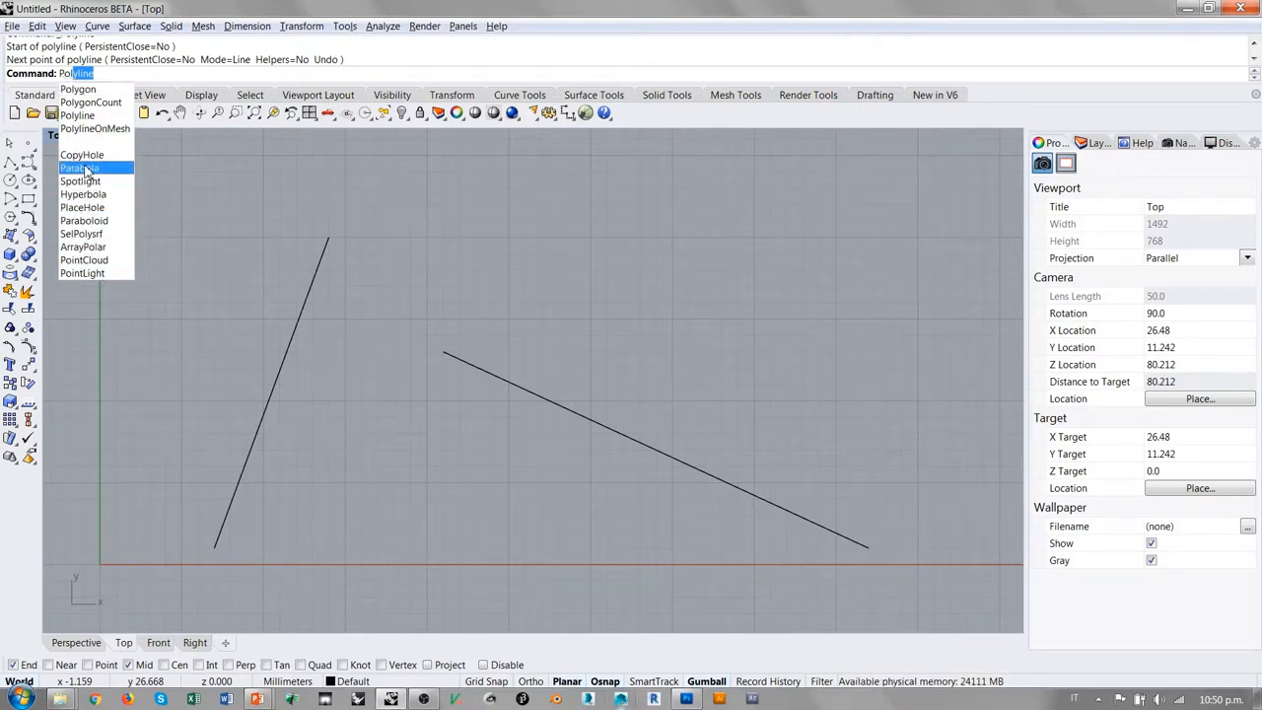
mouse_move(84, 141)
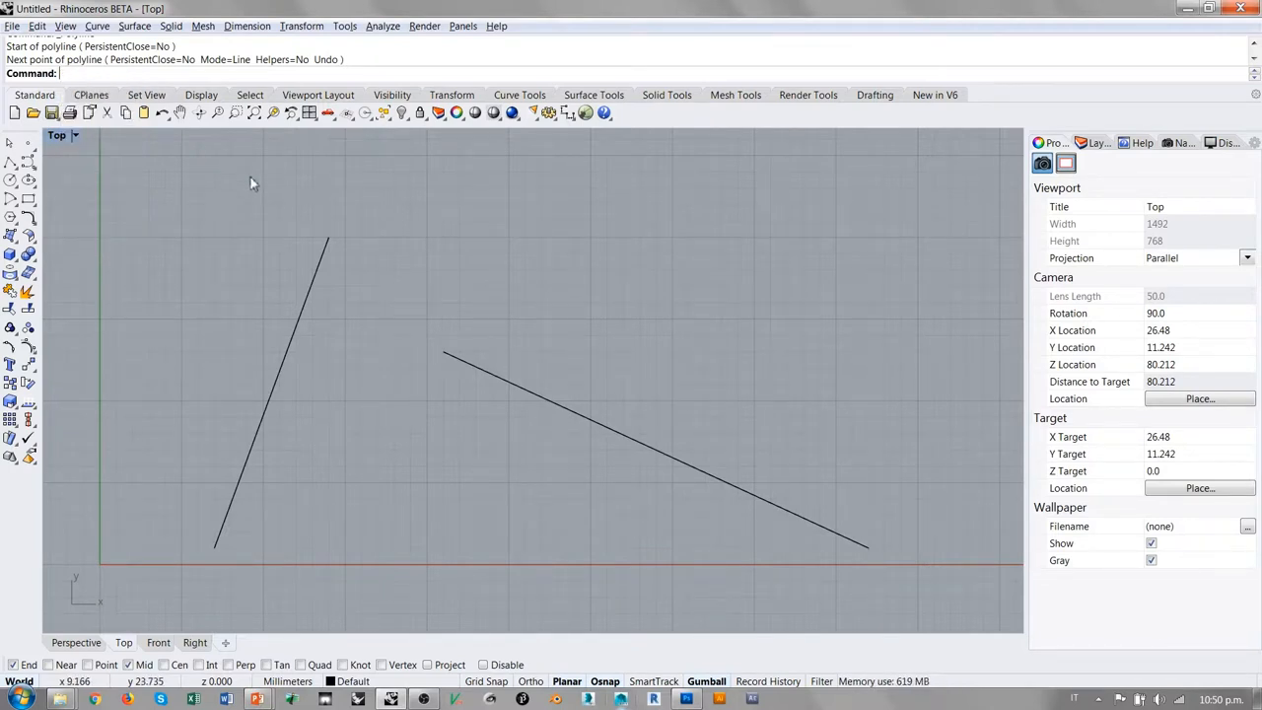
mouse_move(202, 139)
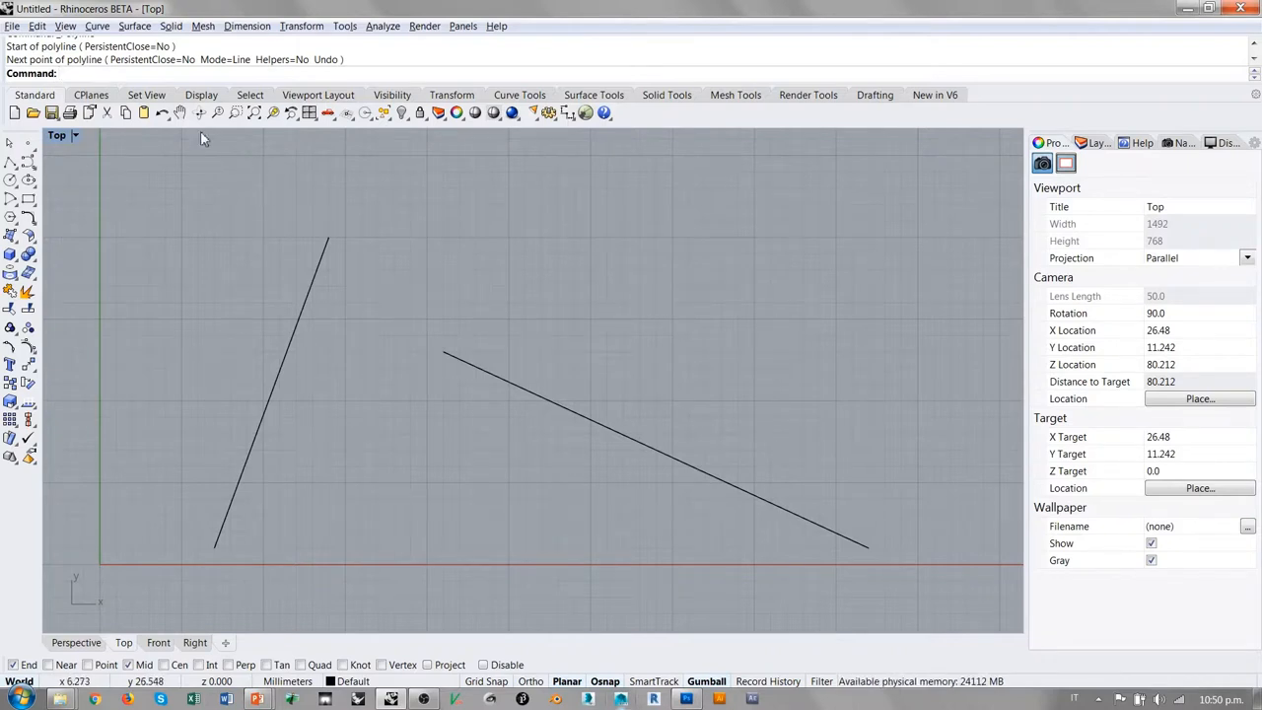
mouse_move(14, 178)
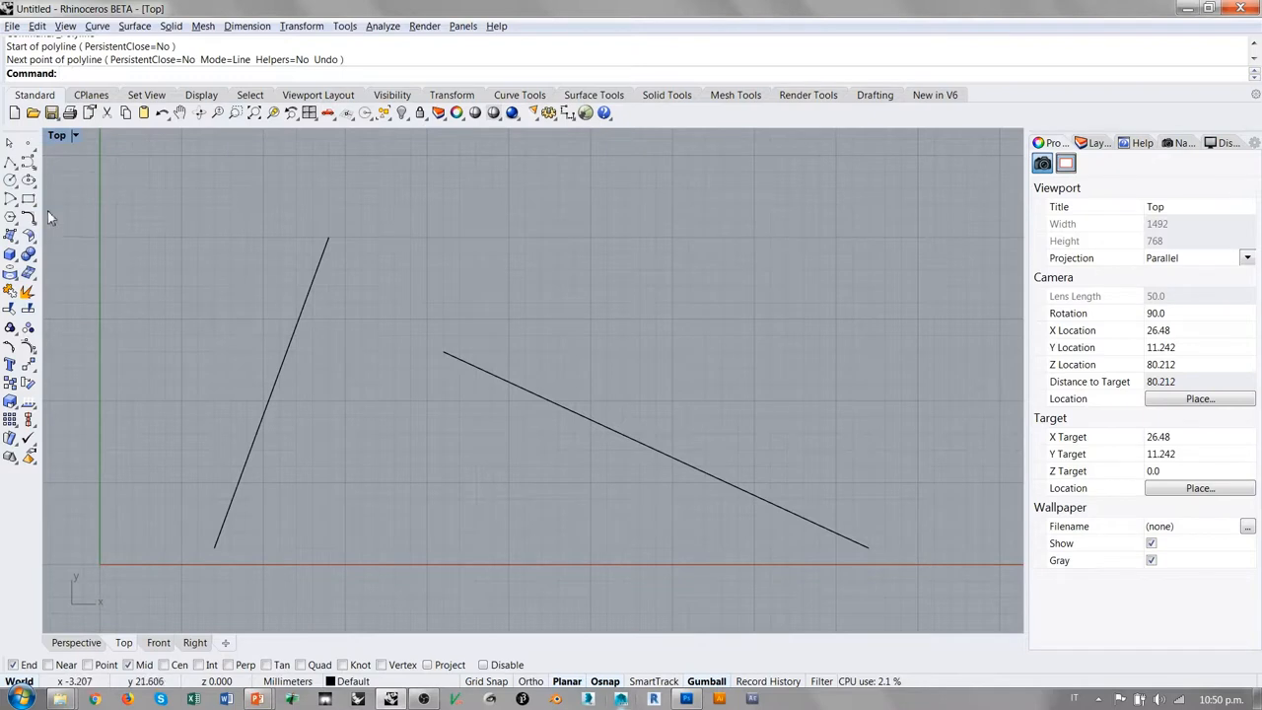
mouse_move(400, 317)
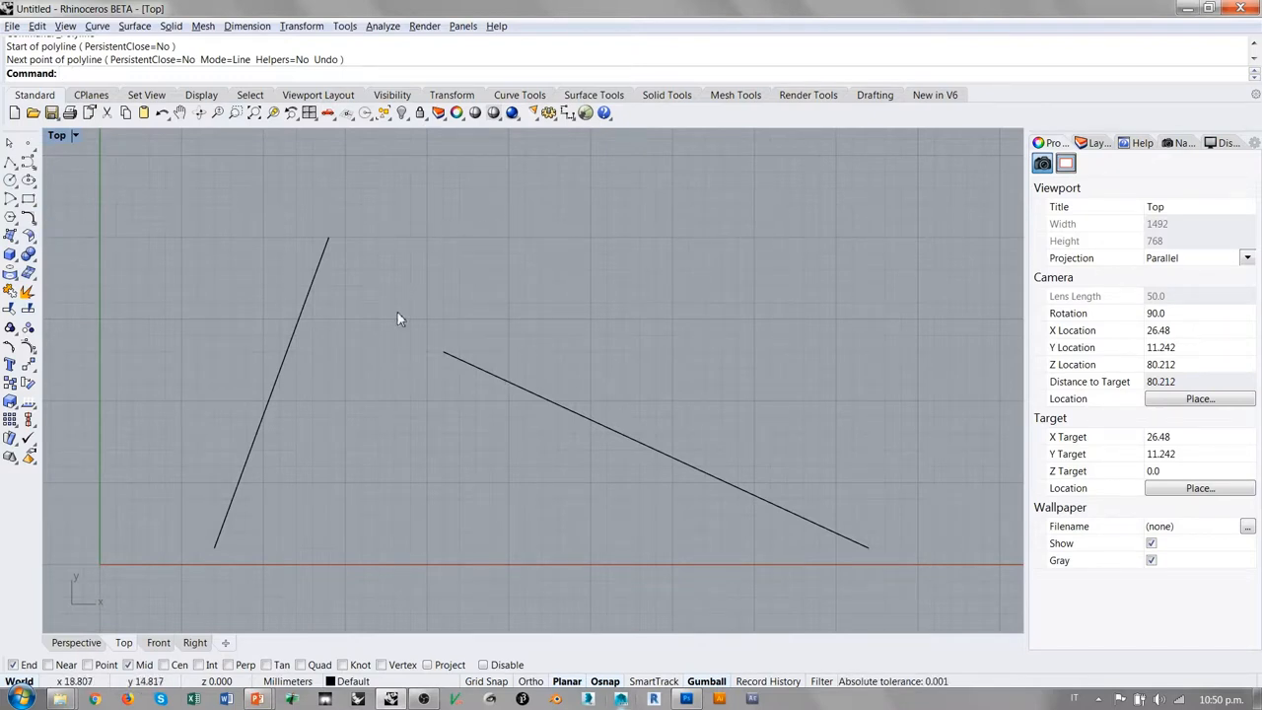
mouse_move(533, 232)
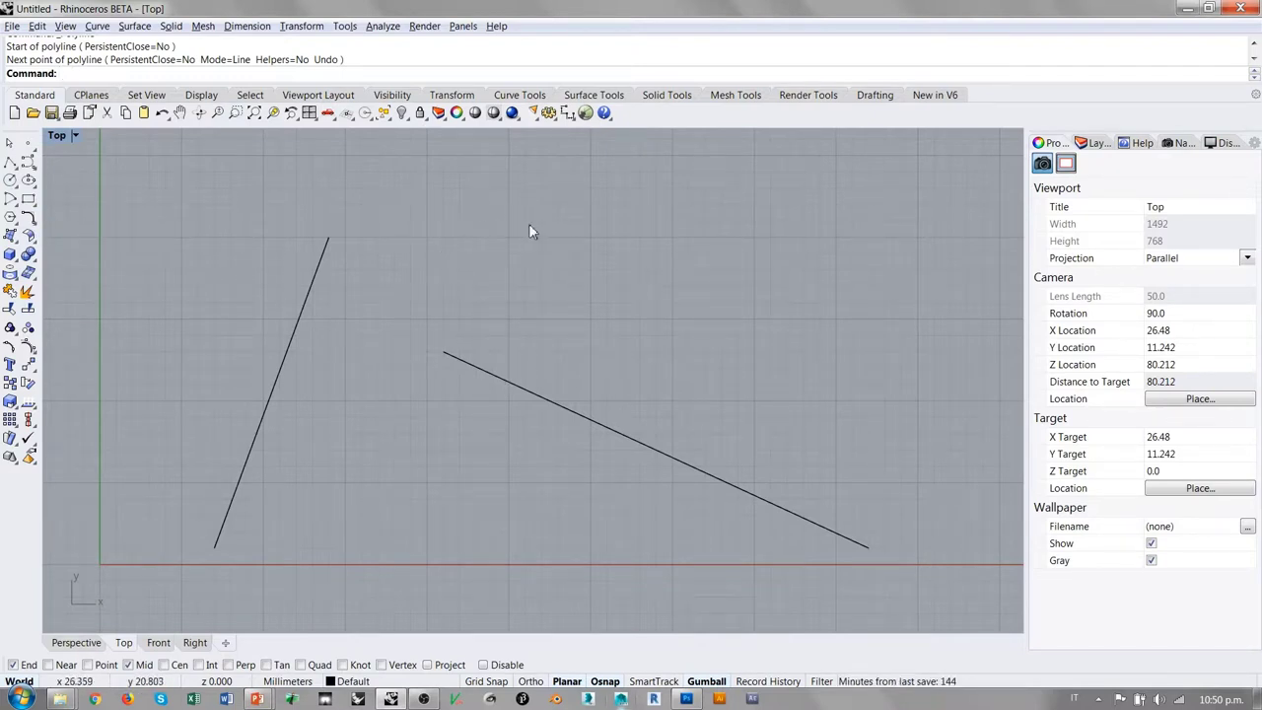
mouse_move(504, 273)
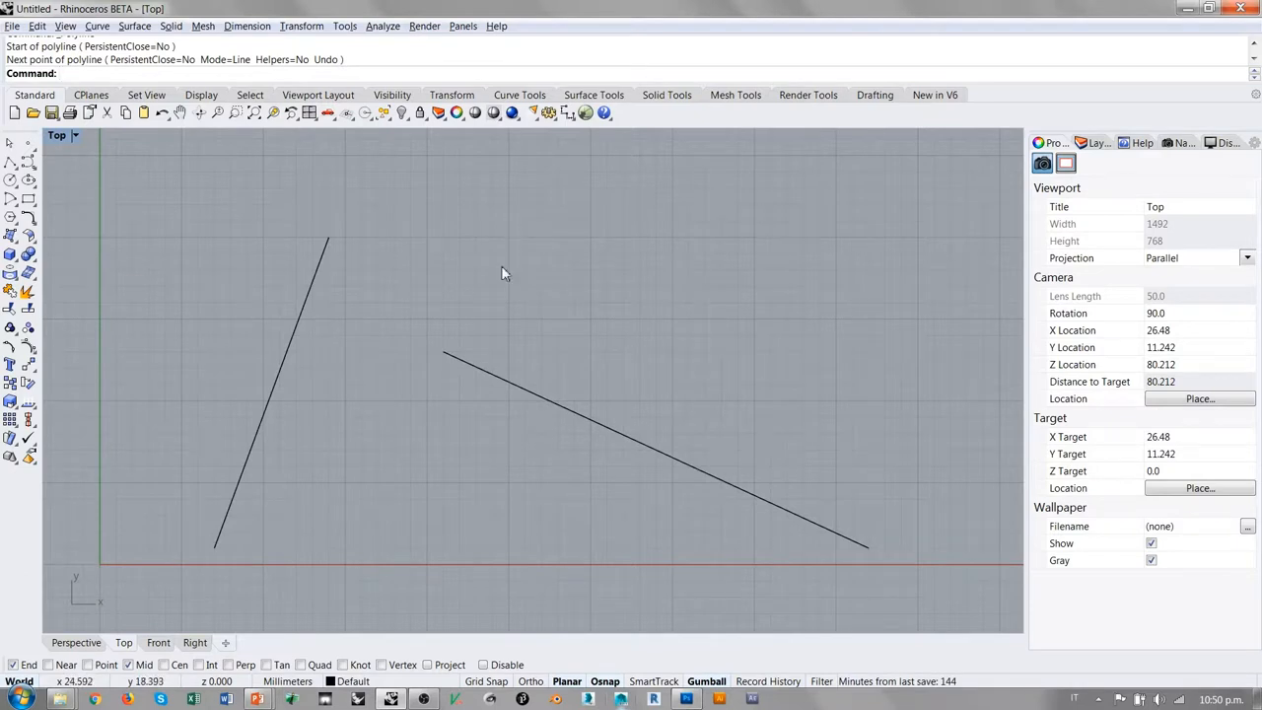
mouse_move(470, 292)
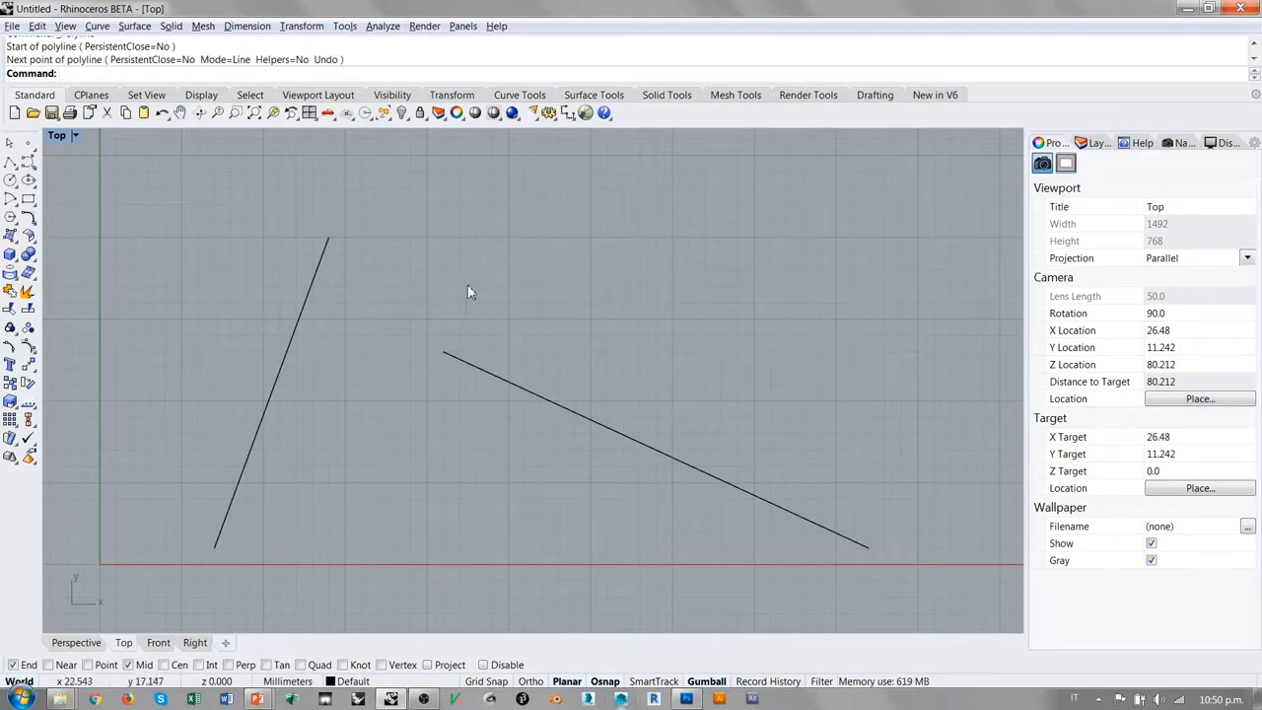
mouse_move(512, 266)
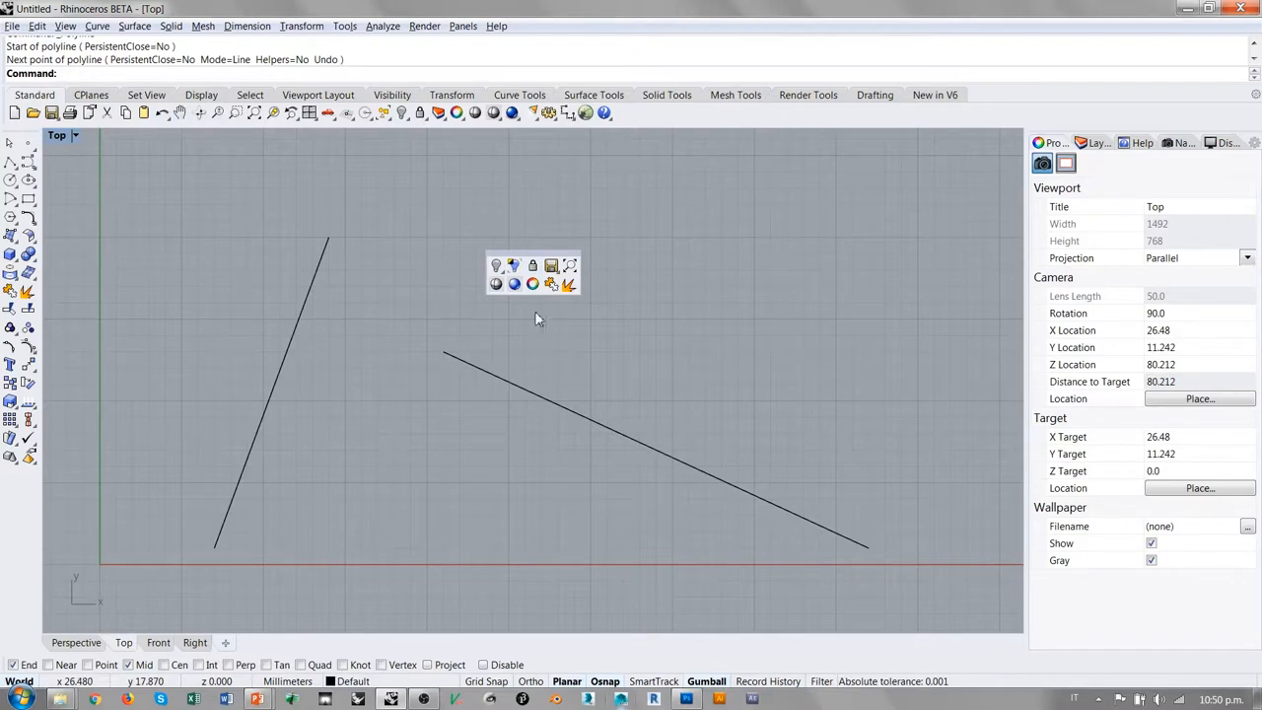
mouse_move(549, 318)
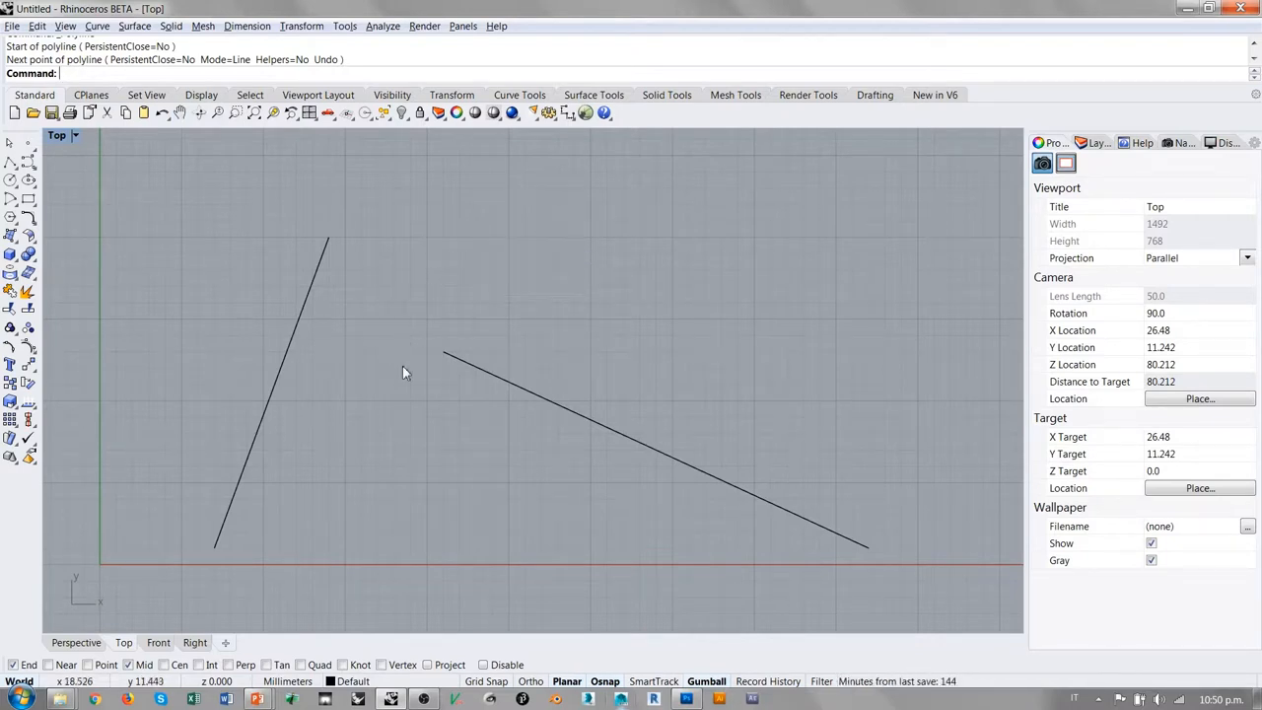
mouse_move(521, 501)
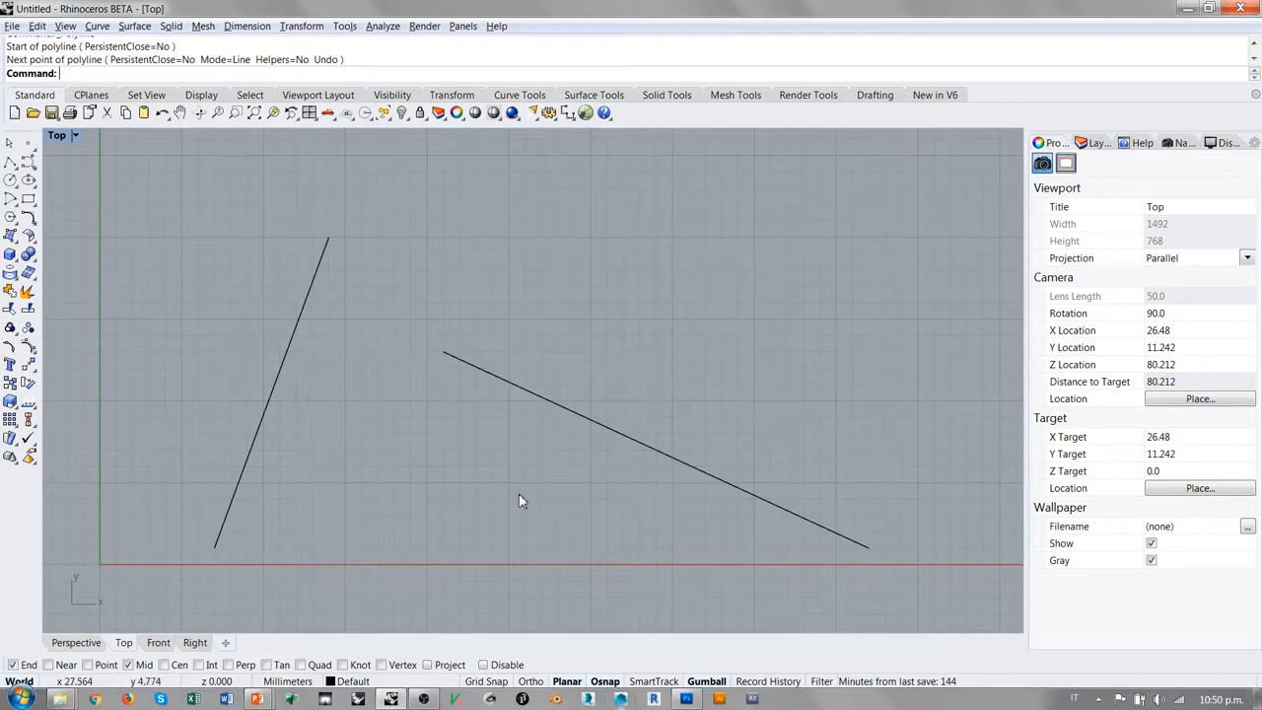
mouse_move(750, 327)
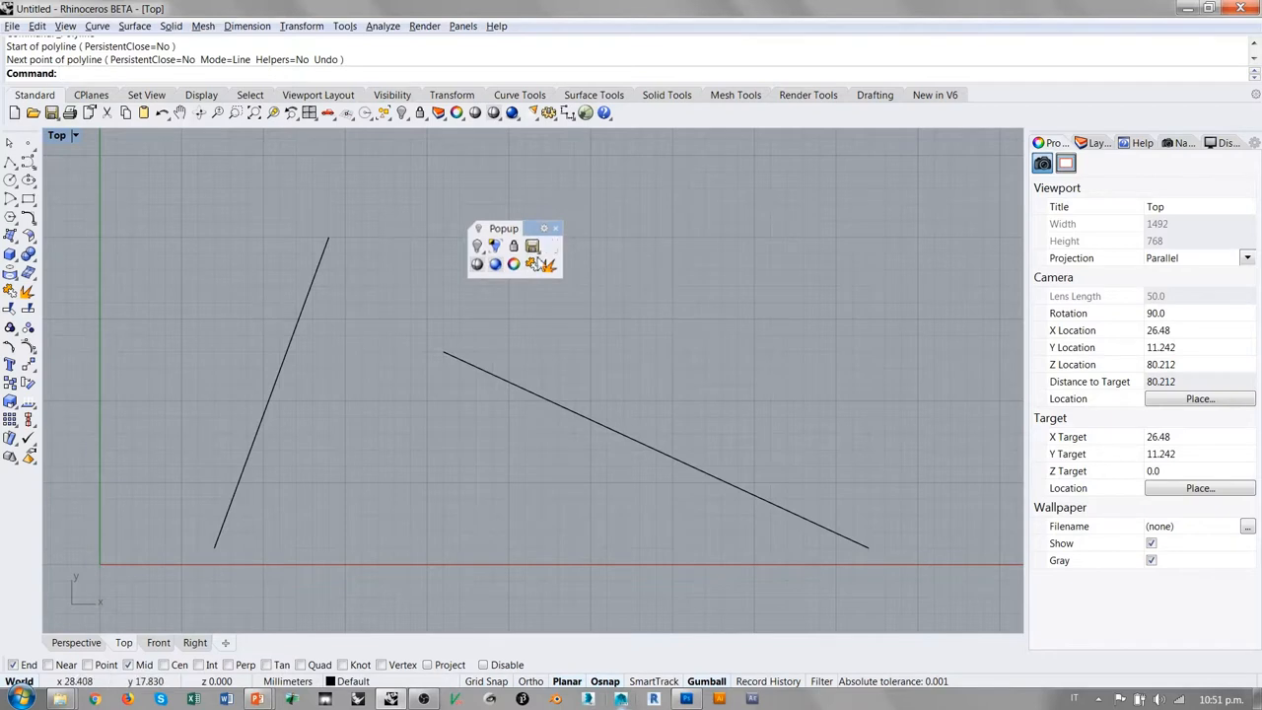
mouse_move(581, 235)
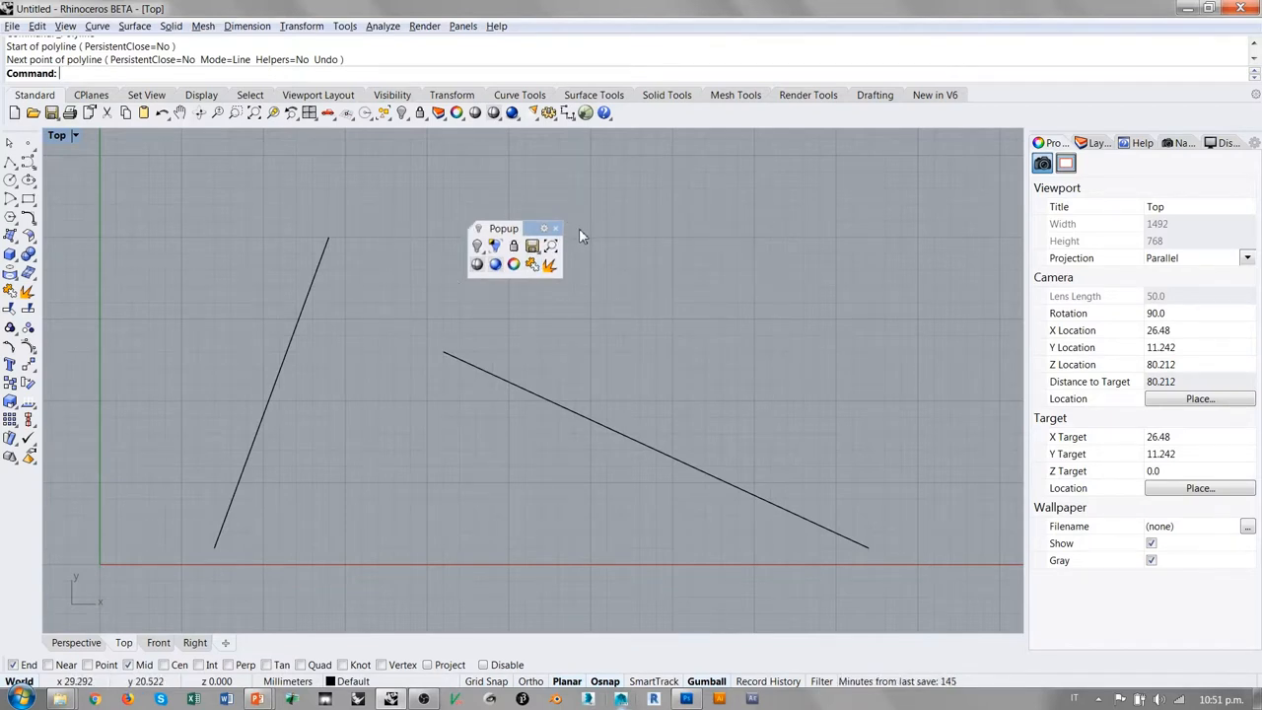
mouse_move(710, 299)
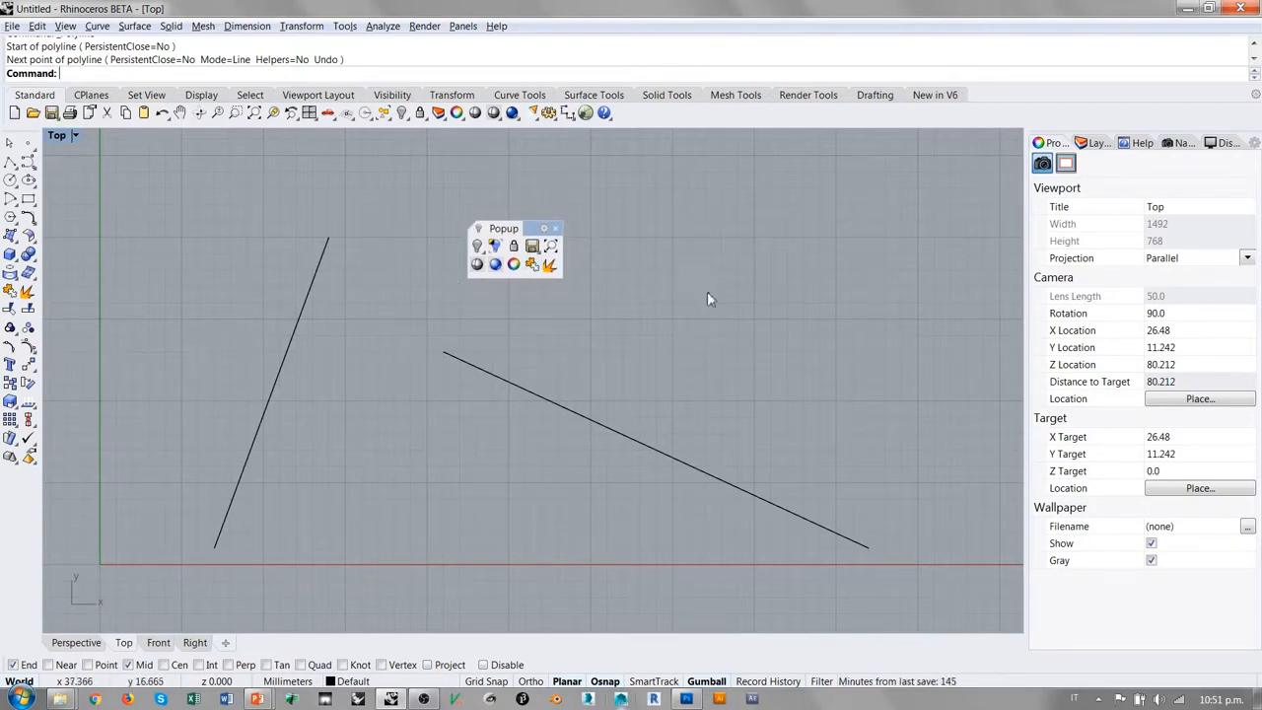
mouse_move(500, 214)
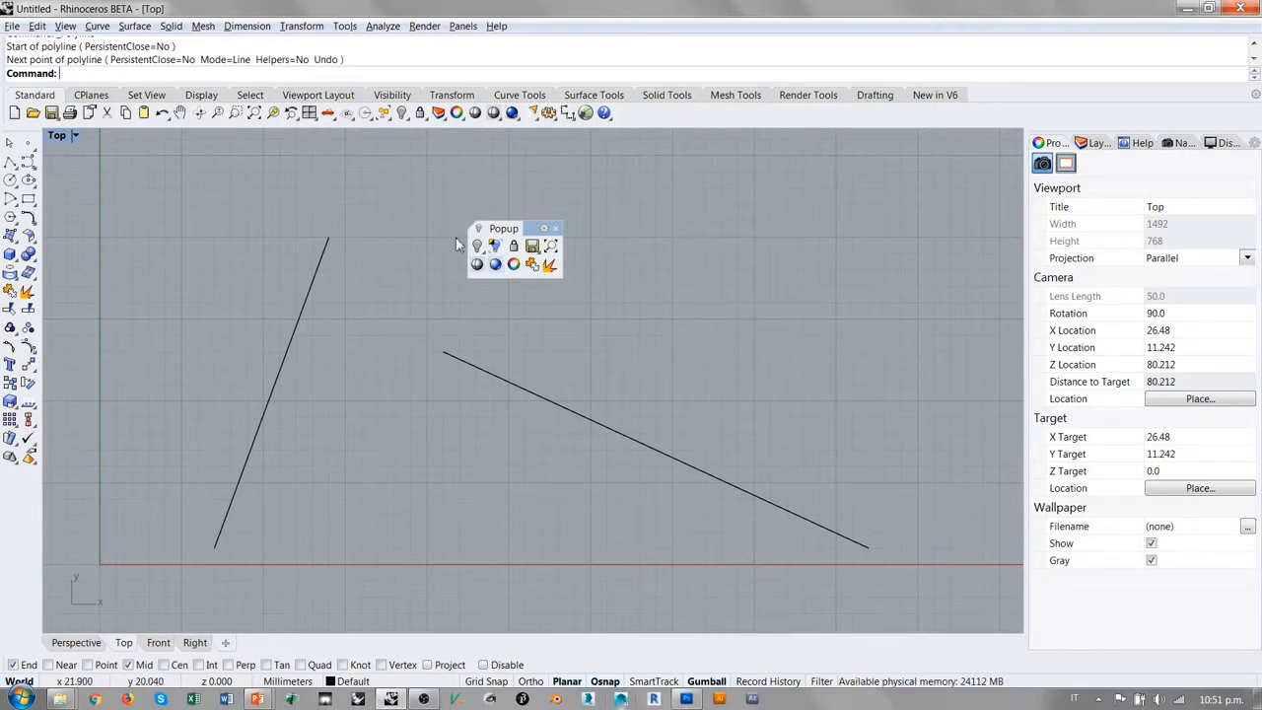
mouse_move(520, 193)
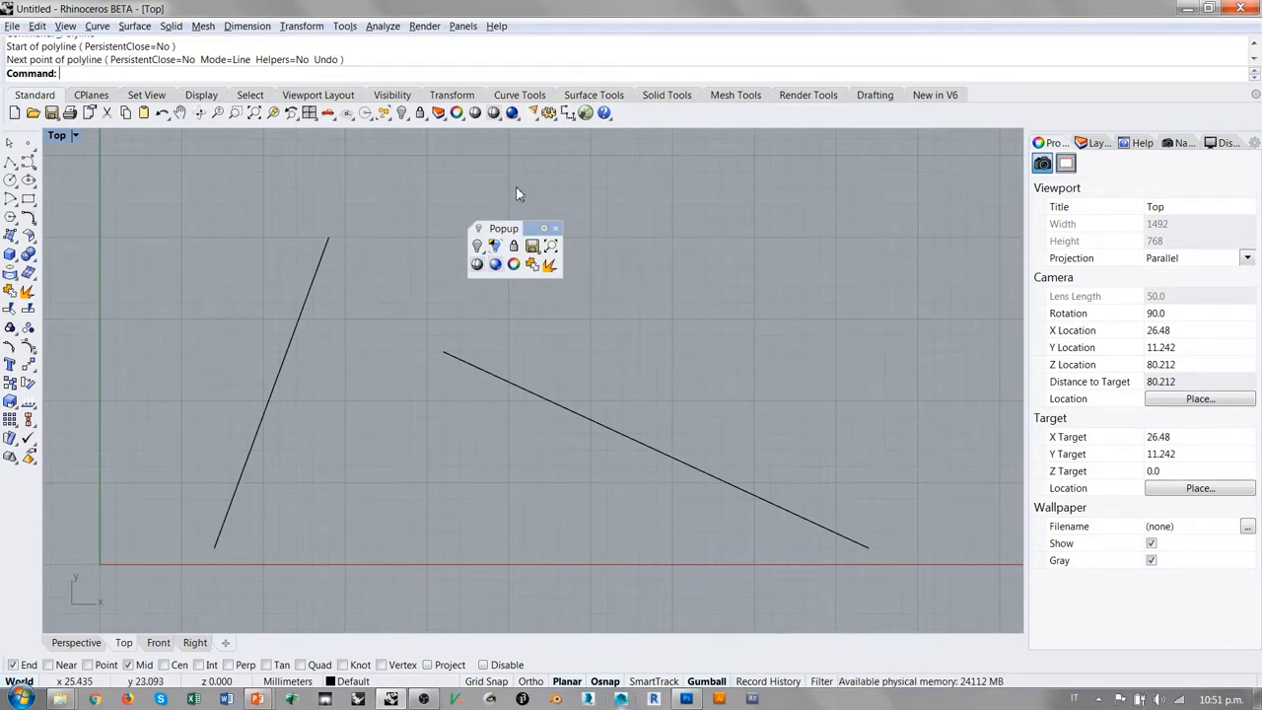
mouse_move(549, 194)
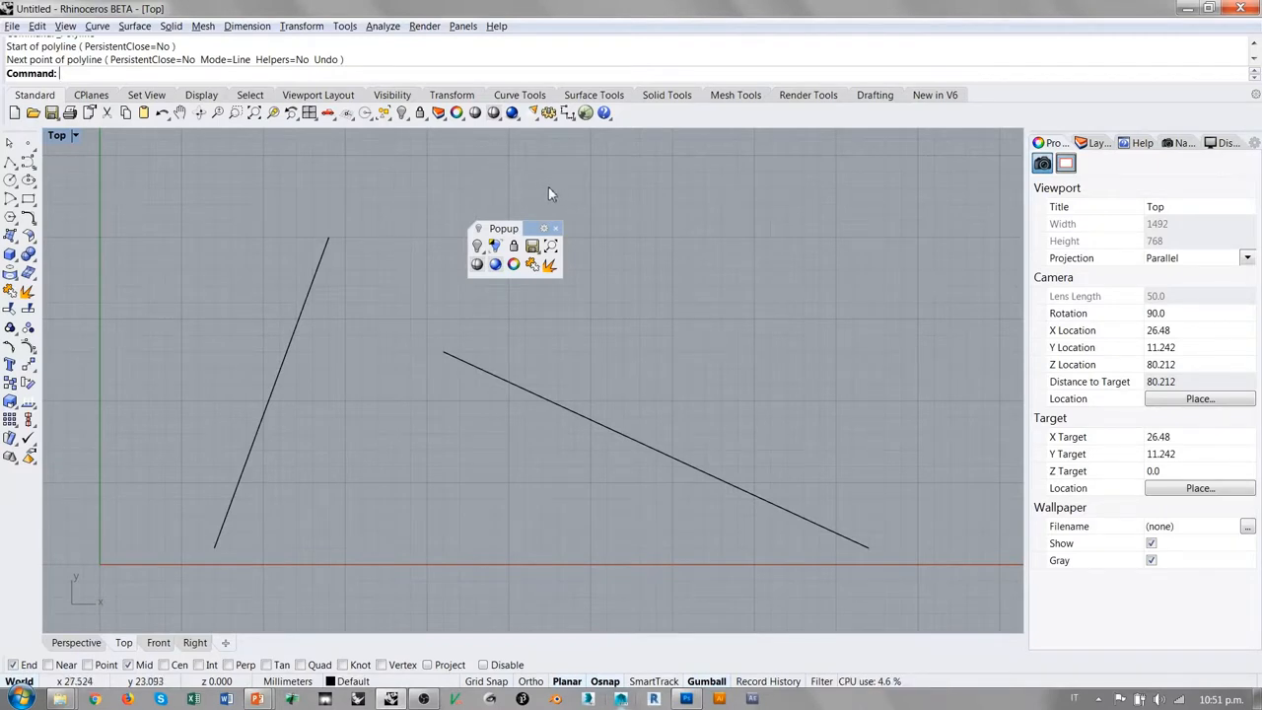
mouse_move(500, 224)
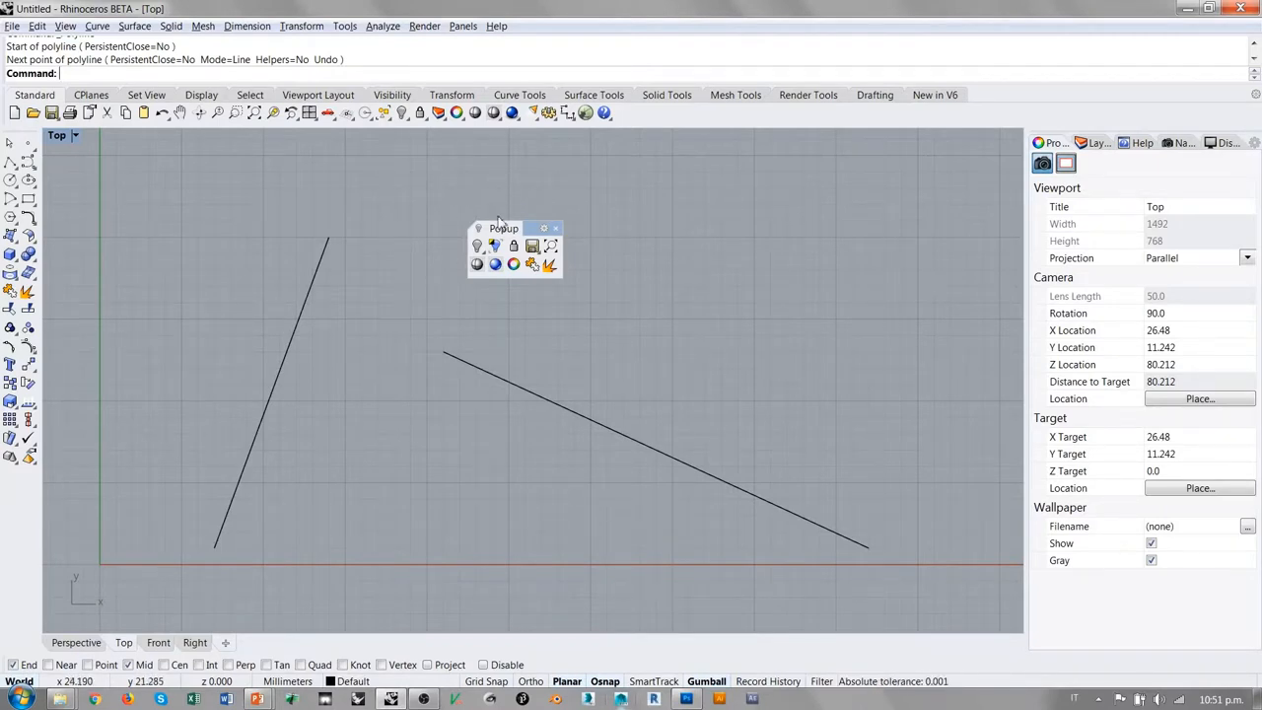
Step: Expand the cascade of extra object selection tools beside the popup toolbar
click(384, 112)
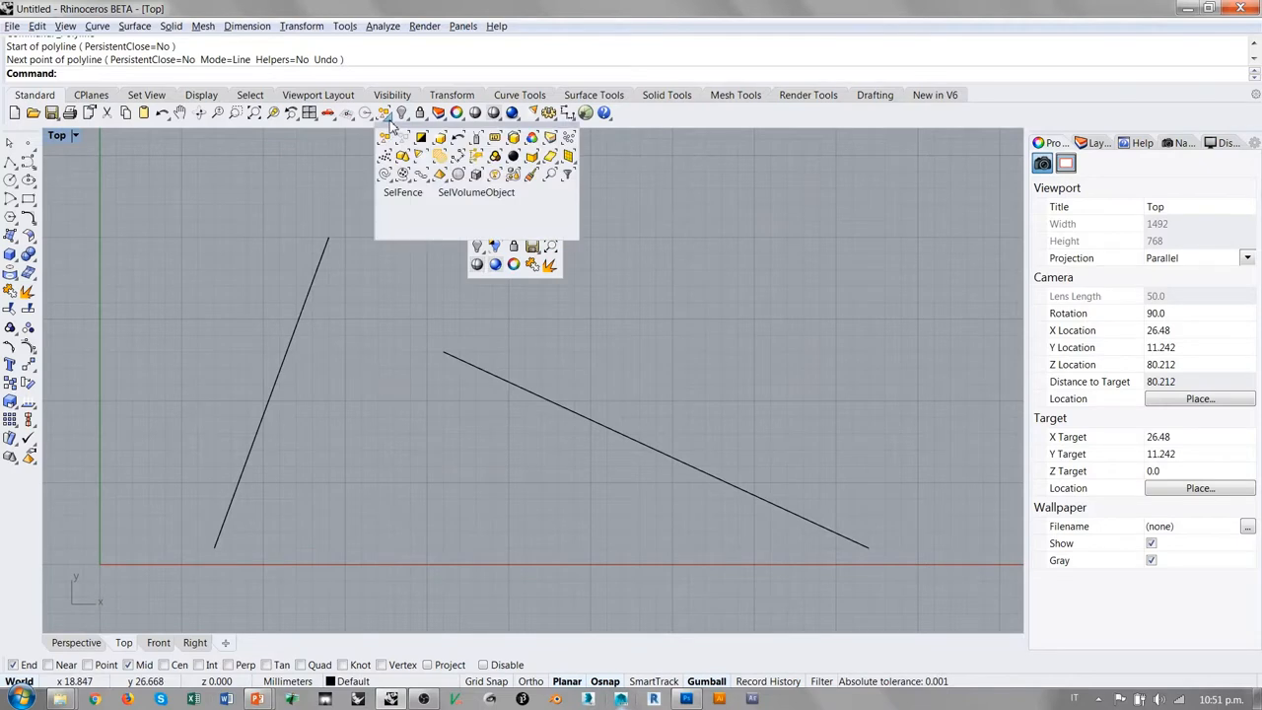
mouse_move(419, 138)
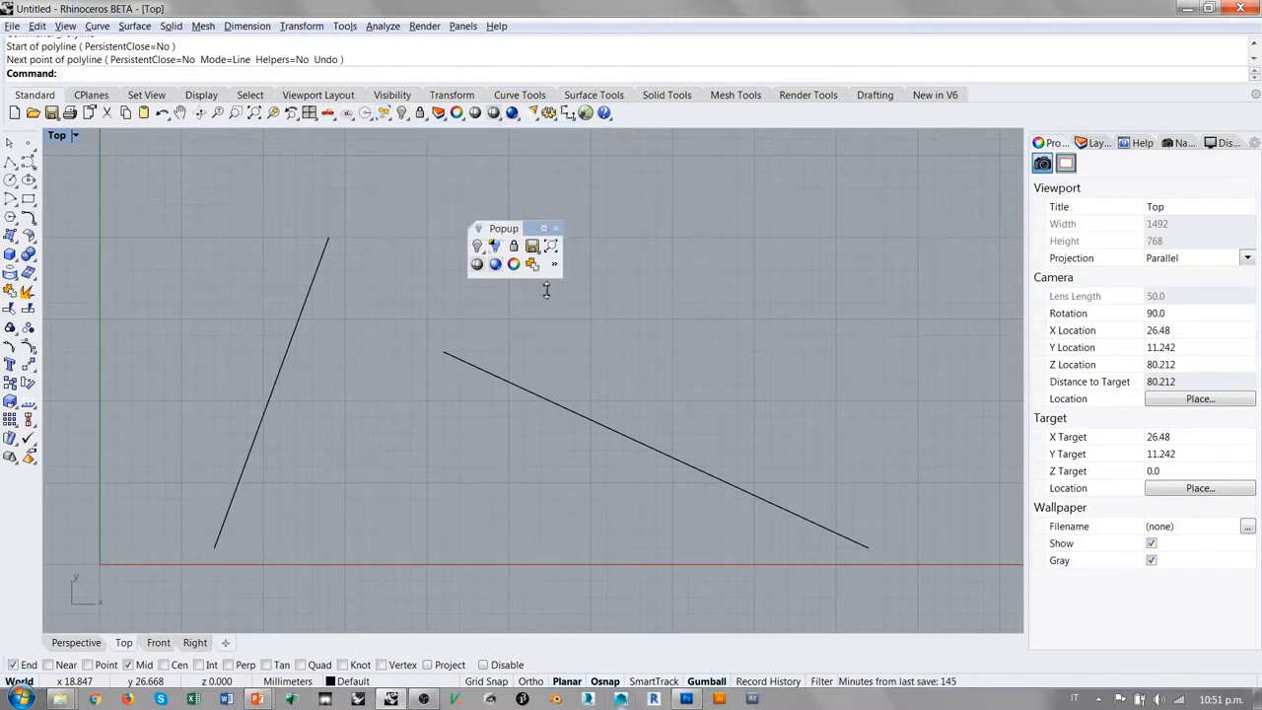
click(550, 263)
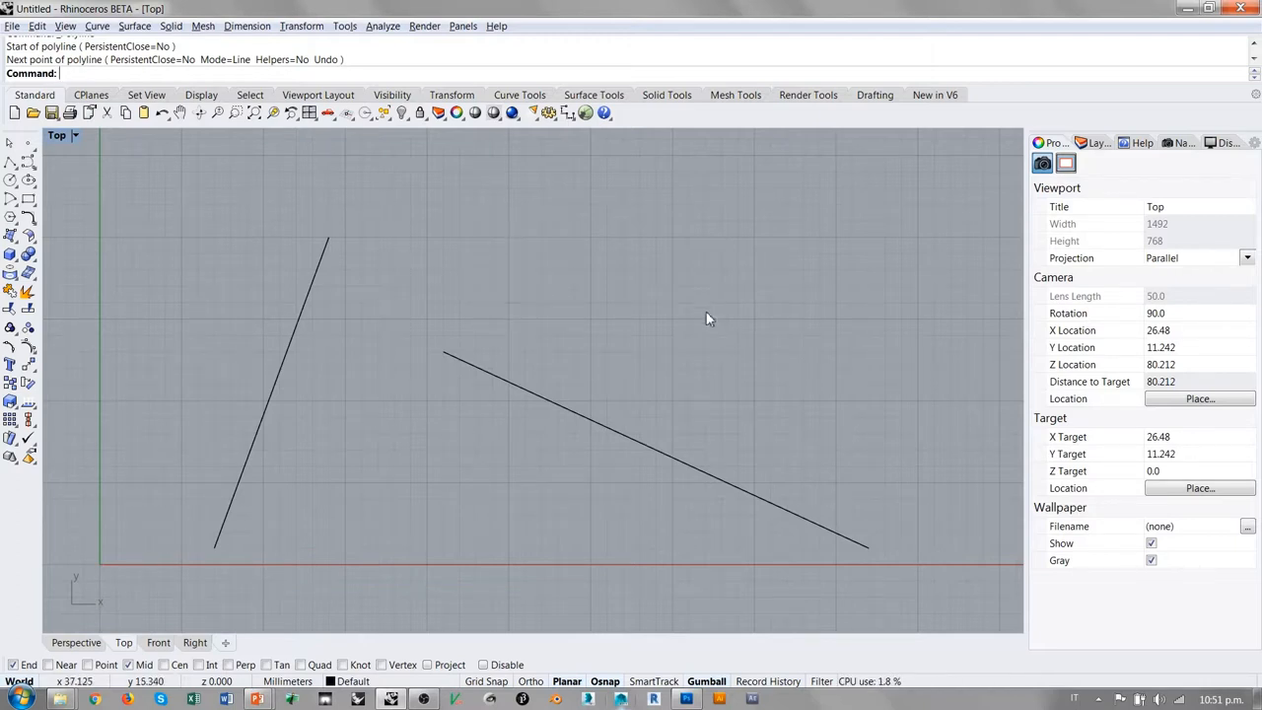
mouse_move(357, 296)
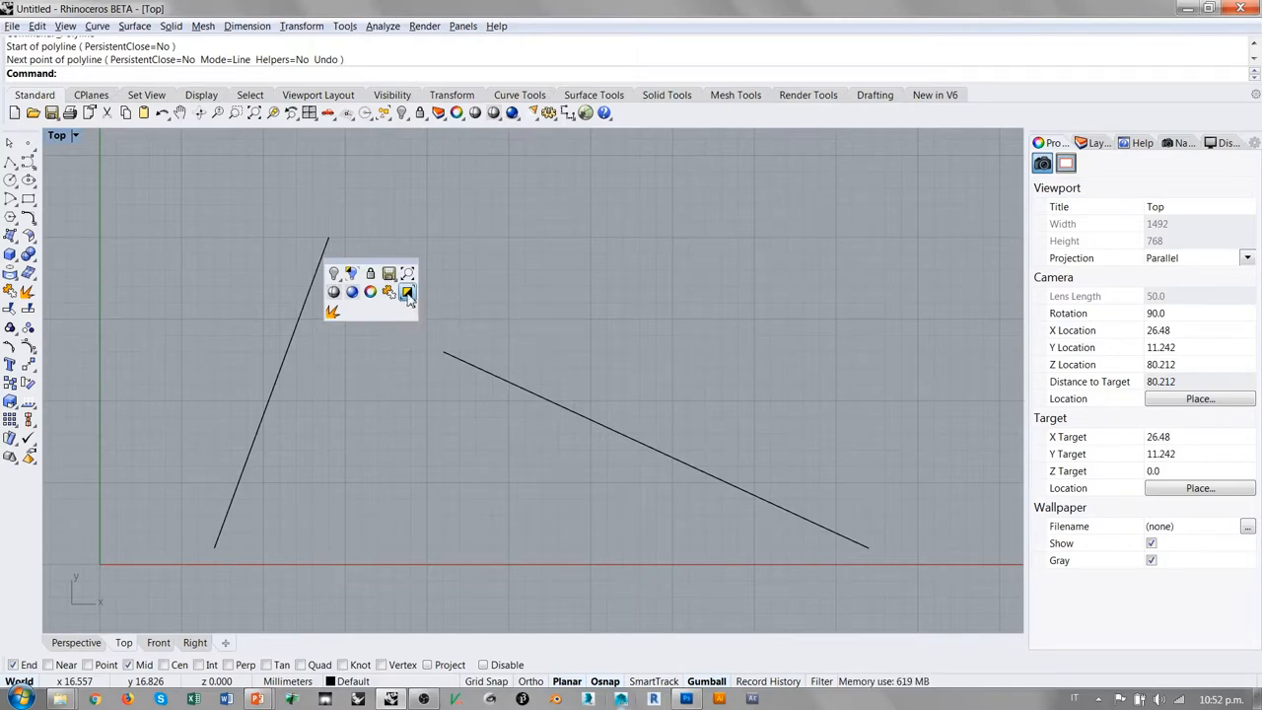
mouse_move(408, 293)
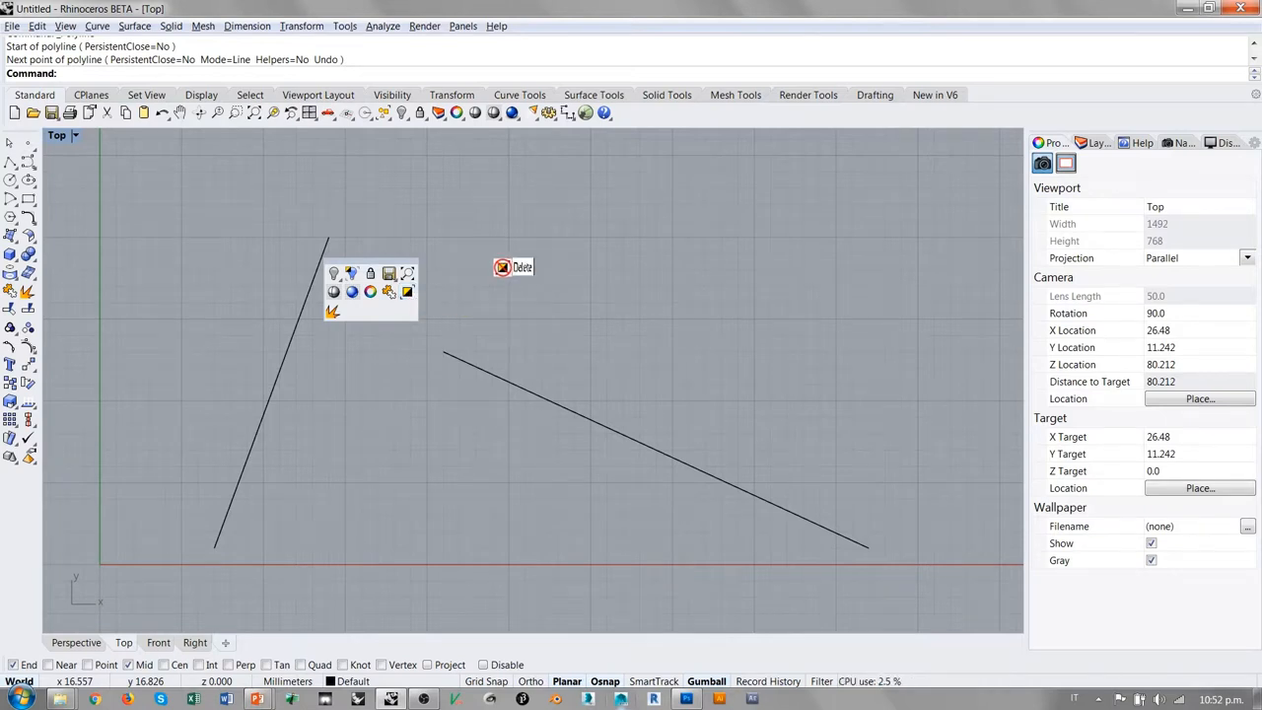
Step: Drag one tool icon off the rendering popup toolbar and confirm its deletion with Sí
click(521, 267)
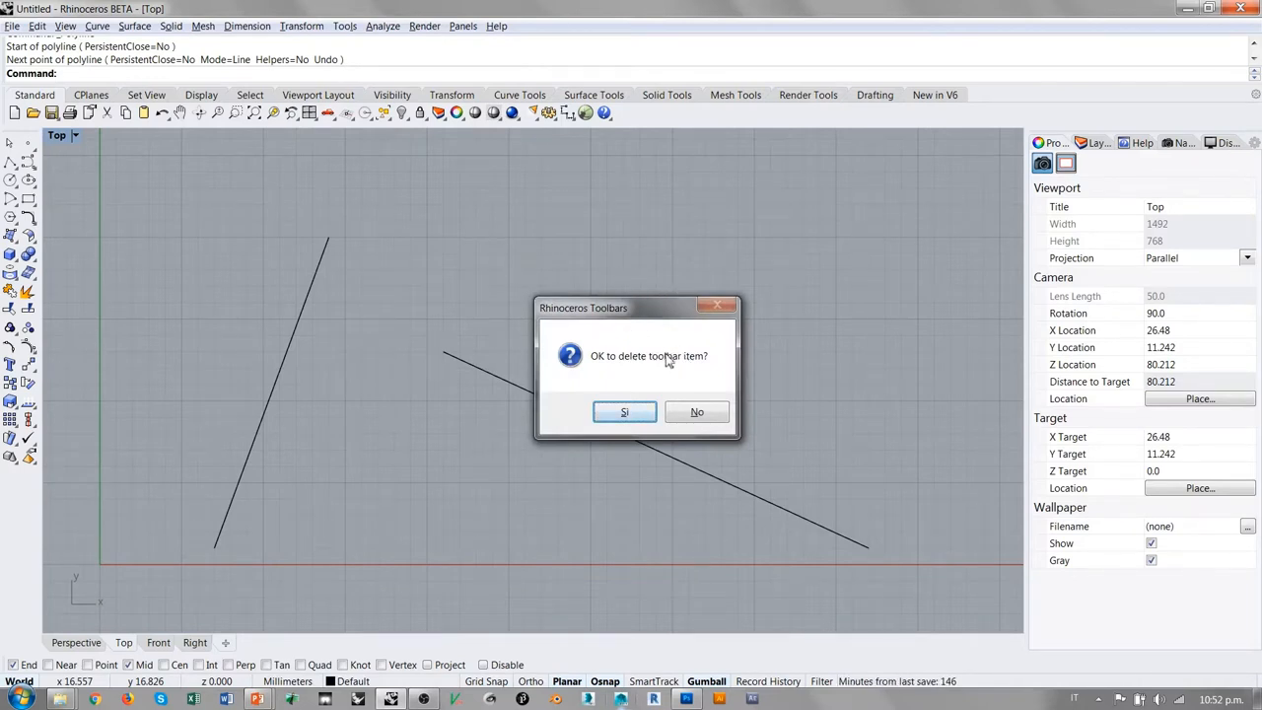
click(624, 412)
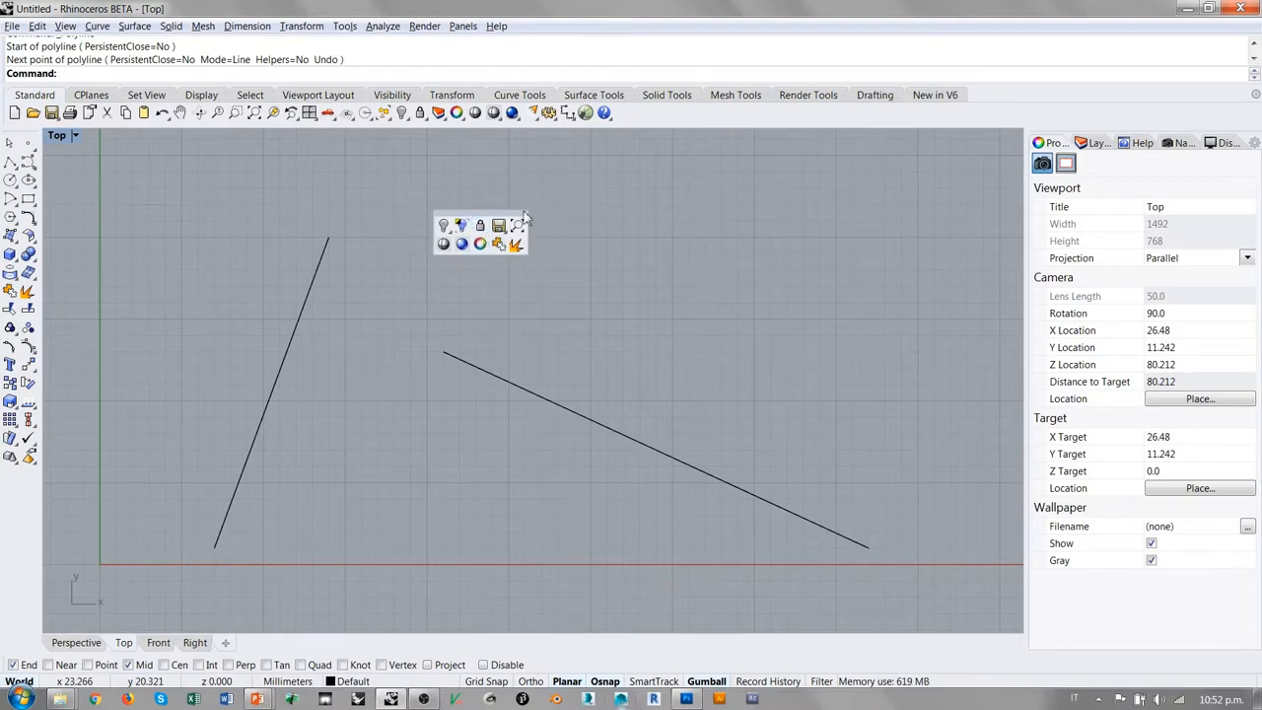
mouse_move(559, 286)
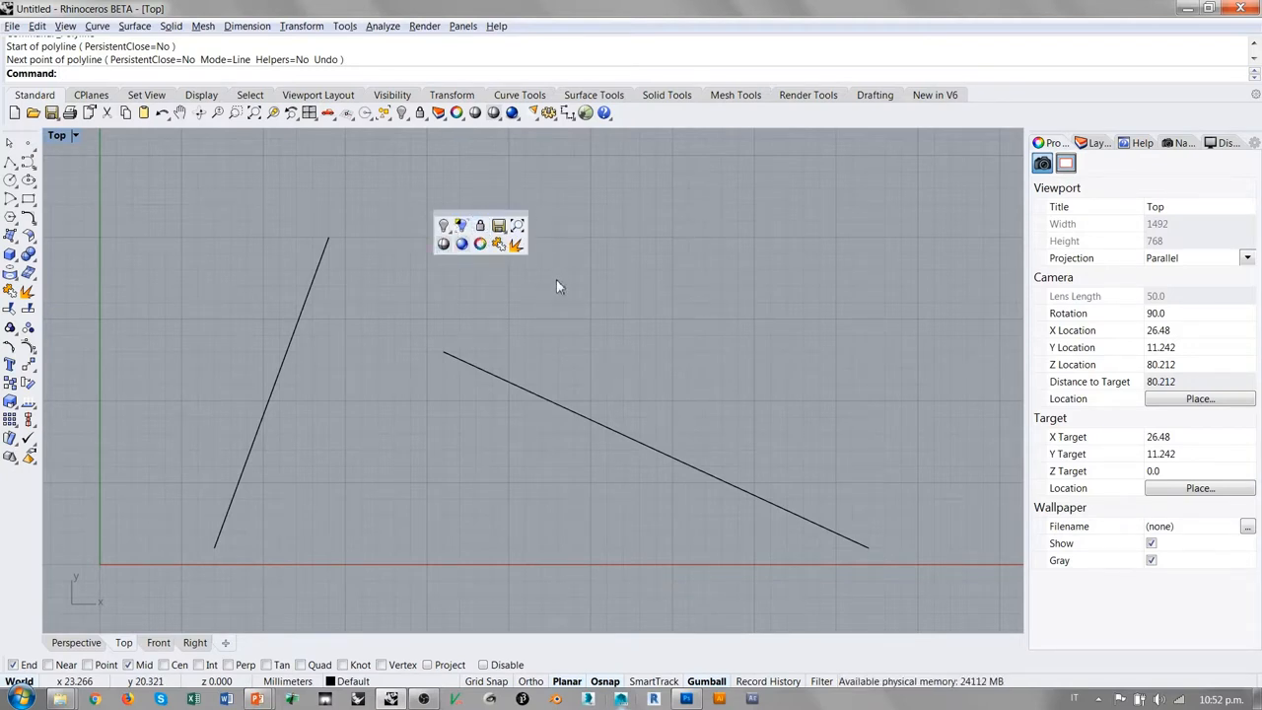
mouse_move(550, 286)
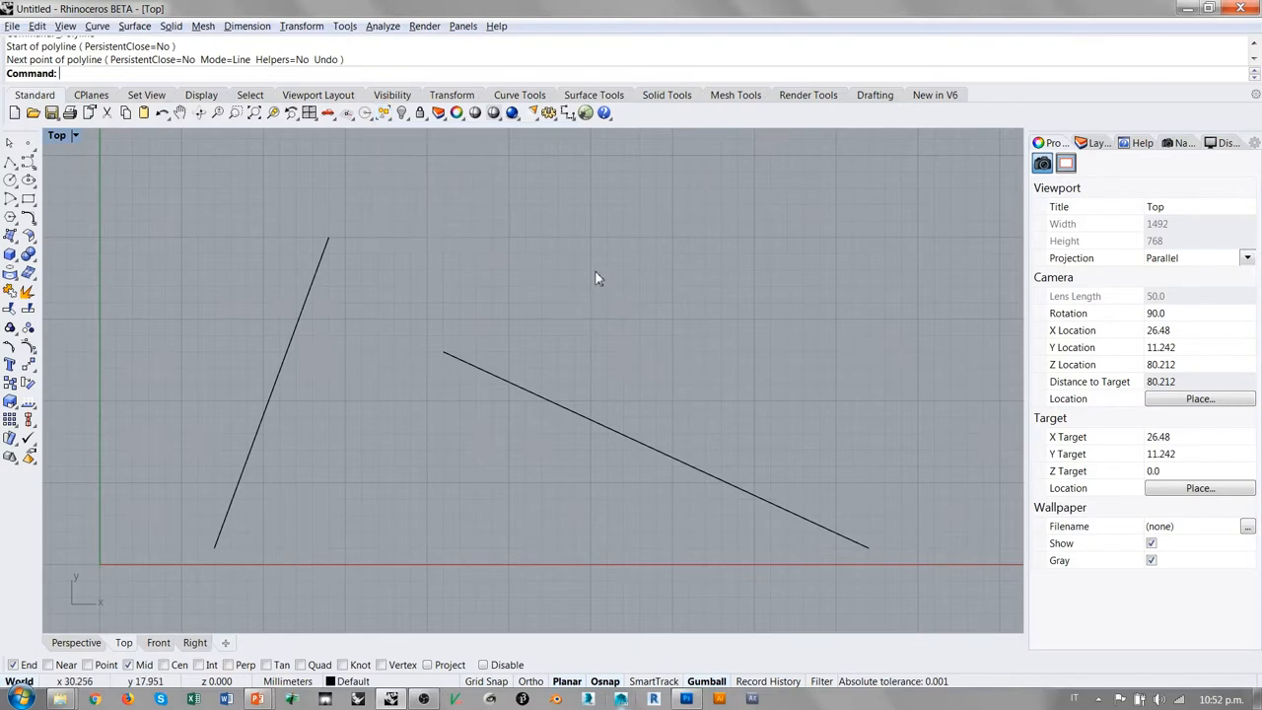
mouse_move(517, 227)
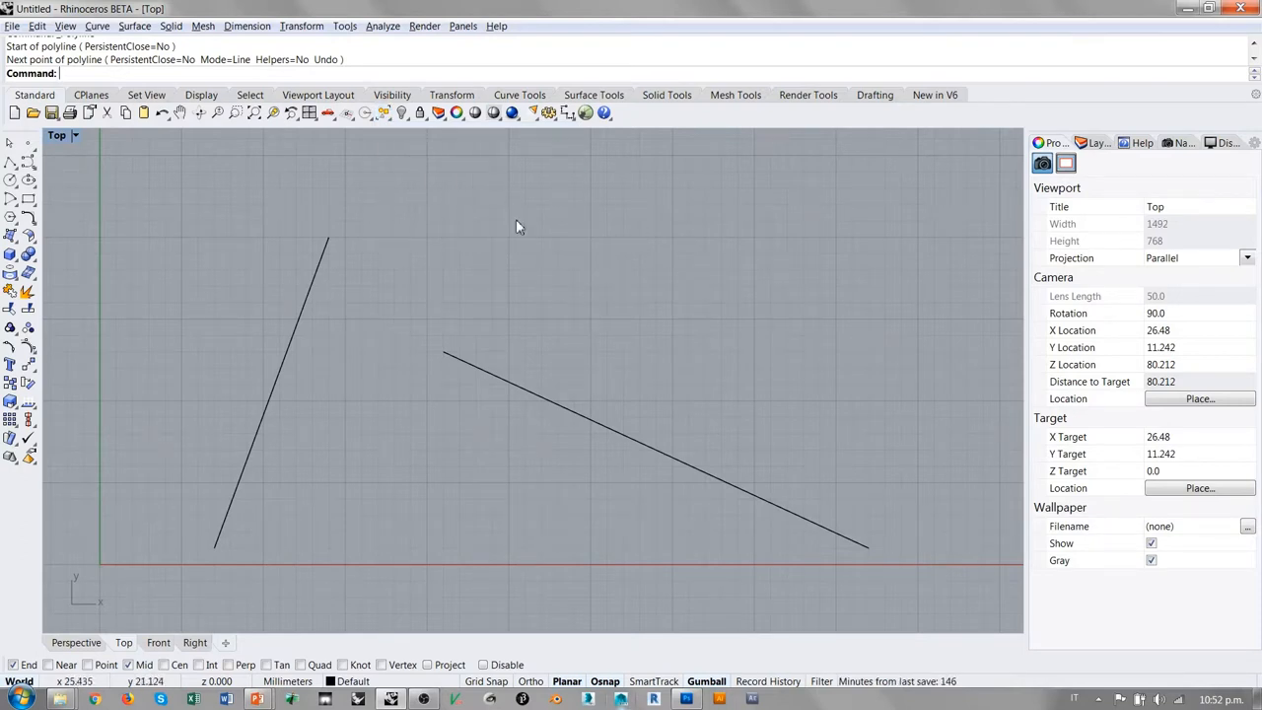
mouse_move(575, 210)
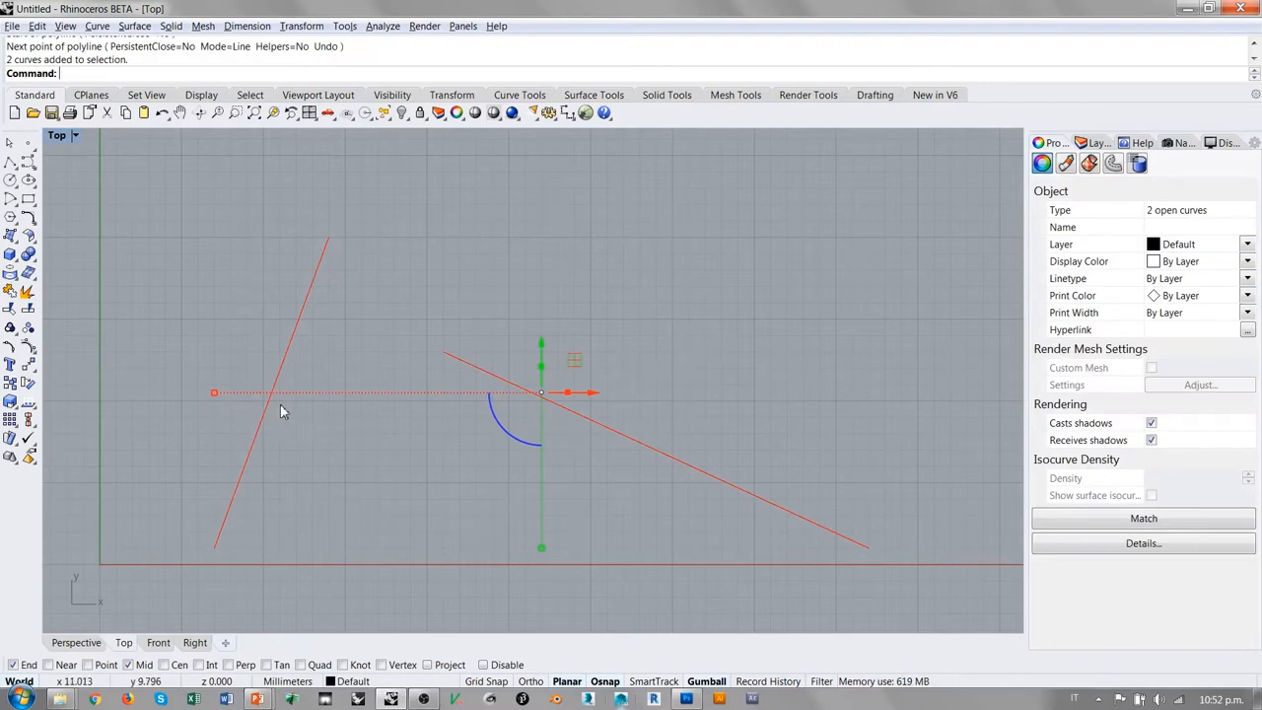
Step: Delete both lines, then draw a six-sided polygon, window-select it and delete it
key(Delete)
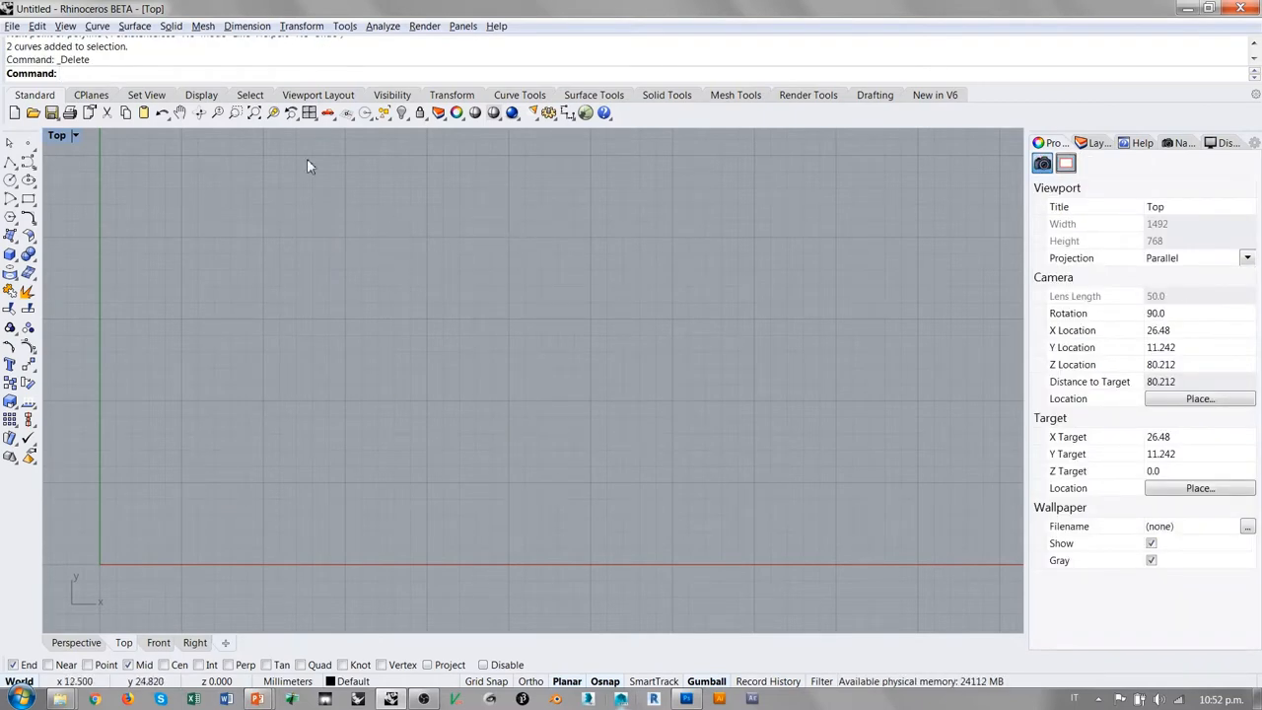
mouse_move(166, 155)
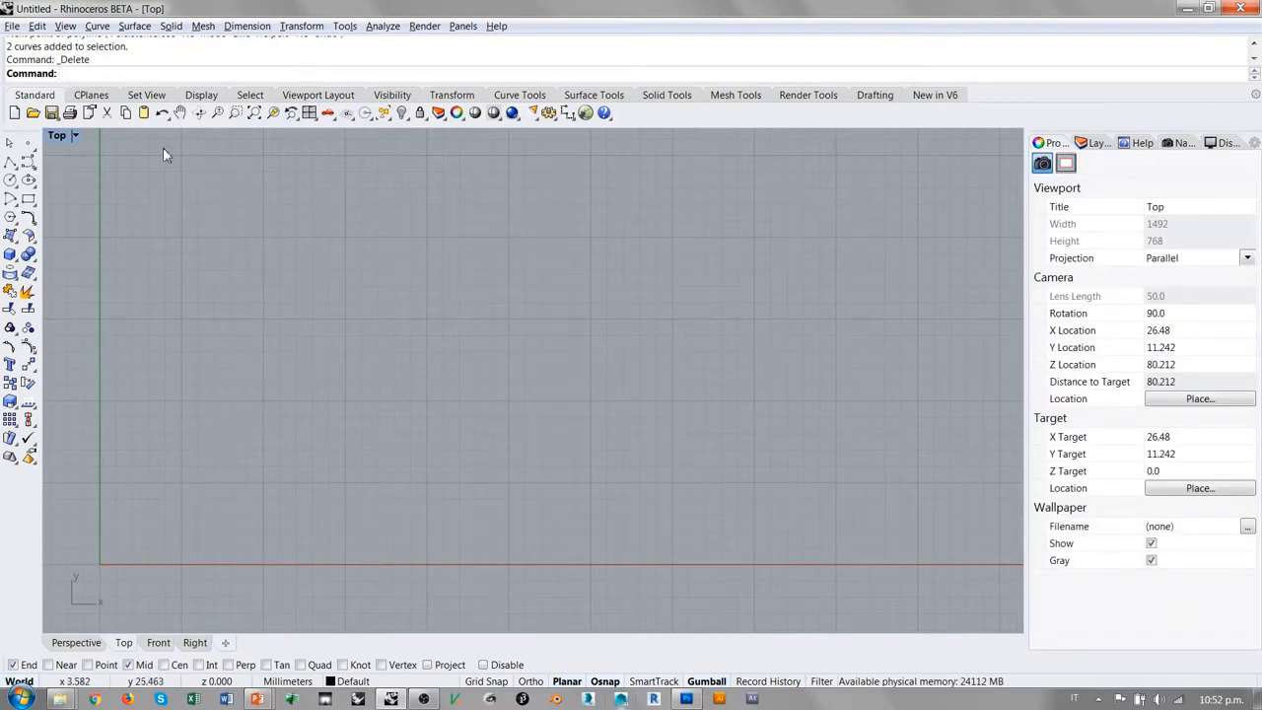
click(464, 377)
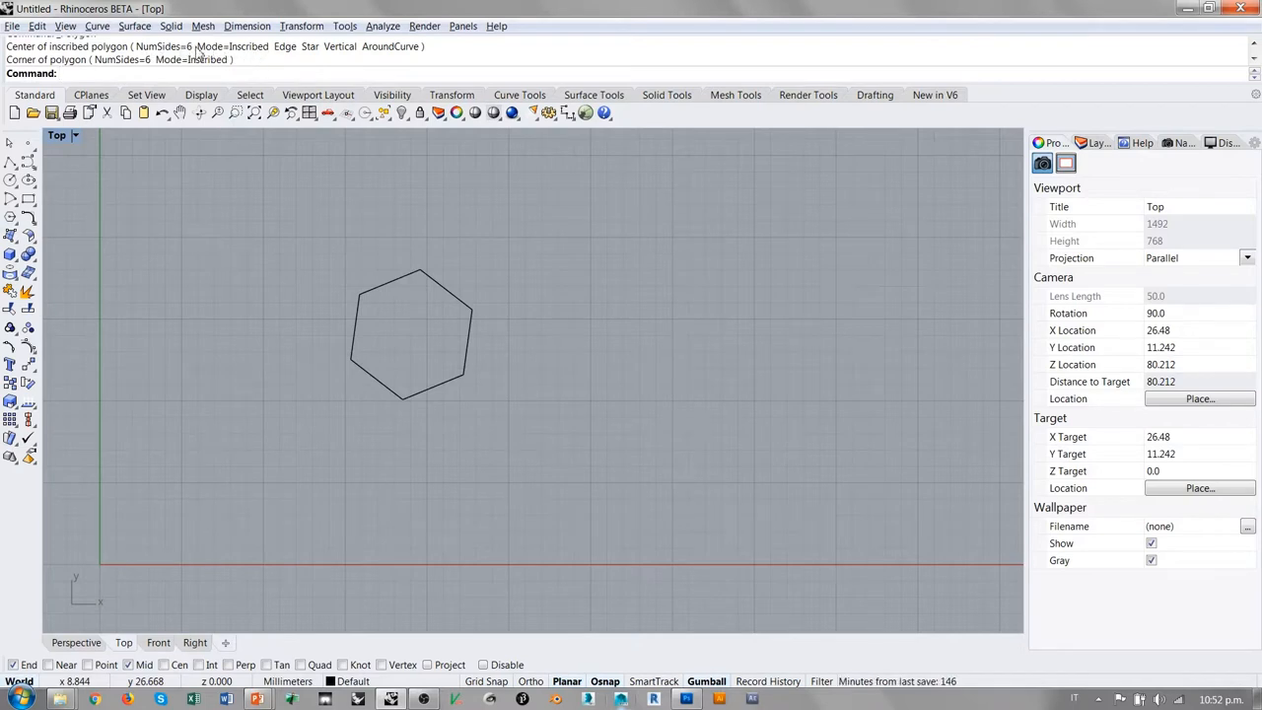
drag(483, 264, 382, 347)
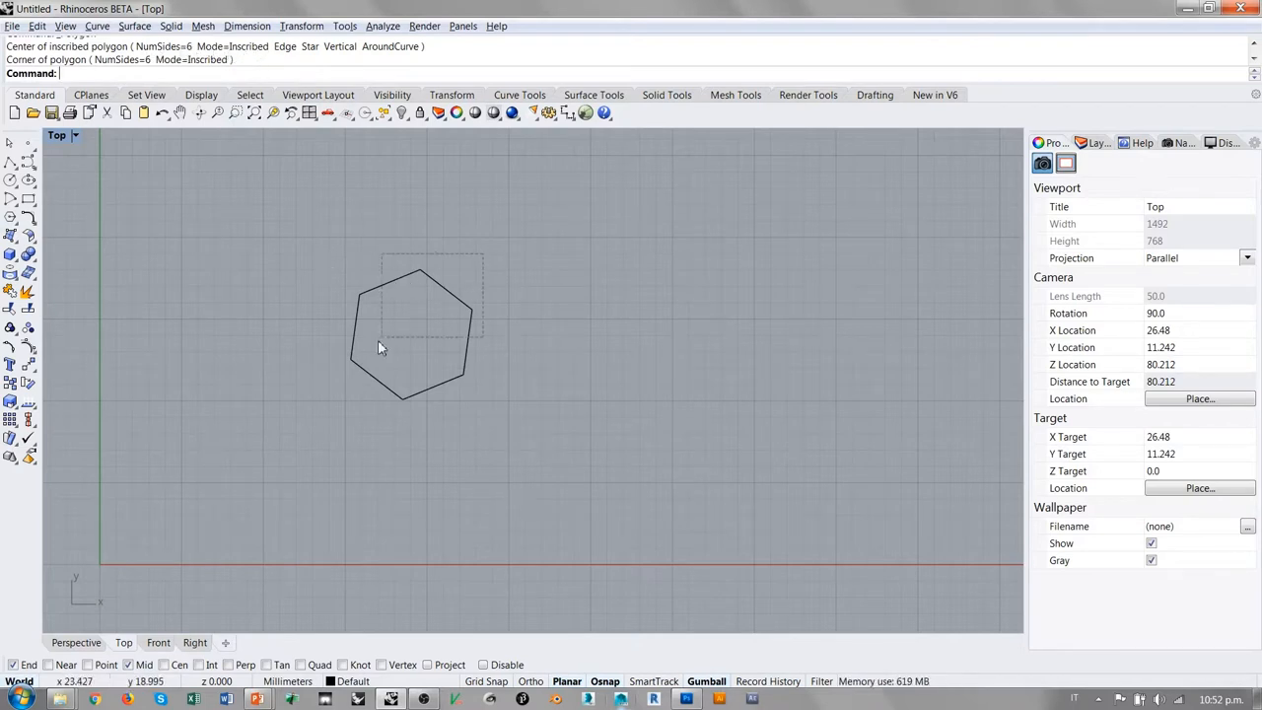
key(Delete)
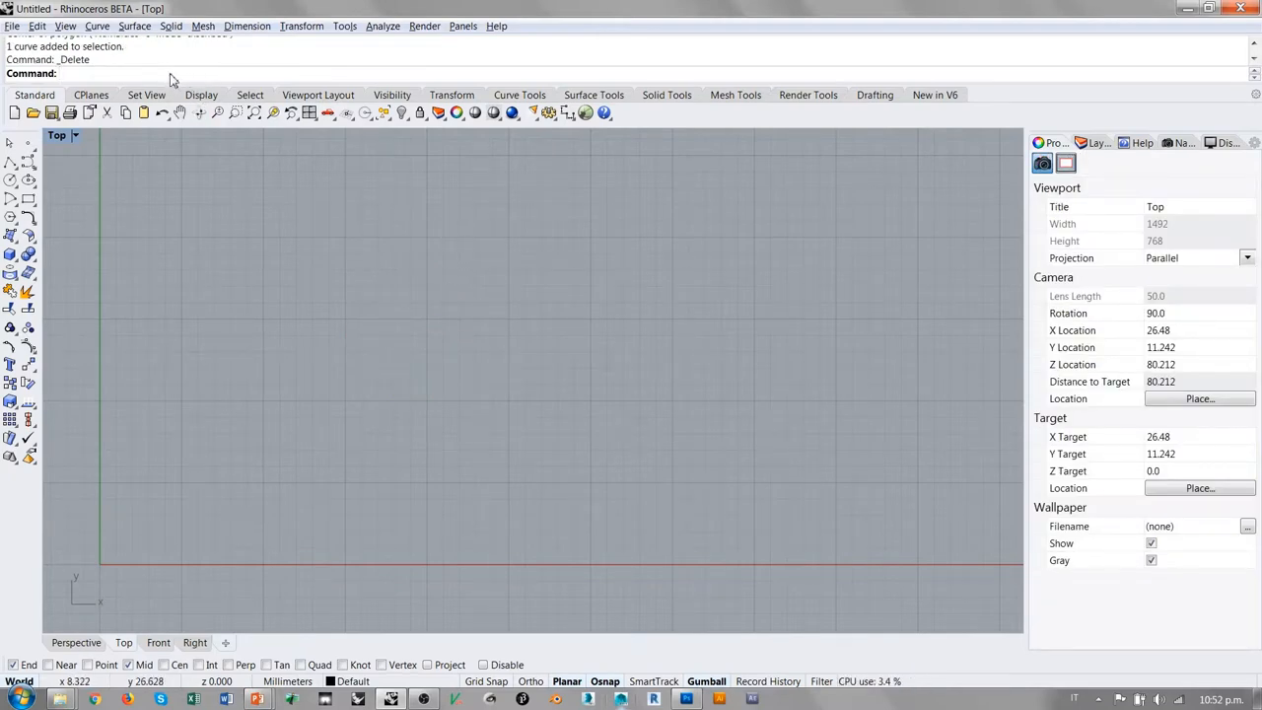
mouse_move(196, 282)
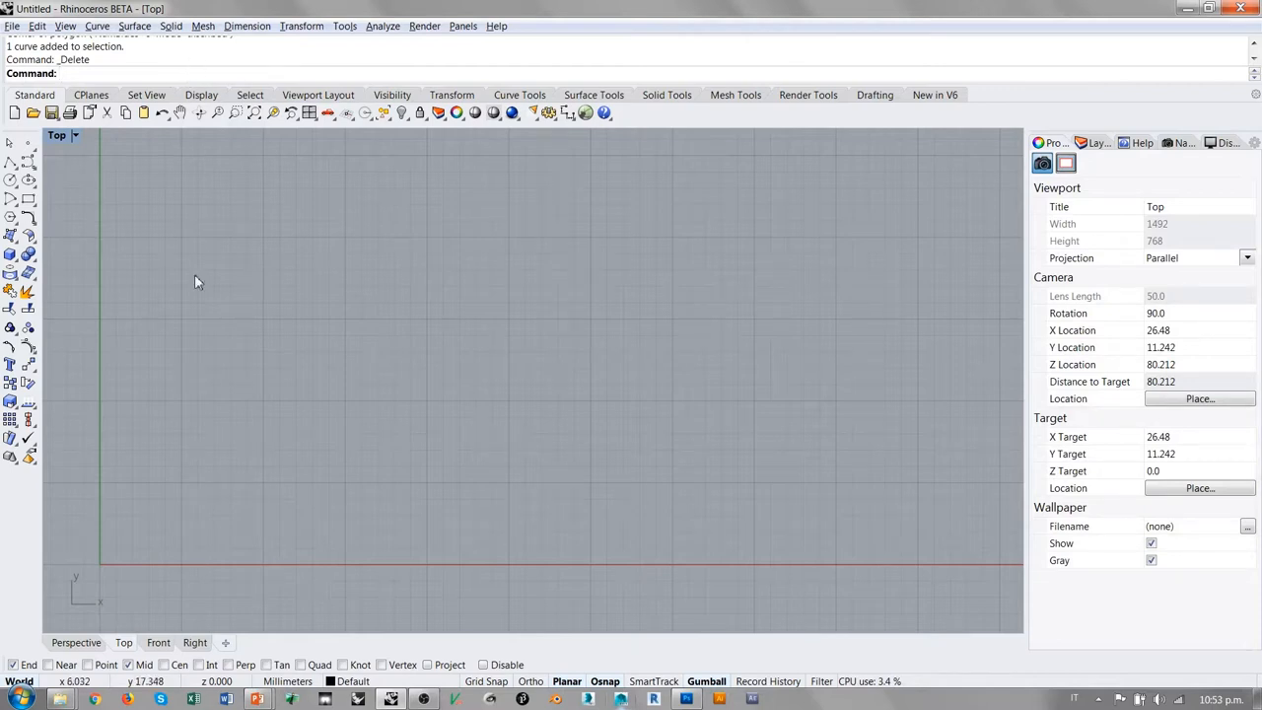
mouse_move(425, 277)
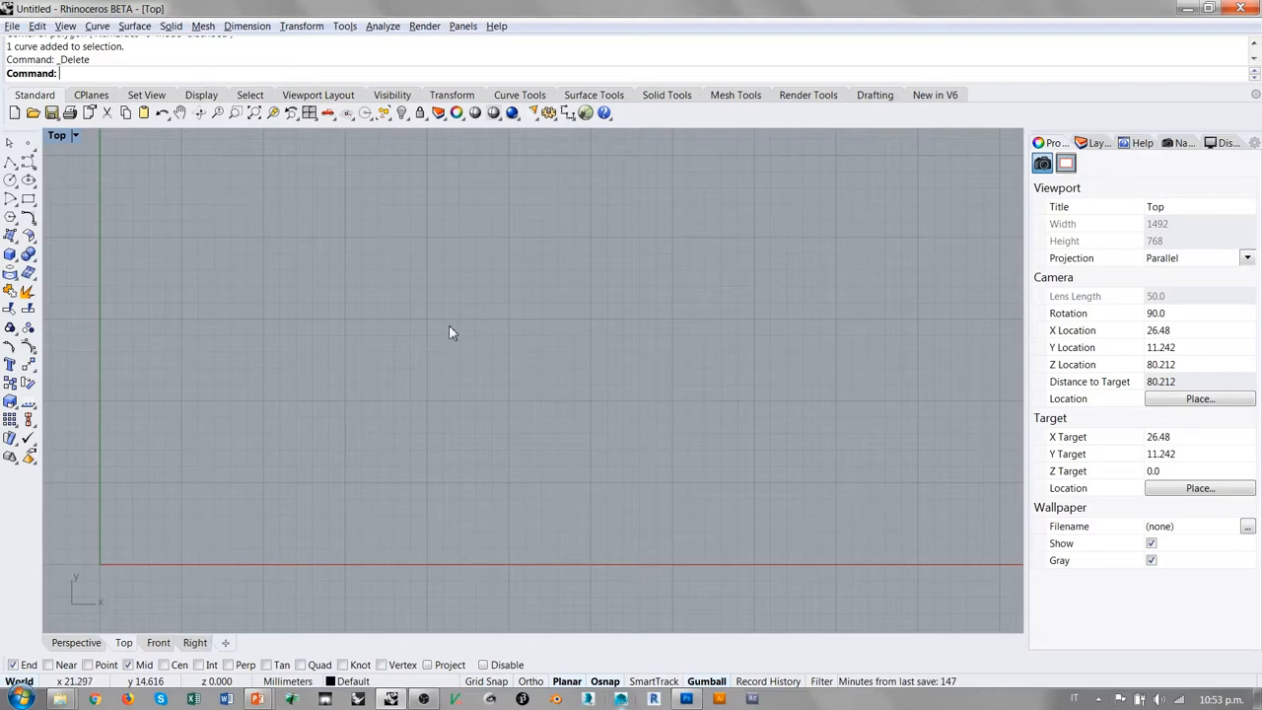
Step: Show the command line's recent-commands menu, dismiss it, then reopen it over the empty Top view
right_click(449, 332)
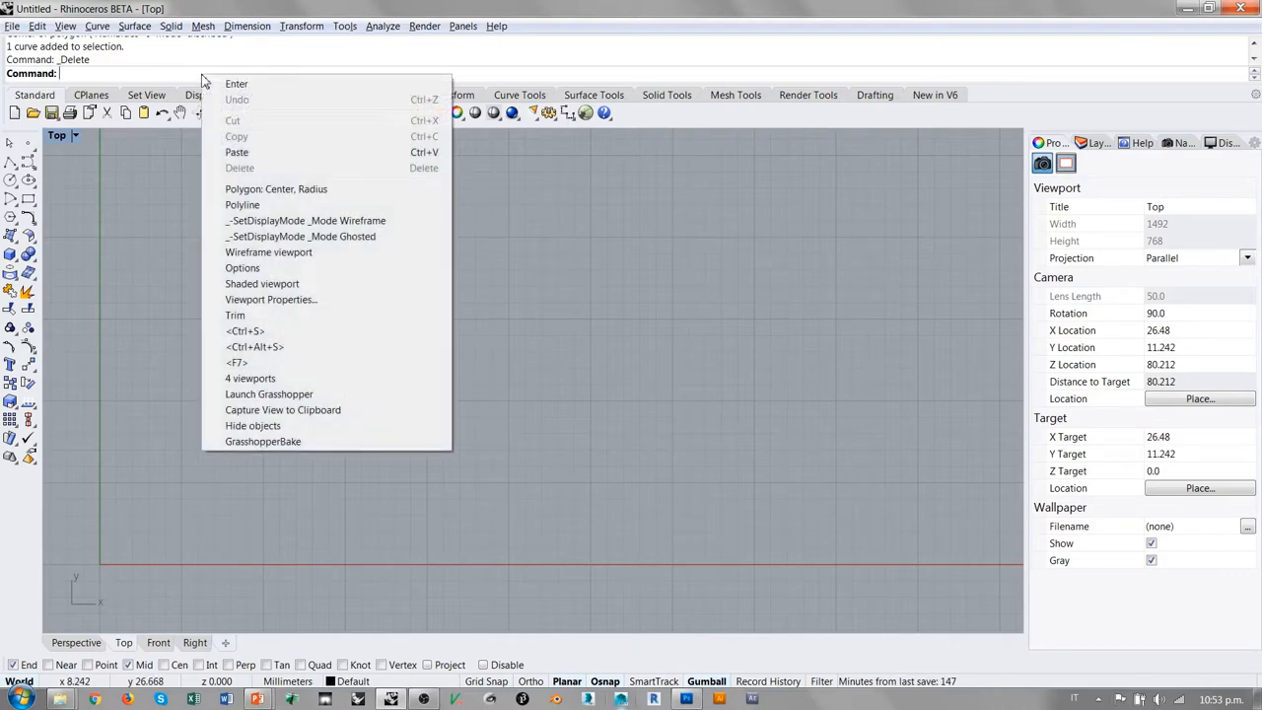
mouse_move(274, 425)
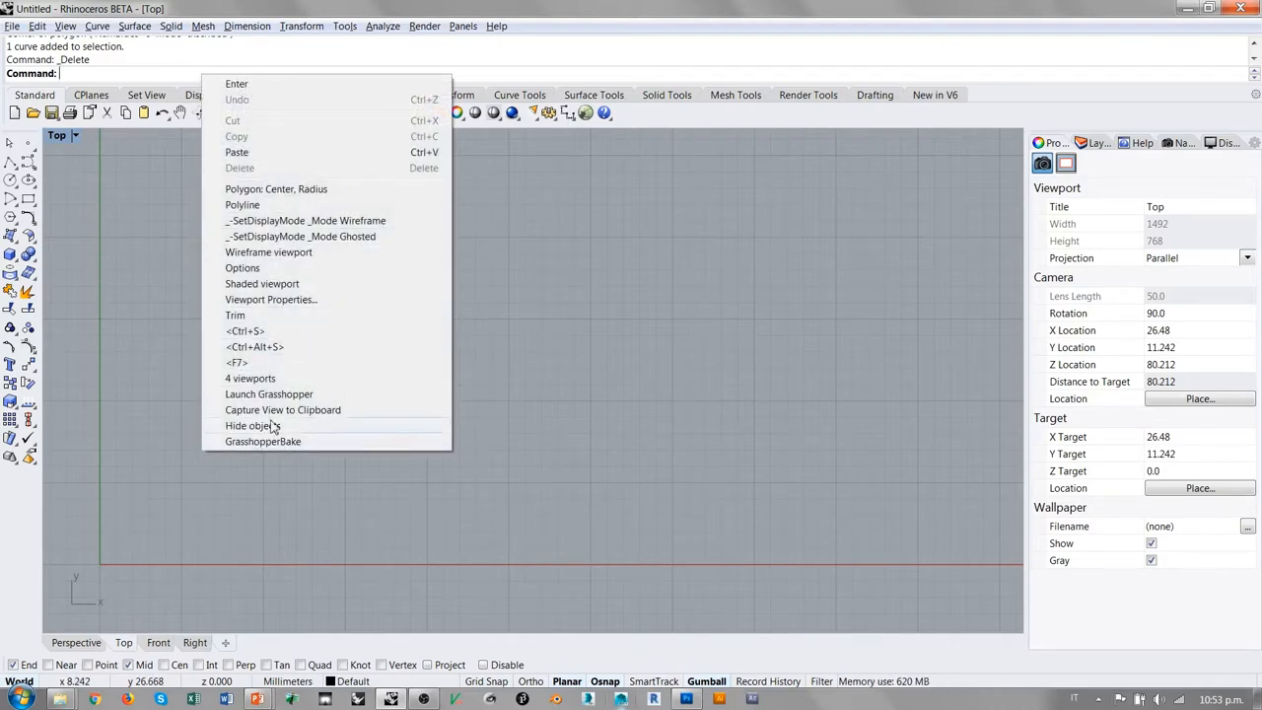
mouse_move(277, 314)
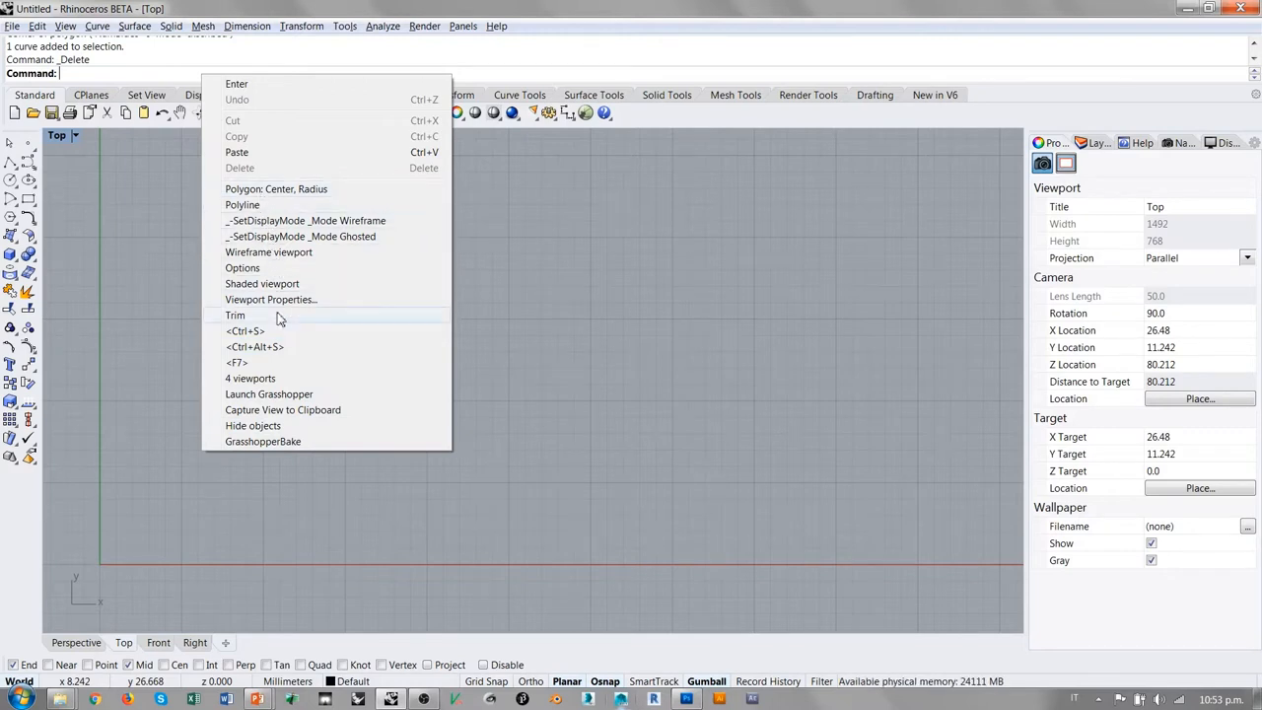
mouse_move(276, 188)
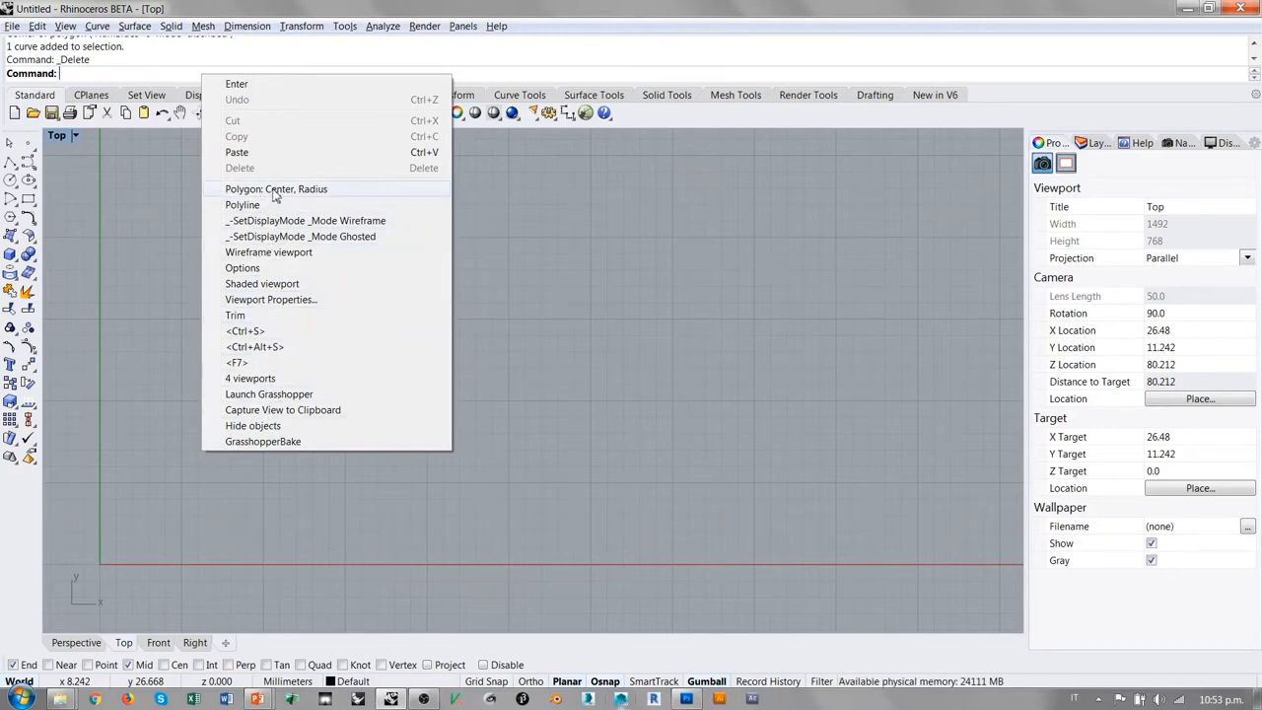
mouse_move(272, 204)
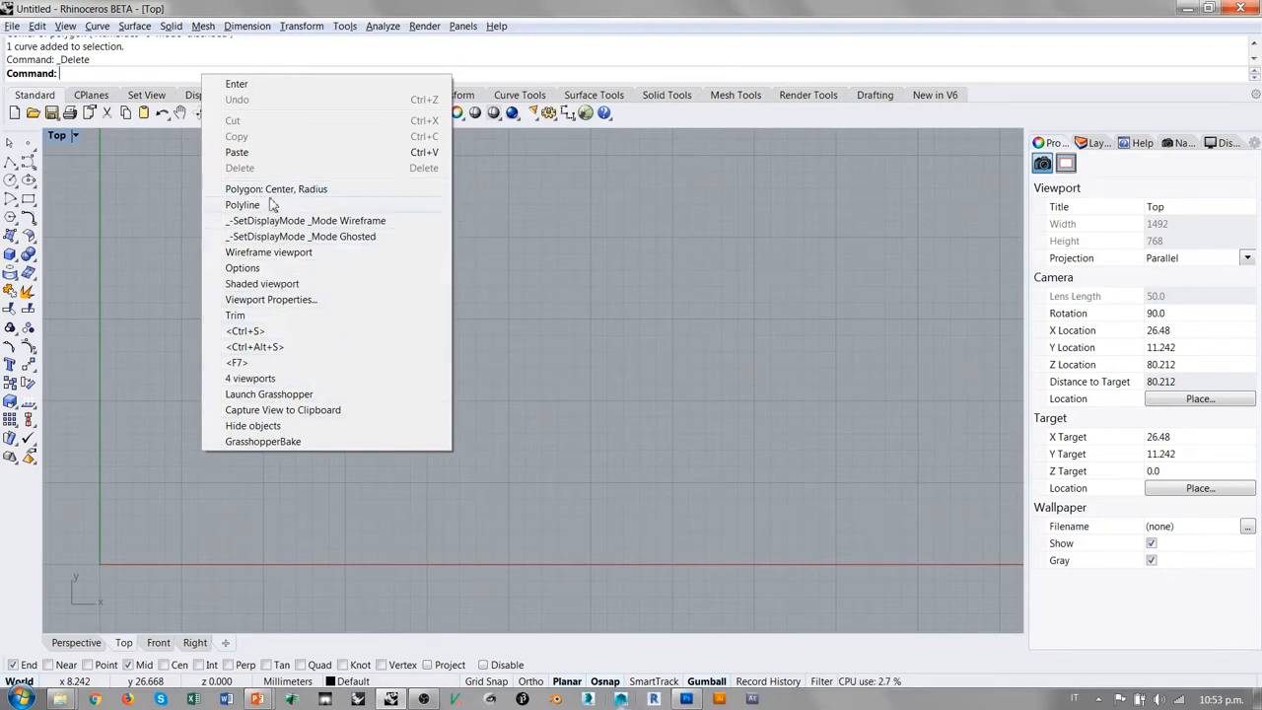
mouse_move(629, 297)
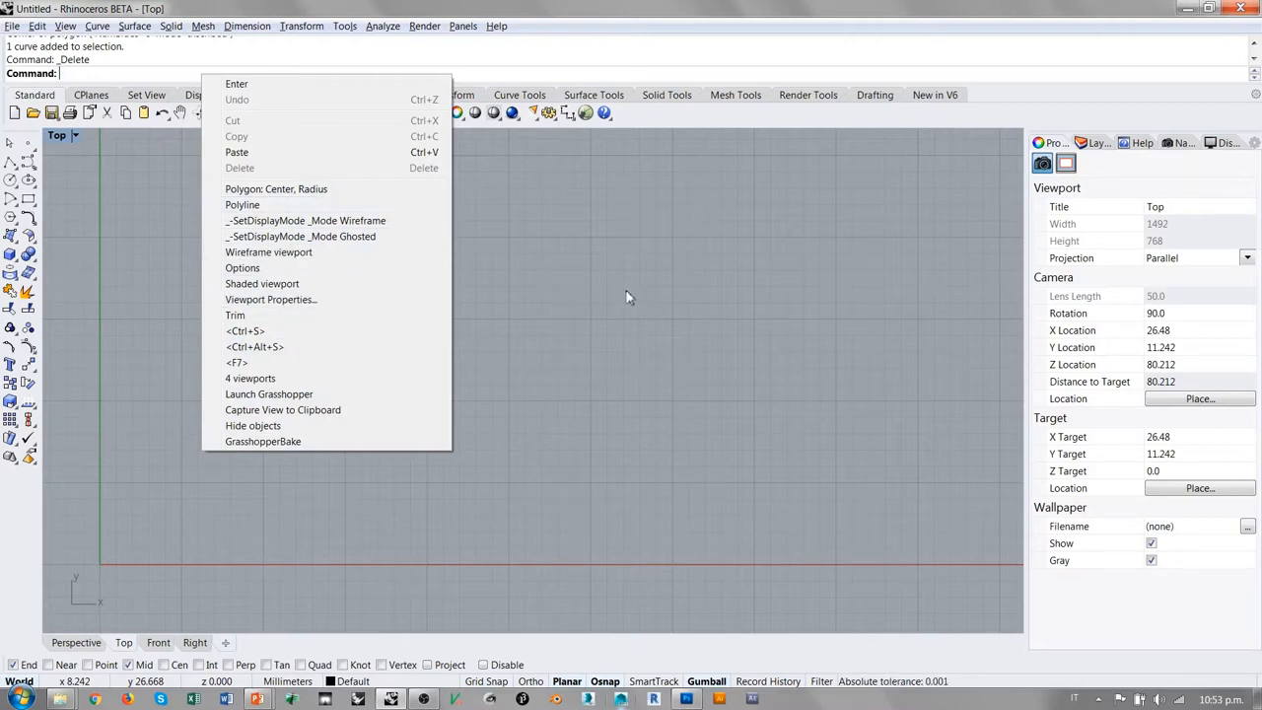
click(483, 290)
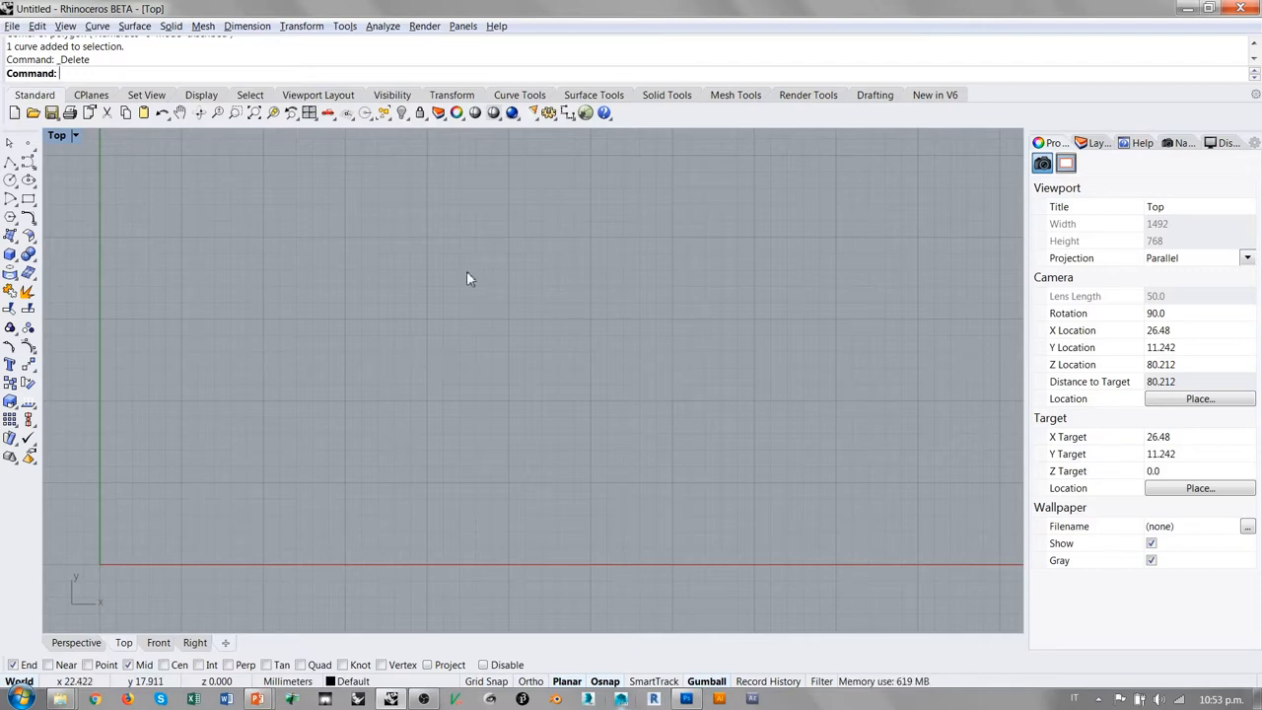
right_click(469, 279)
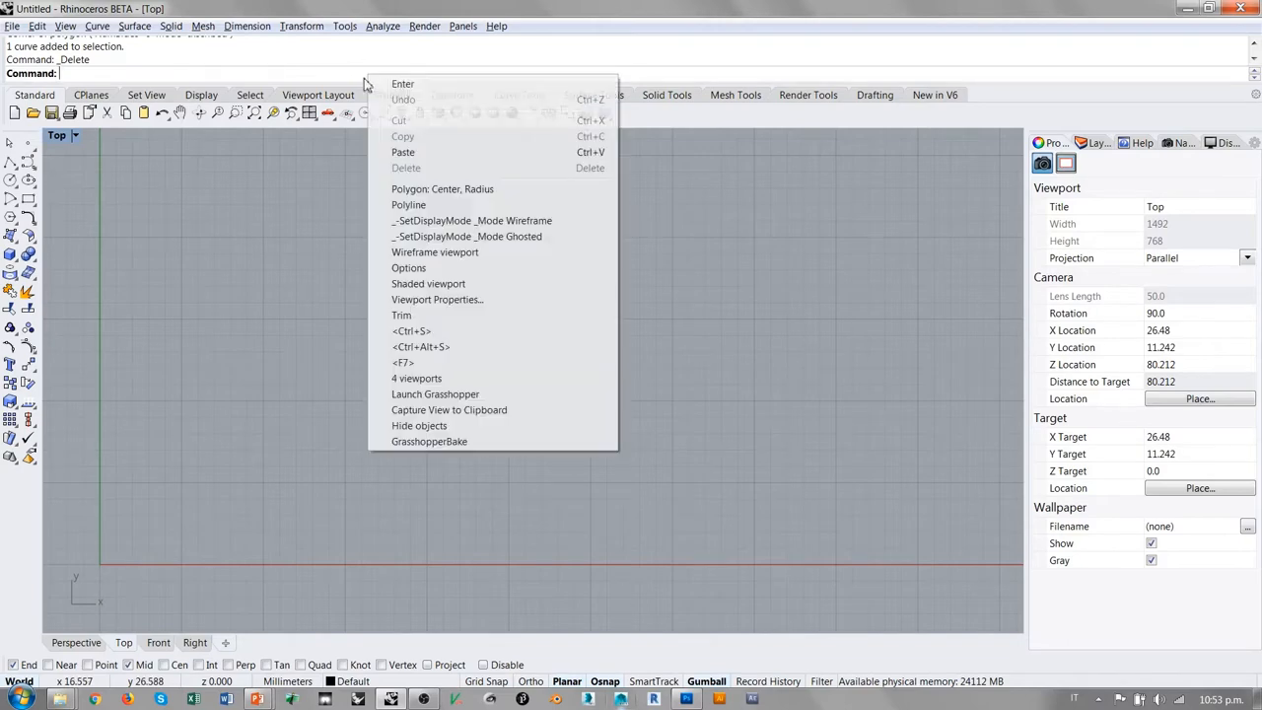
mouse_move(281, 247)
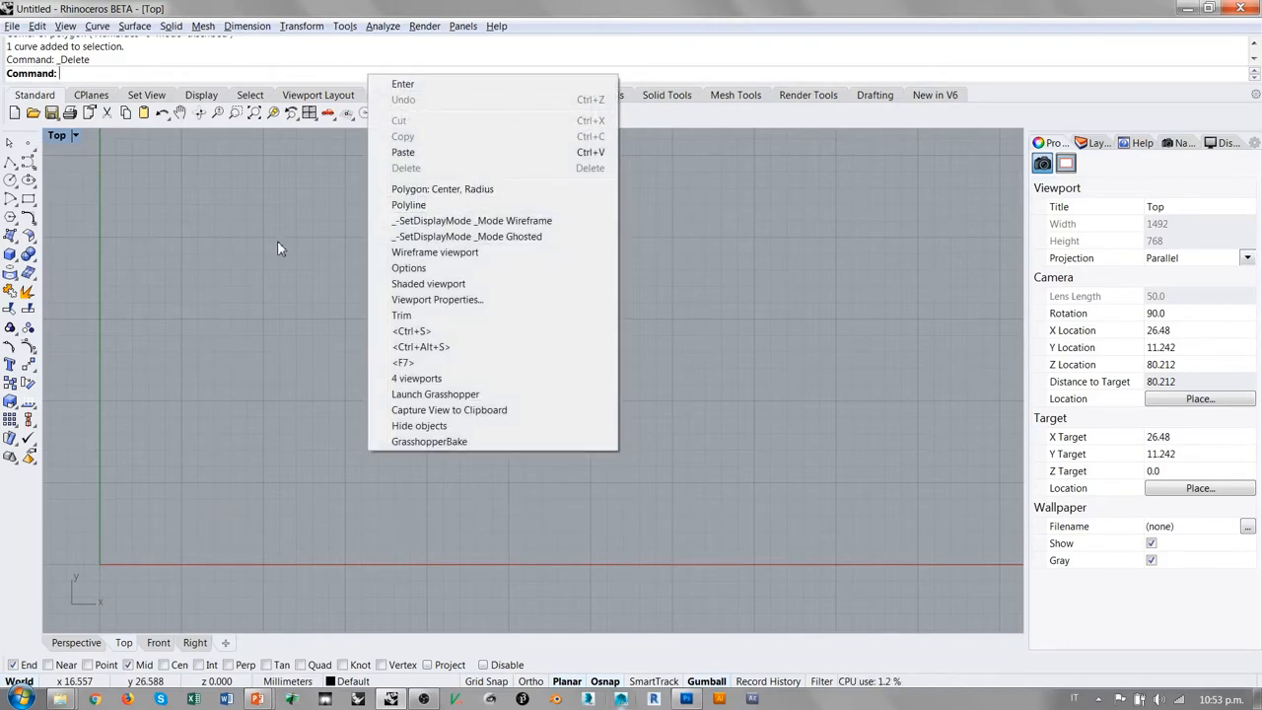